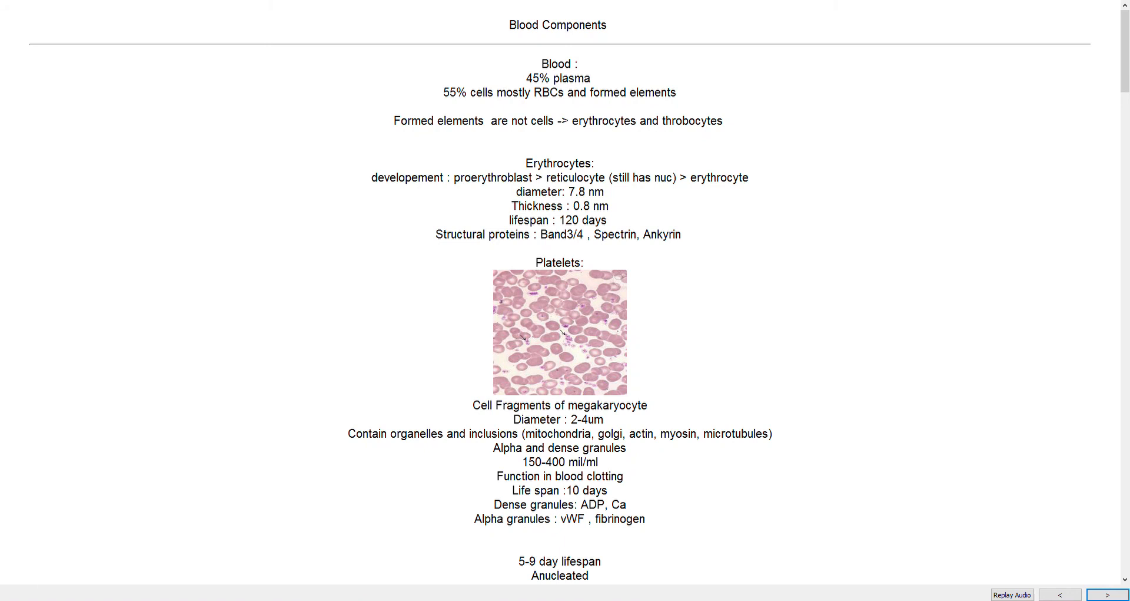
pyautogui.moveTo(1006, 297)
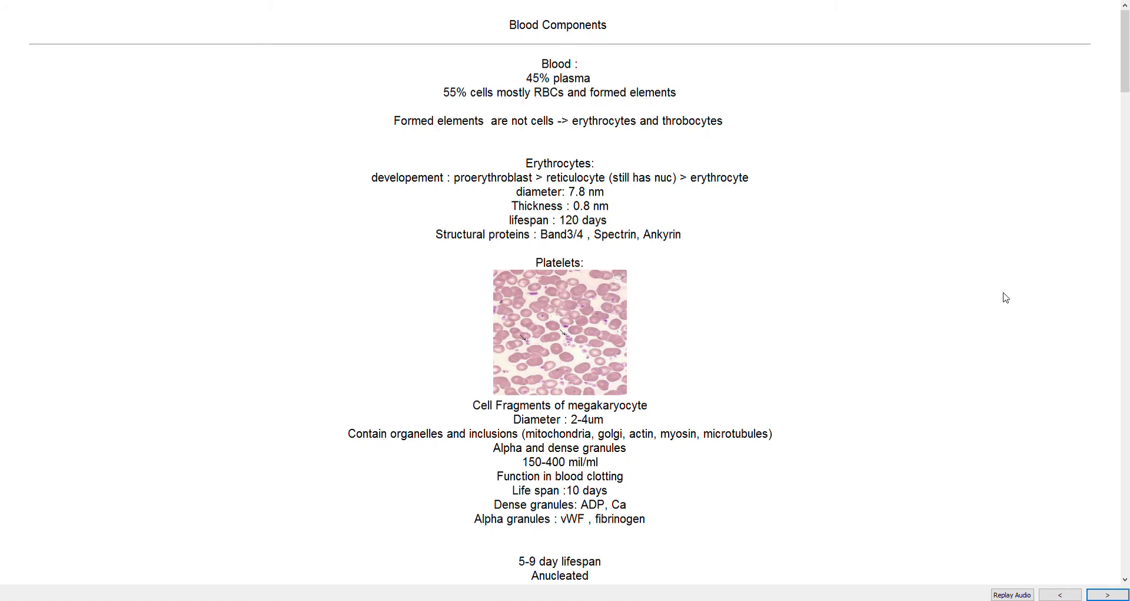
pyautogui.moveTo(980, 296)
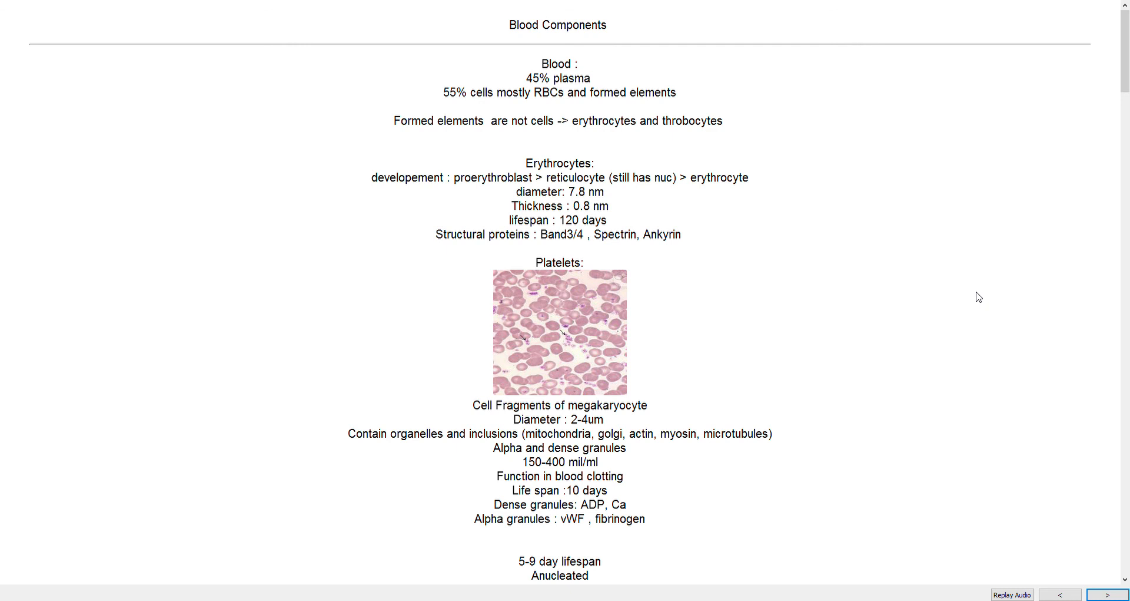
pyautogui.moveTo(863, 261)
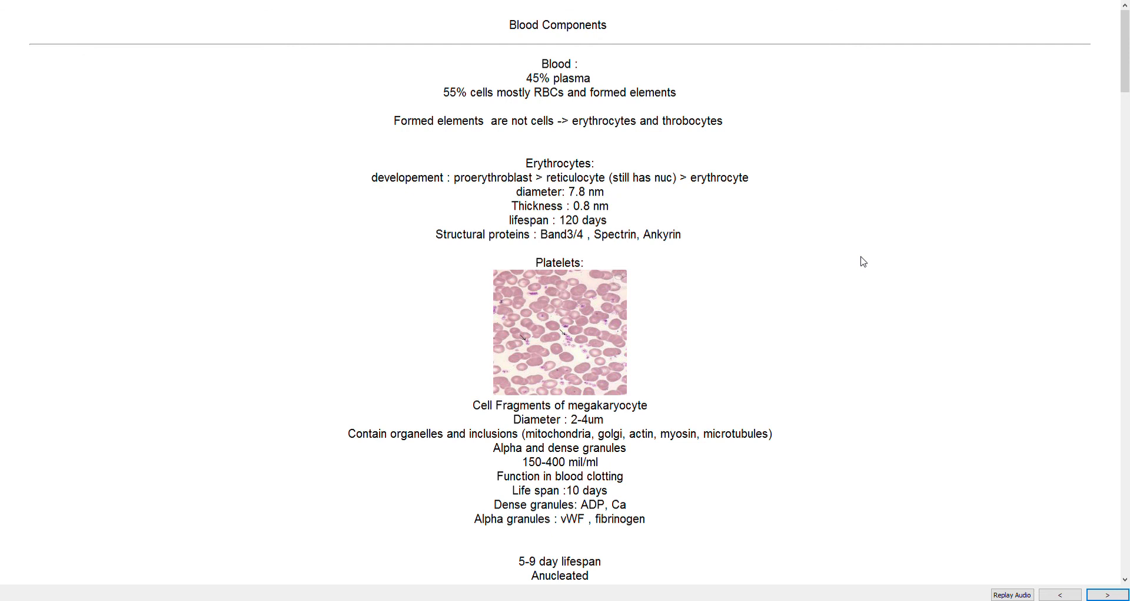
pyautogui.moveTo(616, 54)
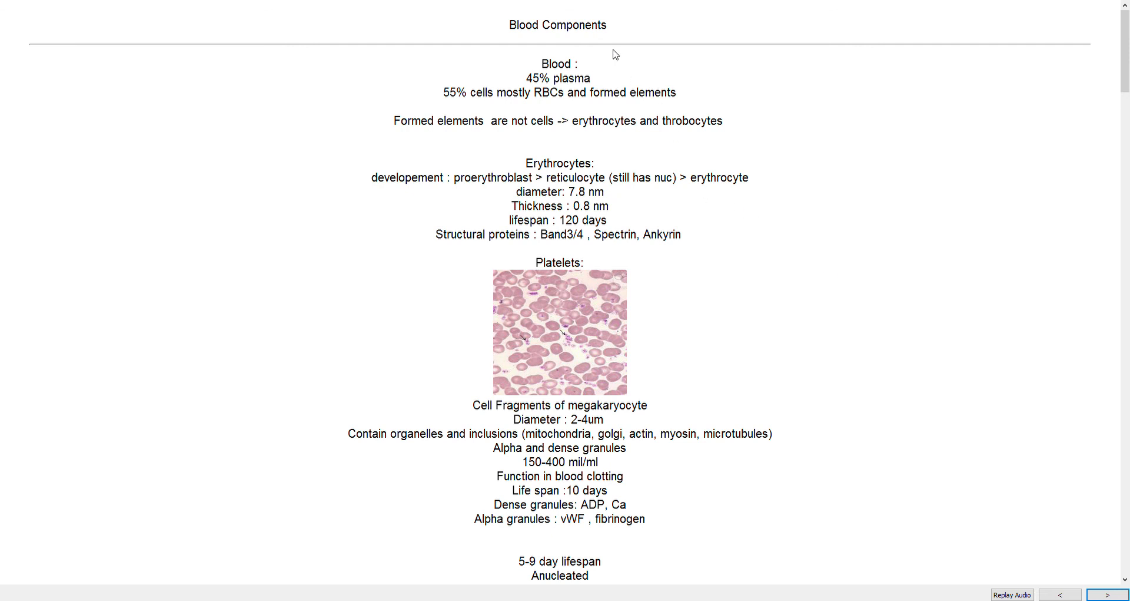
pyautogui.moveTo(599, 112)
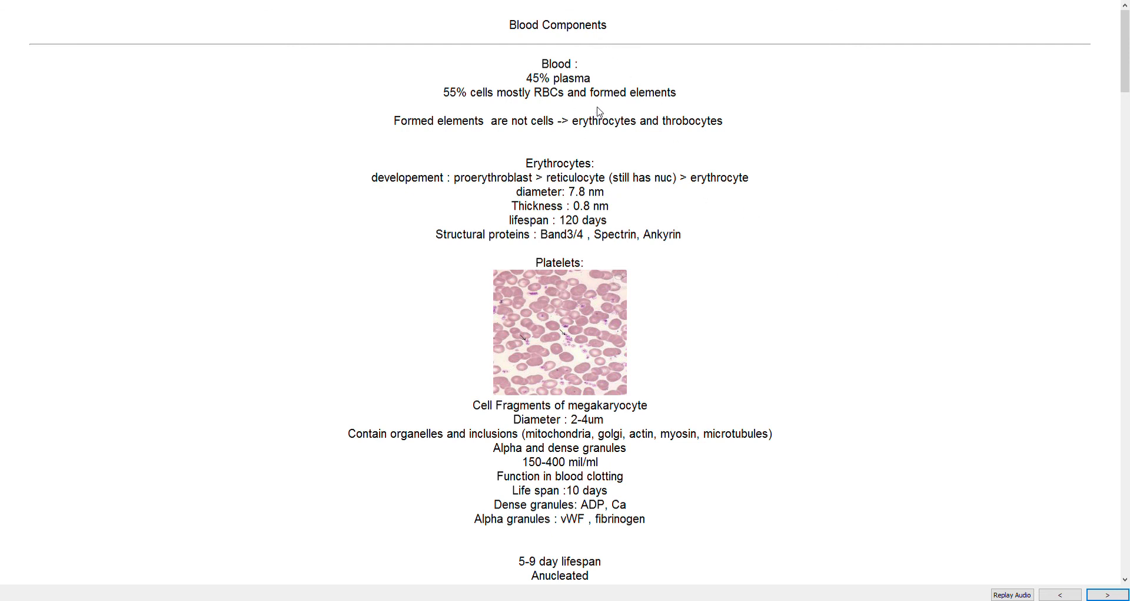
pyautogui.moveTo(585, 107)
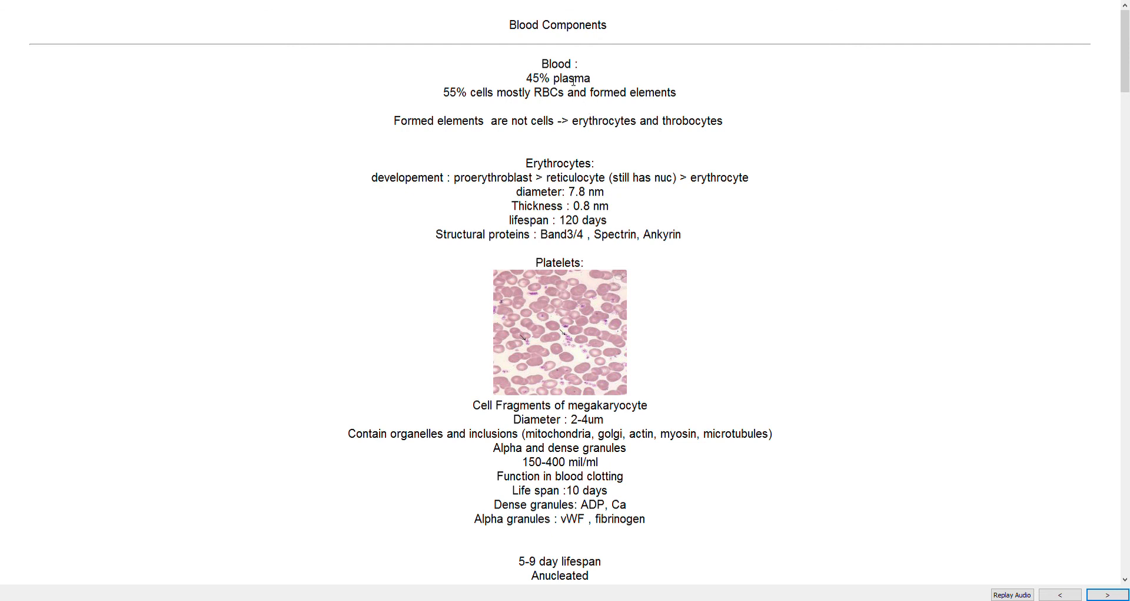
pyautogui.moveTo(697, 33)
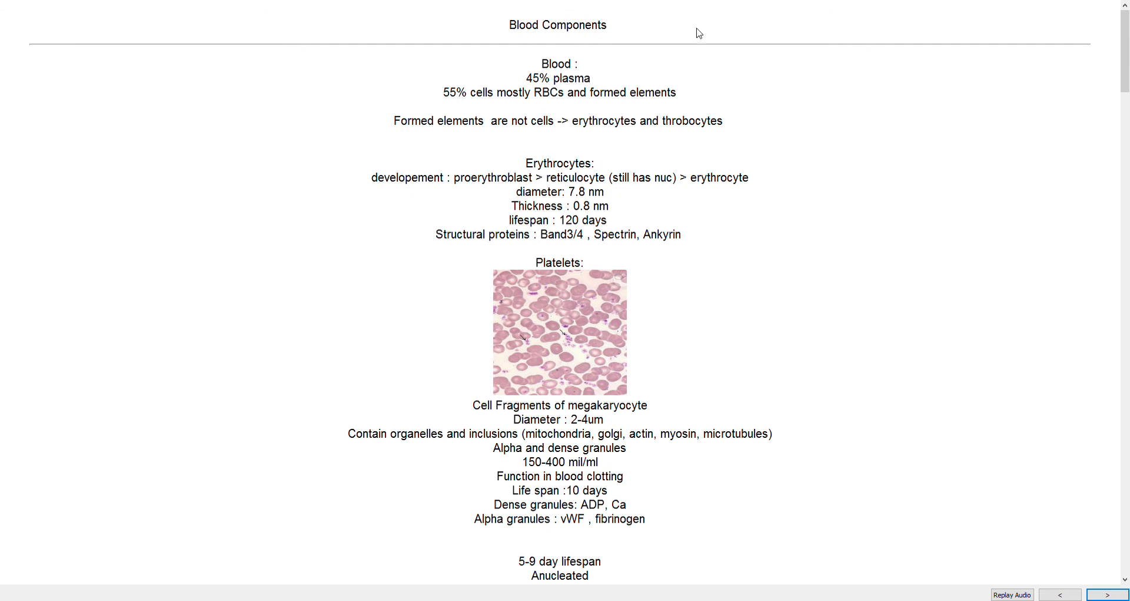
pyautogui.moveTo(555, 98)
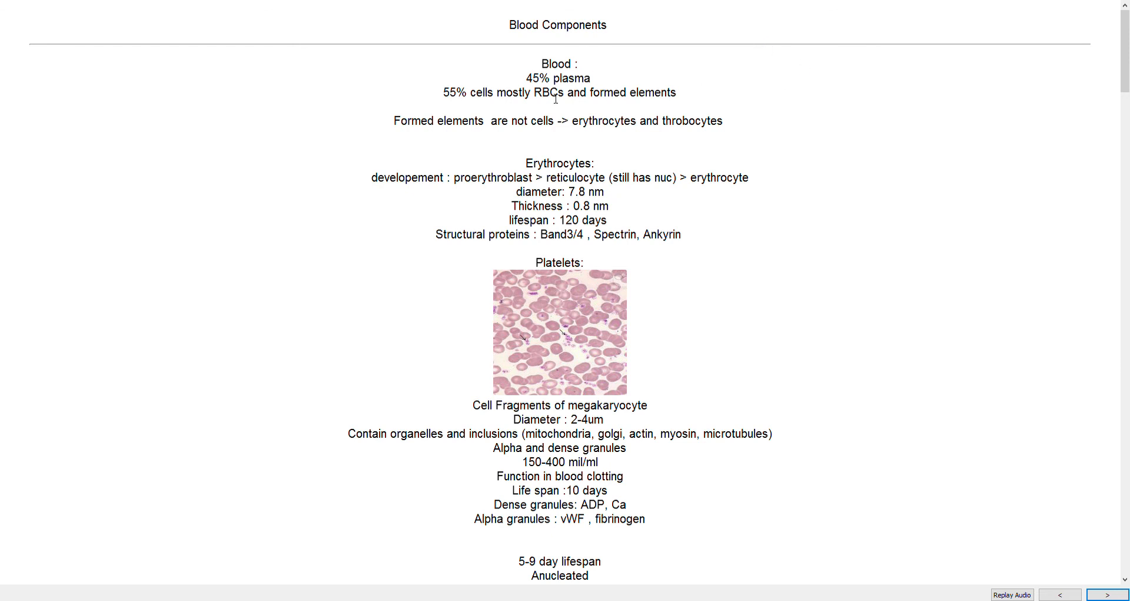
pyautogui.moveTo(453, 85)
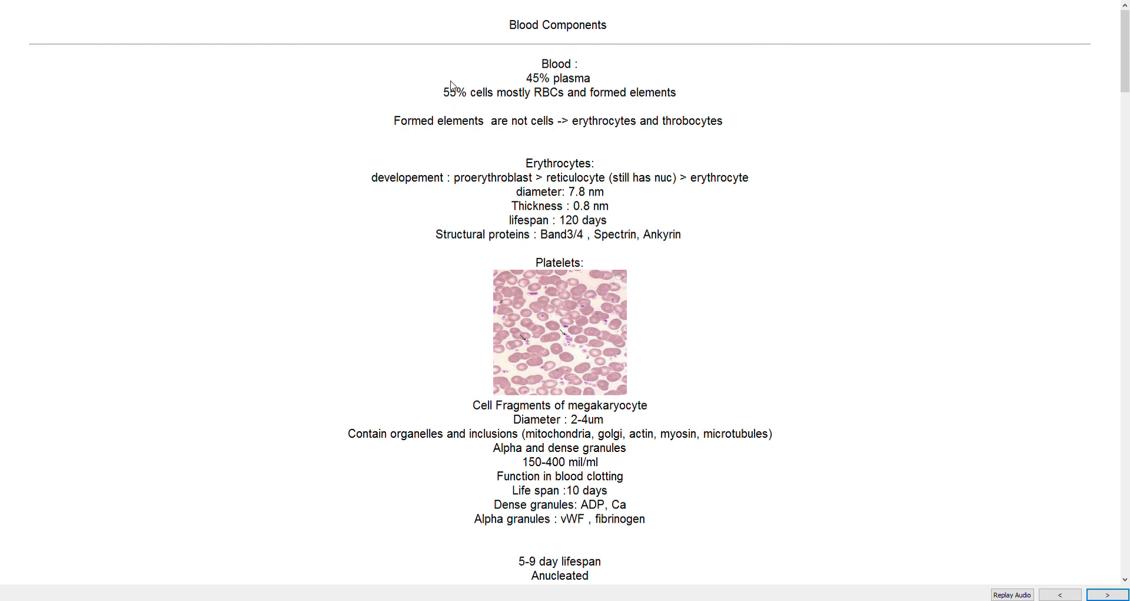
pyautogui.moveTo(532, 96)
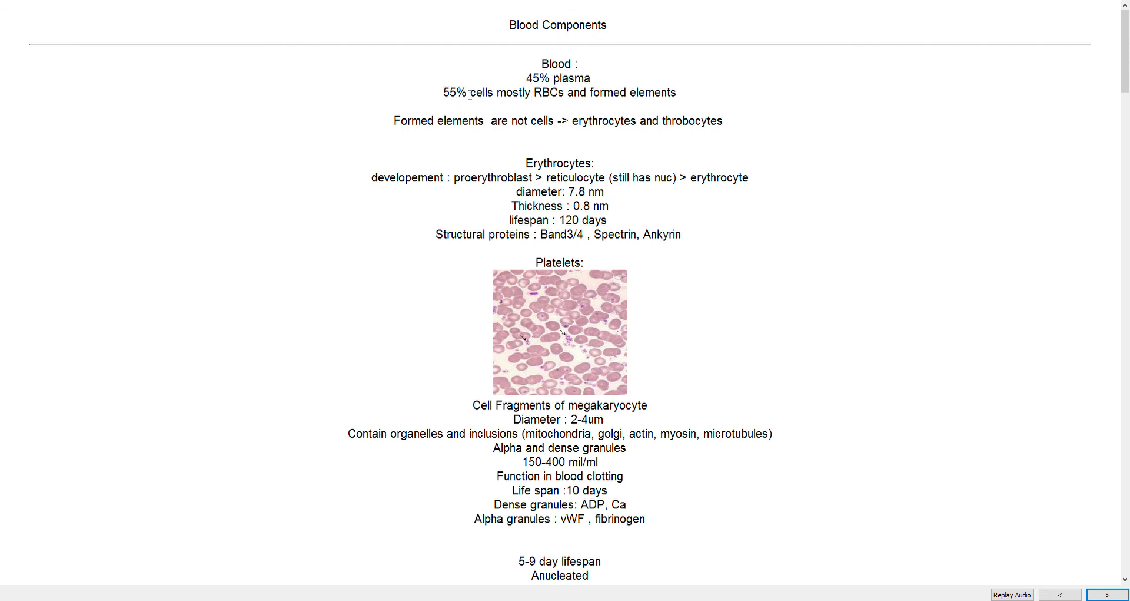
pyautogui.moveTo(932, 127)
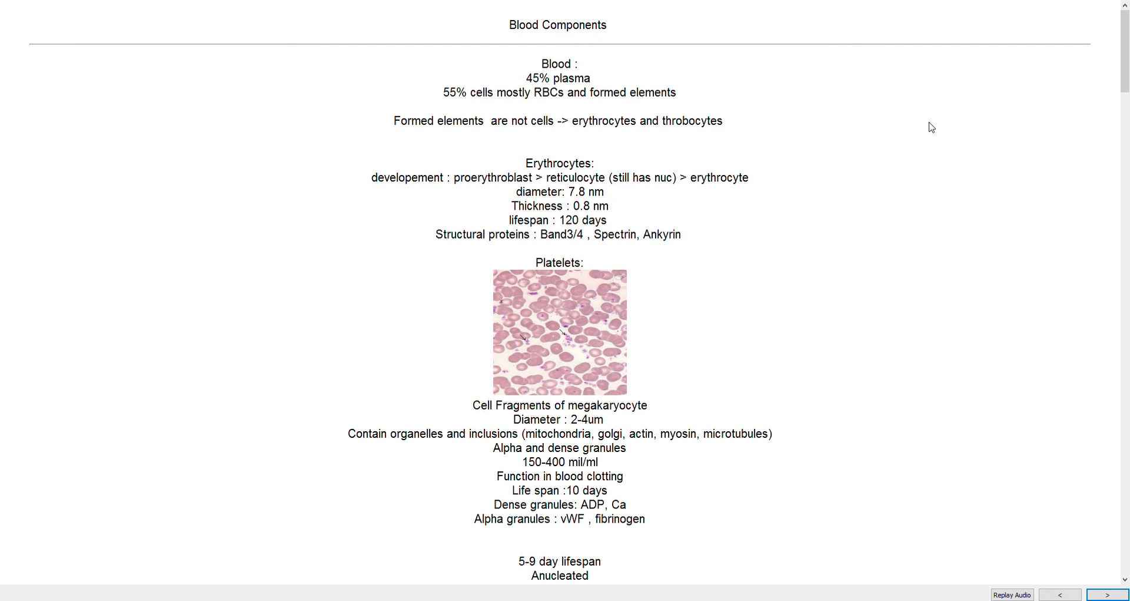
pyautogui.moveTo(414, 143)
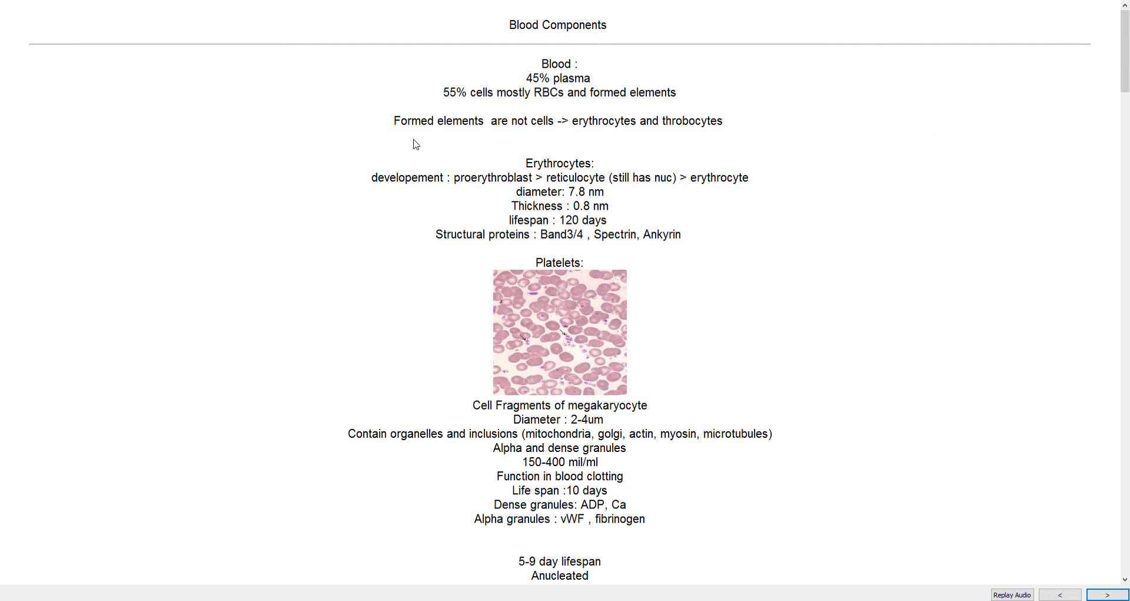
pyautogui.moveTo(536, 229)
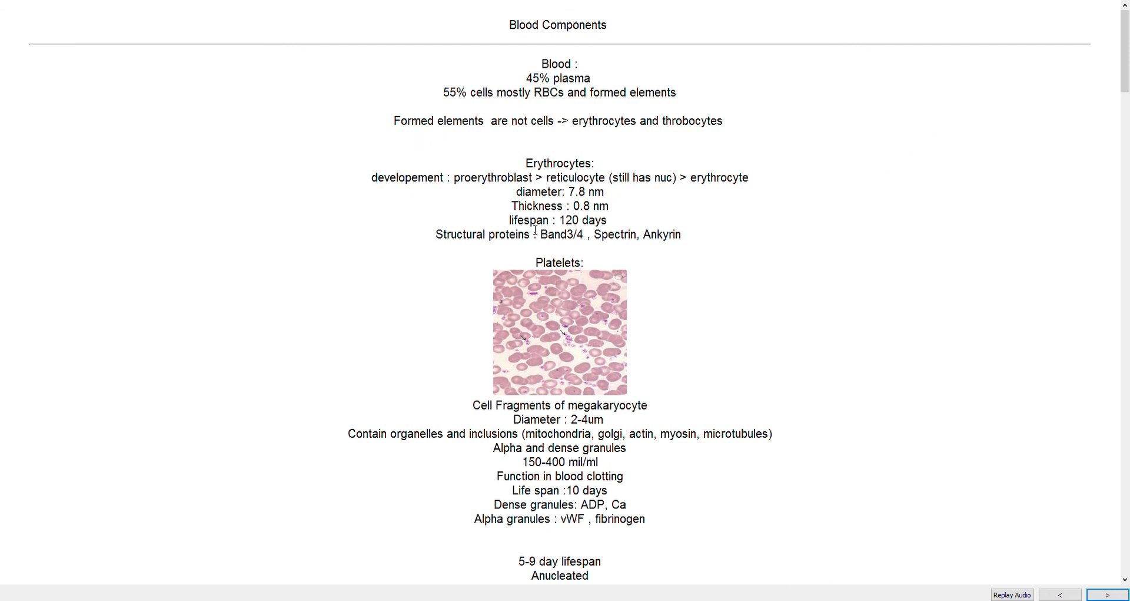
pyautogui.moveTo(663, 205)
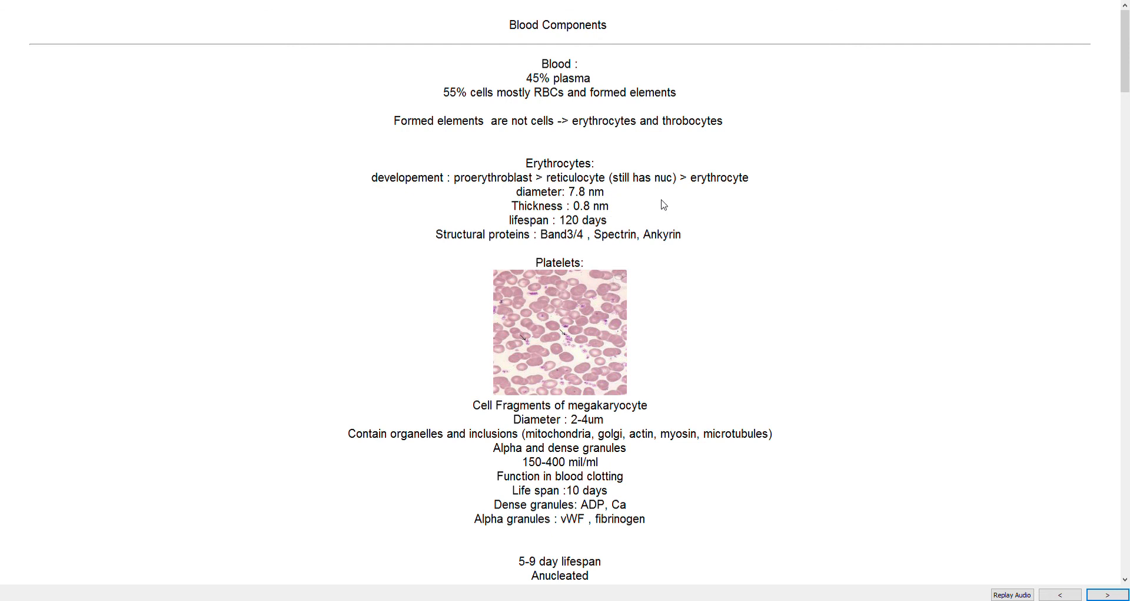
pyautogui.moveTo(581, 157)
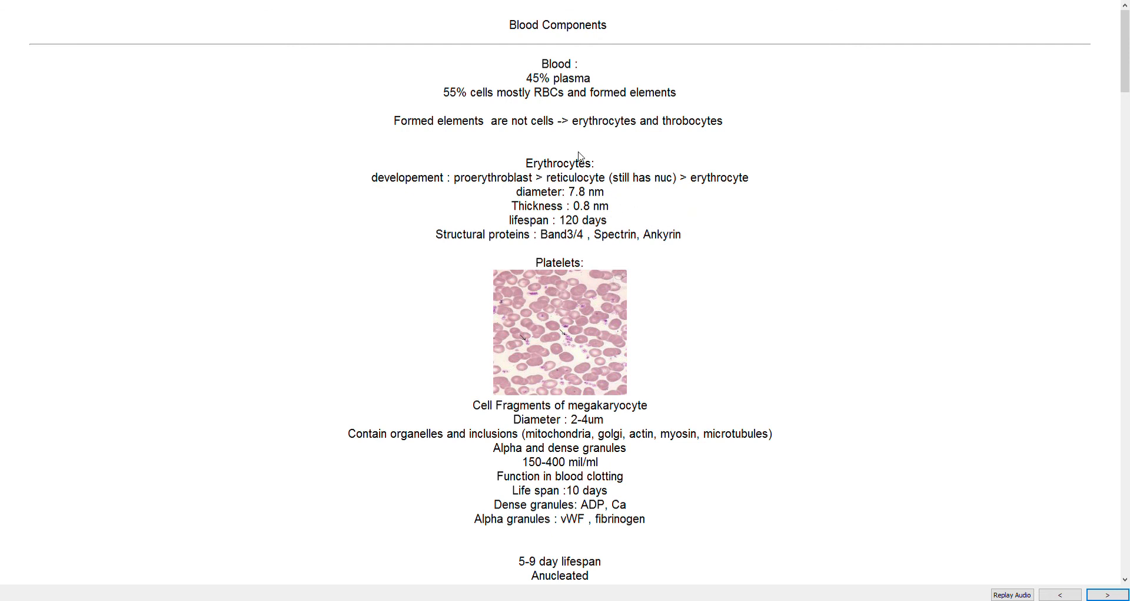
pyautogui.moveTo(454, 126)
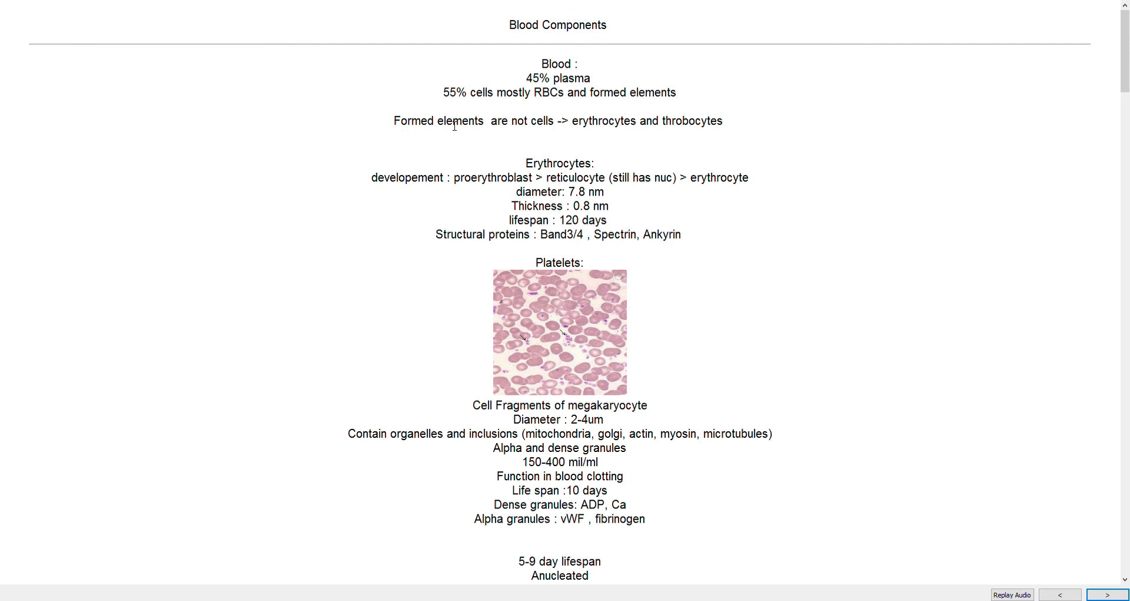
pyautogui.moveTo(575, 118)
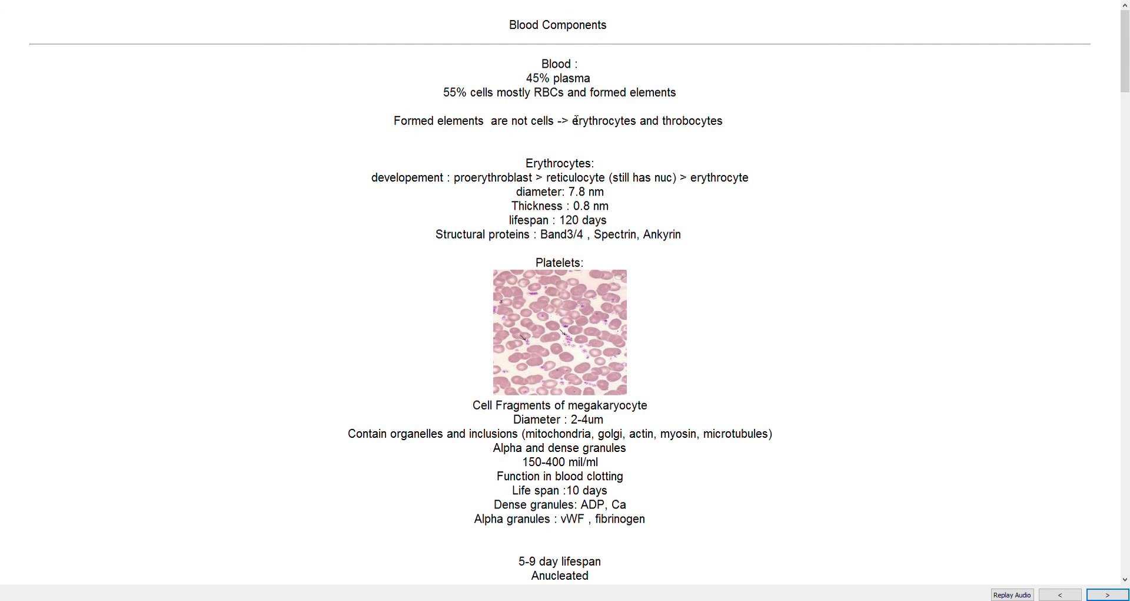
pyautogui.moveTo(447, 138)
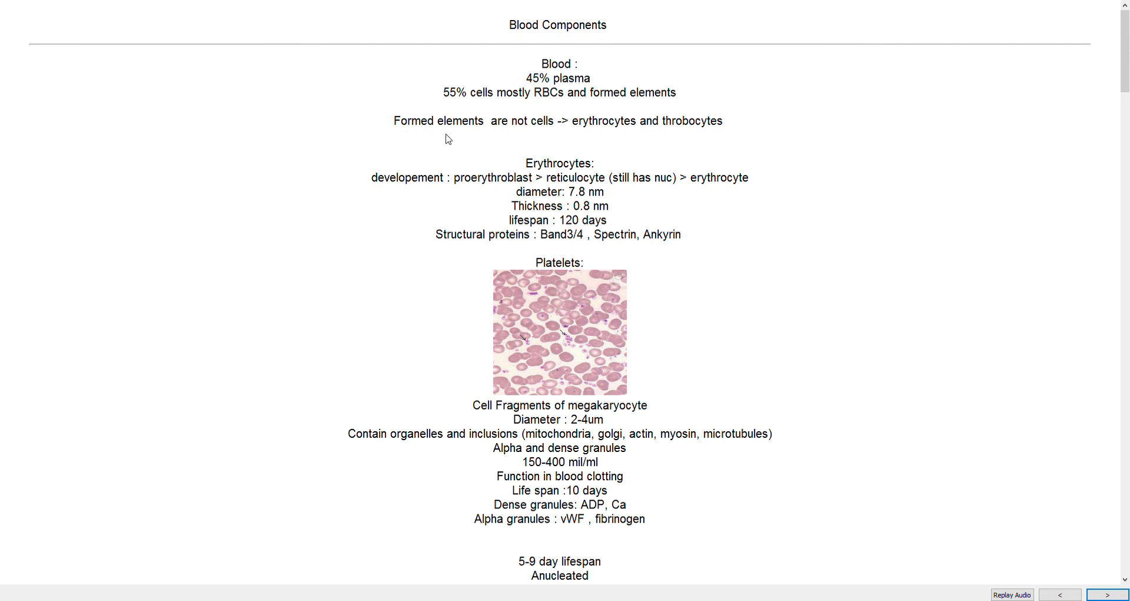
pyautogui.moveTo(868, 177)
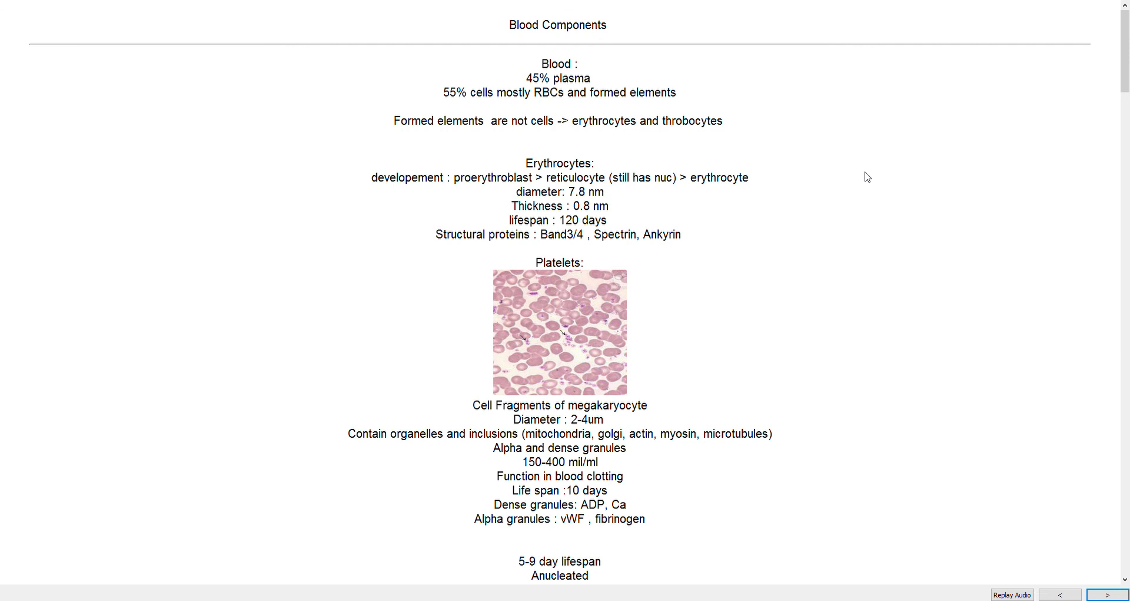
pyautogui.moveTo(462, 311)
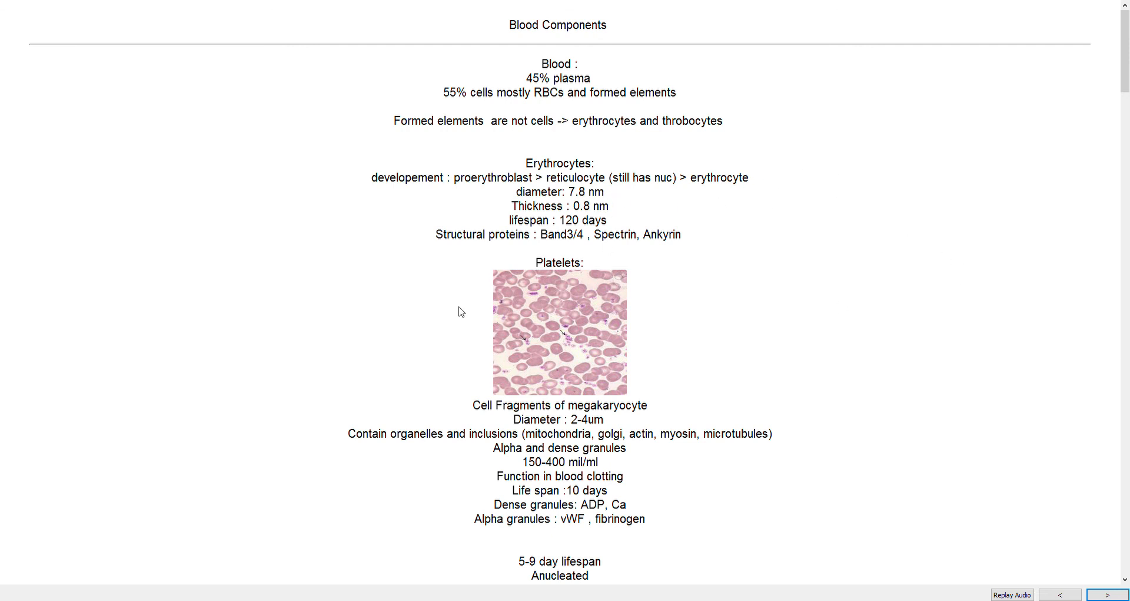
pyautogui.moveTo(353, 222)
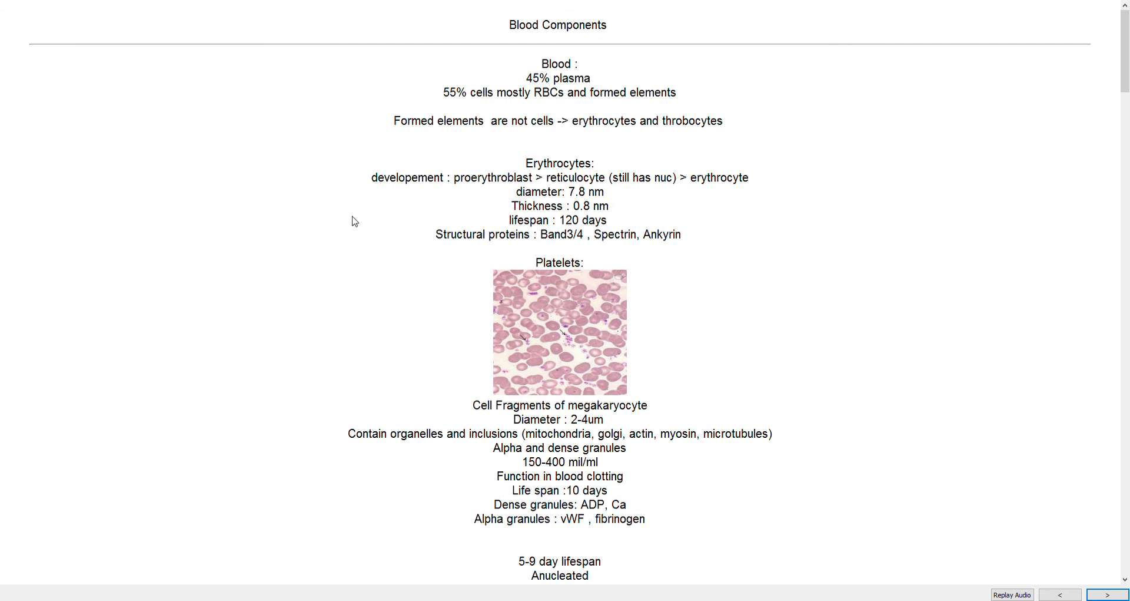
pyautogui.moveTo(586, 177)
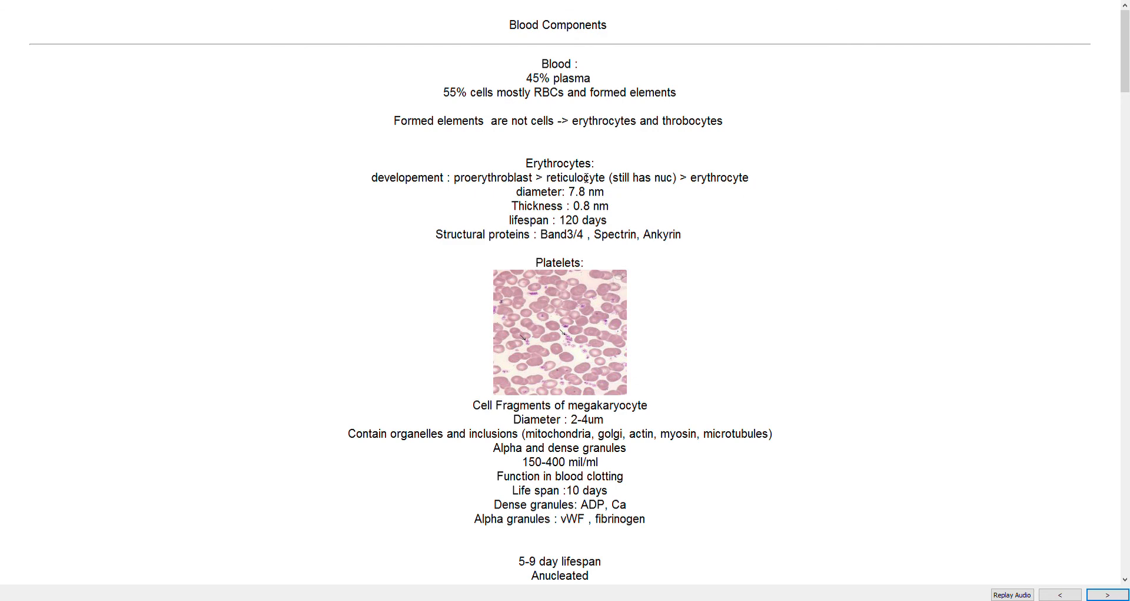
# Scroll past the platelet details to the leukocyte notes on movement via selectins and integrins
pyautogui.scroll(-3)
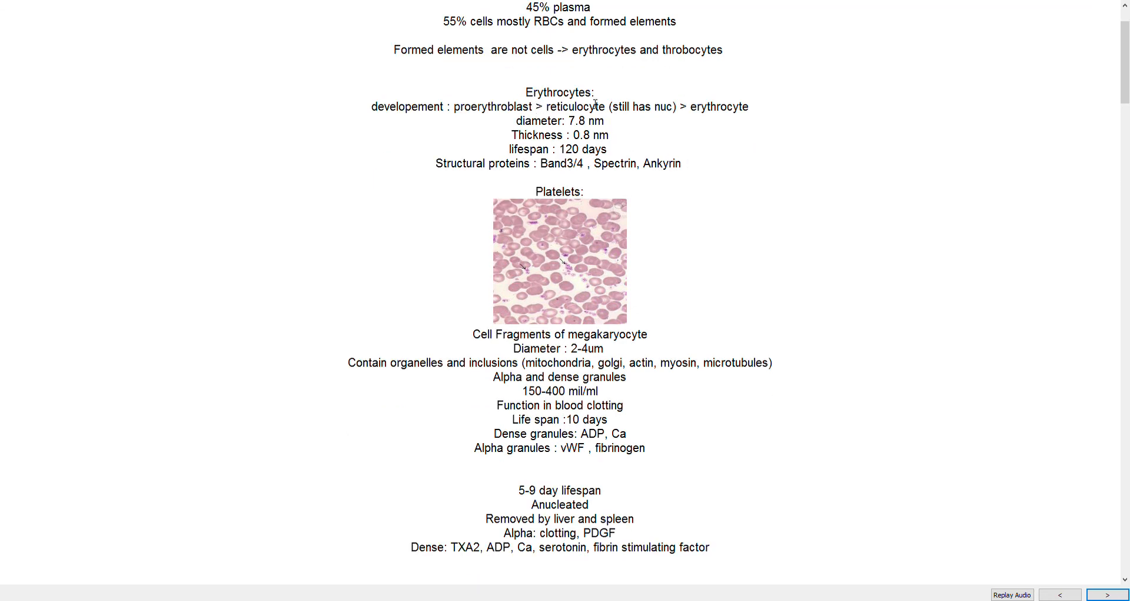
pyautogui.moveTo(525, 193)
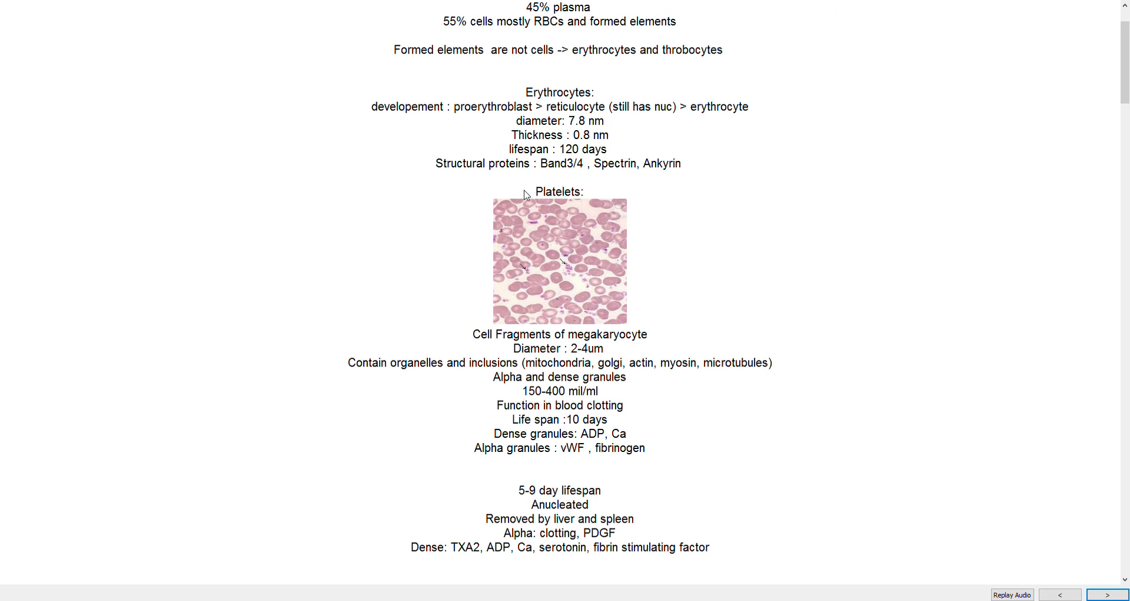
pyautogui.moveTo(776, 193)
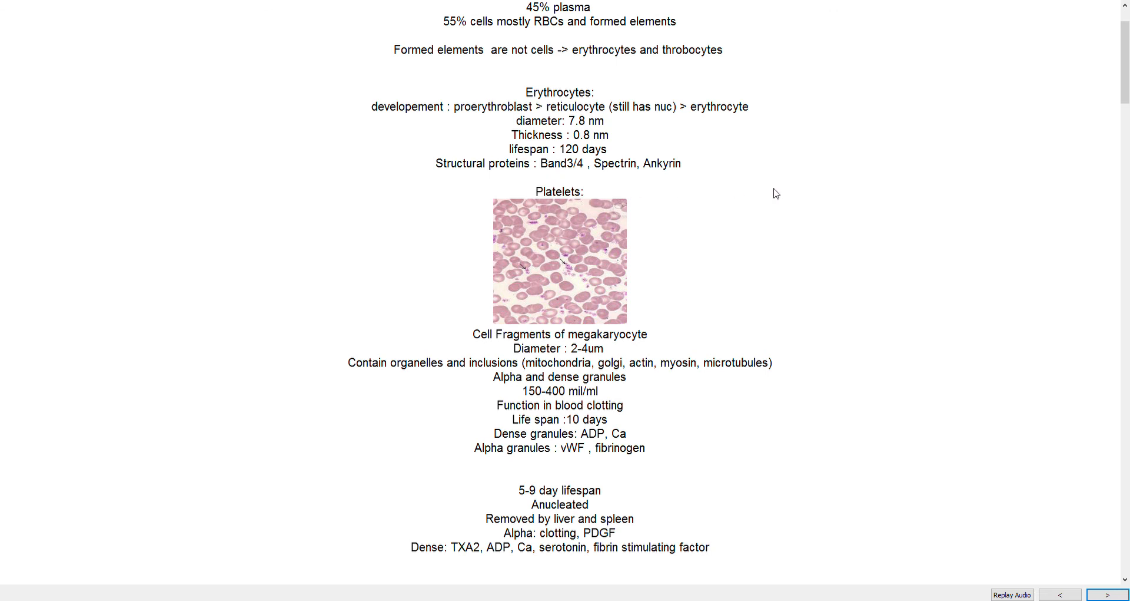
pyautogui.moveTo(734, 196)
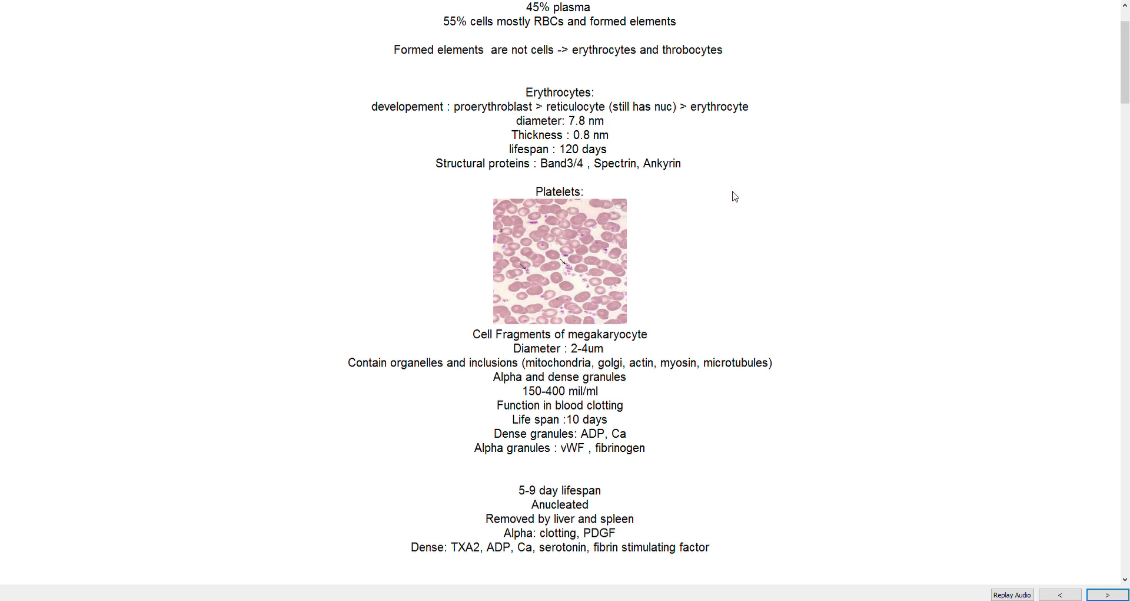
pyautogui.moveTo(699, 196)
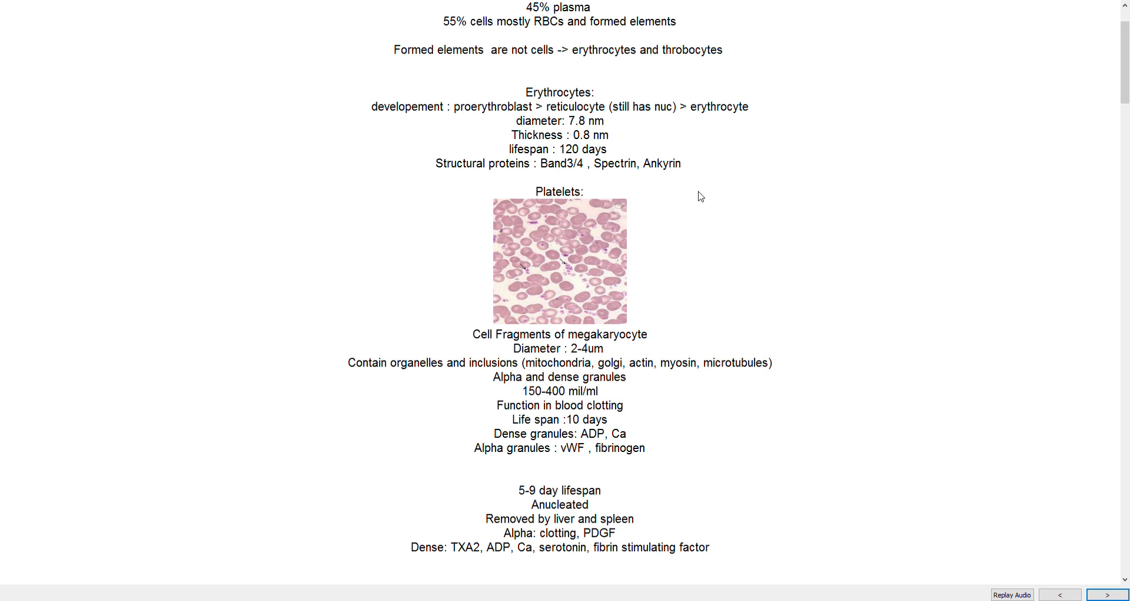
pyautogui.moveTo(421, 63)
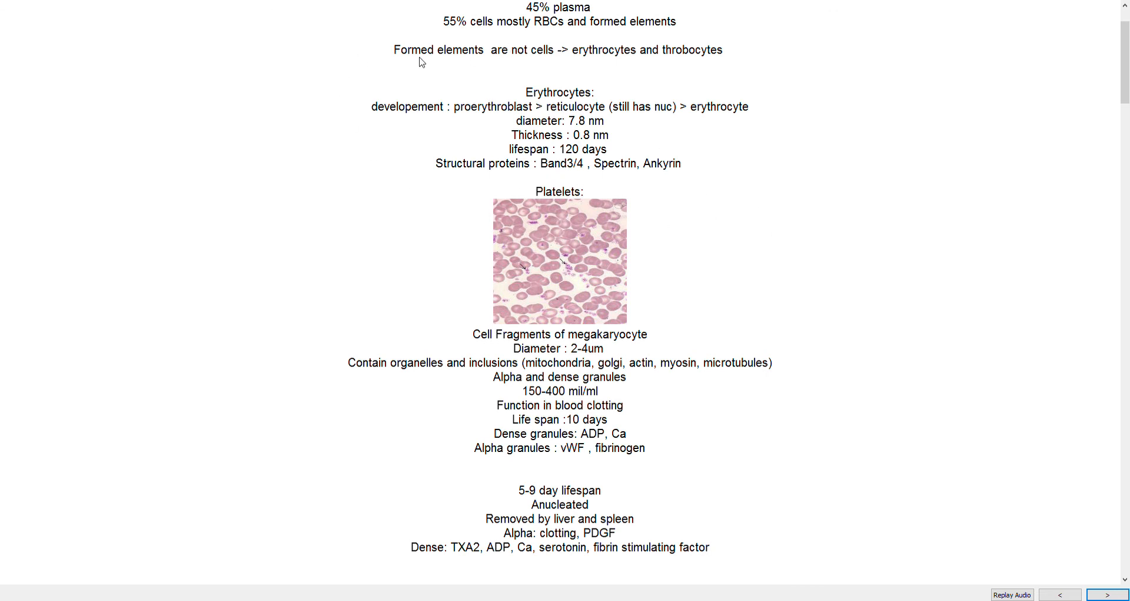
pyautogui.moveTo(486, 140)
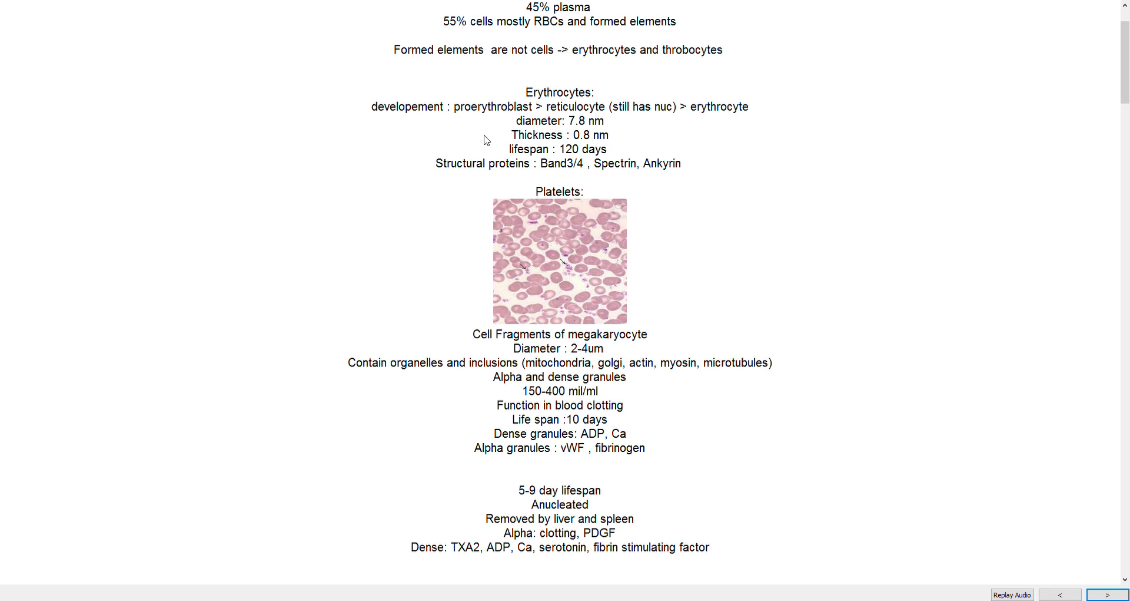
pyautogui.moveTo(468, 113)
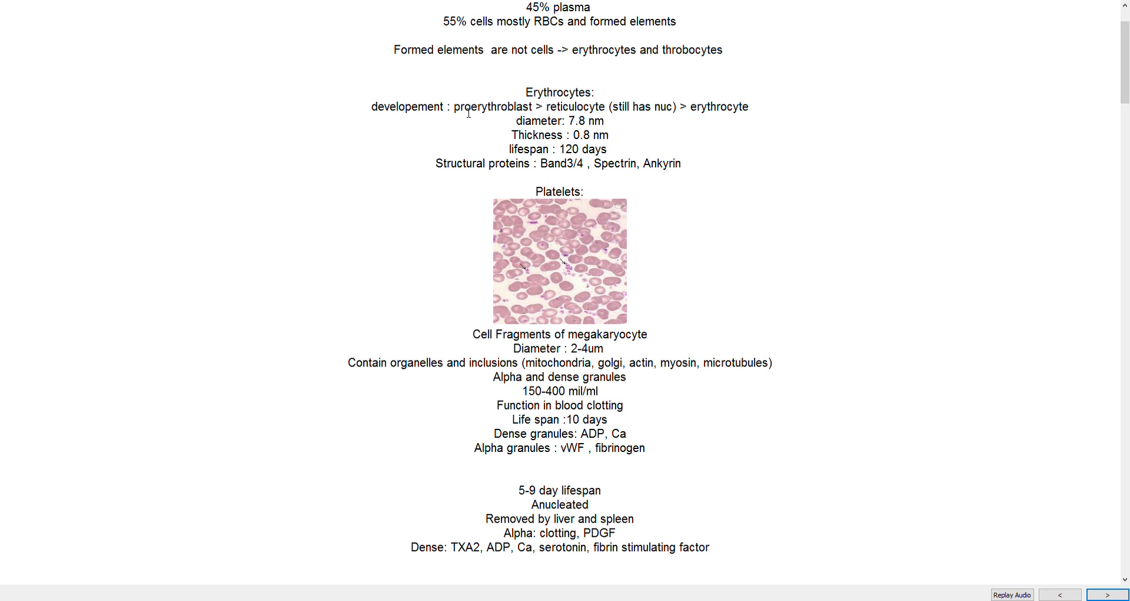
pyautogui.moveTo(535, 109)
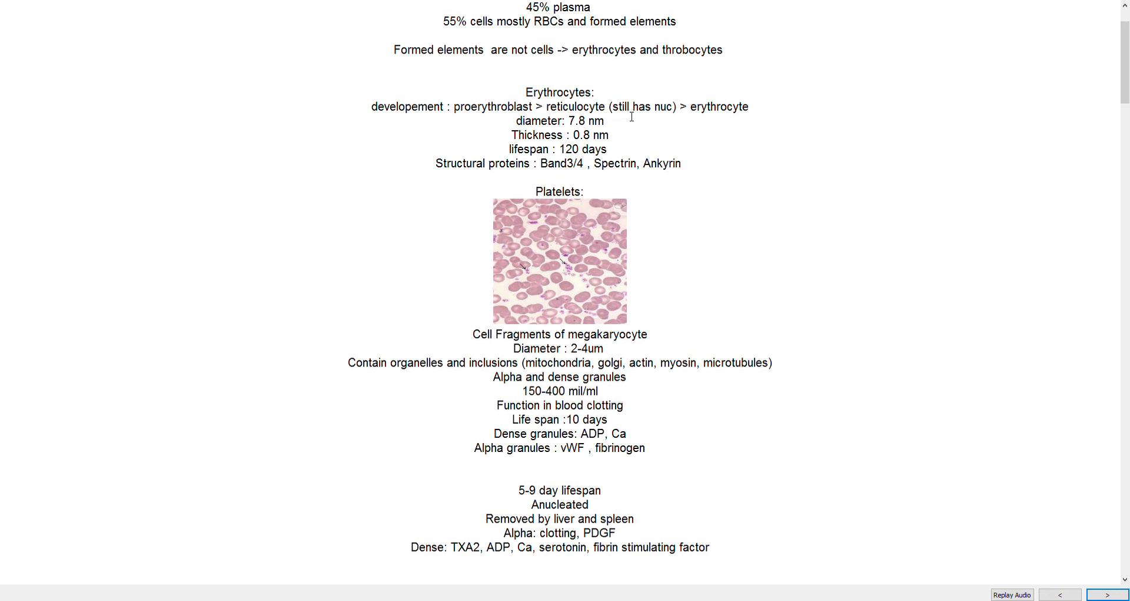
pyautogui.moveTo(731, 65)
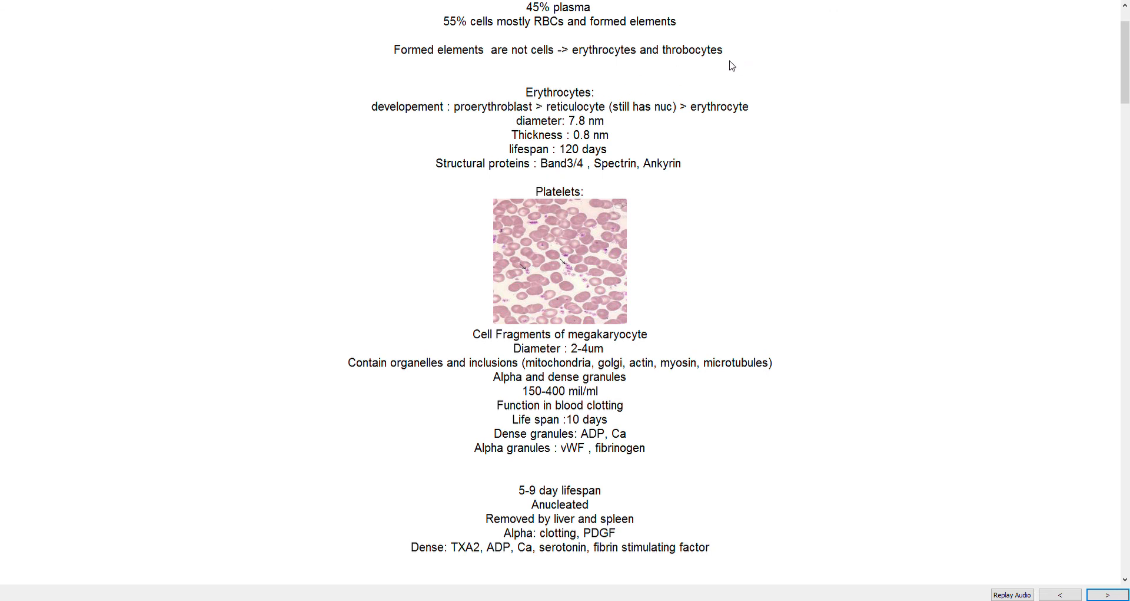
pyautogui.moveTo(785, 114)
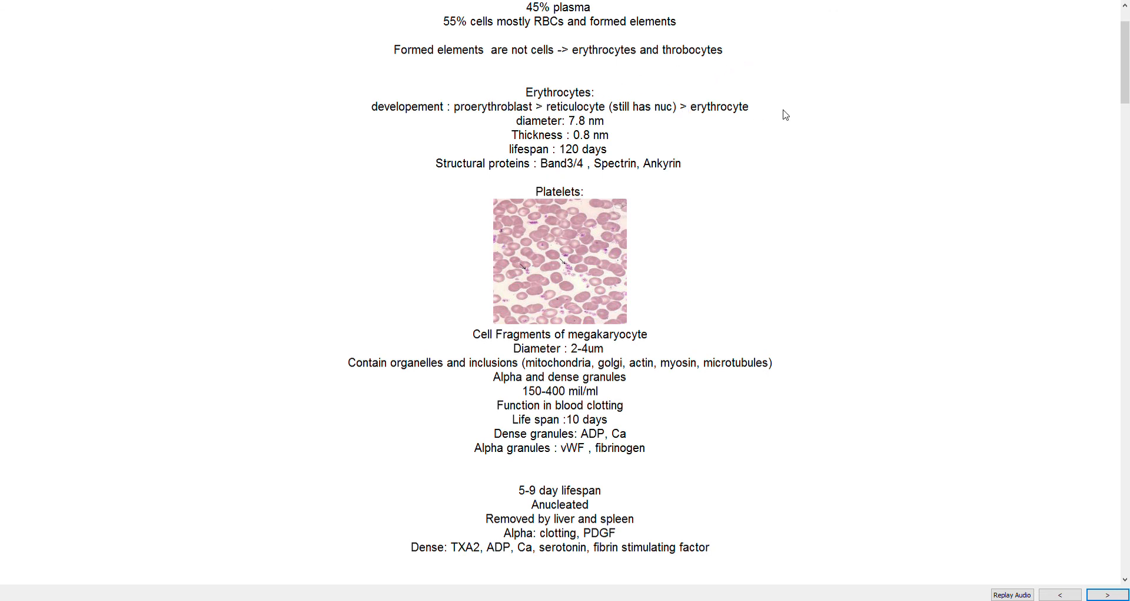
pyautogui.moveTo(734, 122)
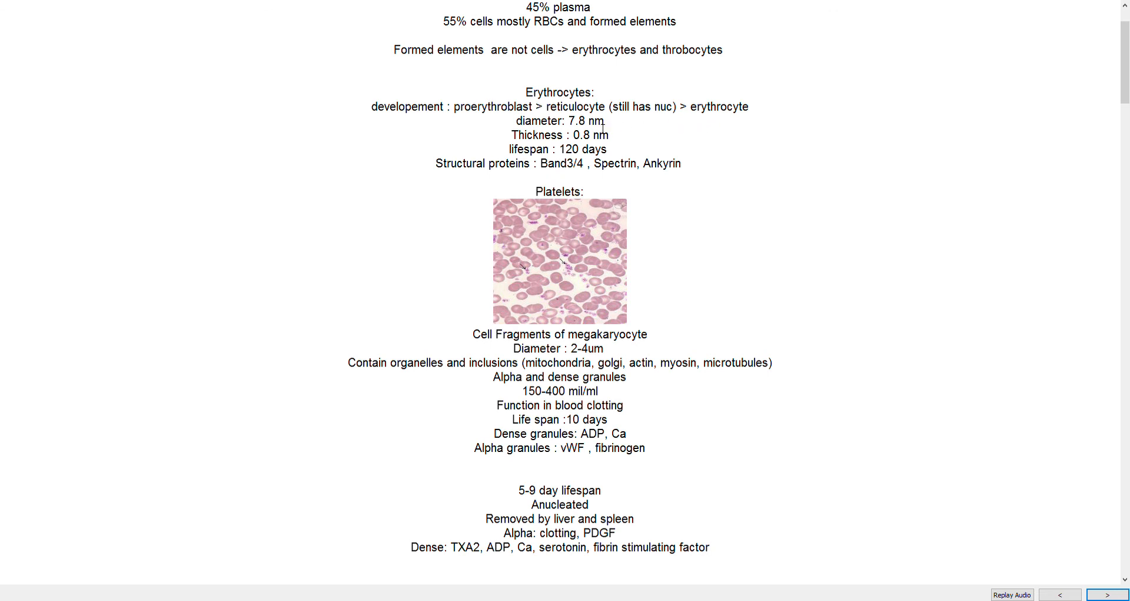
pyautogui.moveTo(753, 122)
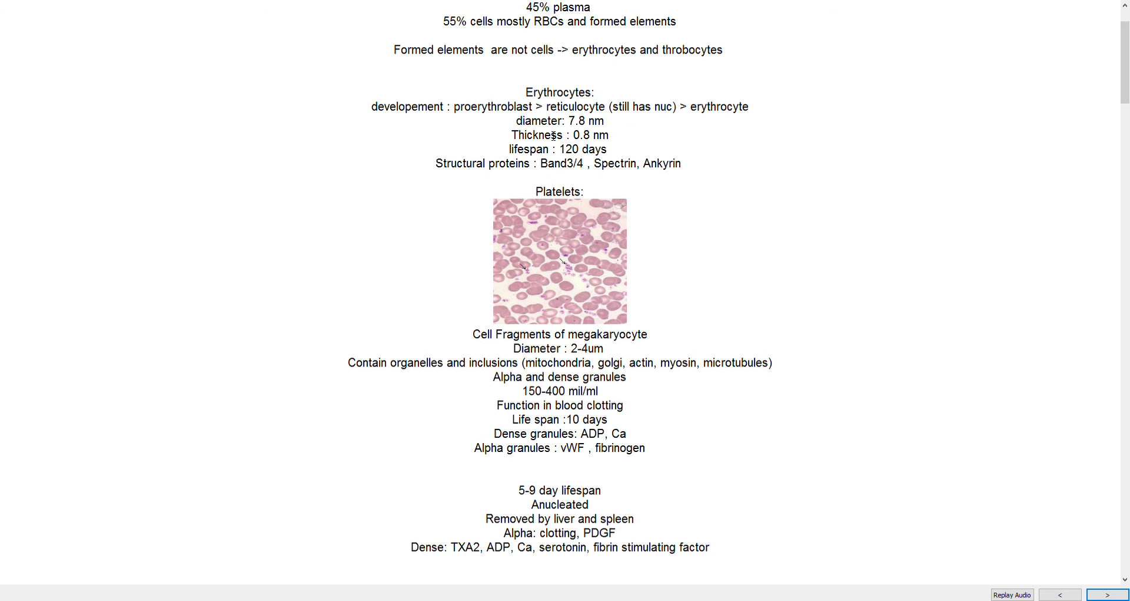
pyautogui.moveTo(556, 139)
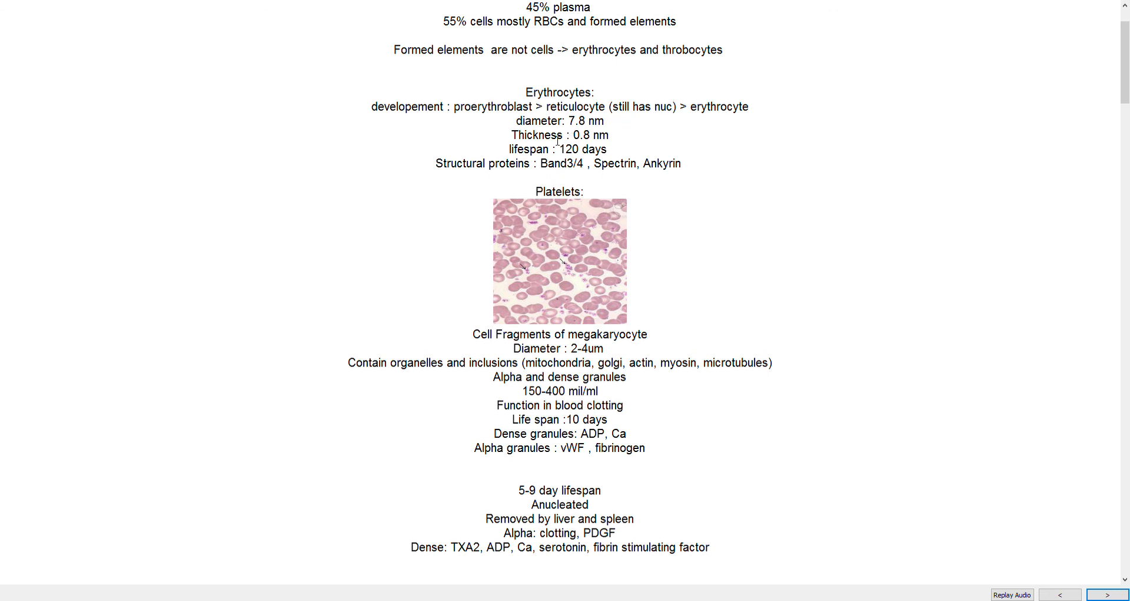
pyautogui.moveTo(622, 123)
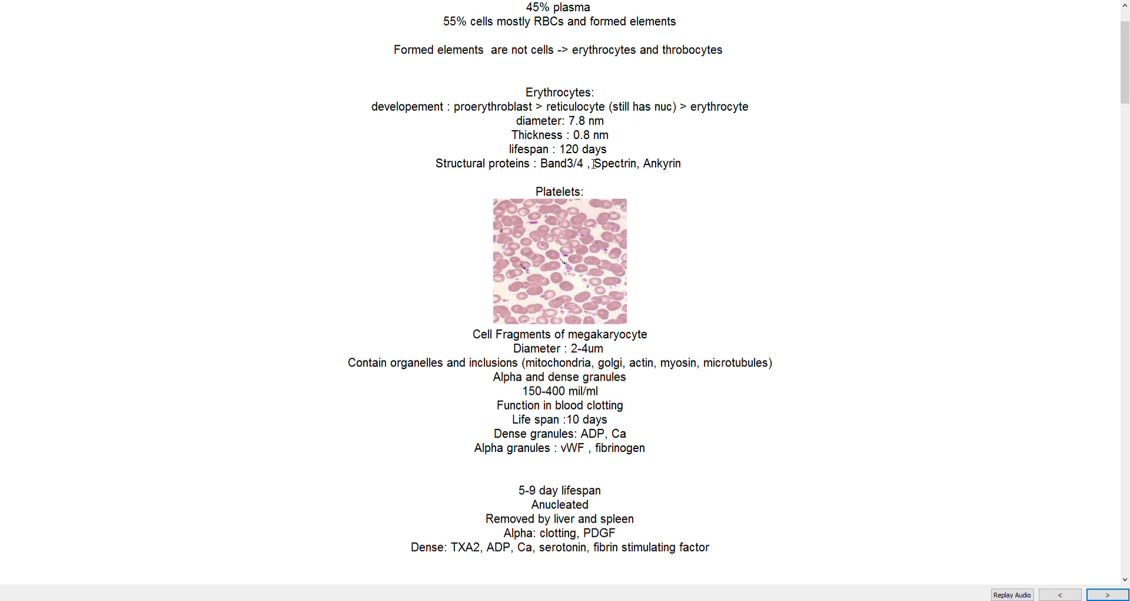
pyautogui.moveTo(931, 169)
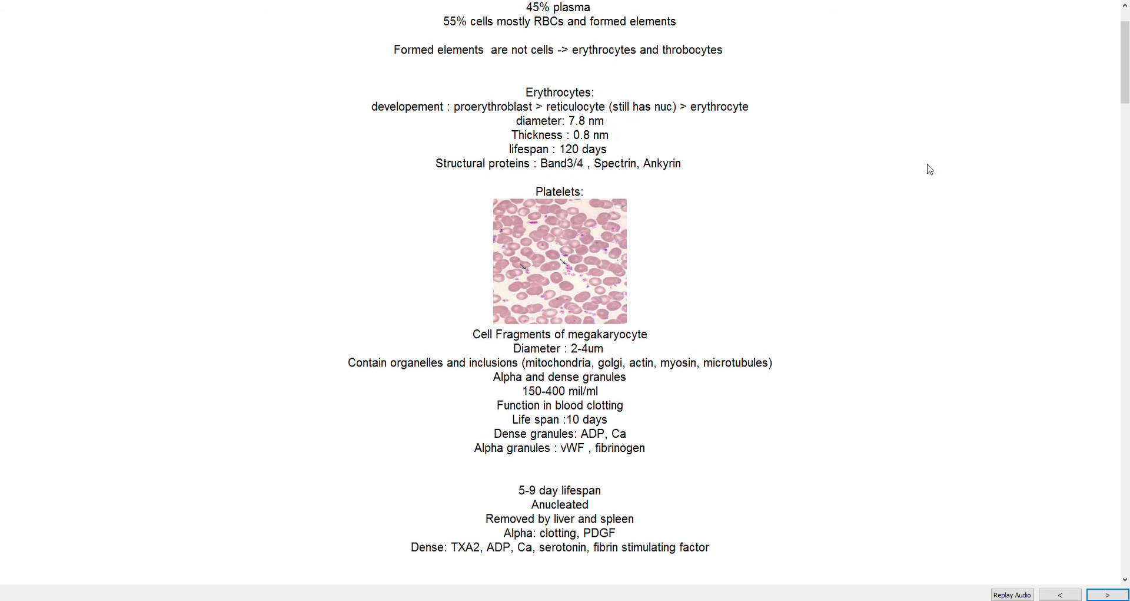
pyautogui.moveTo(736, 190)
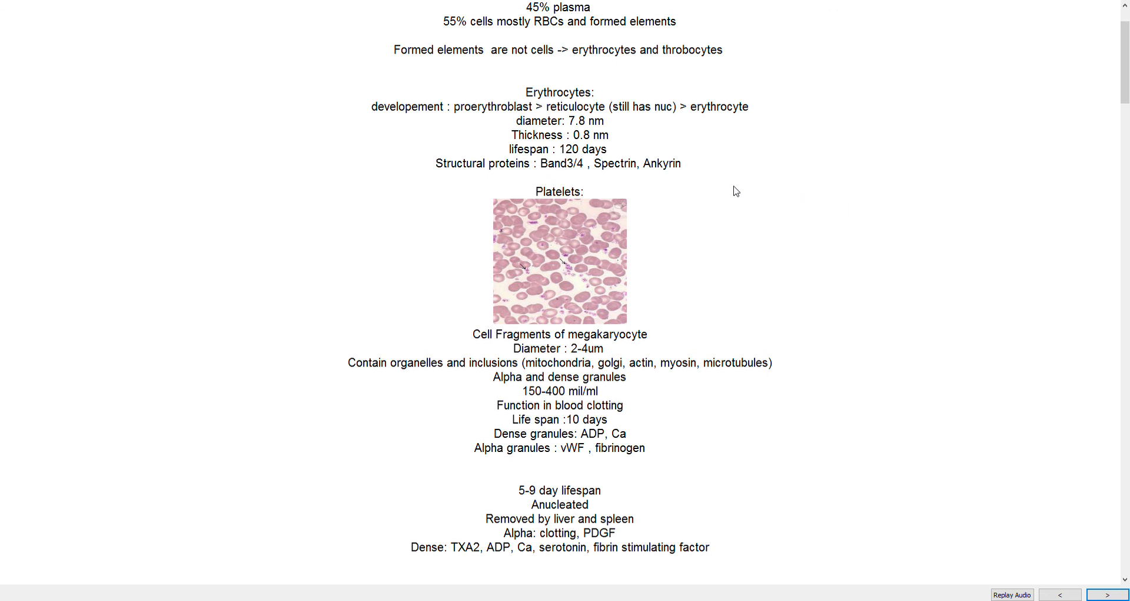
pyautogui.moveTo(634, 253)
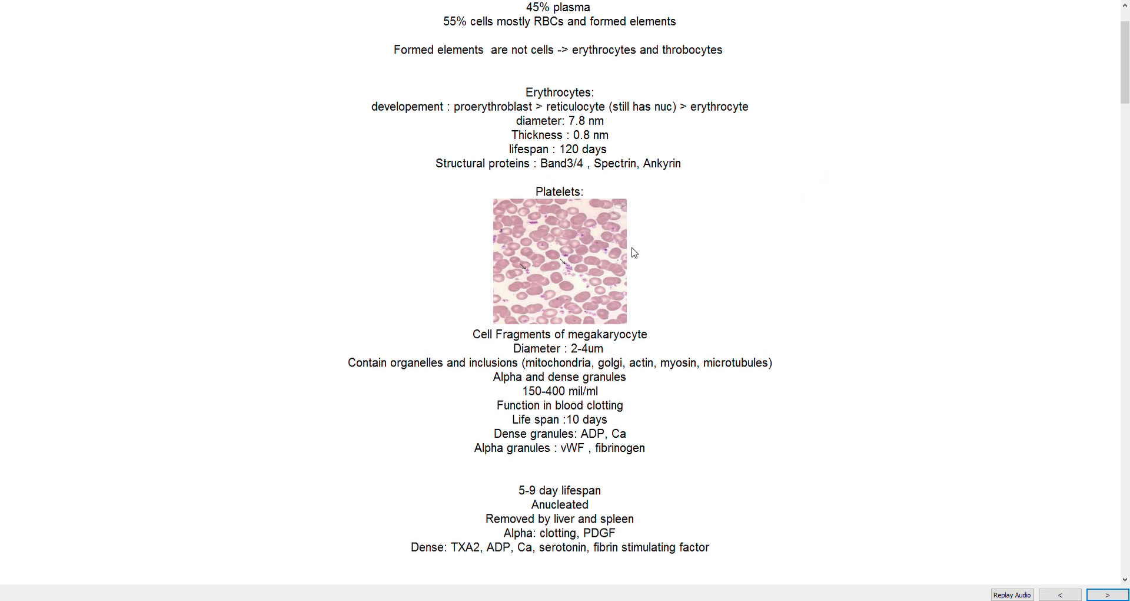
pyautogui.moveTo(585, 261)
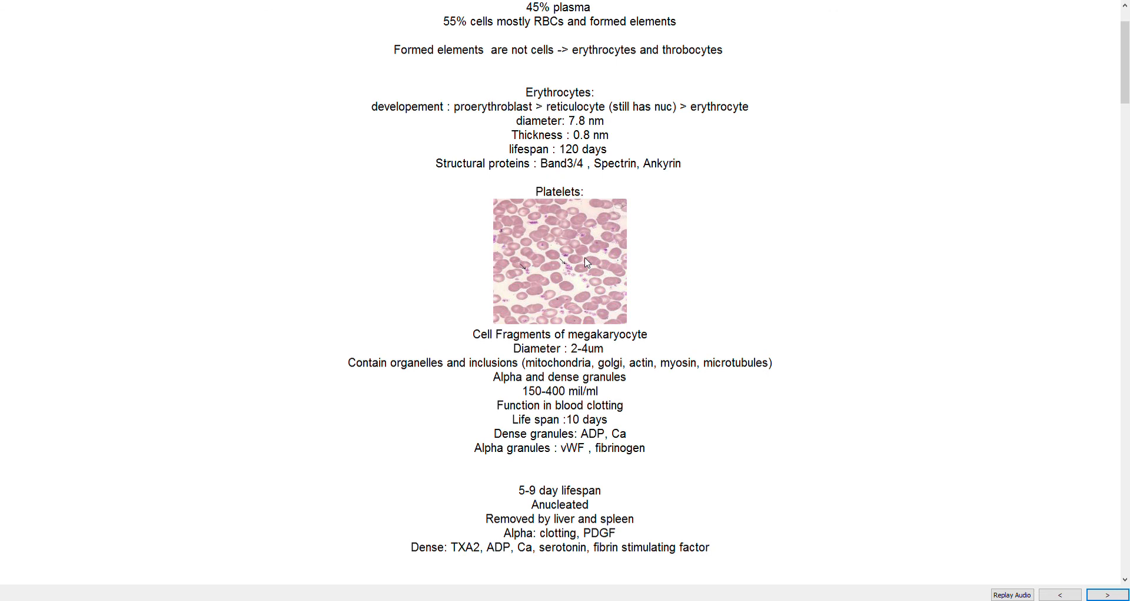
pyautogui.moveTo(606, 292)
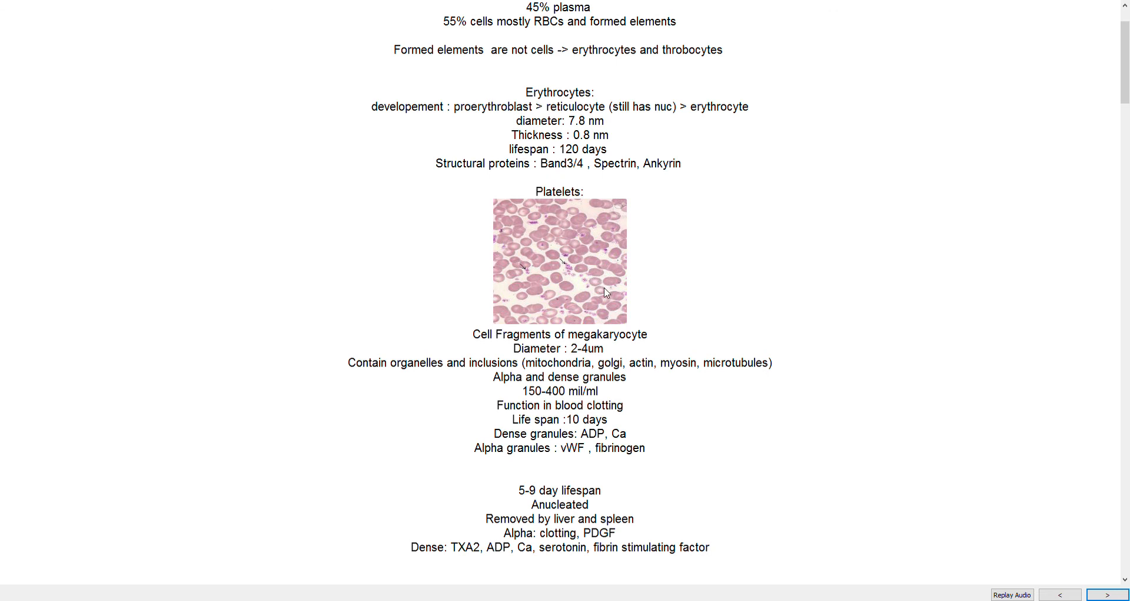
pyautogui.moveTo(597, 289)
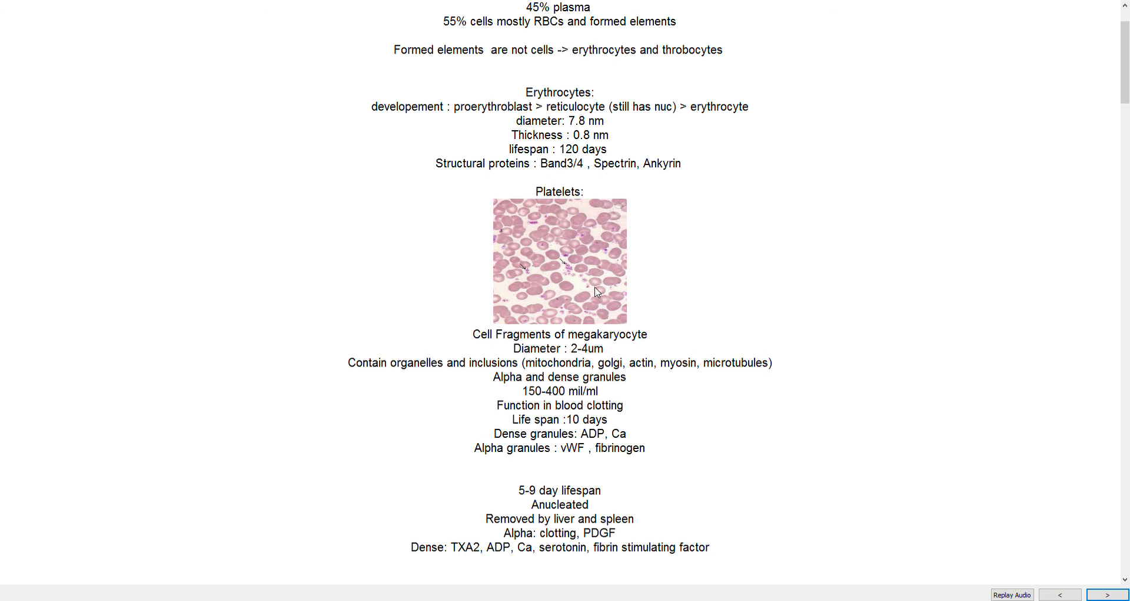
pyautogui.moveTo(562, 245)
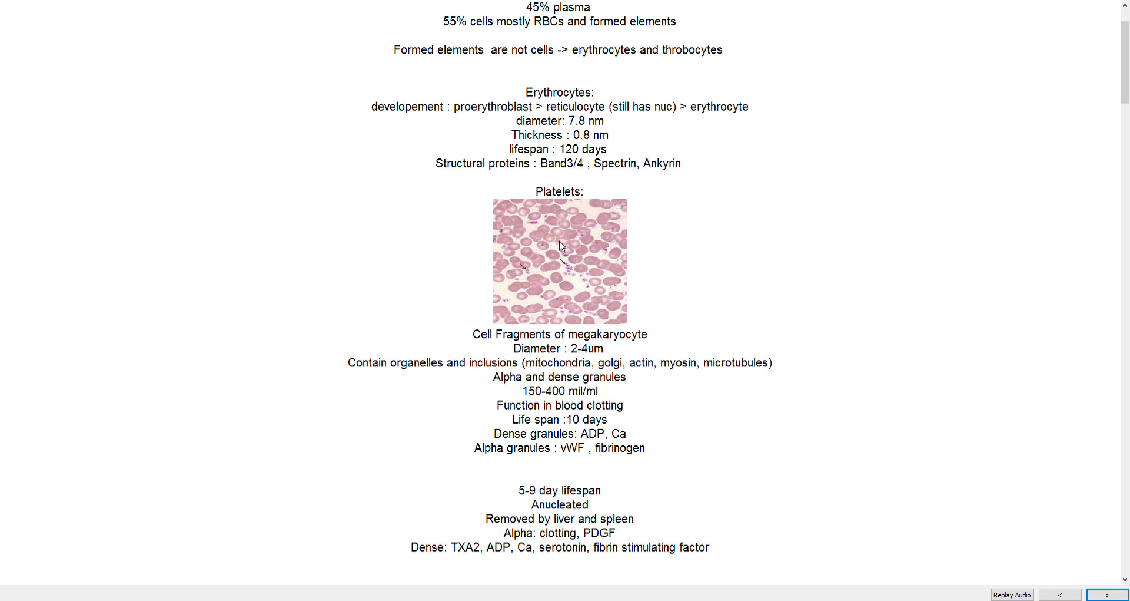
pyautogui.moveTo(575, 217)
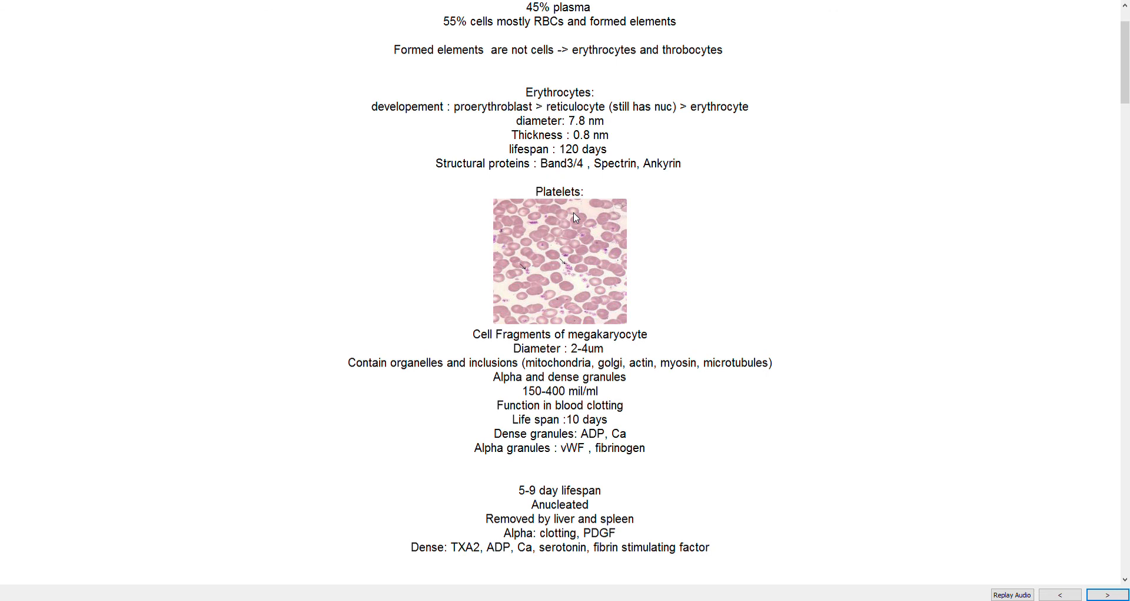
pyautogui.moveTo(595, 257)
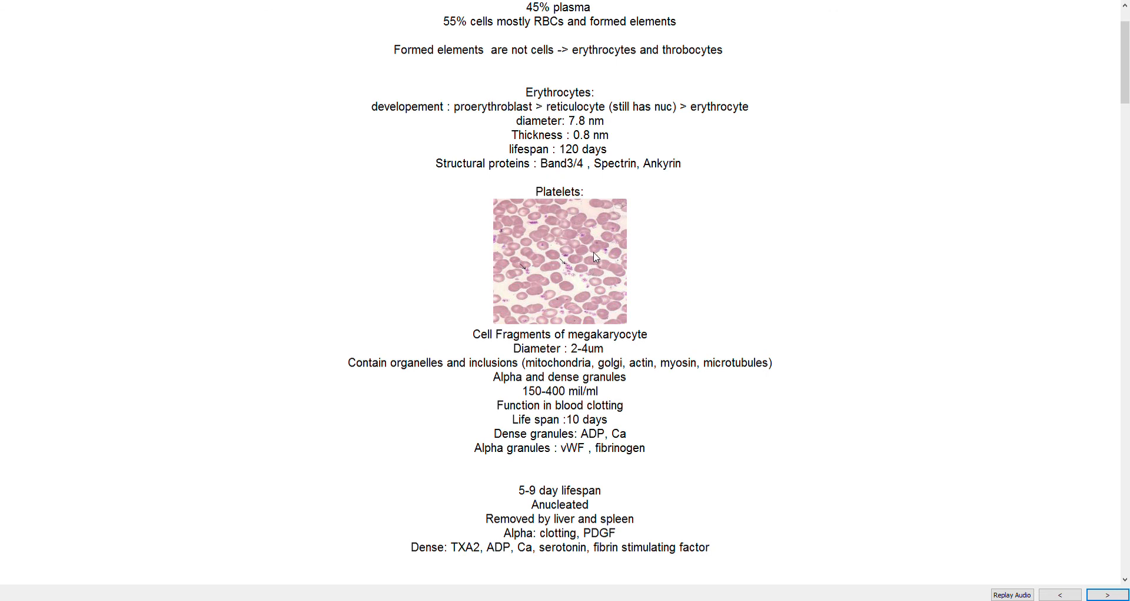
pyautogui.moveTo(961, 128)
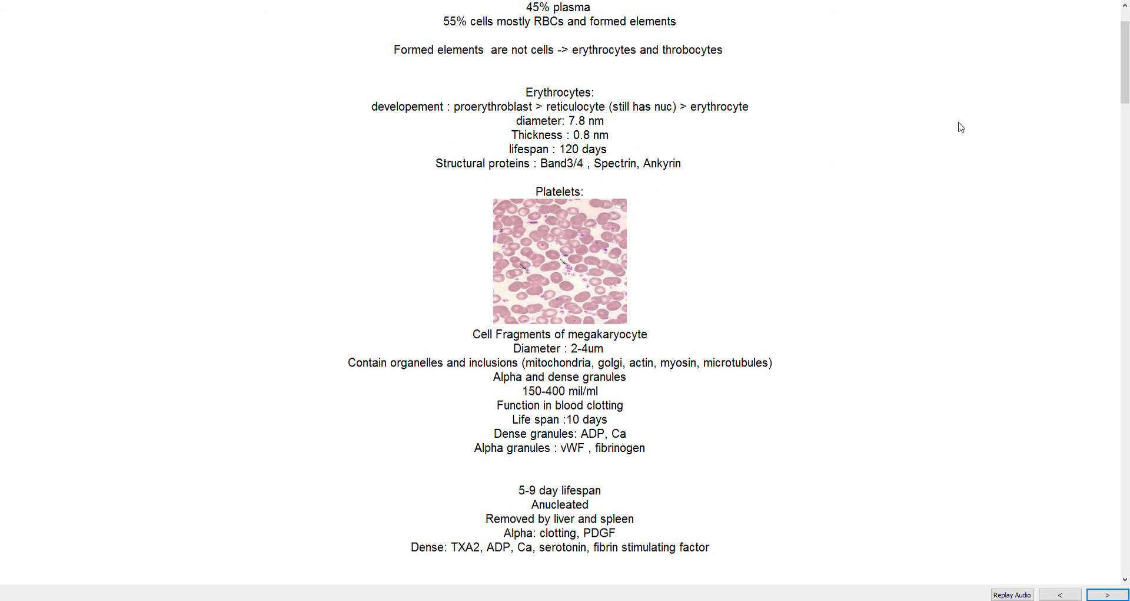
pyautogui.moveTo(552, 168)
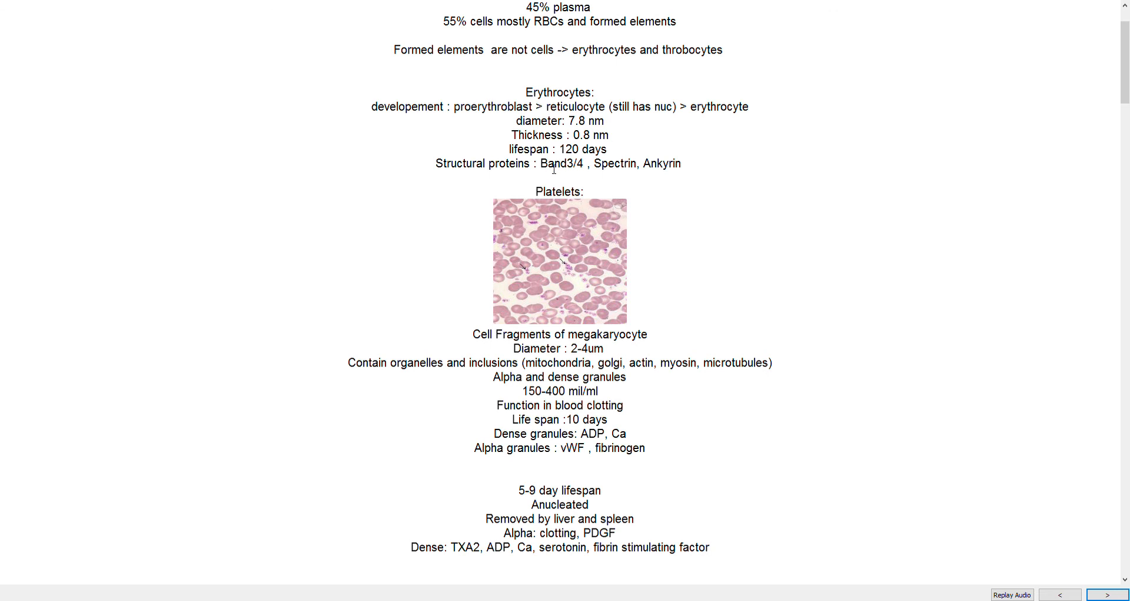
pyautogui.moveTo(688, 167)
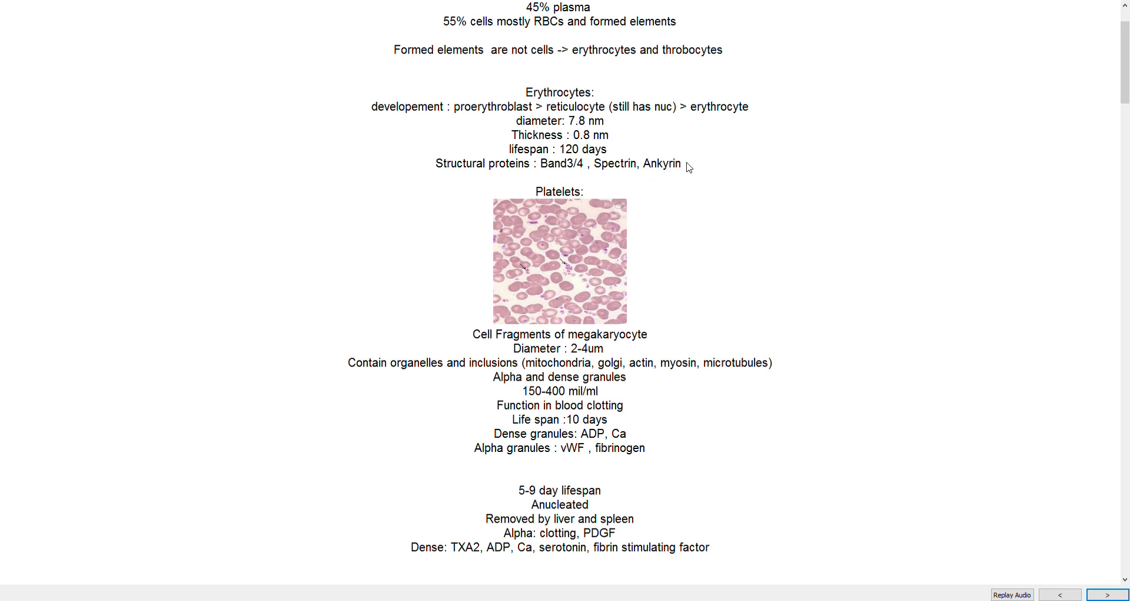
pyautogui.moveTo(698, 171)
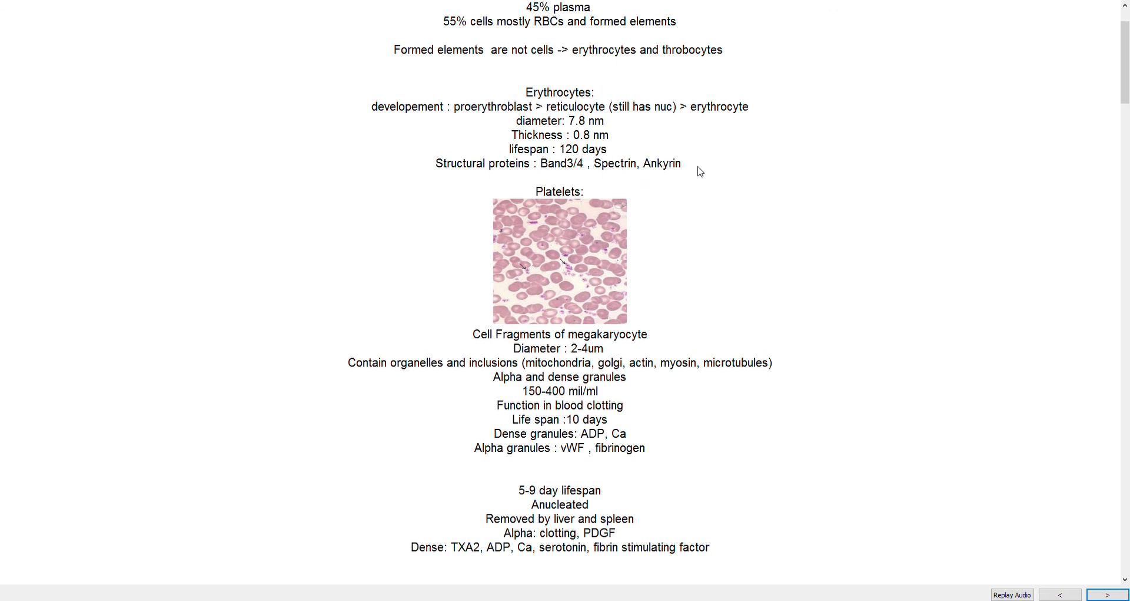
pyautogui.scroll(-3)
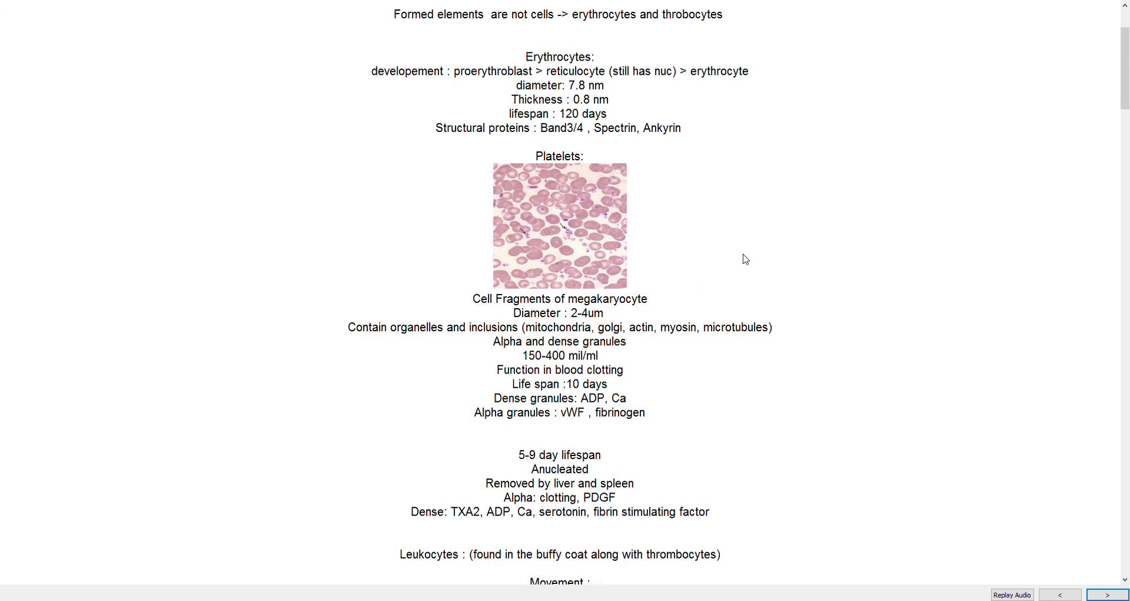
pyautogui.scroll(-3)
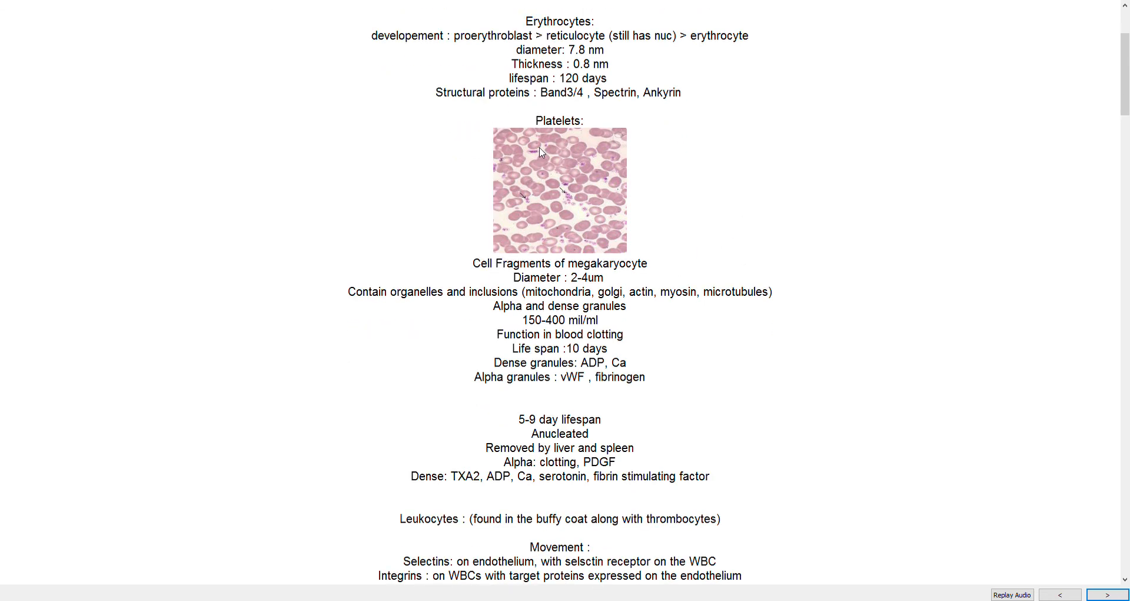
pyautogui.moveTo(575, 196)
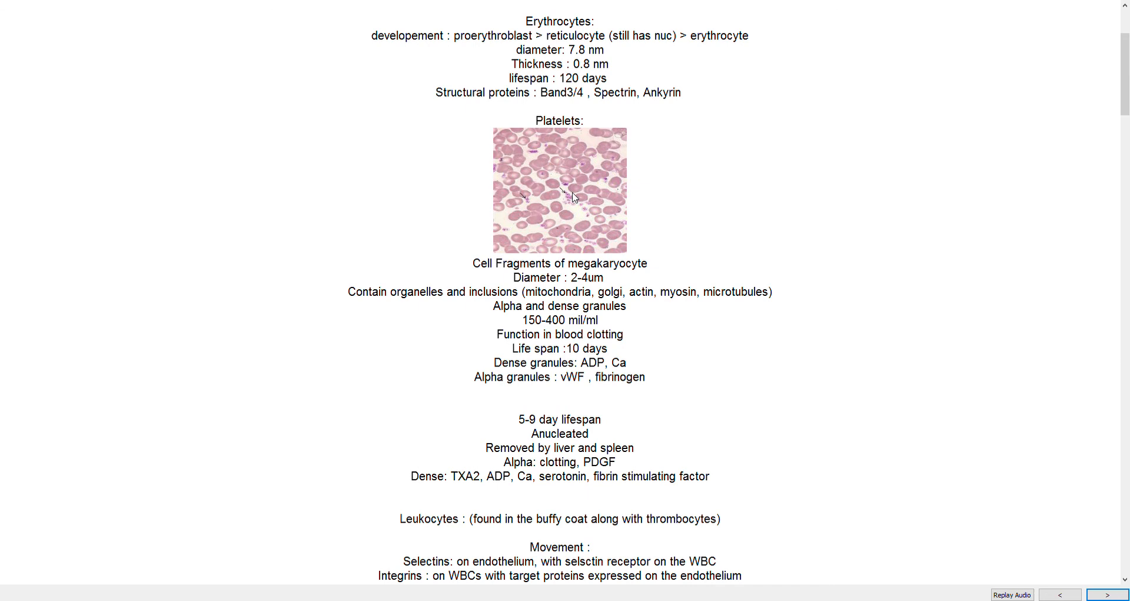
pyautogui.moveTo(777, 248)
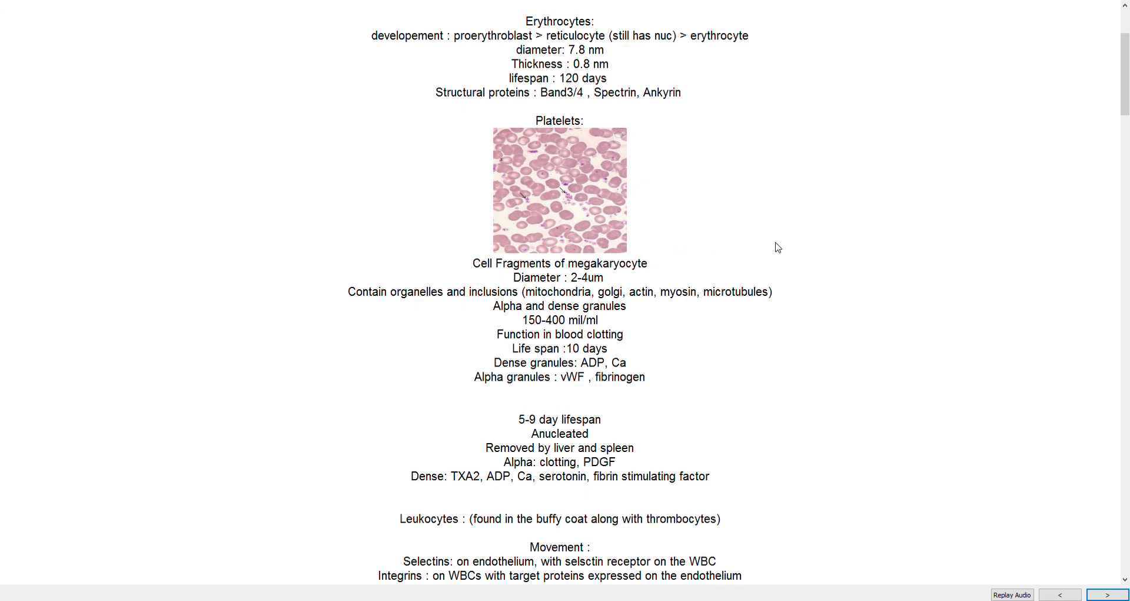
pyautogui.scroll(-3)
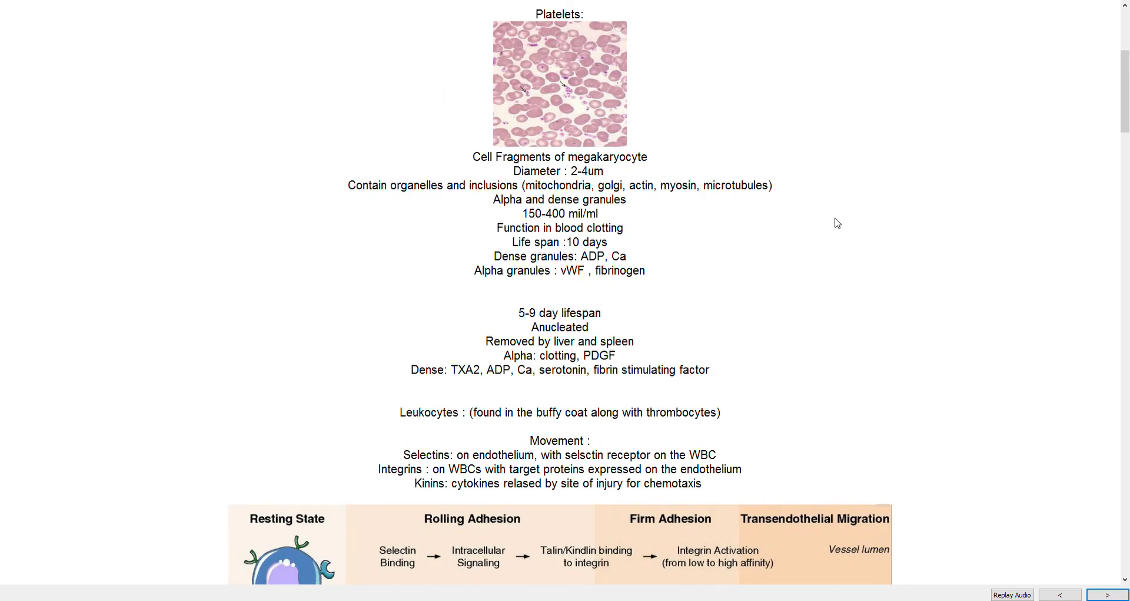
pyautogui.scroll(3)
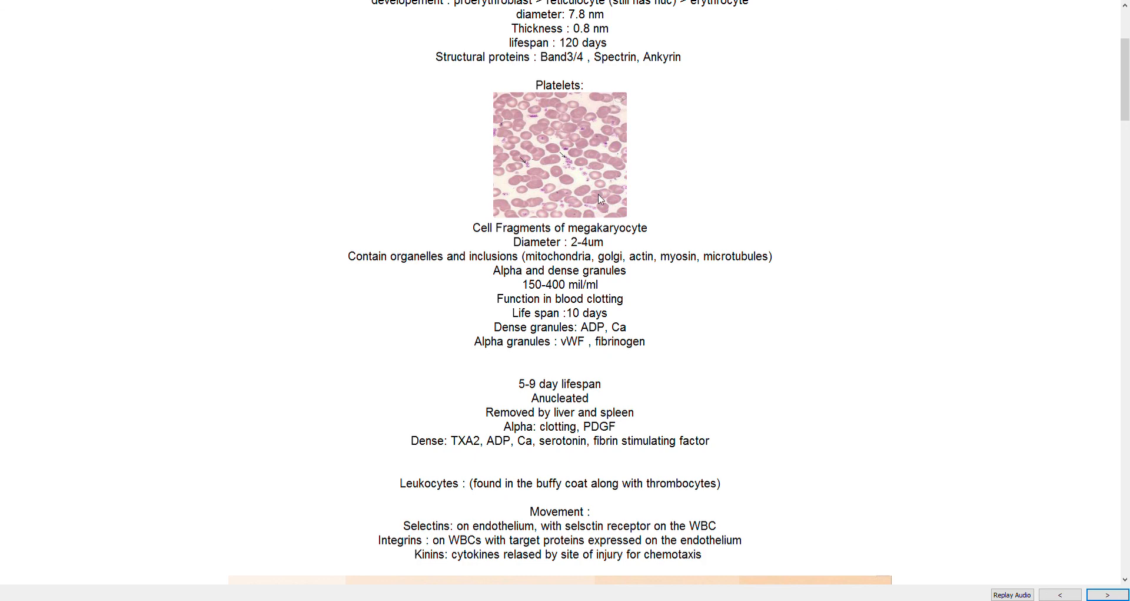
pyautogui.moveTo(700, 189)
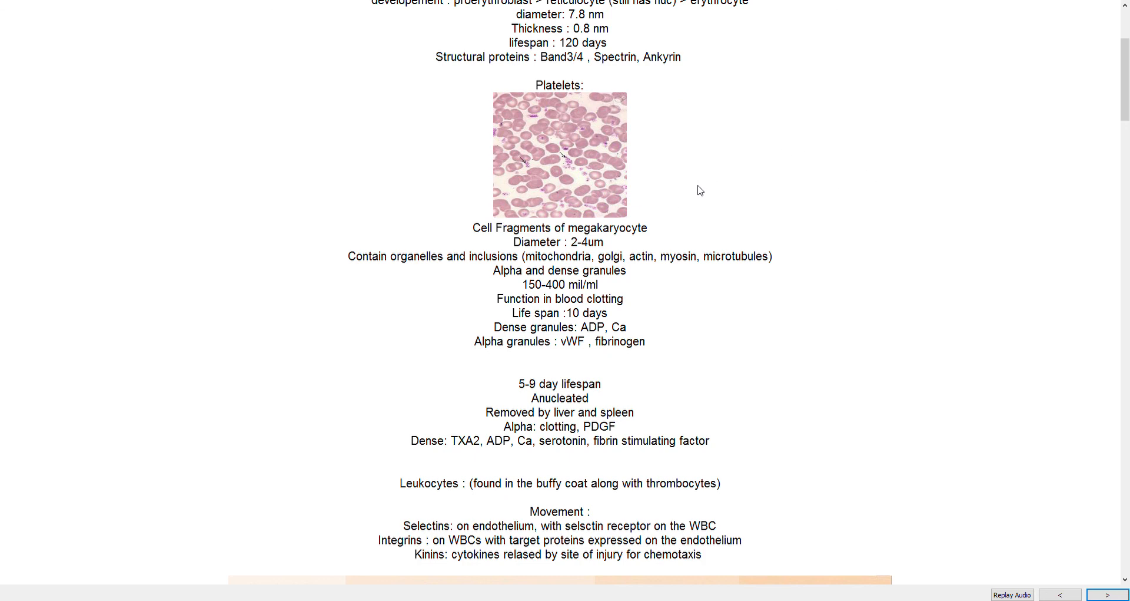
pyautogui.scroll(-3)
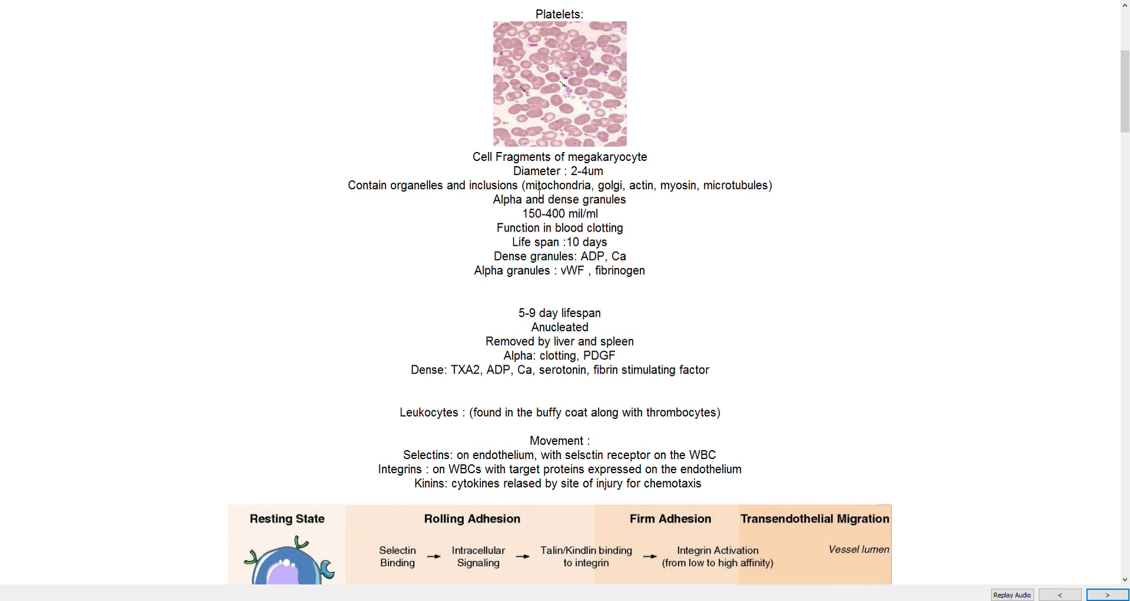
pyautogui.moveTo(685, 174)
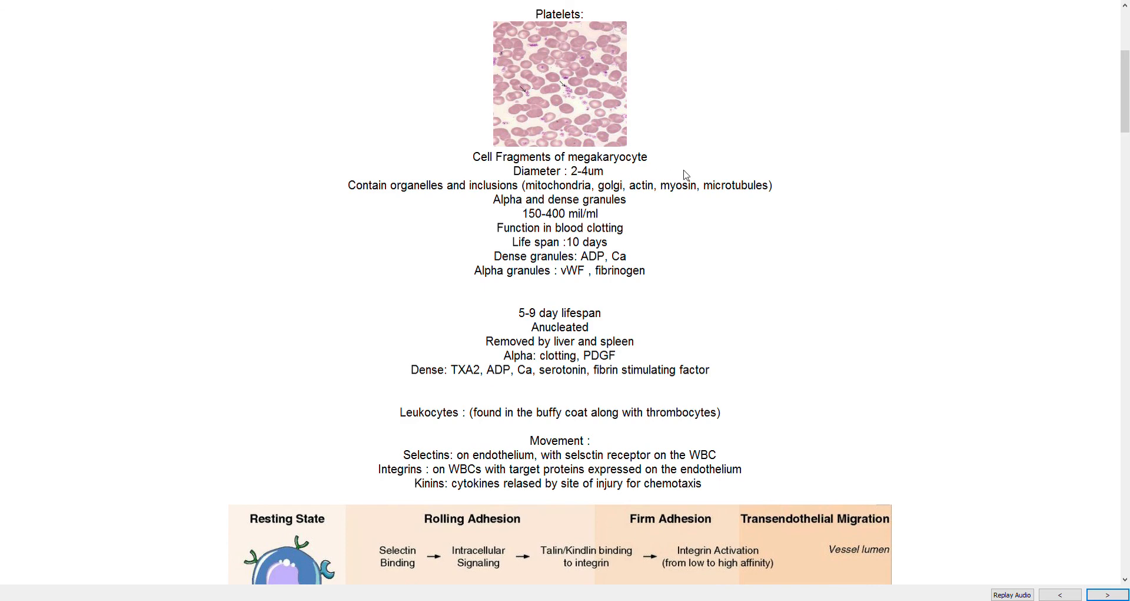
pyautogui.moveTo(619, 169)
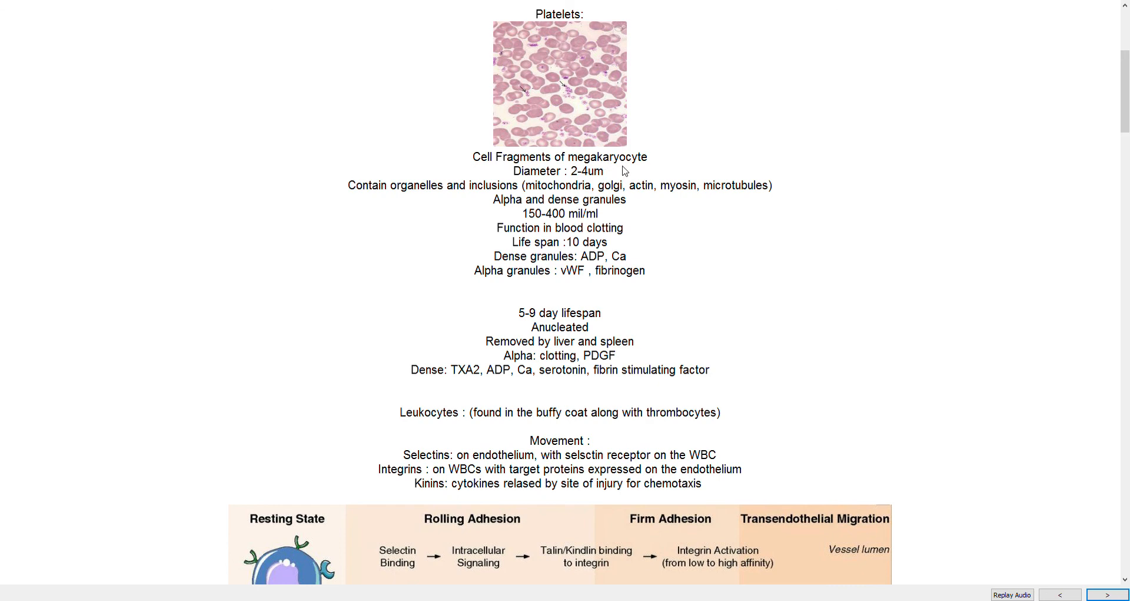
pyautogui.moveTo(684, 149)
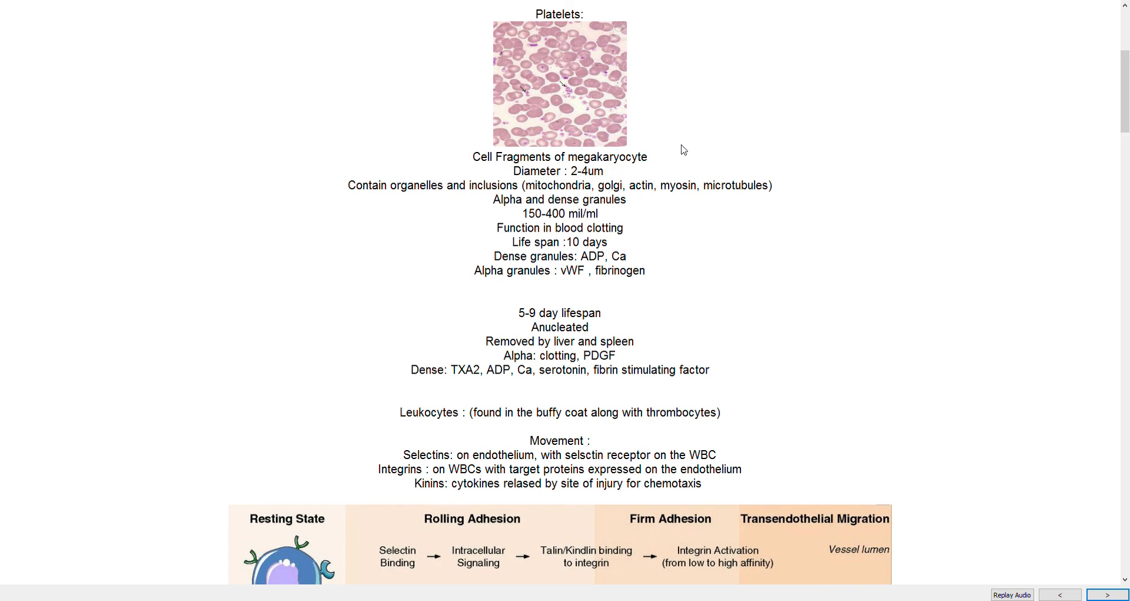
pyautogui.moveTo(745, 69)
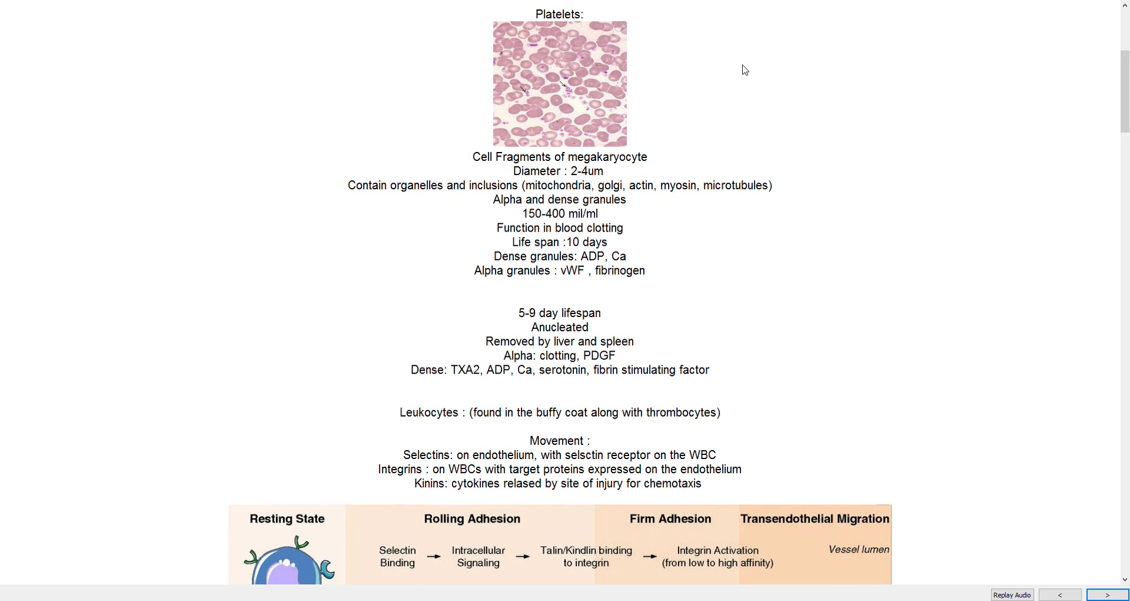
pyautogui.moveTo(708, 94)
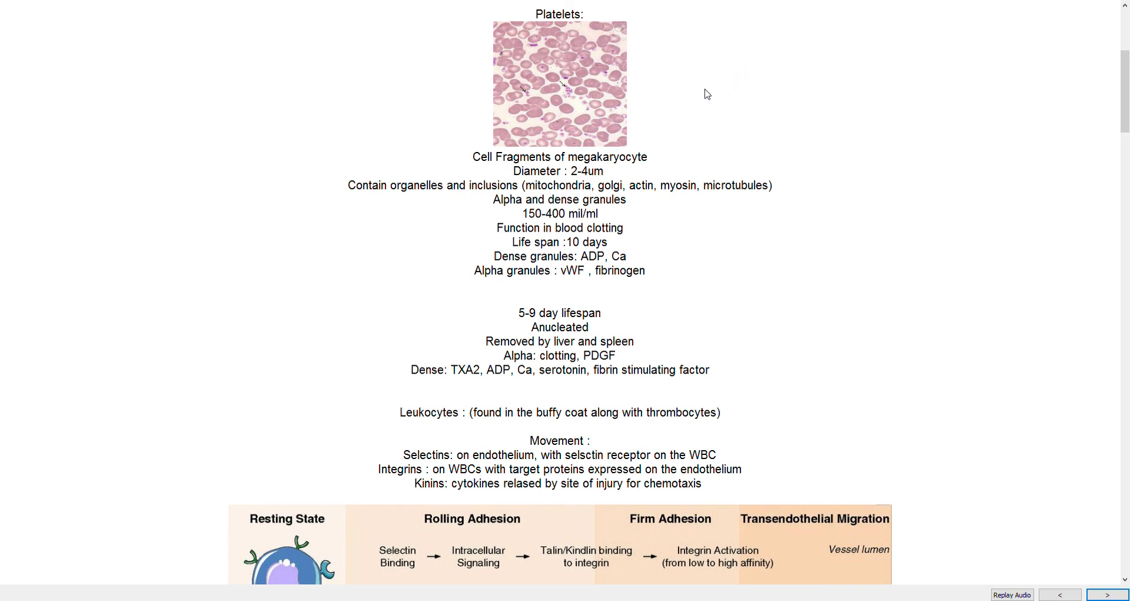
pyautogui.moveTo(652, 151)
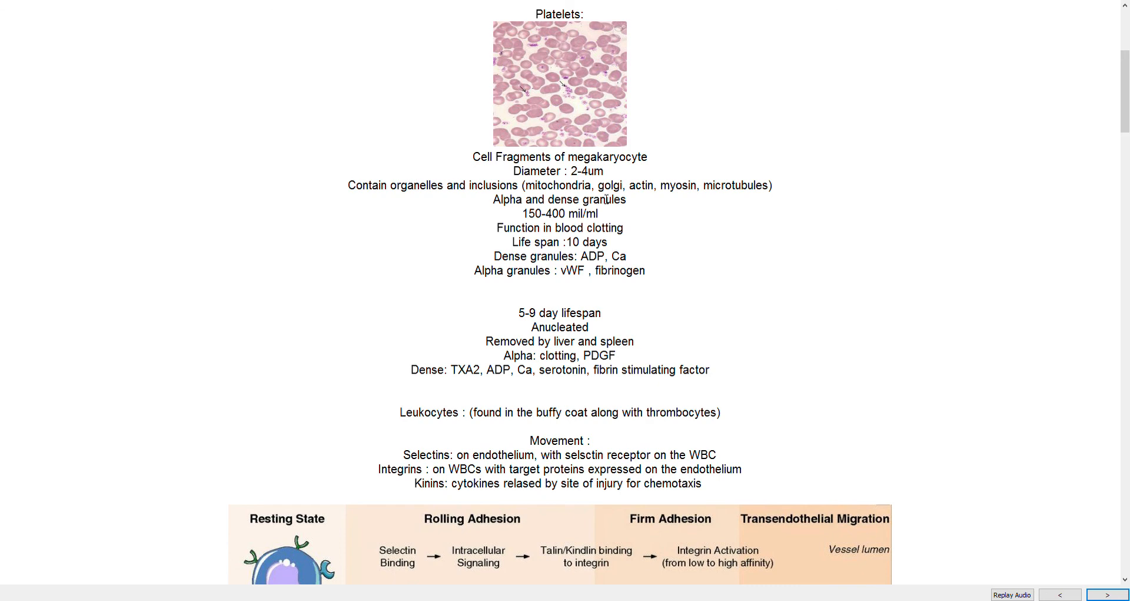
pyautogui.moveTo(826, 290)
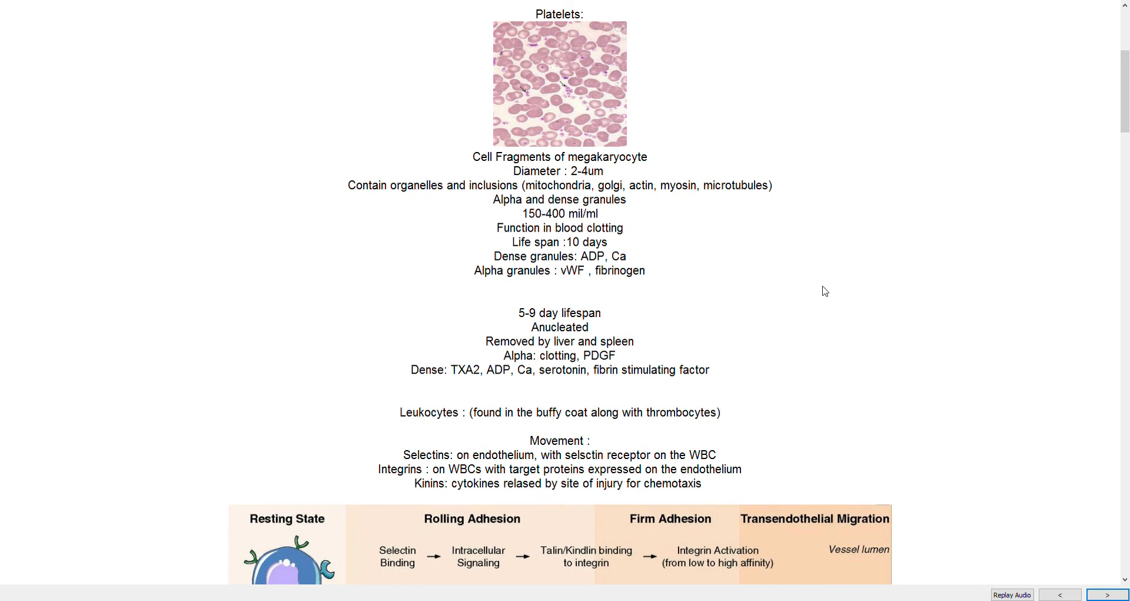
pyautogui.moveTo(792, 282)
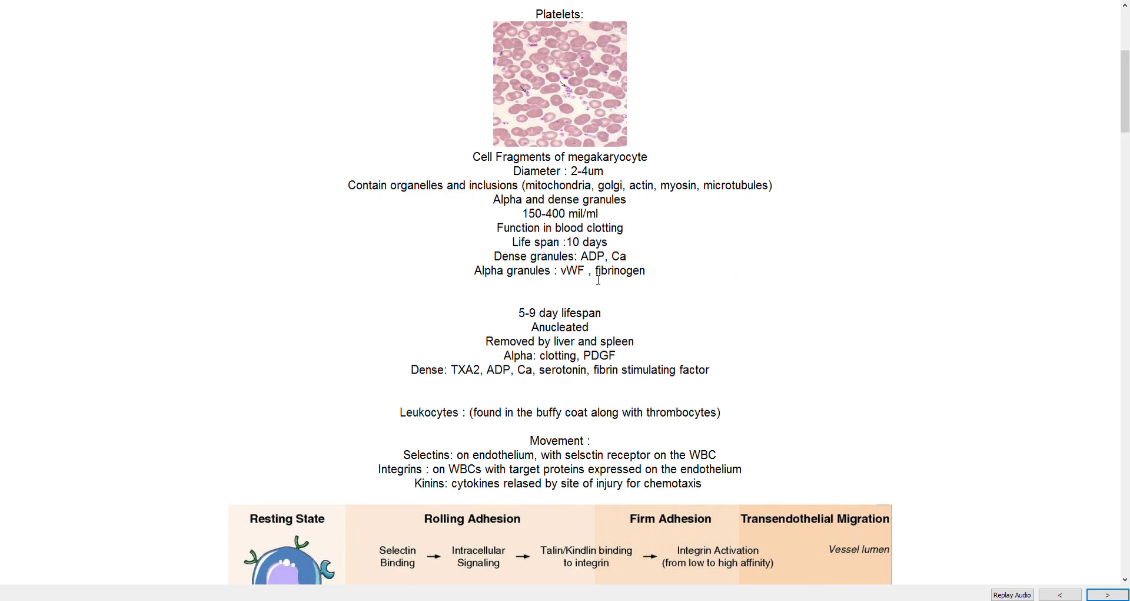
pyautogui.moveTo(643, 288)
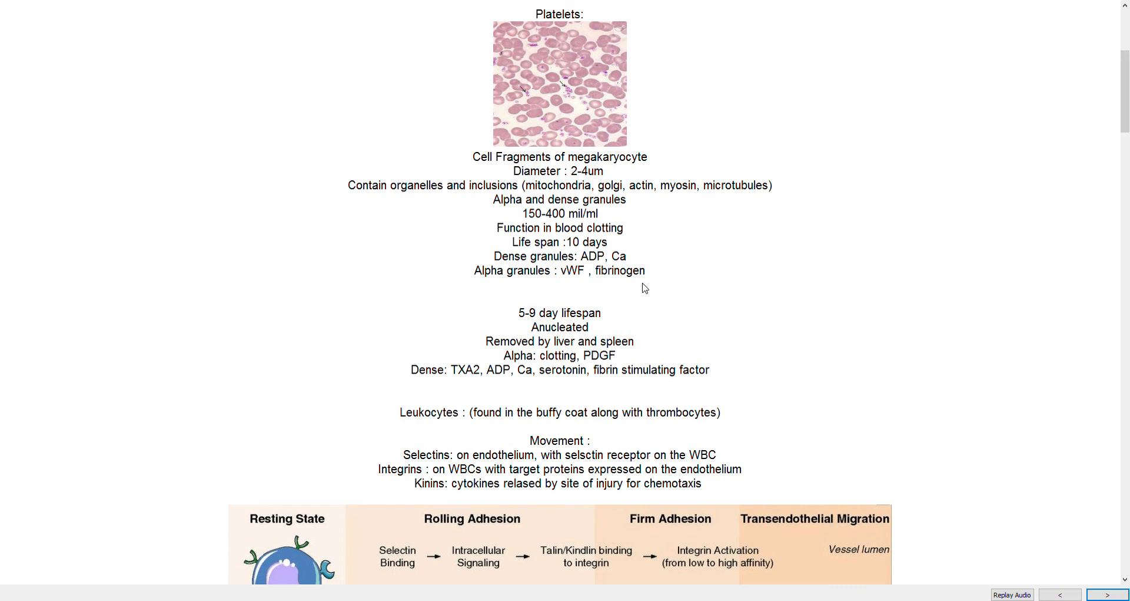
pyautogui.moveTo(552, 295)
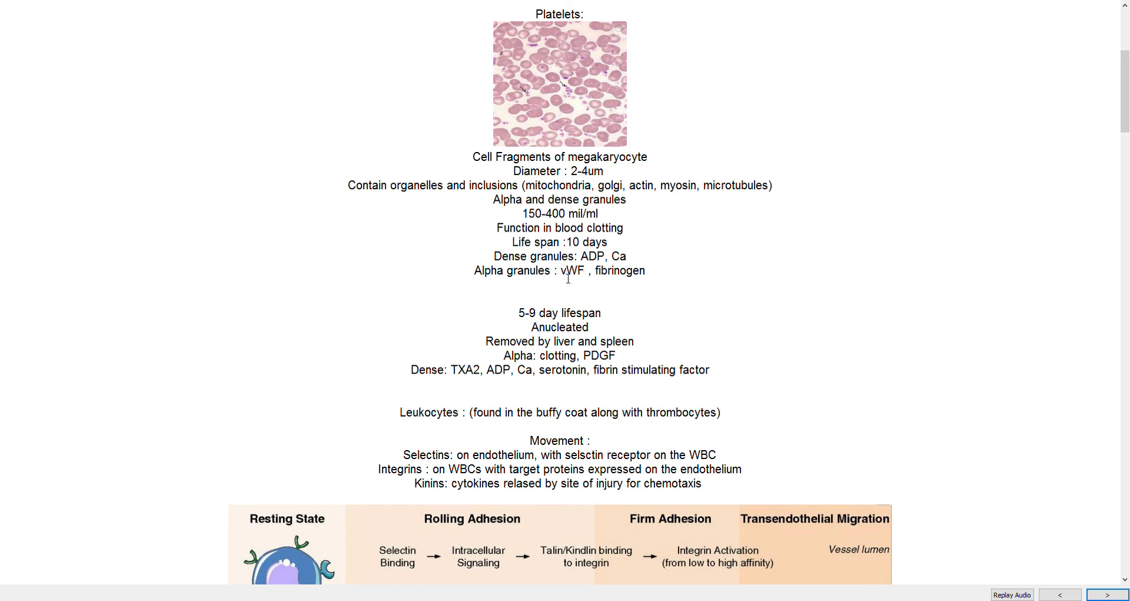
pyautogui.moveTo(592, 280)
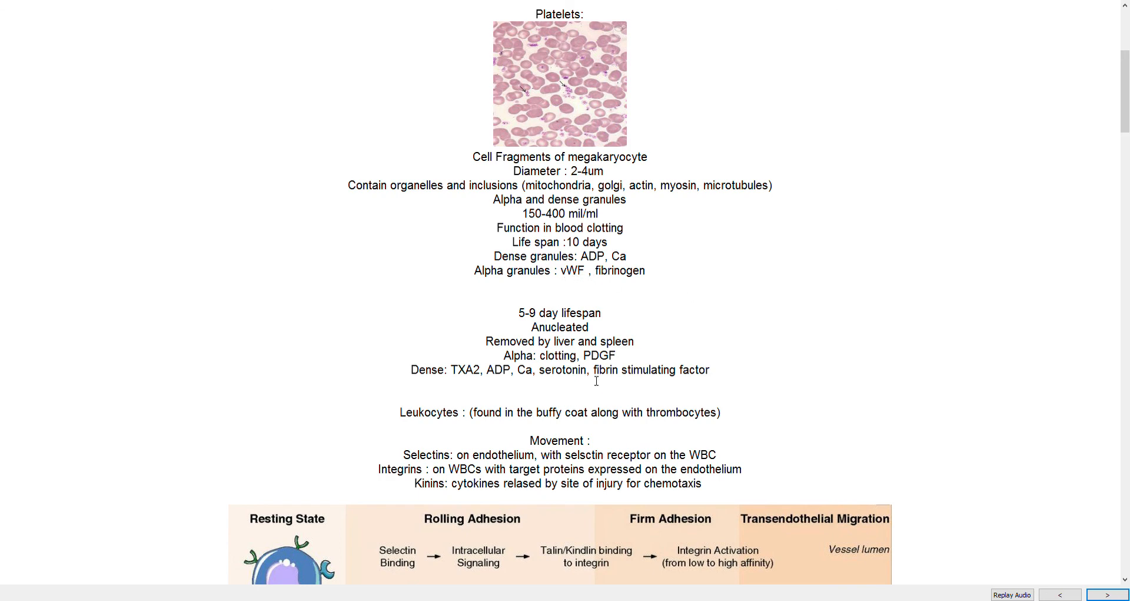
pyautogui.moveTo(961, 180)
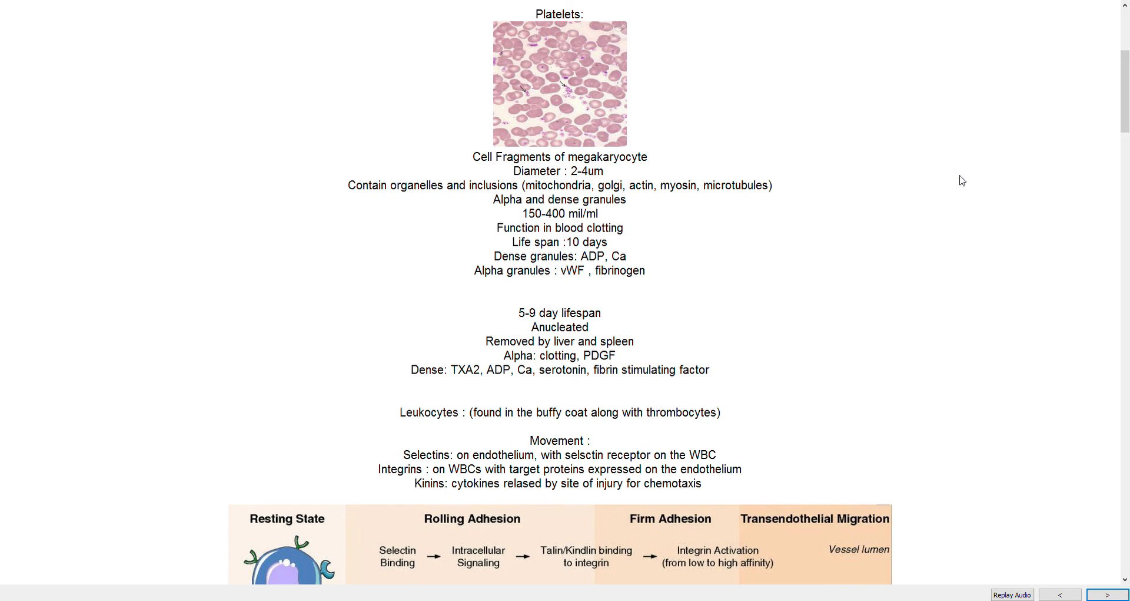
pyautogui.moveTo(604, 243)
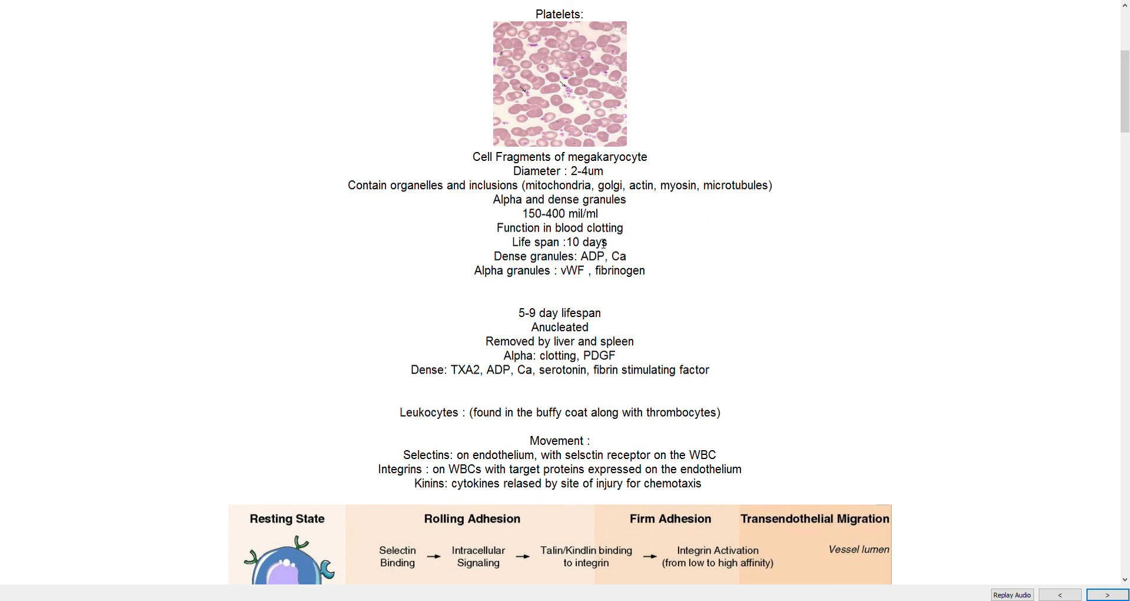
pyautogui.moveTo(614, 318)
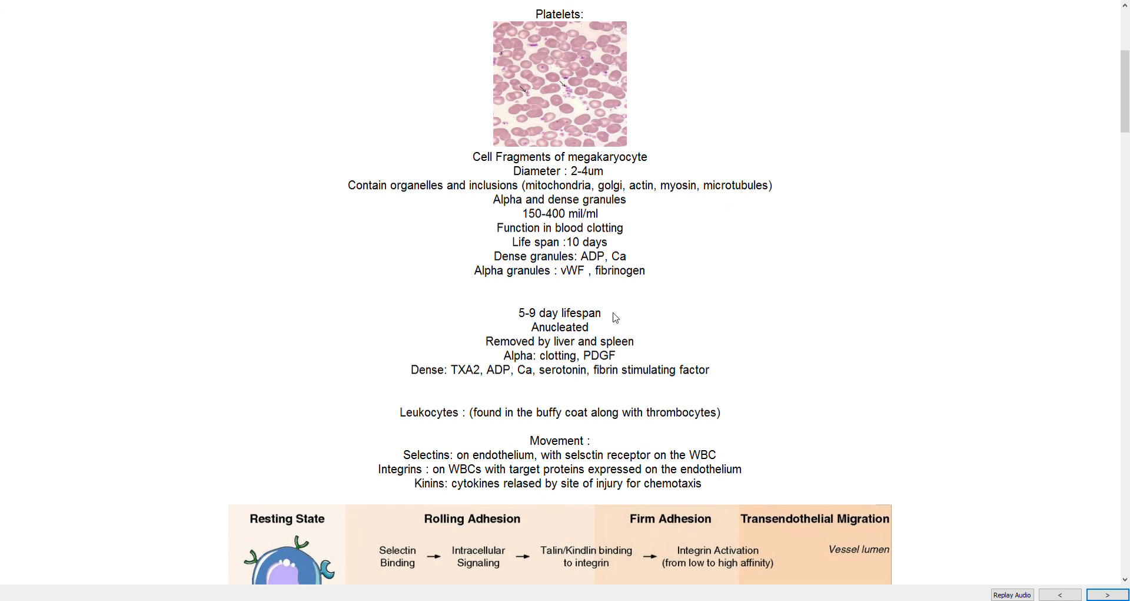
pyautogui.moveTo(537, 312)
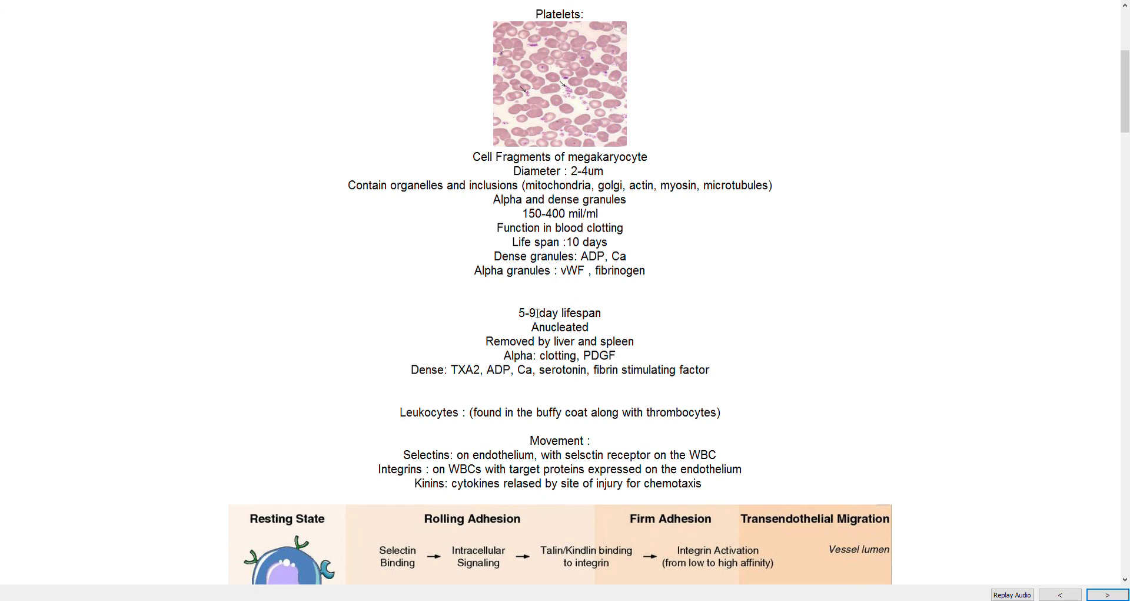
pyautogui.moveTo(545, 292)
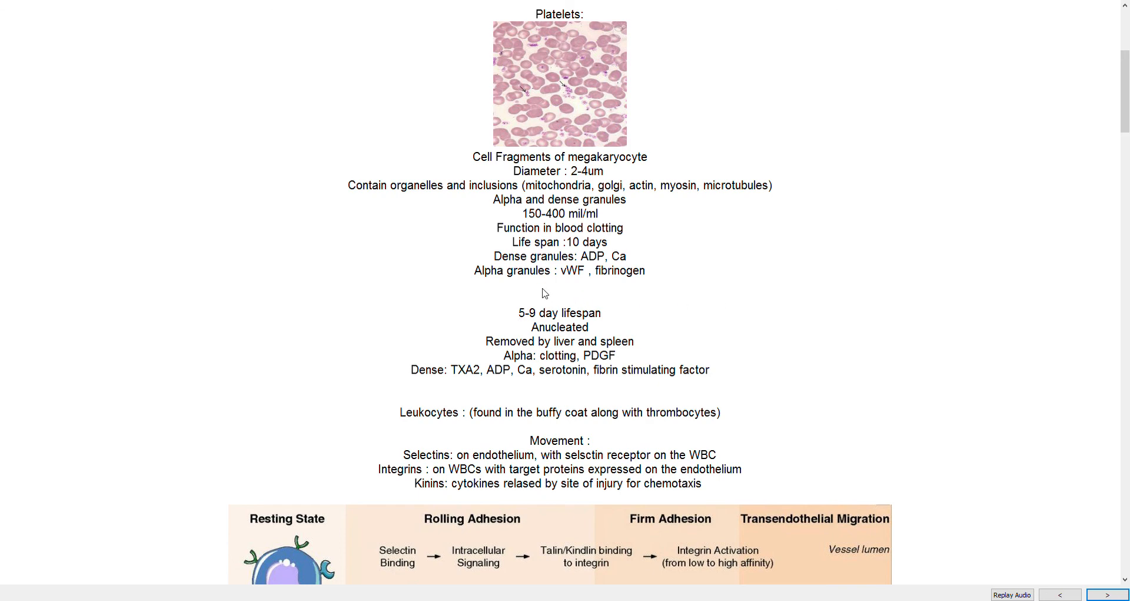
pyautogui.moveTo(671, 320)
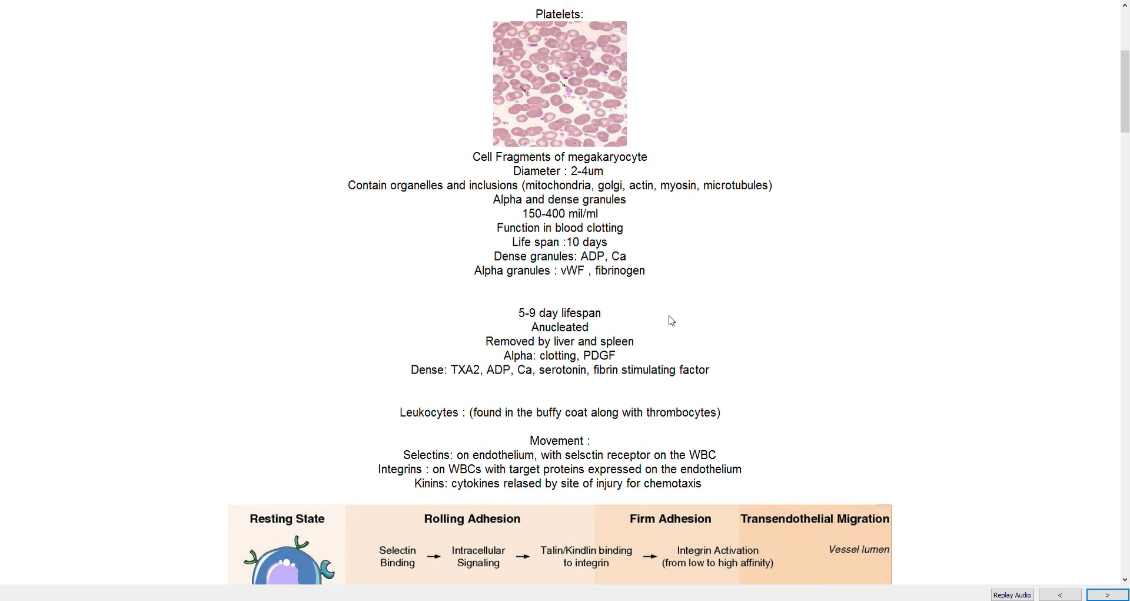
pyautogui.moveTo(586, 303)
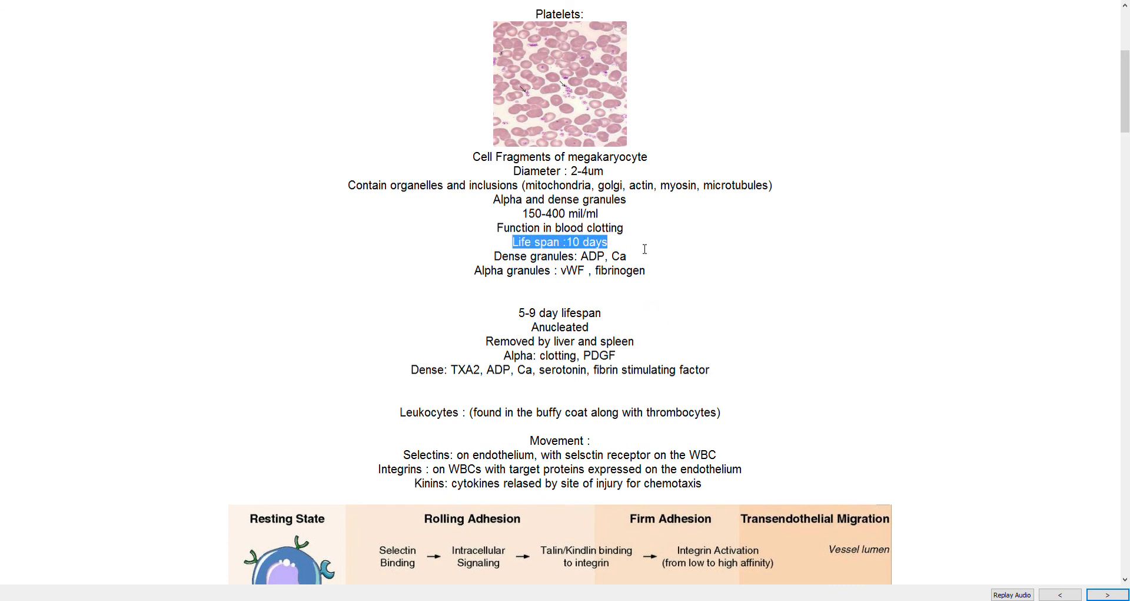
pyautogui.moveTo(599, 328)
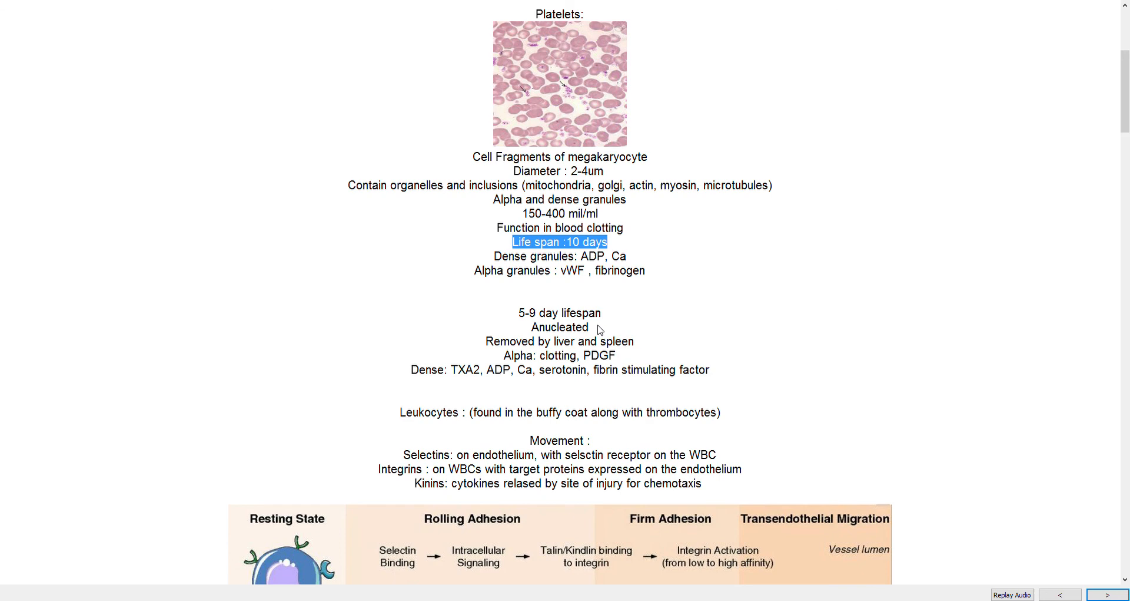
pyautogui.moveTo(797, 305)
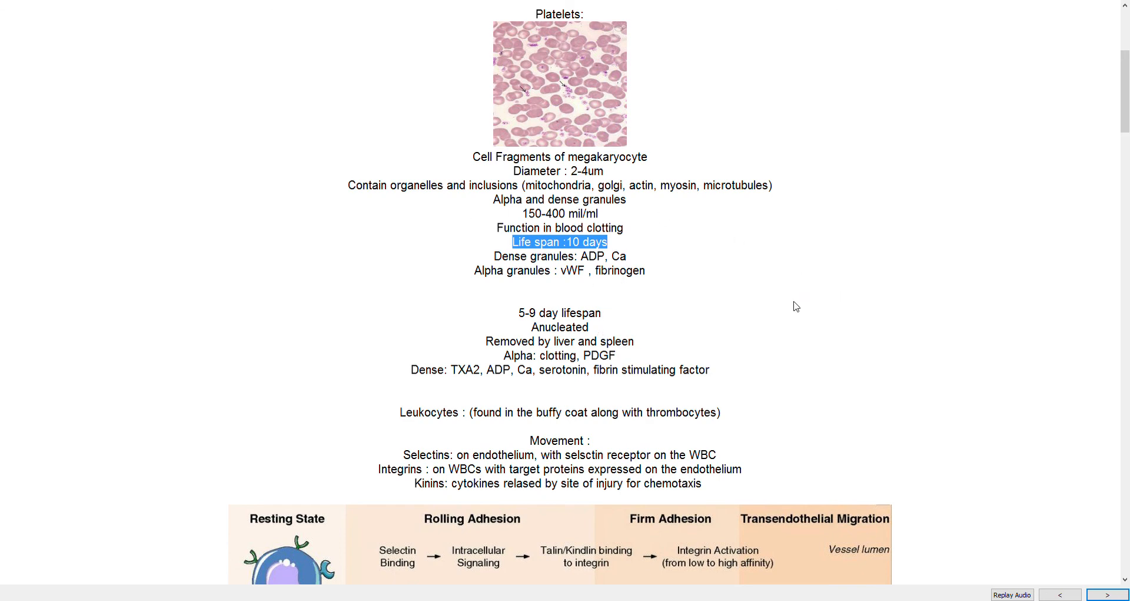
pyautogui.click(852, 256)
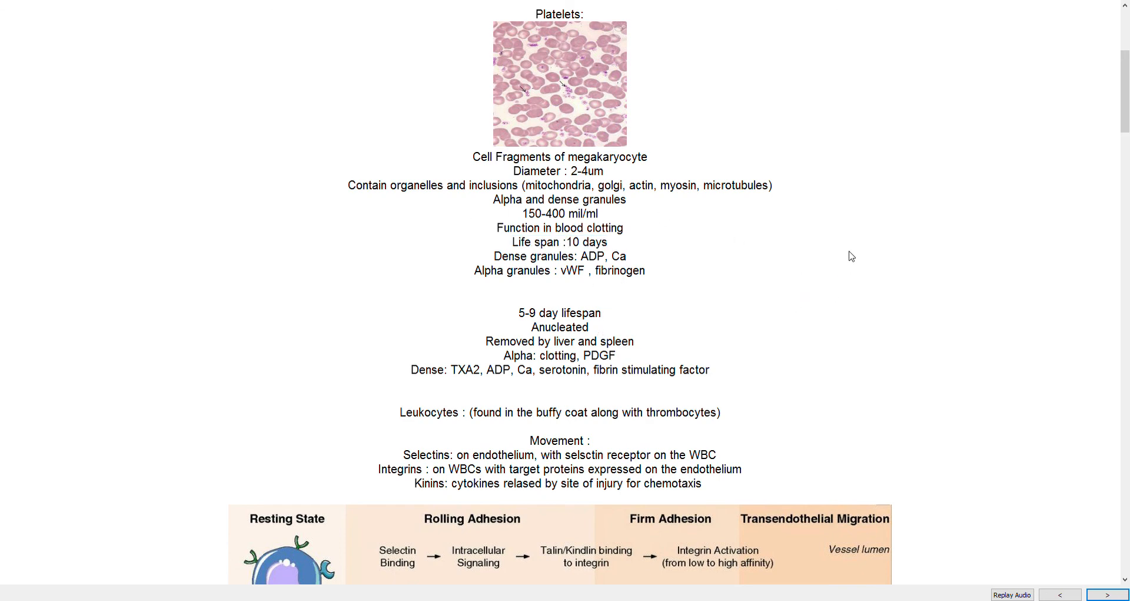
pyautogui.moveTo(785, 273)
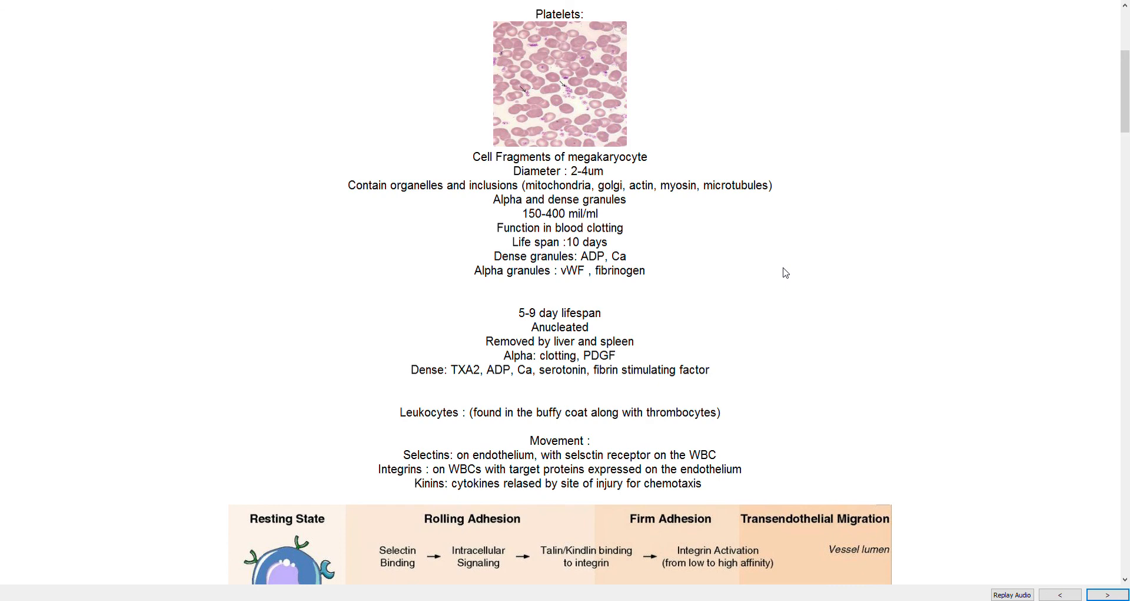
pyautogui.moveTo(551, 261)
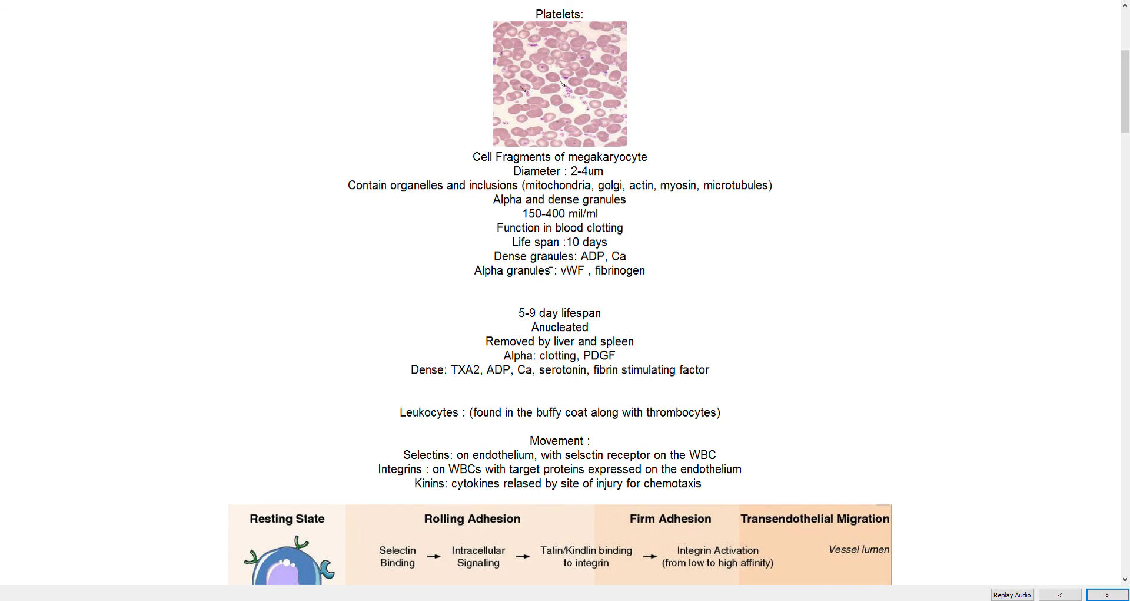
pyautogui.moveTo(694, 354)
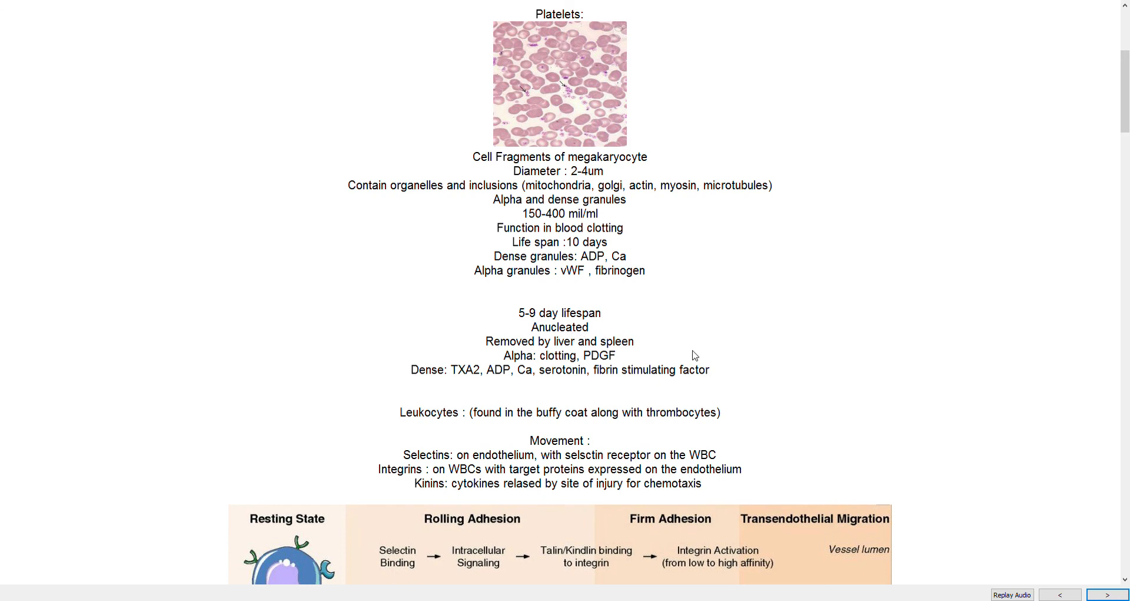
pyautogui.moveTo(790, 272)
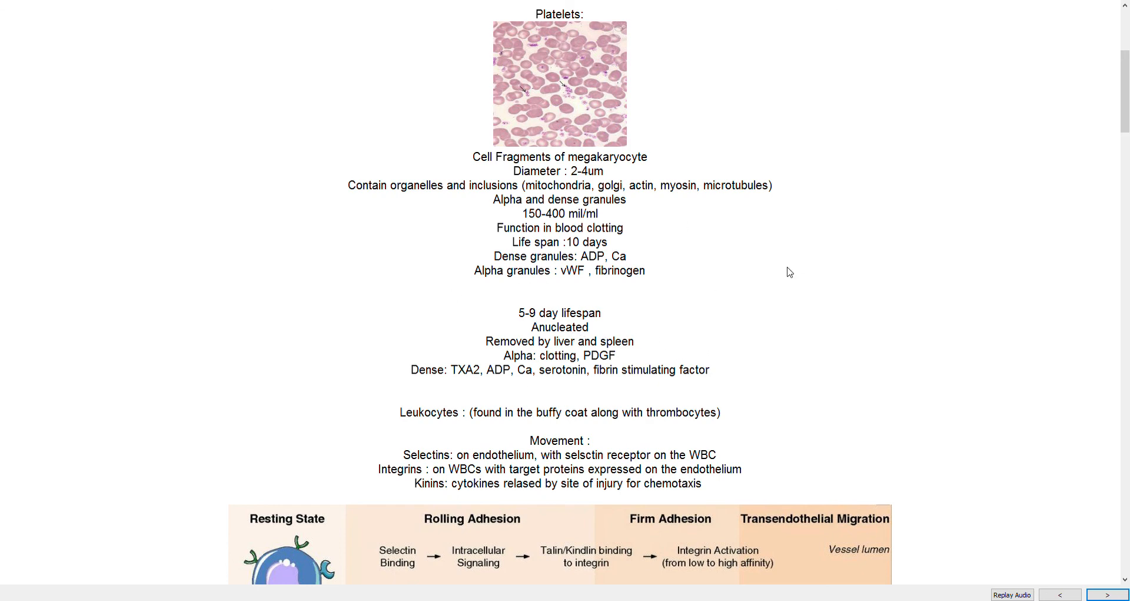
pyautogui.moveTo(770, 305)
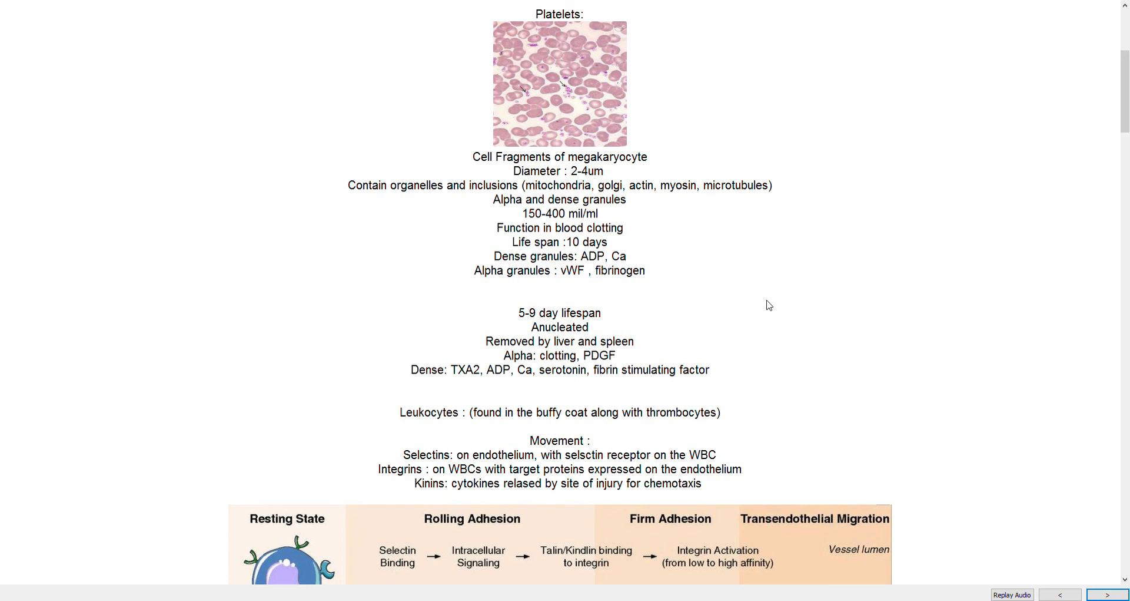
pyautogui.moveTo(645, 358)
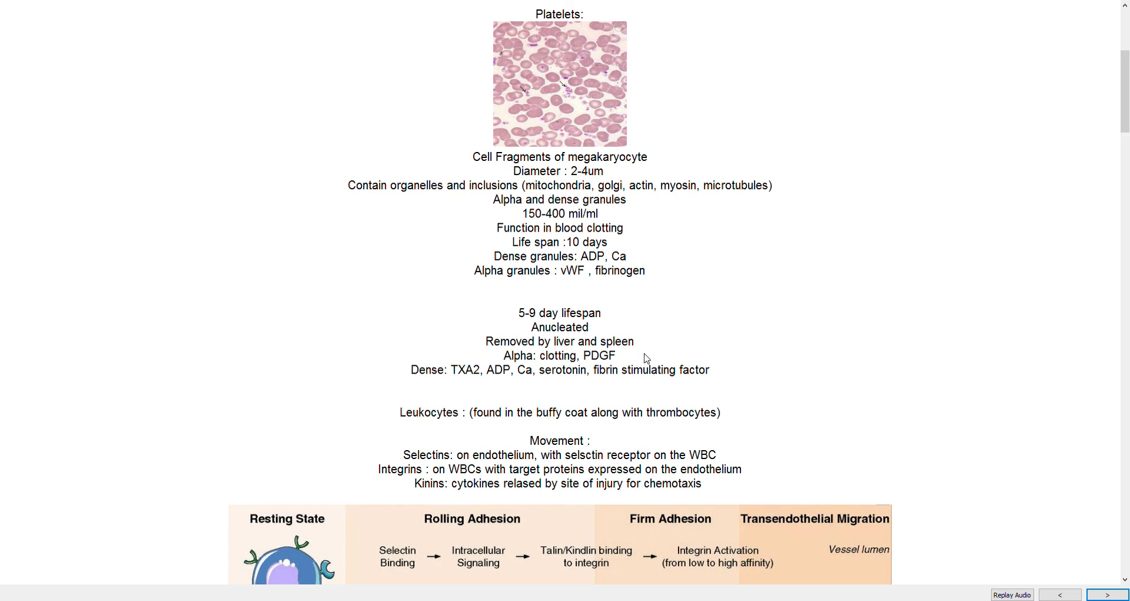
# Select the word 'Leukocytes' on the card's buffy coat line
pyautogui.scroll(-3)
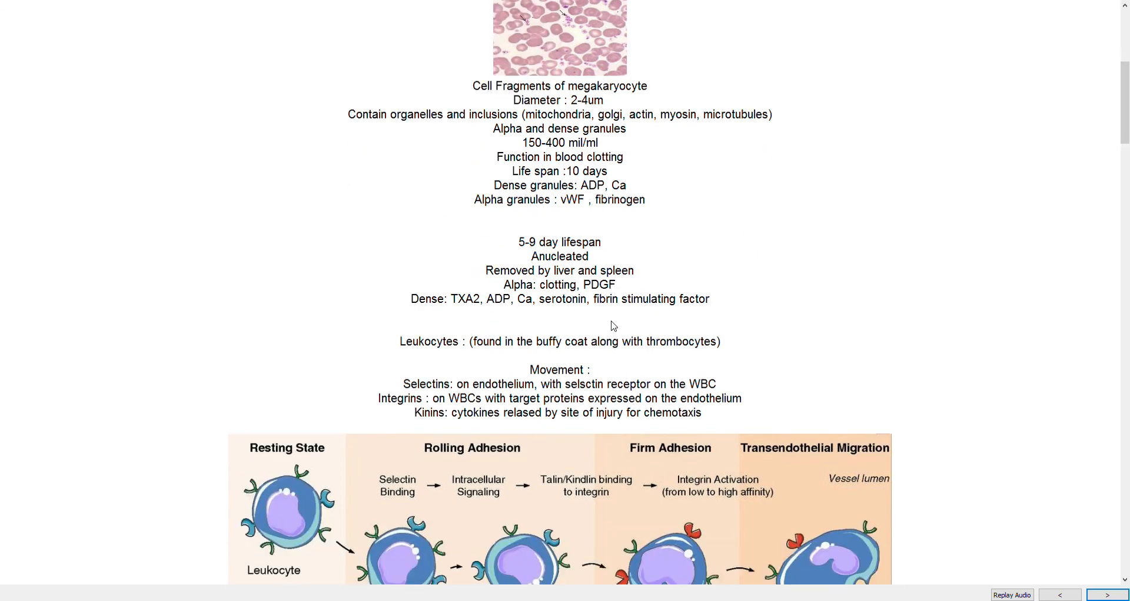
pyautogui.scroll(-3)
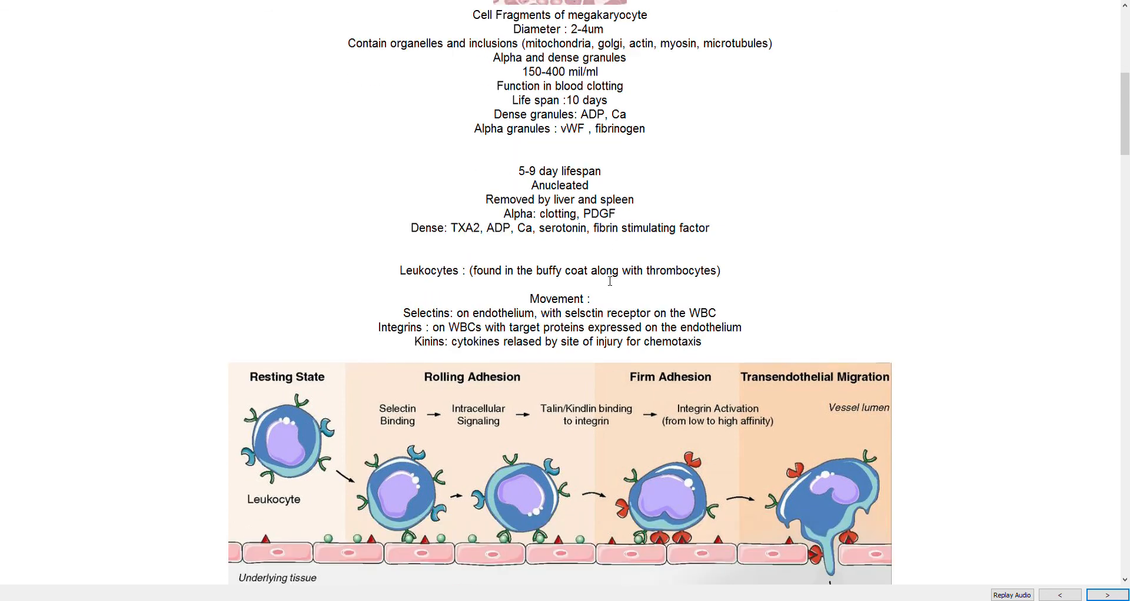
pyautogui.scroll(-3)
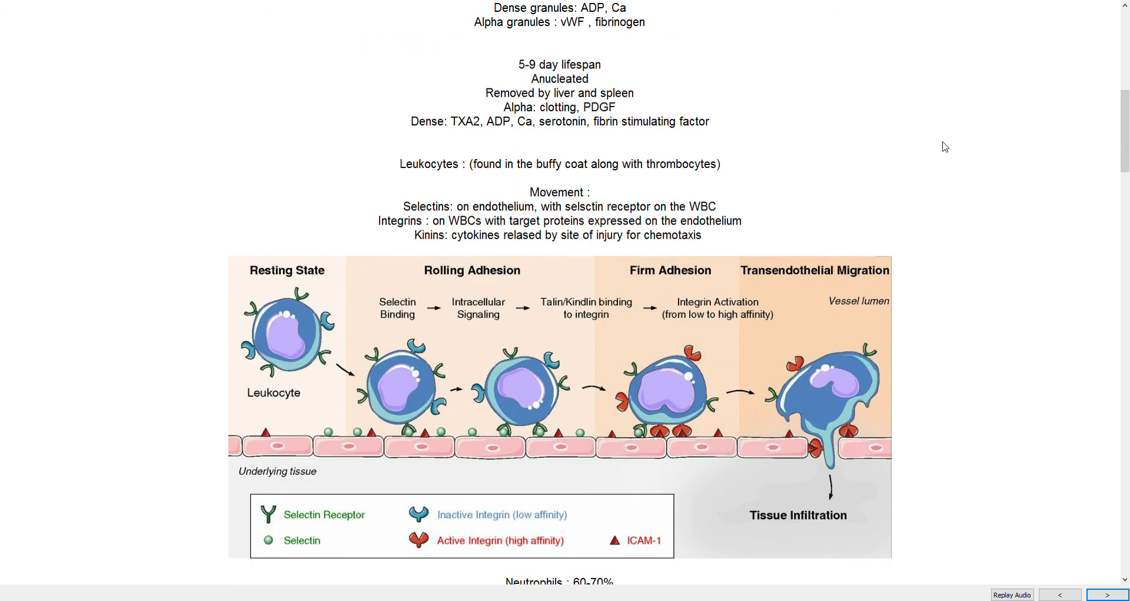
pyautogui.moveTo(729, 151)
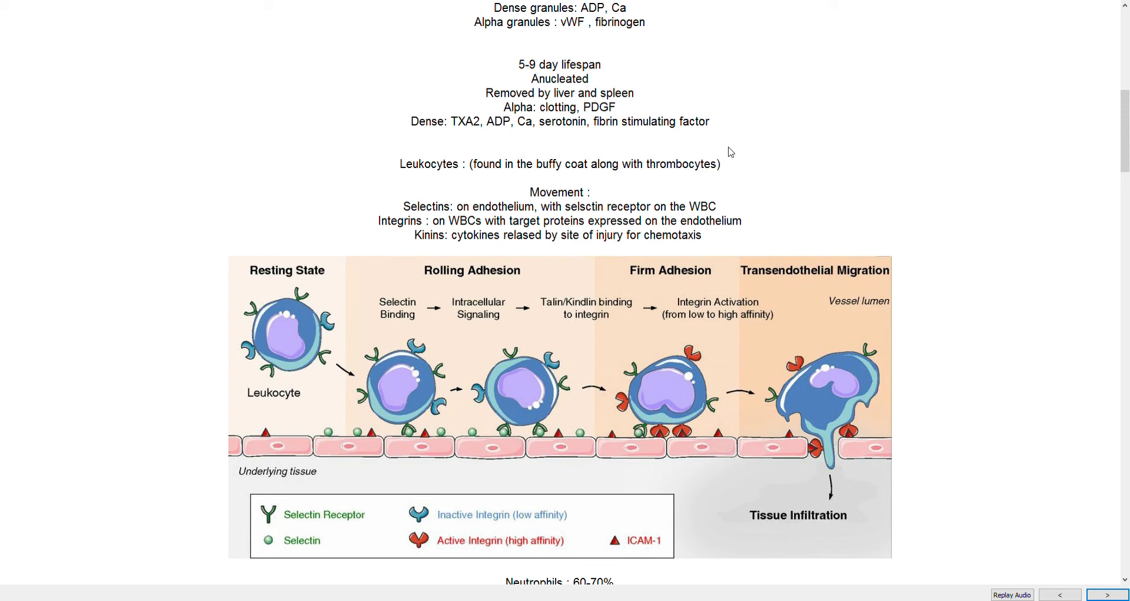
pyautogui.moveTo(769, 120)
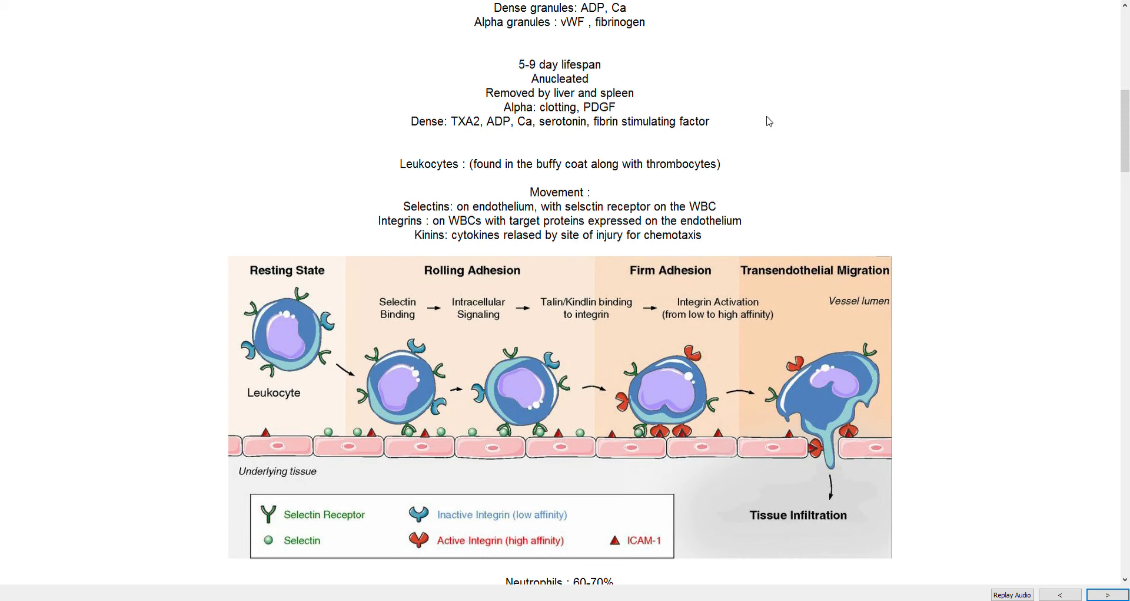
pyautogui.moveTo(757, 119)
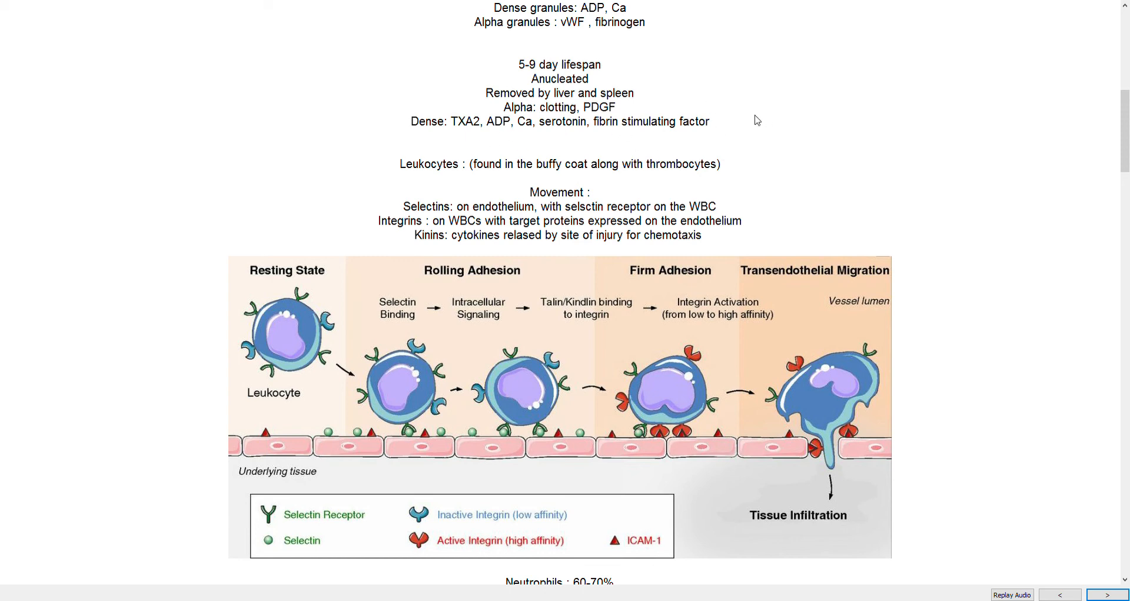
pyautogui.moveTo(428, 161)
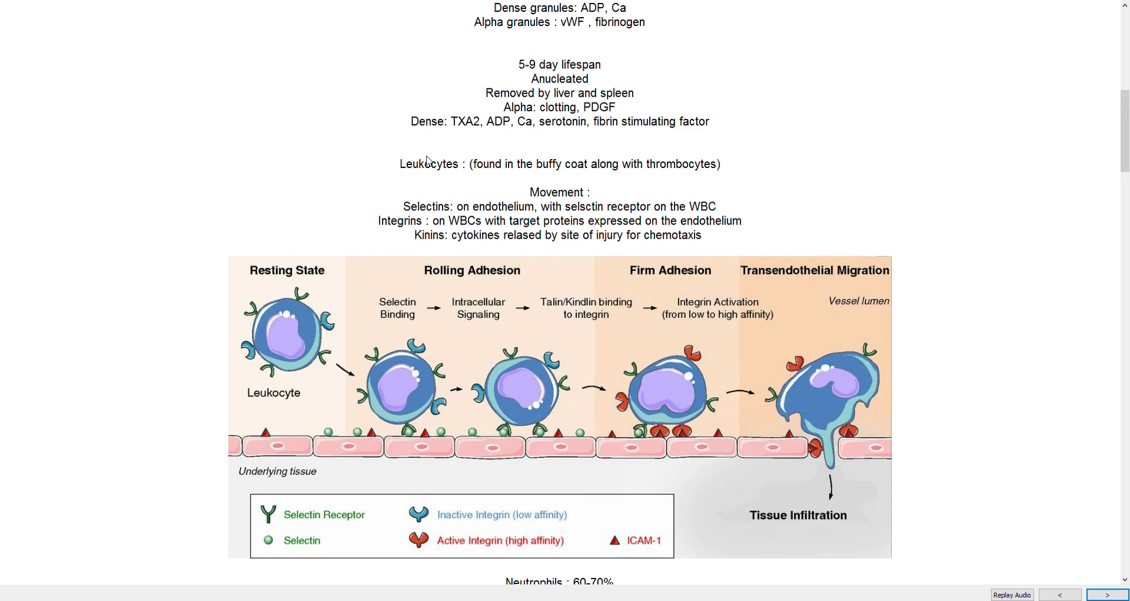
pyautogui.moveTo(398, 169)
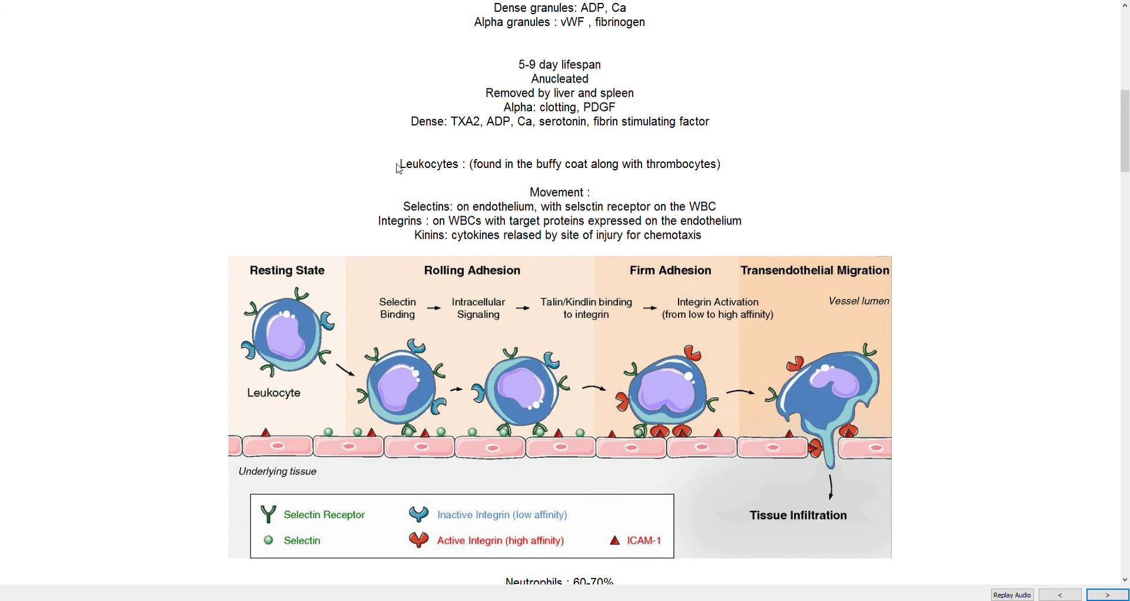
pyautogui.doubleClick(429, 163)
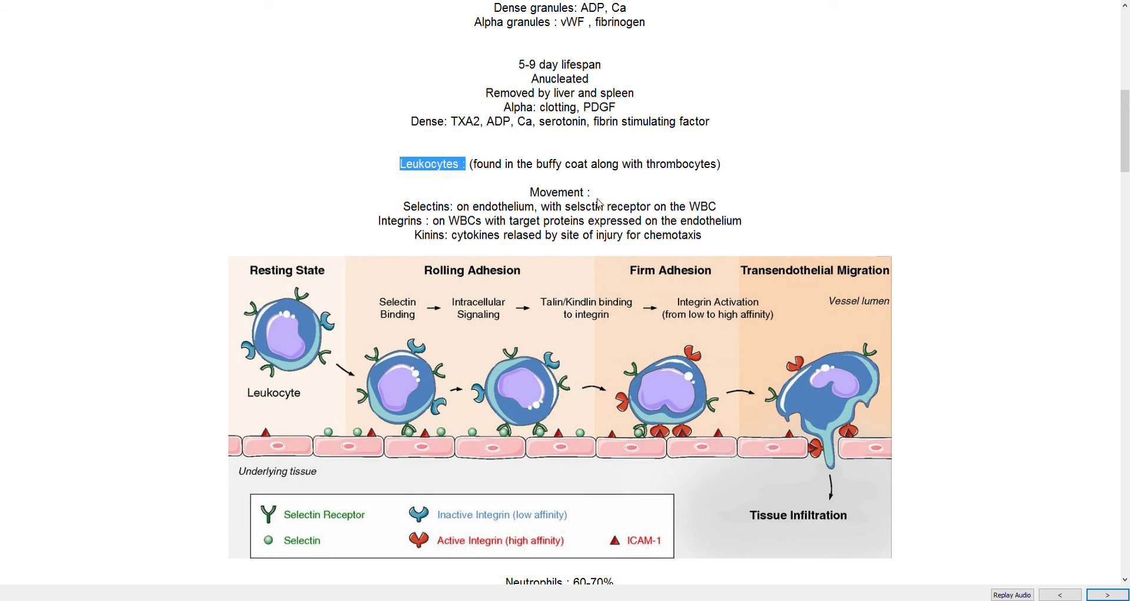
pyautogui.moveTo(798, 149)
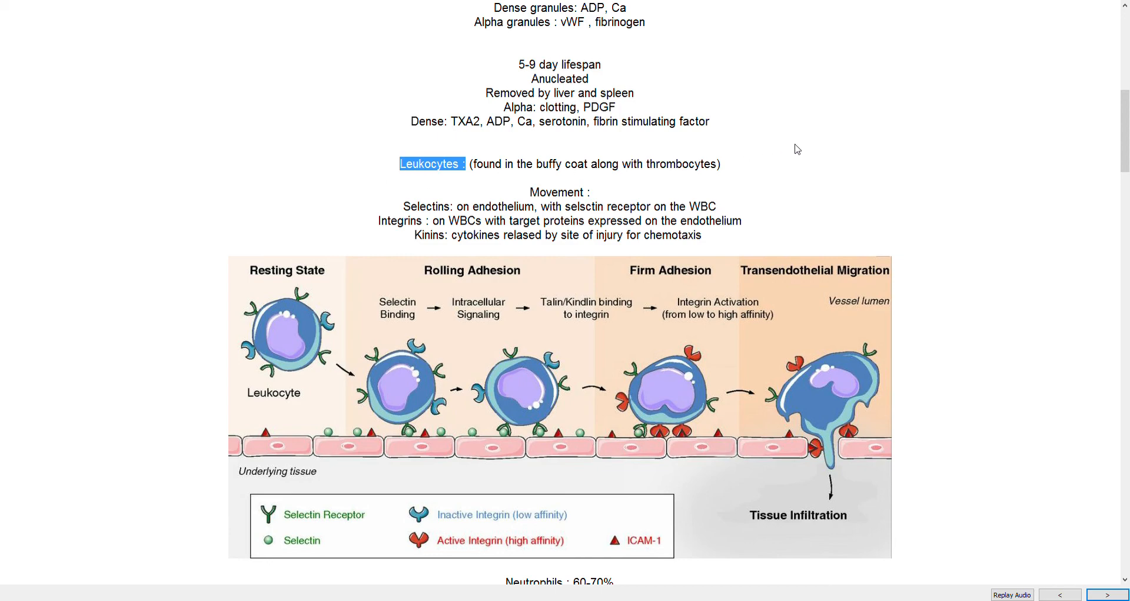
# Reveal the leukocyte percentages below the adhesion diagram, from neutrophils 60–70% to basophils 0.5–1%
pyautogui.scroll(-3)
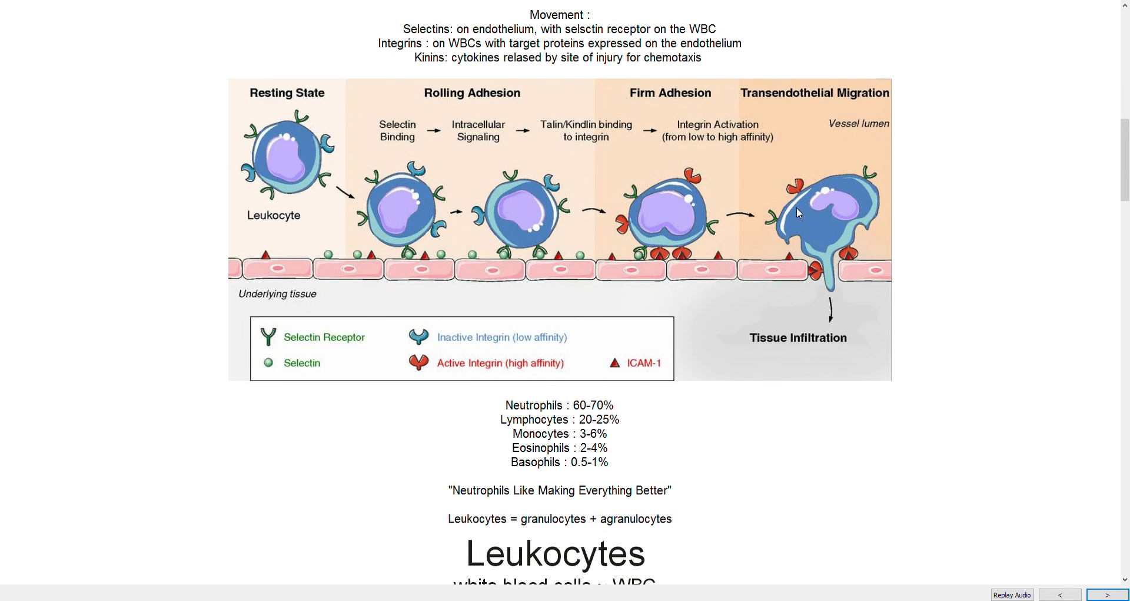
pyautogui.scroll(3)
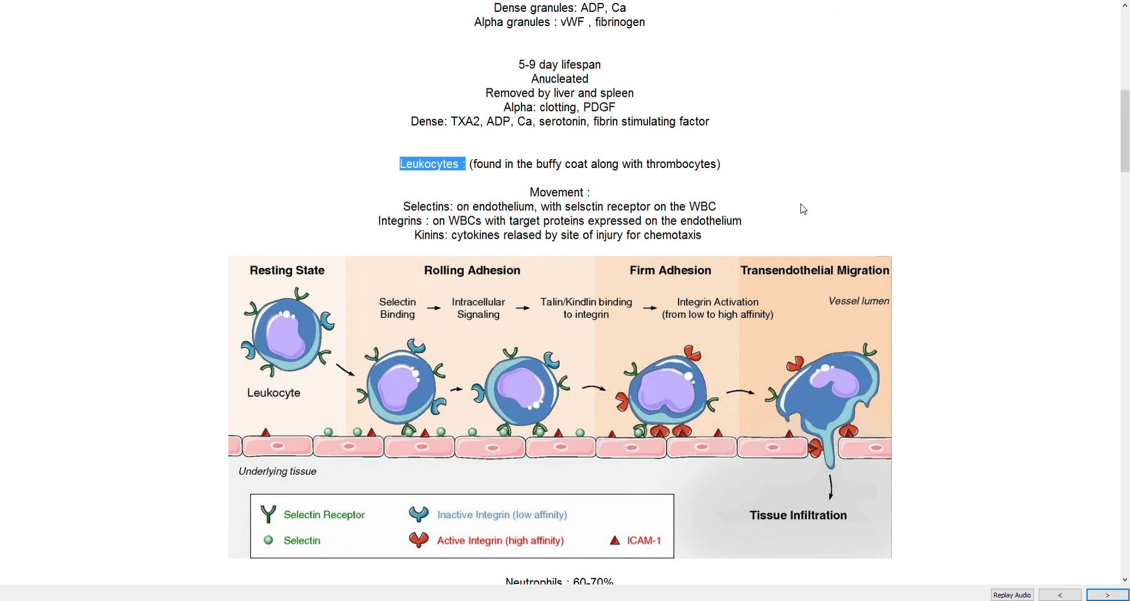
pyautogui.moveTo(868, 173)
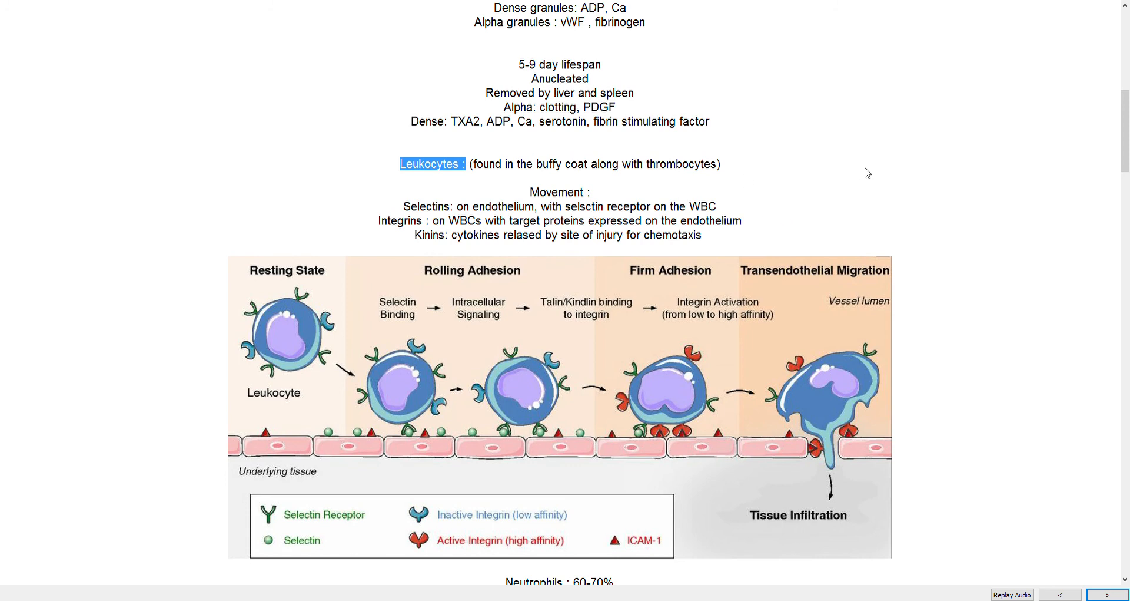
pyautogui.moveTo(430, 190)
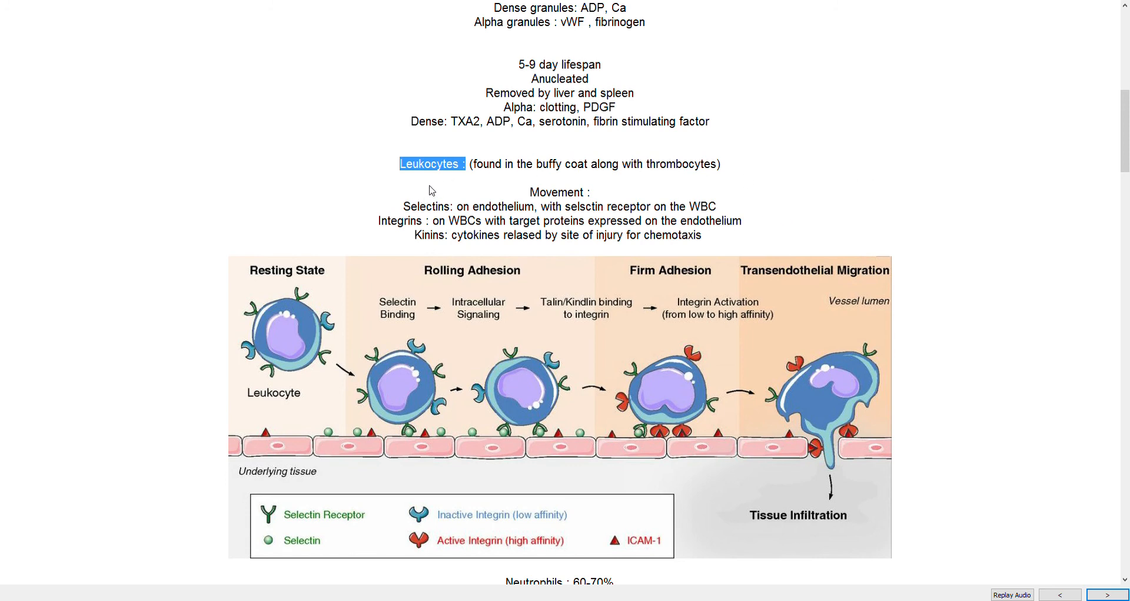
pyautogui.scroll(-3)
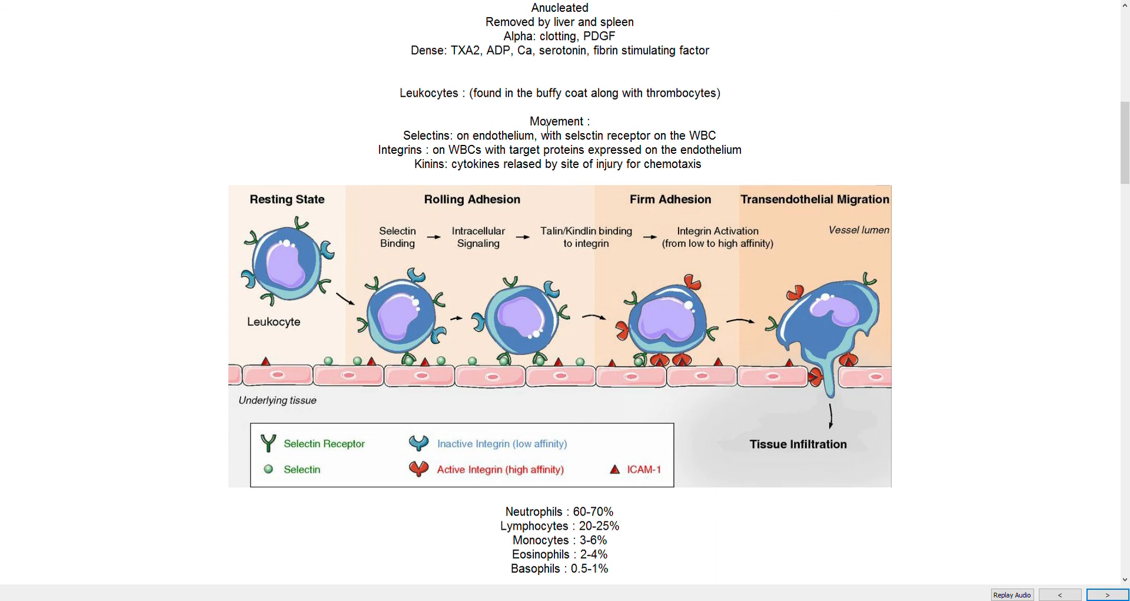
pyautogui.moveTo(212, 270)
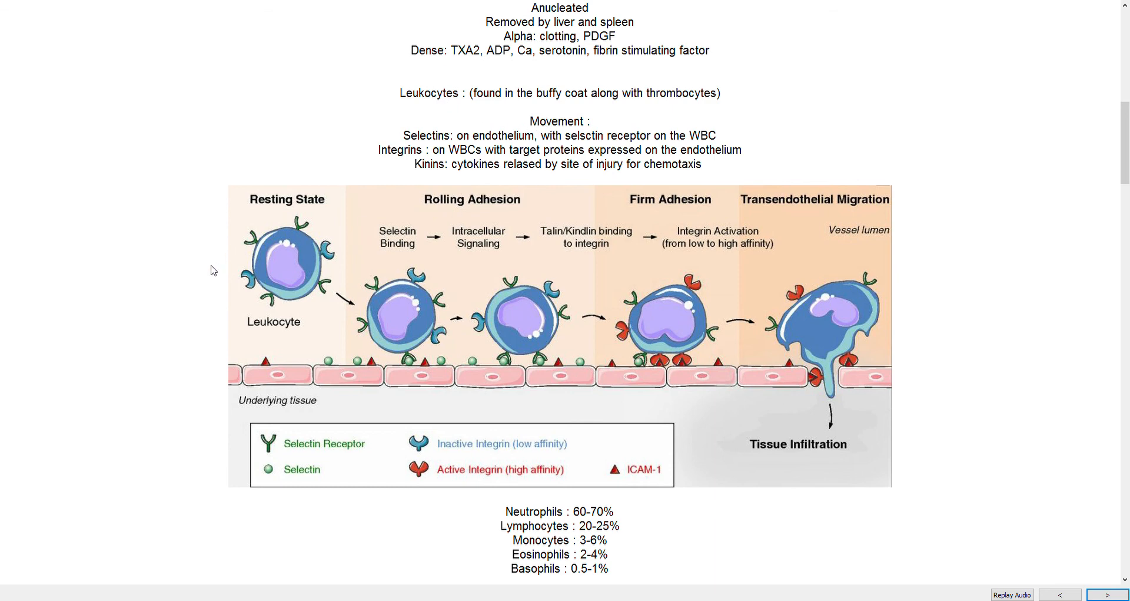
pyautogui.moveTo(799, 248)
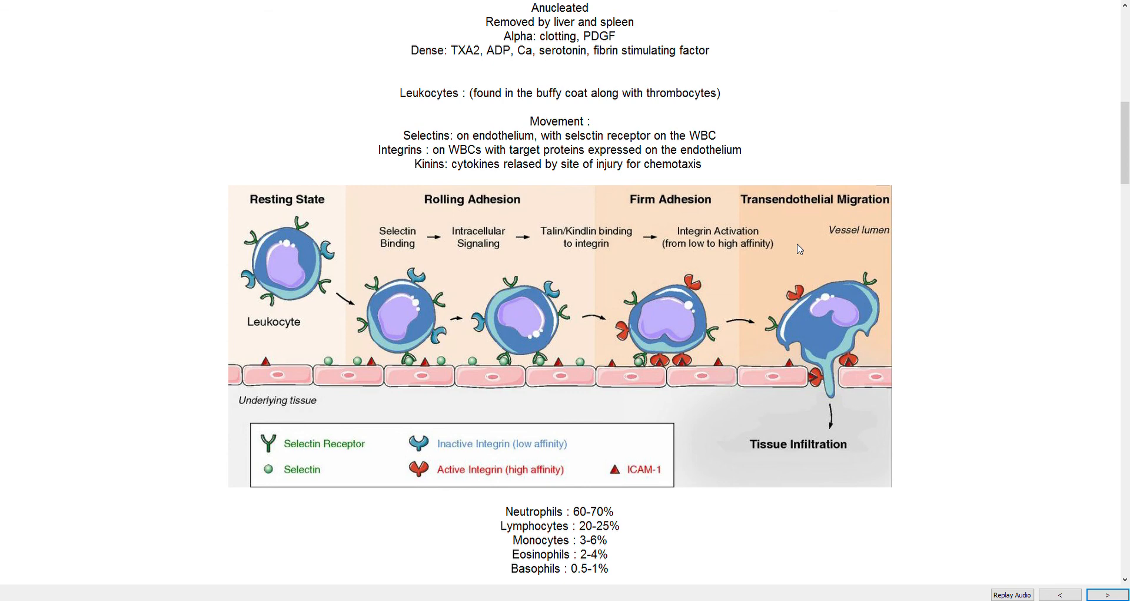
pyautogui.moveTo(787, 420)
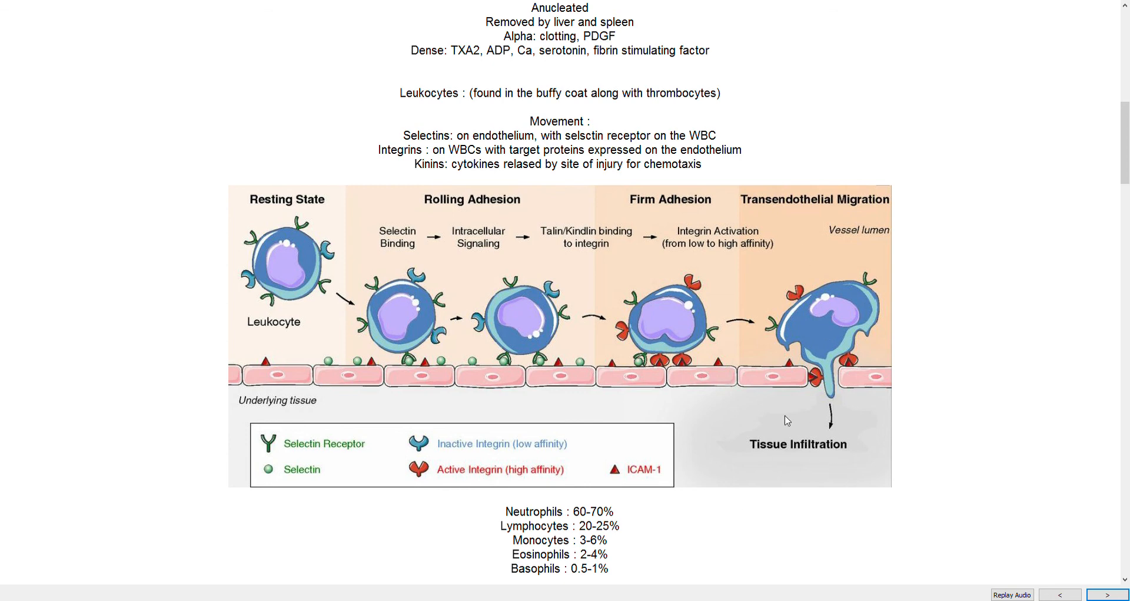
pyautogui.moveTo(762, 420)
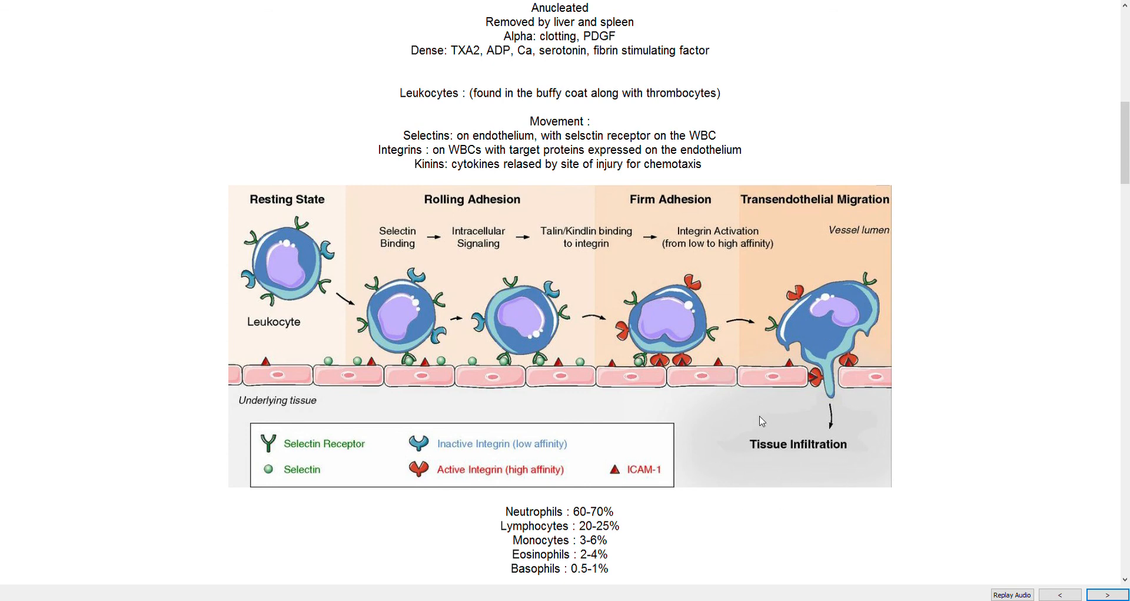
pyautogui.moveTo(724, 119)
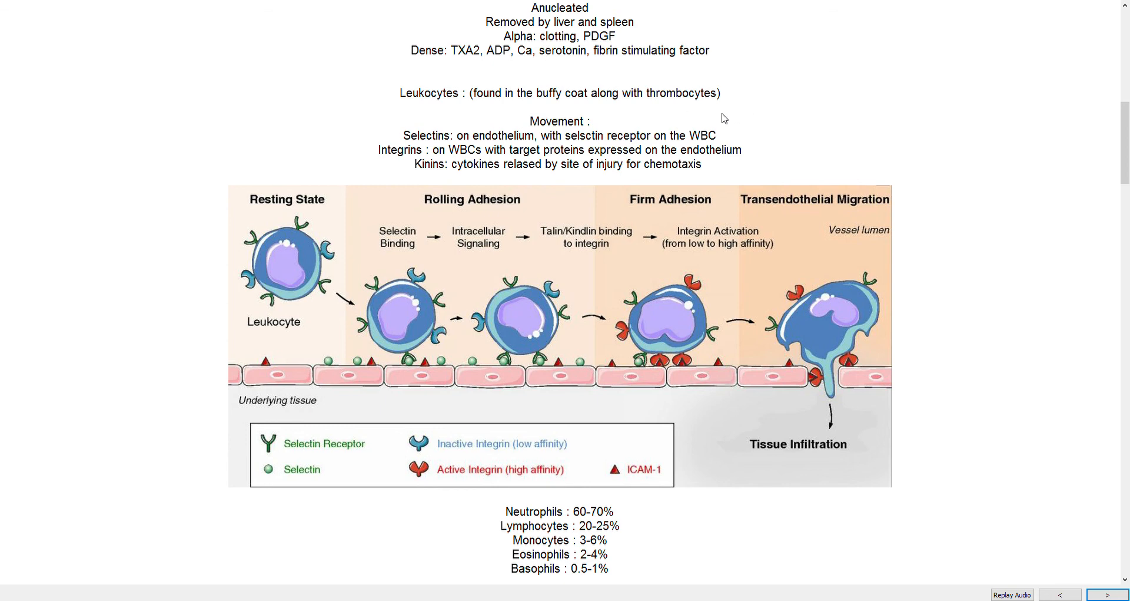
pyautogui.moveTo(658, 160)
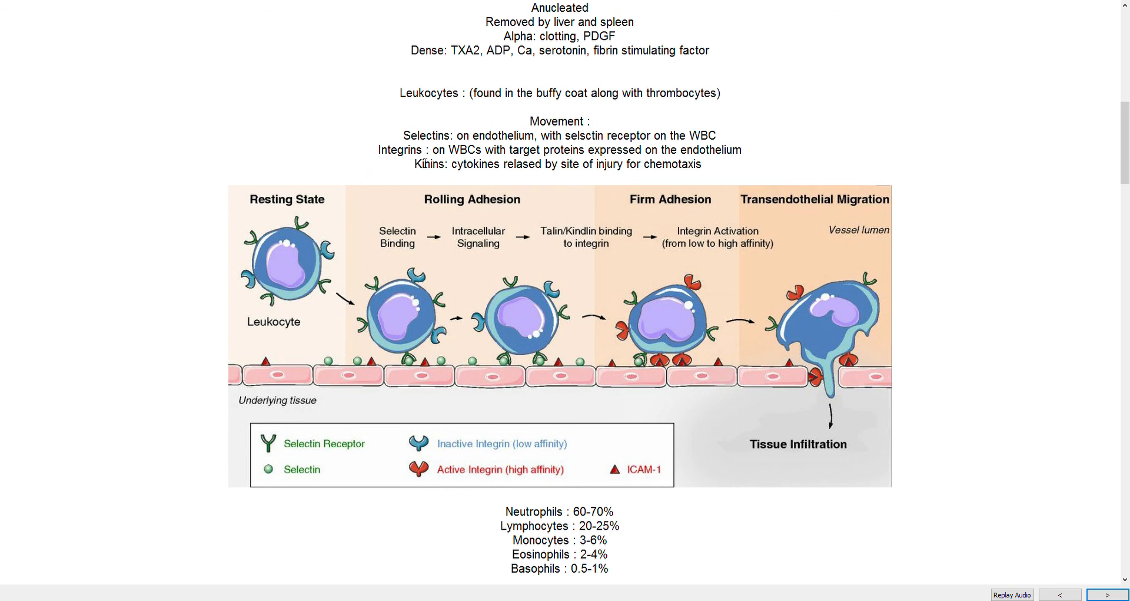
pyautogui.moveTo(836, 393)
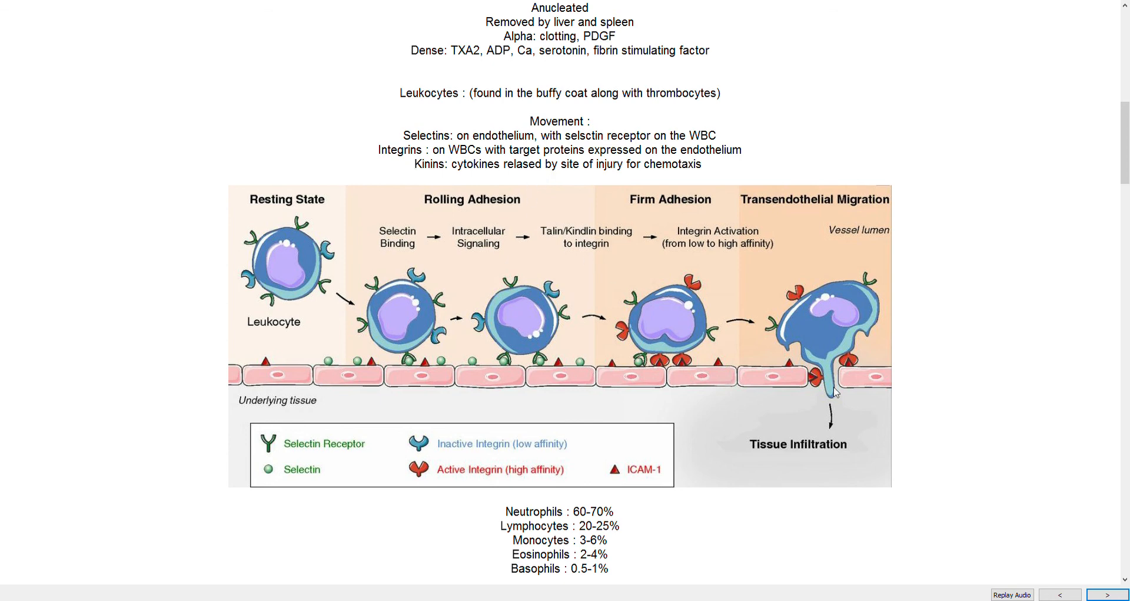
pyautogui.moveTo(930, 487)
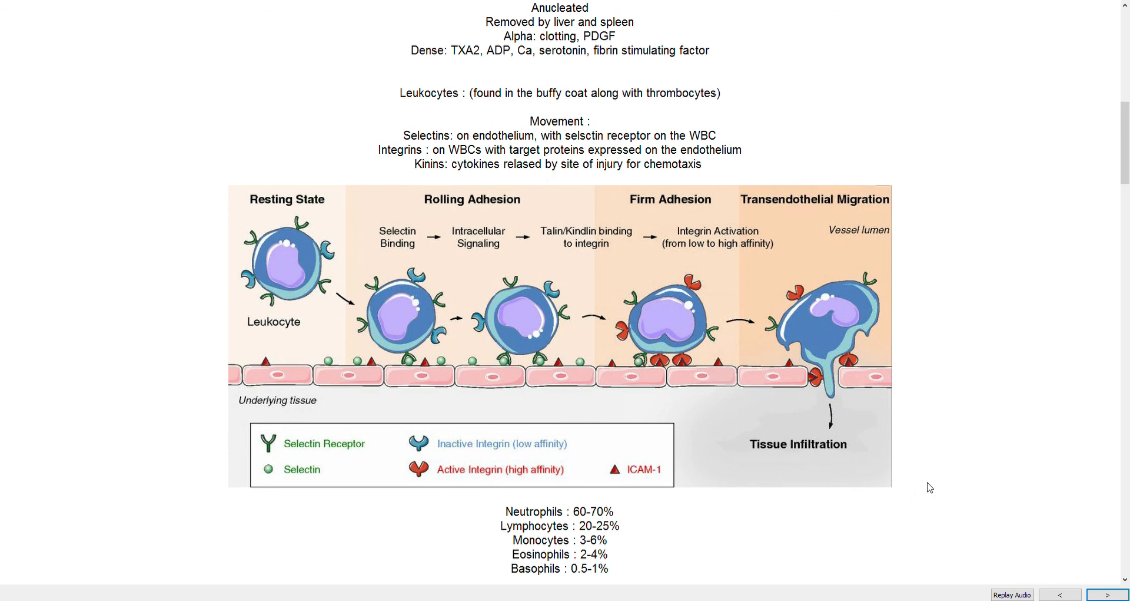
pyautogui.moveTo(610, 388)
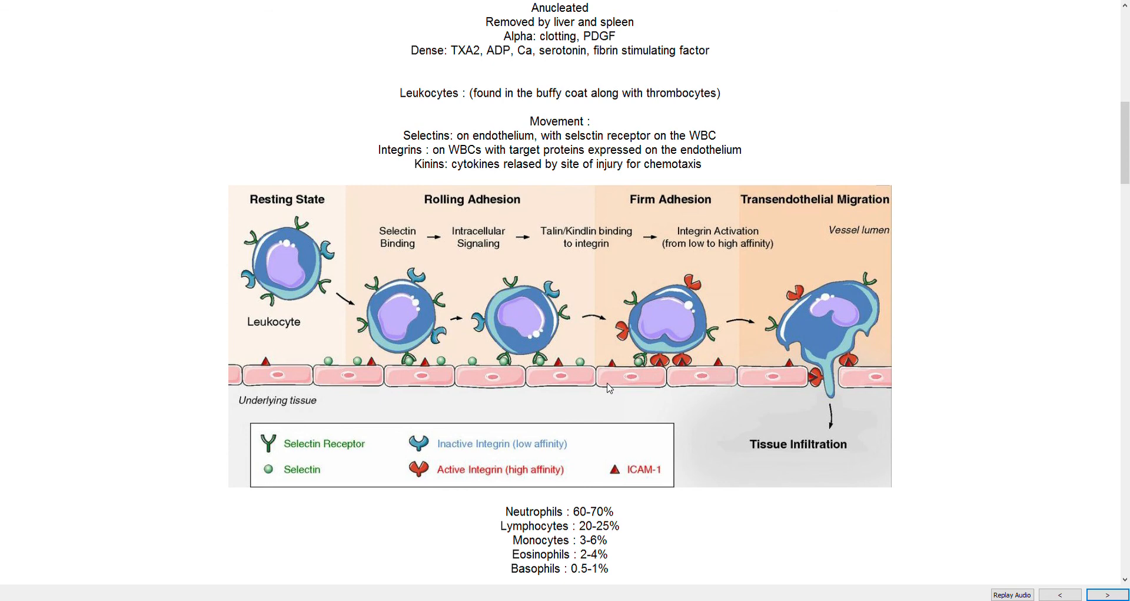
pyautogui.moveTo(641, 389)
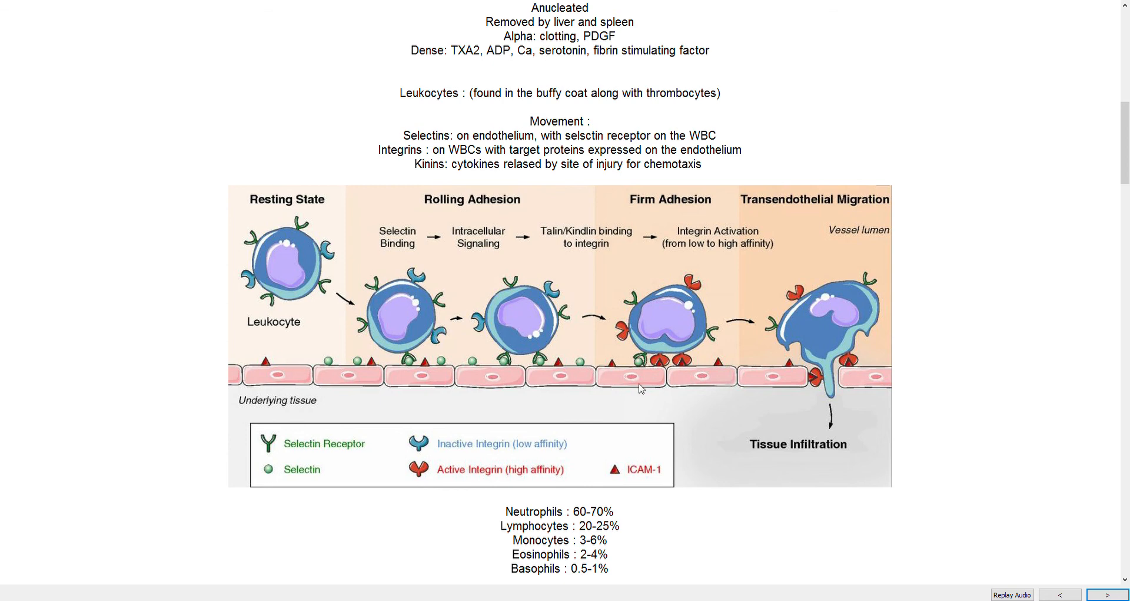
pyautogui.moveTo(480, 337)
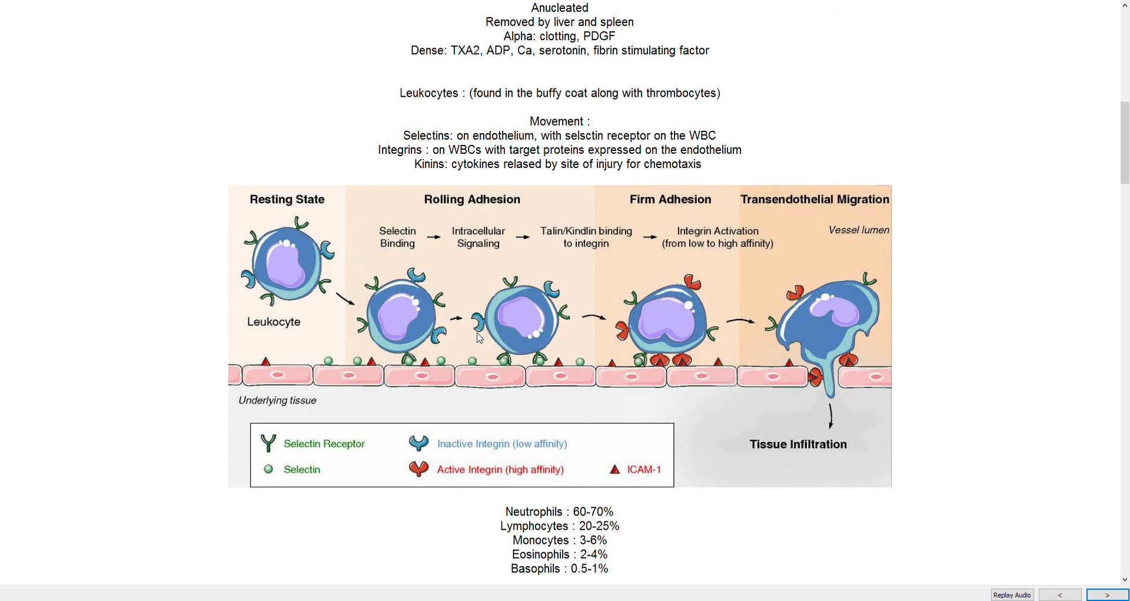
pyautogui.moveTo(917, 394)
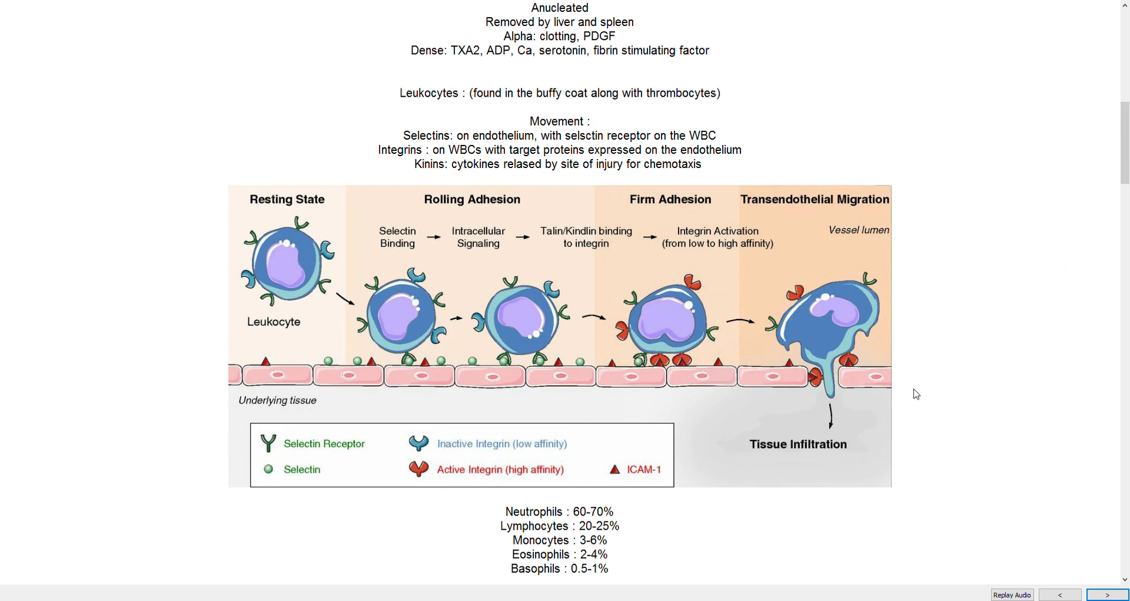
pyautogui.moveTo(640, 366)
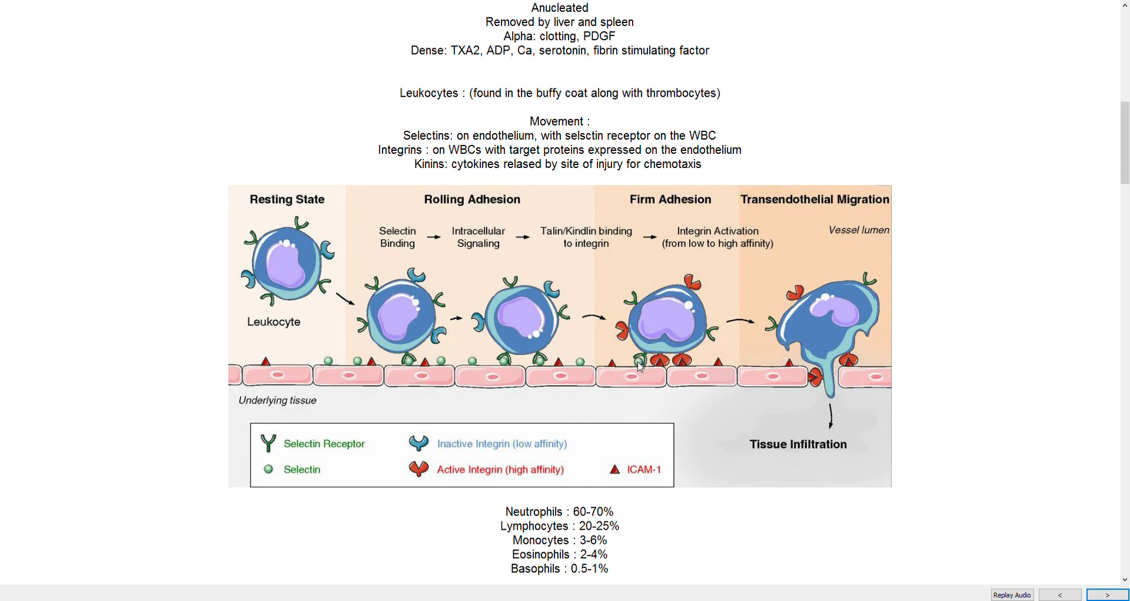
pyautogui.moveTo(510, 386)
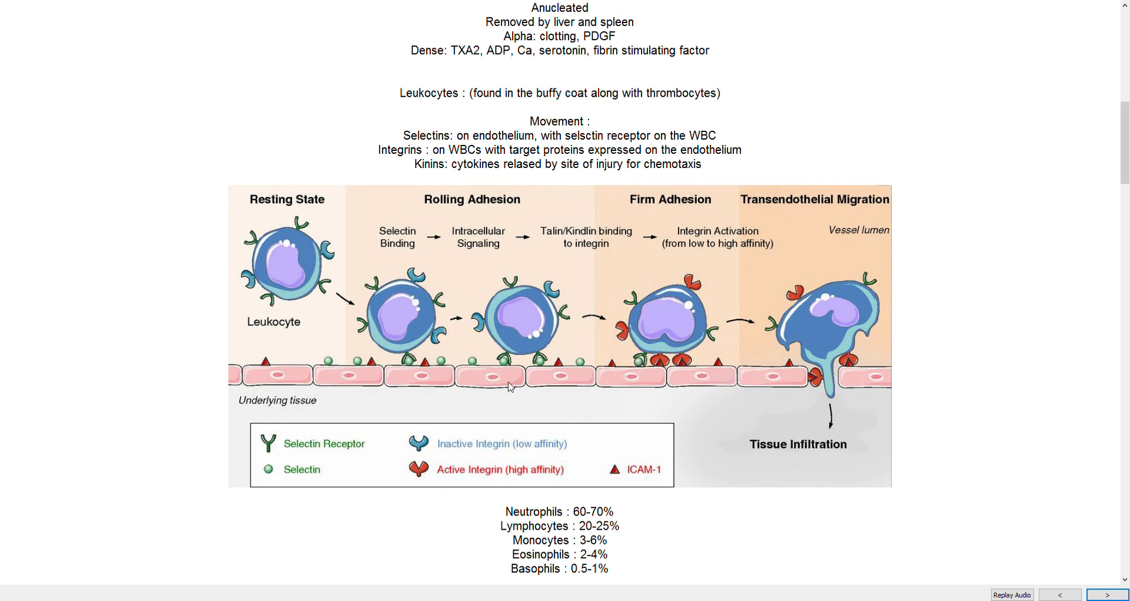
pyautogui.moveTo(674, 341)
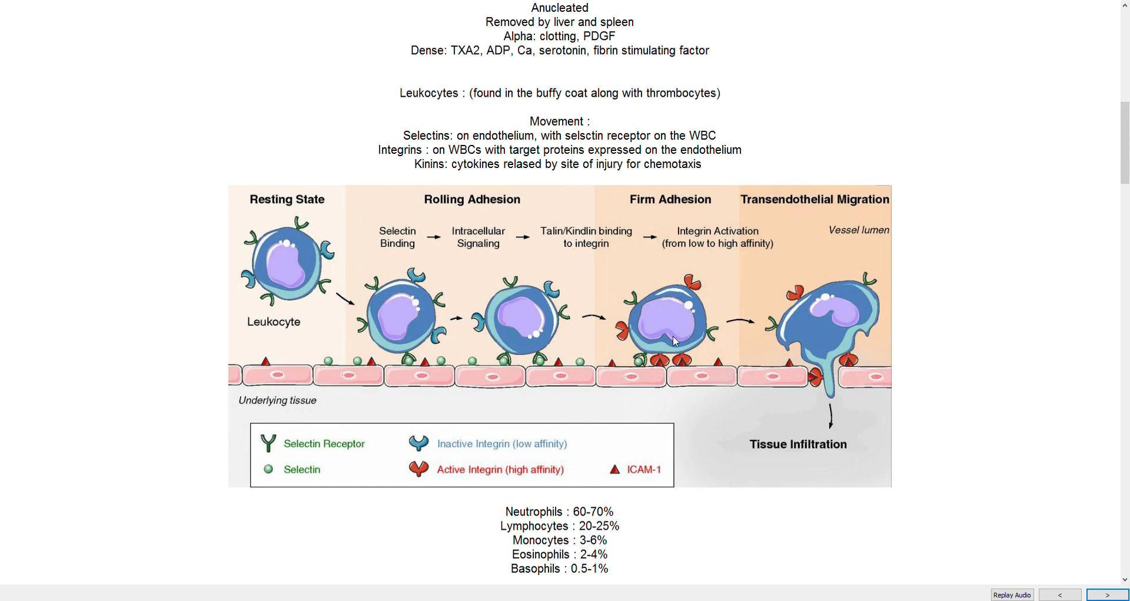
pyautogui.moveTo(715, 370)
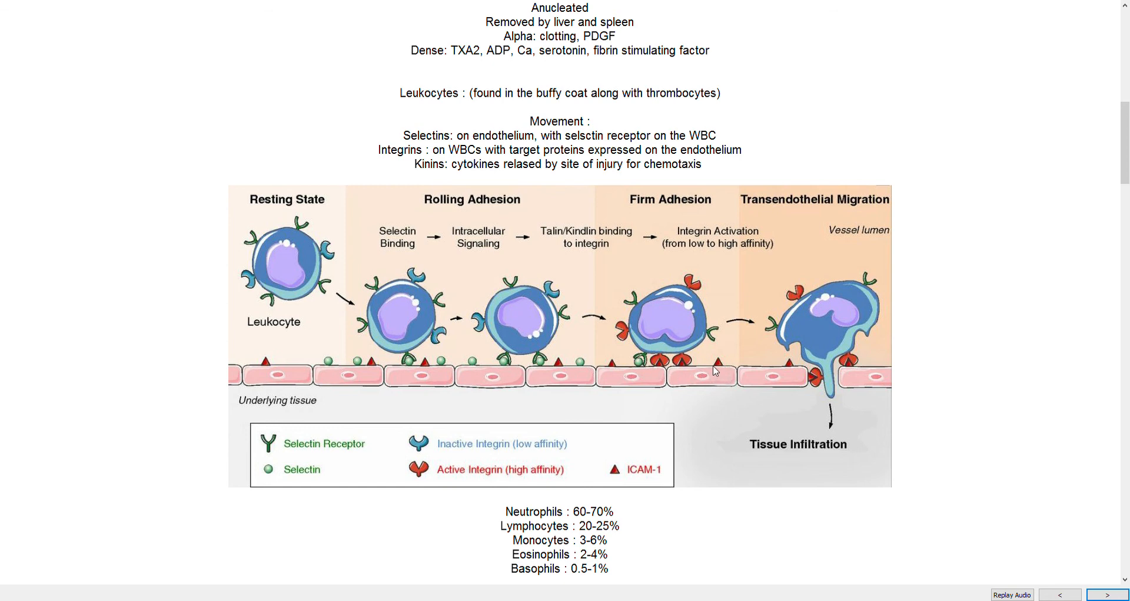
pyautogui.moveTo(697, 373)
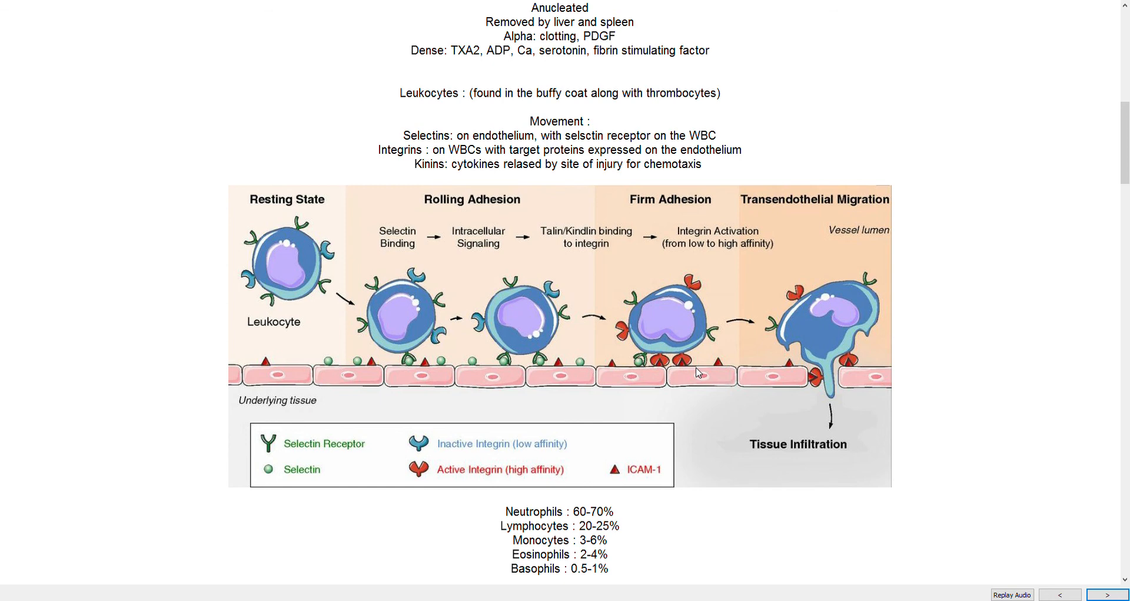
pyautogui.moveTo(731, 369)
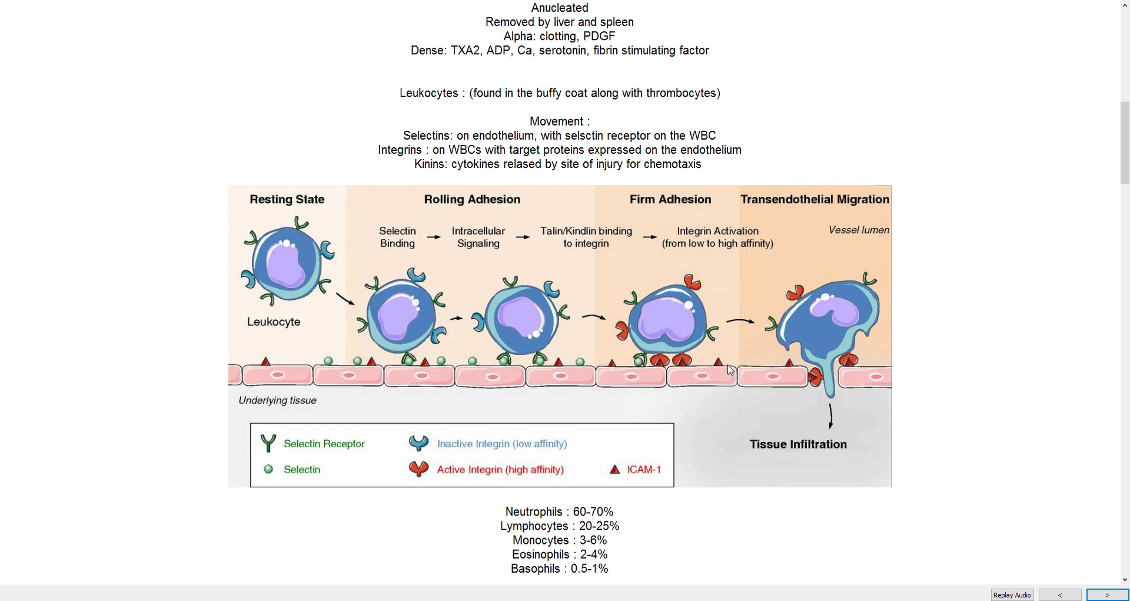
pyautogui.moveTo(719, 373)
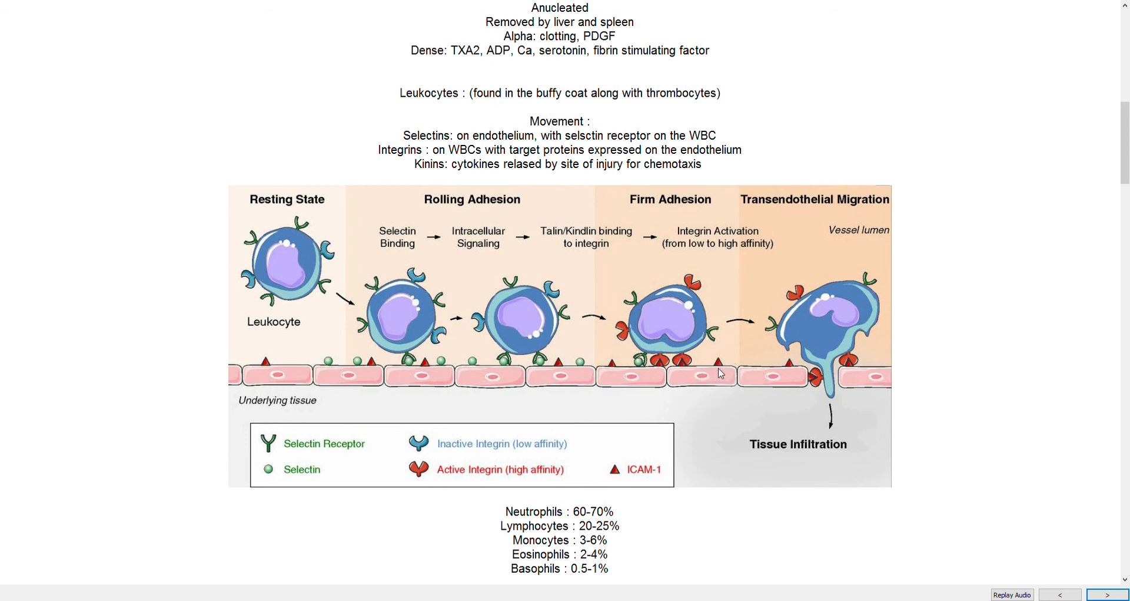
pyautogui.moveTo(716, 366)
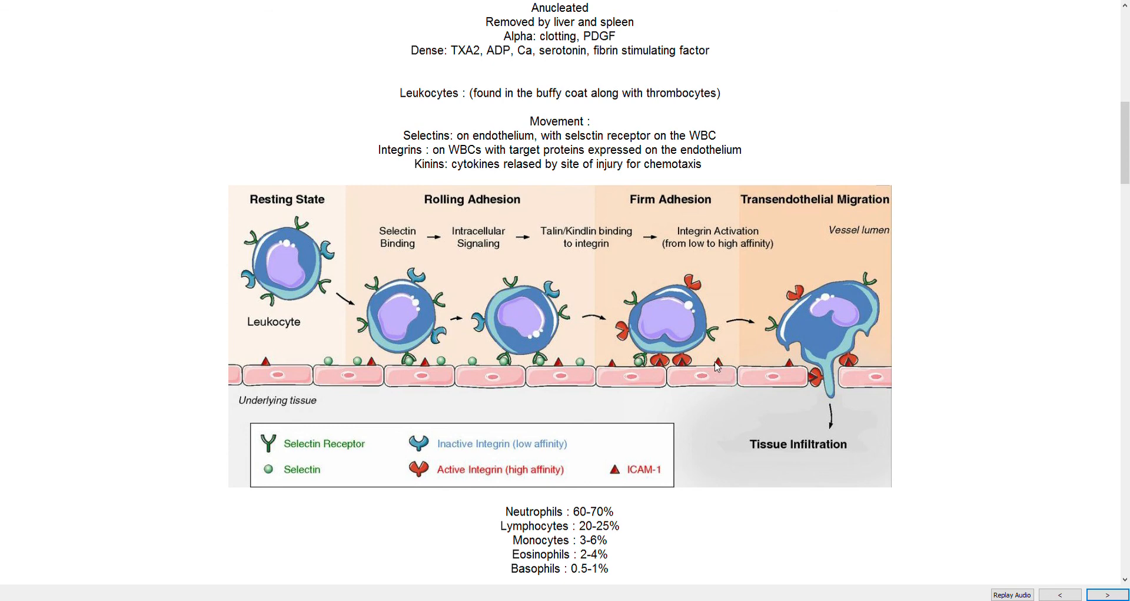
pyautogui.moveTo(722, 374)
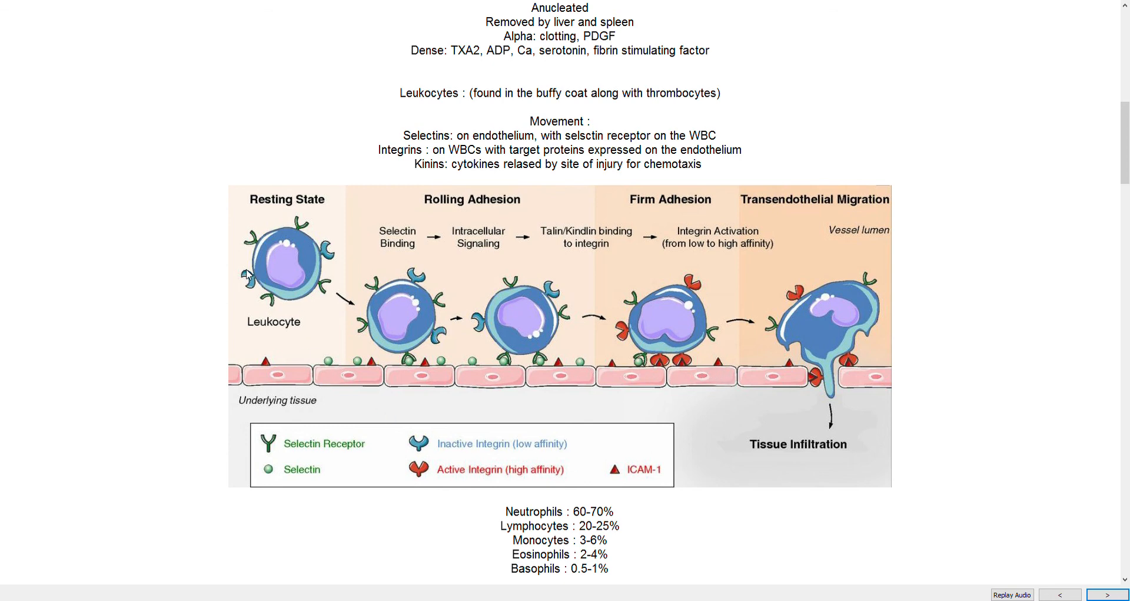
pyautogui.moveTo(256, 334)
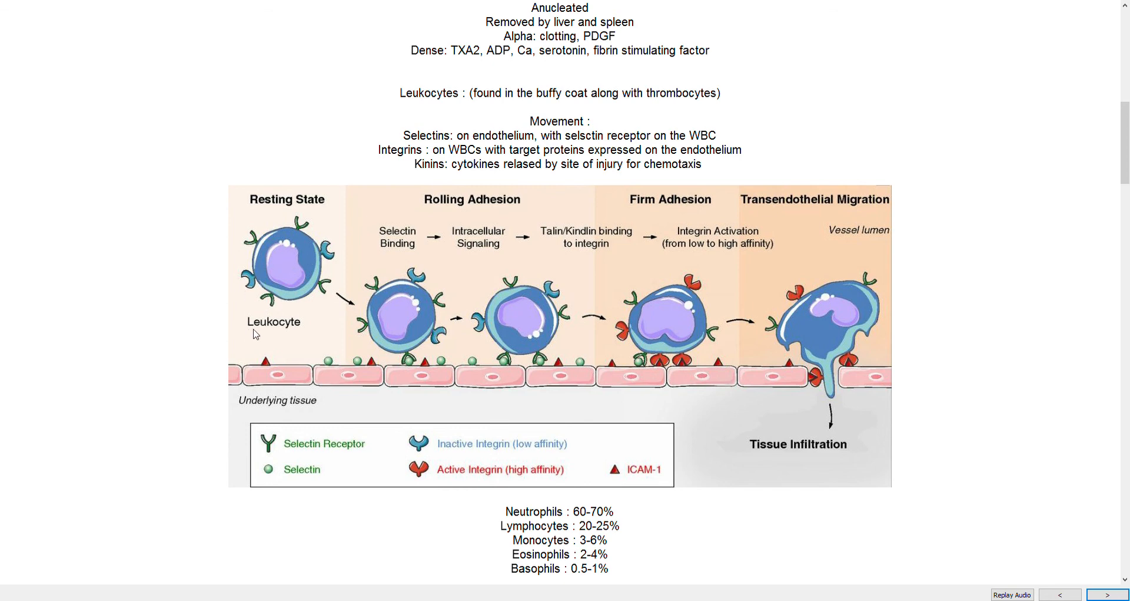
pyautogui.moveTo(309, 228)
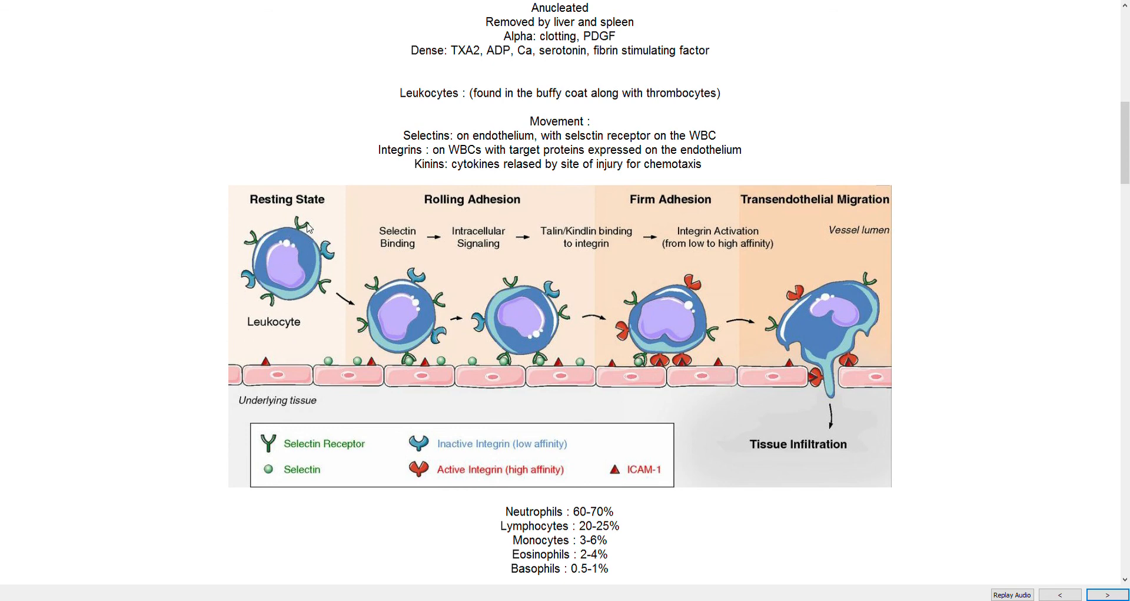
pyautogui.moveTo(395, 356)
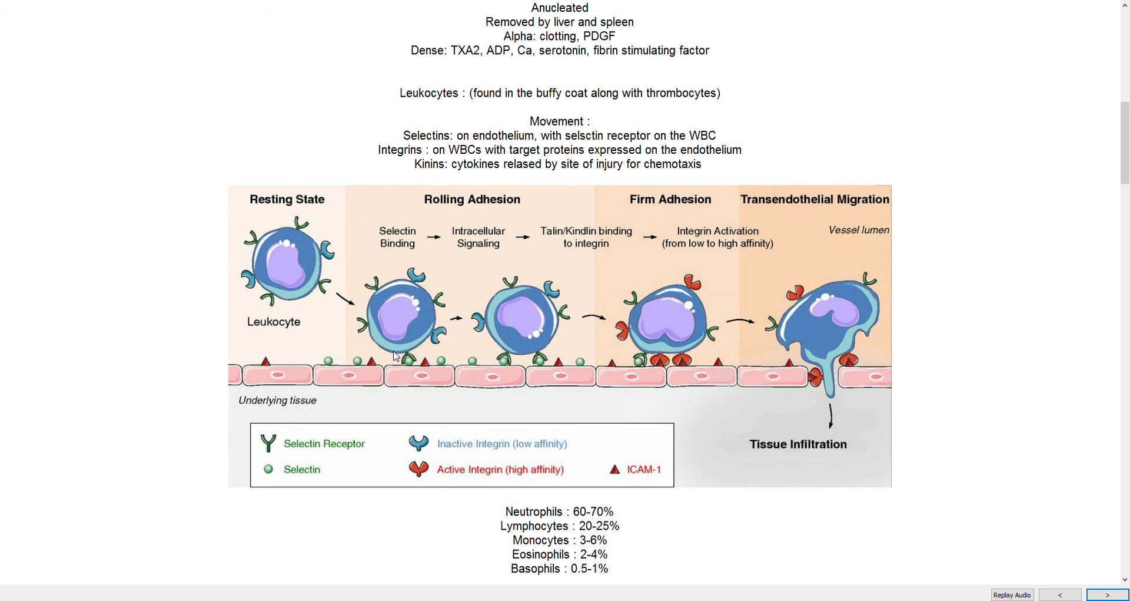
pyautogui.moveTo(574, 279)
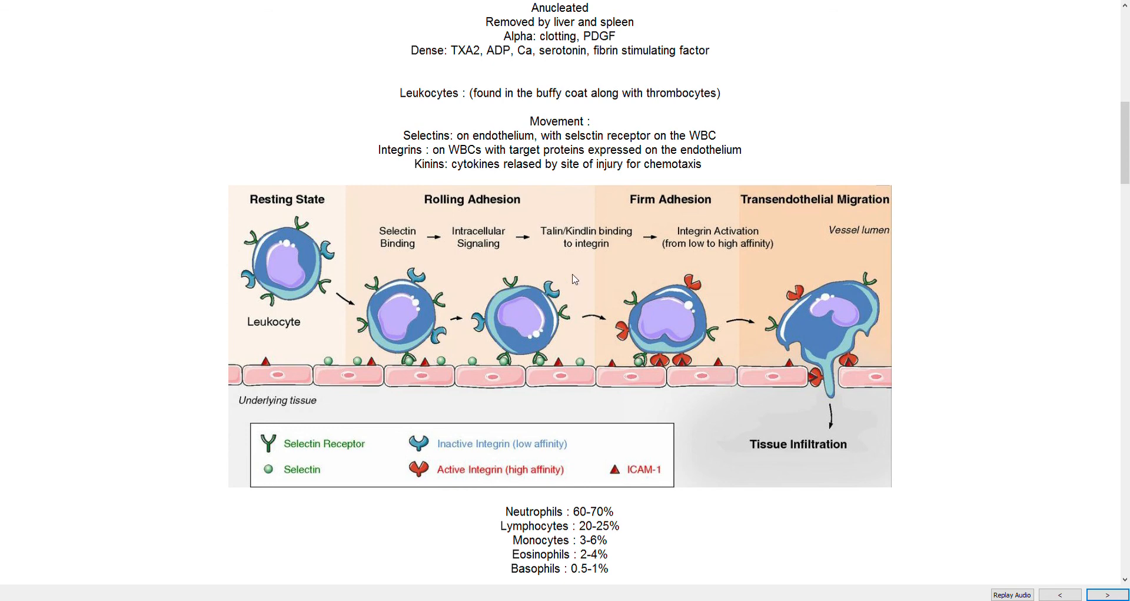
pyautogui.moveTo(549, 402)
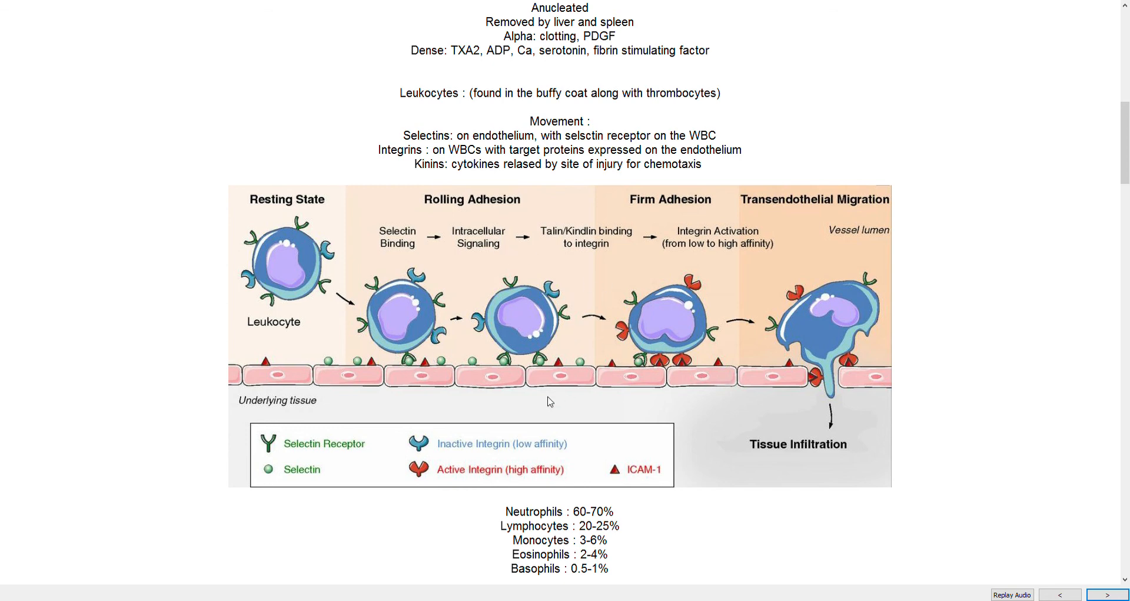
pyautogui.moveTo(614, 346)
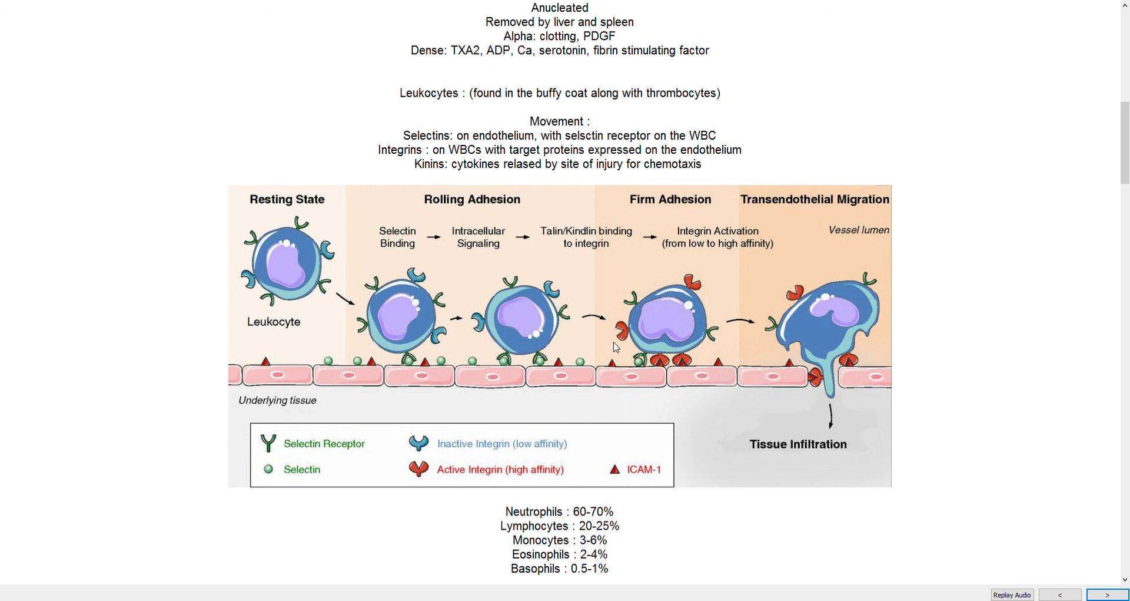
pyautogui.moveTo(709, 287)
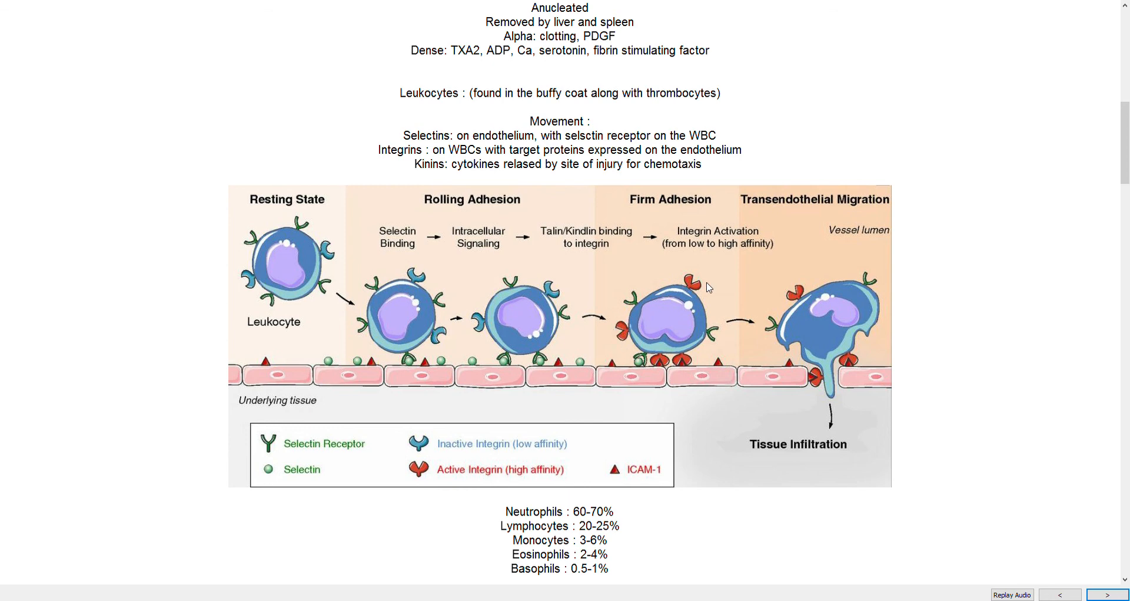
pyautogui.moveTo(519, 295)
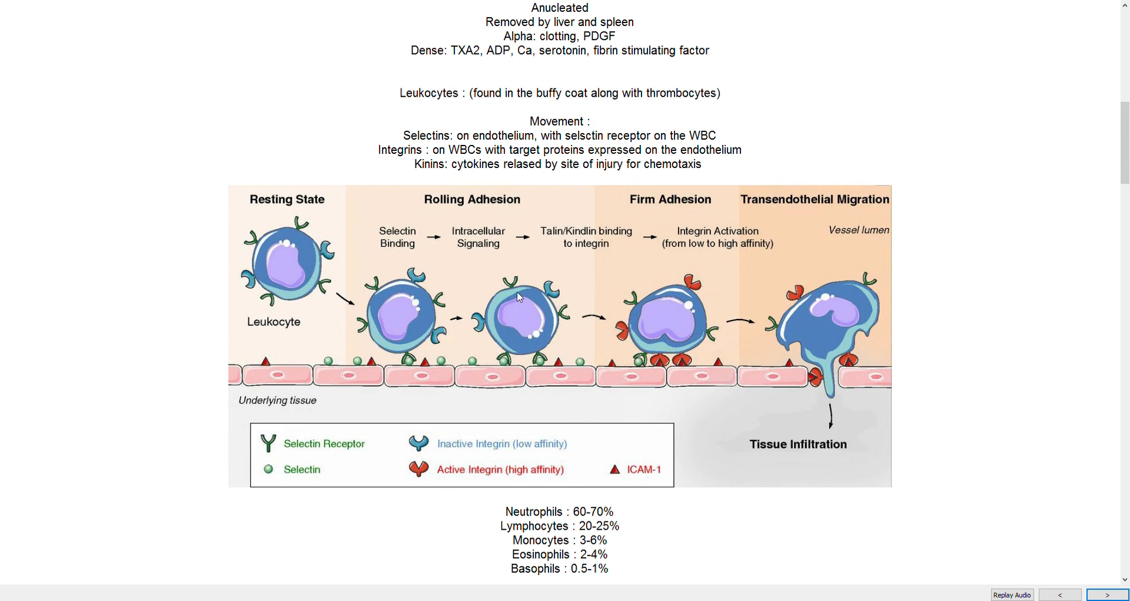
pyautogui.moveTo(544, 312)
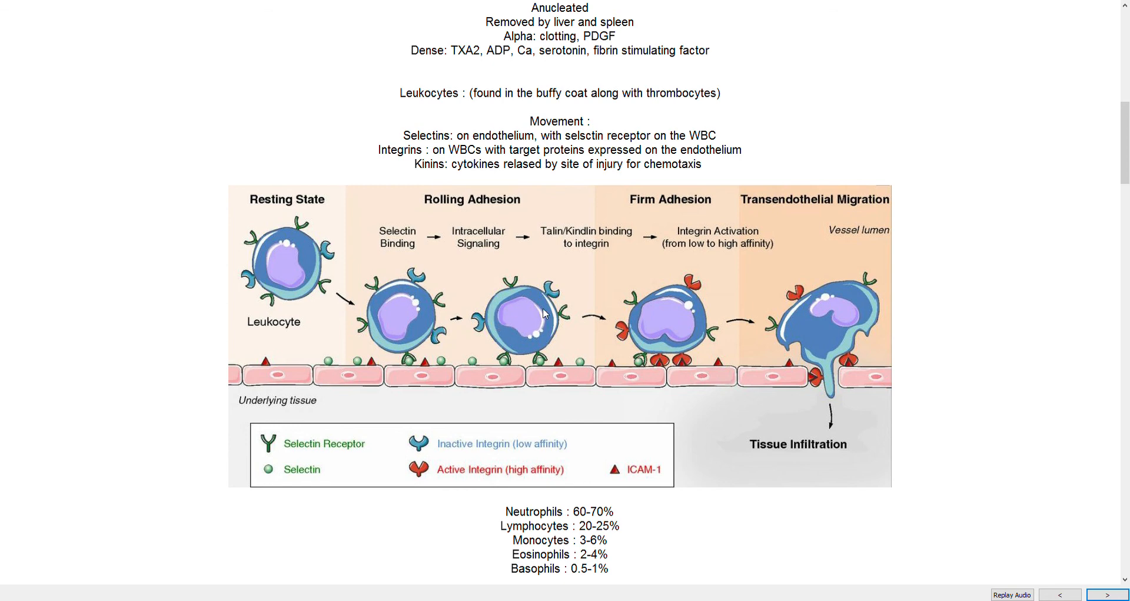
pyautogui.moveTo(507, 340)
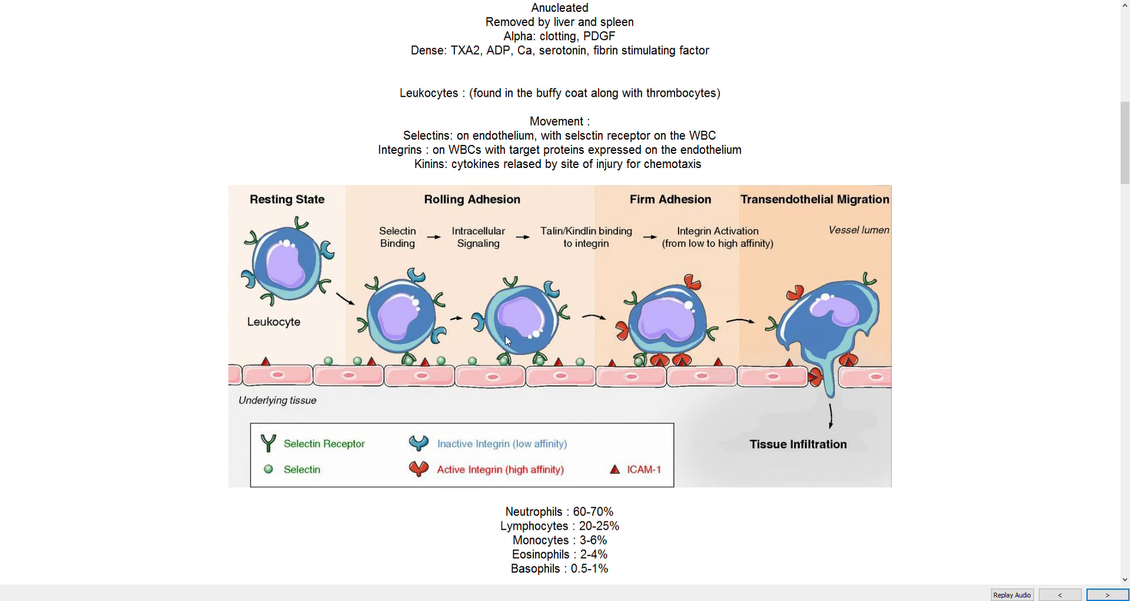
pyautogui.moveTo(730, 351)
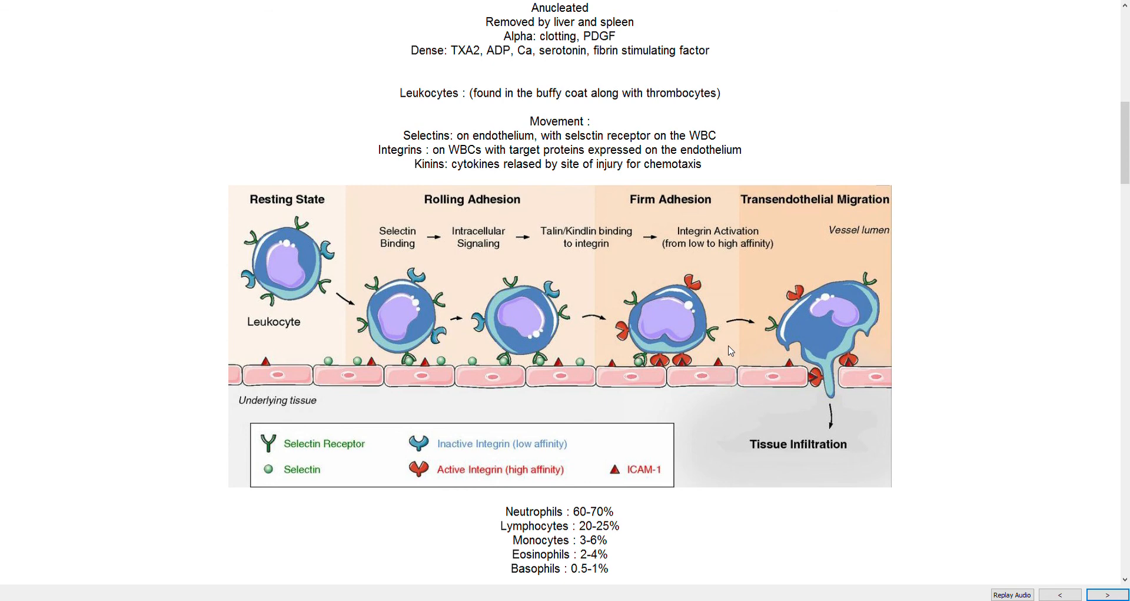
pyautogui.moveTo(823, 464)
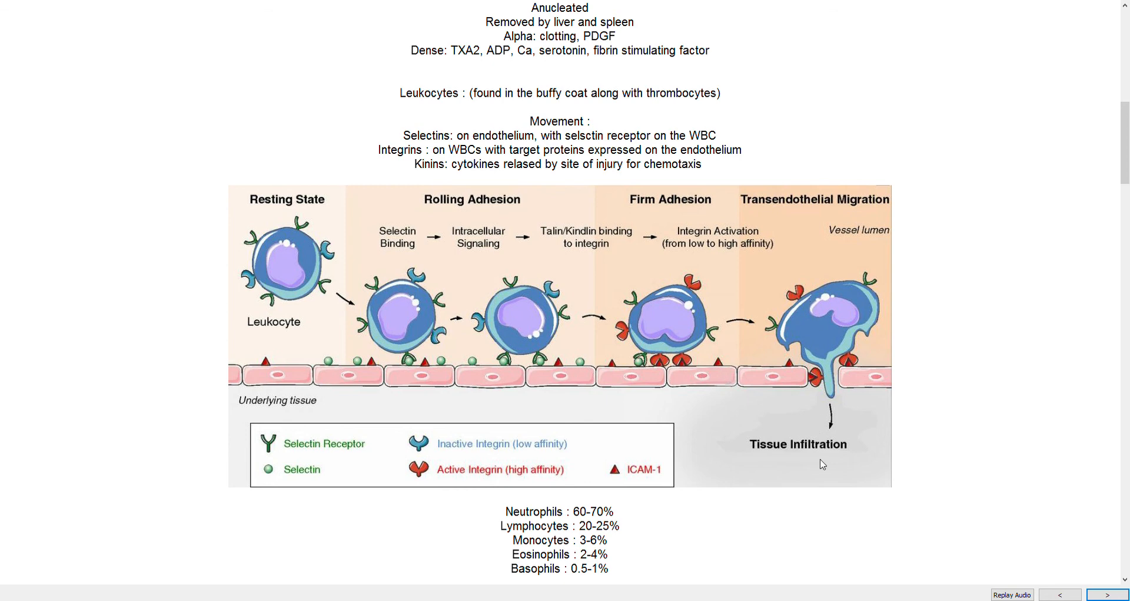
pyautogui.moveTo(818, 418)
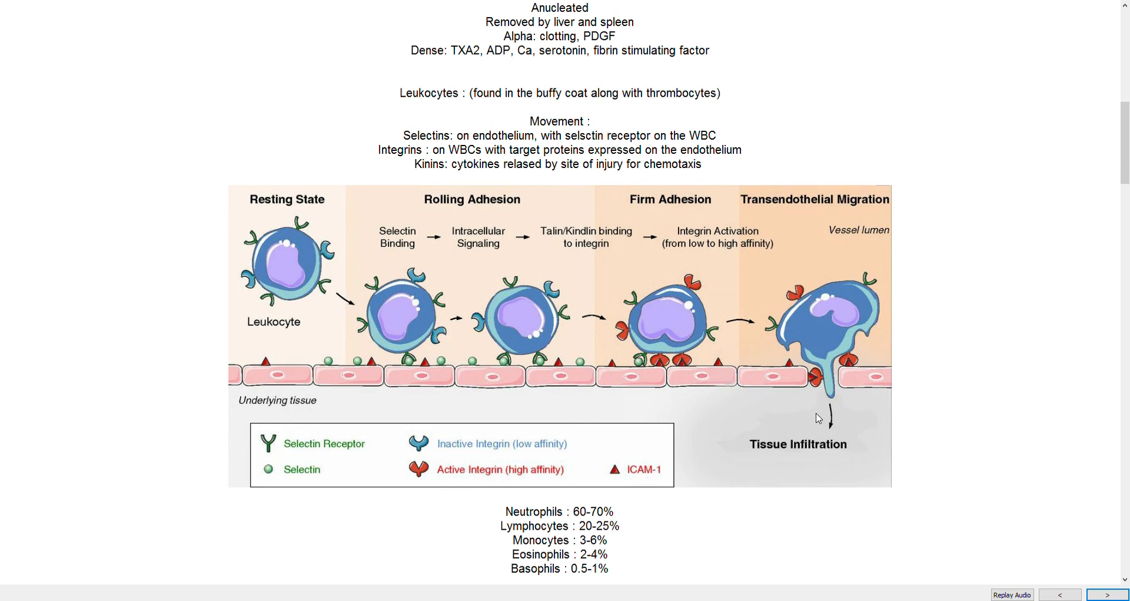
pyautogui.moveTo(427, 363)
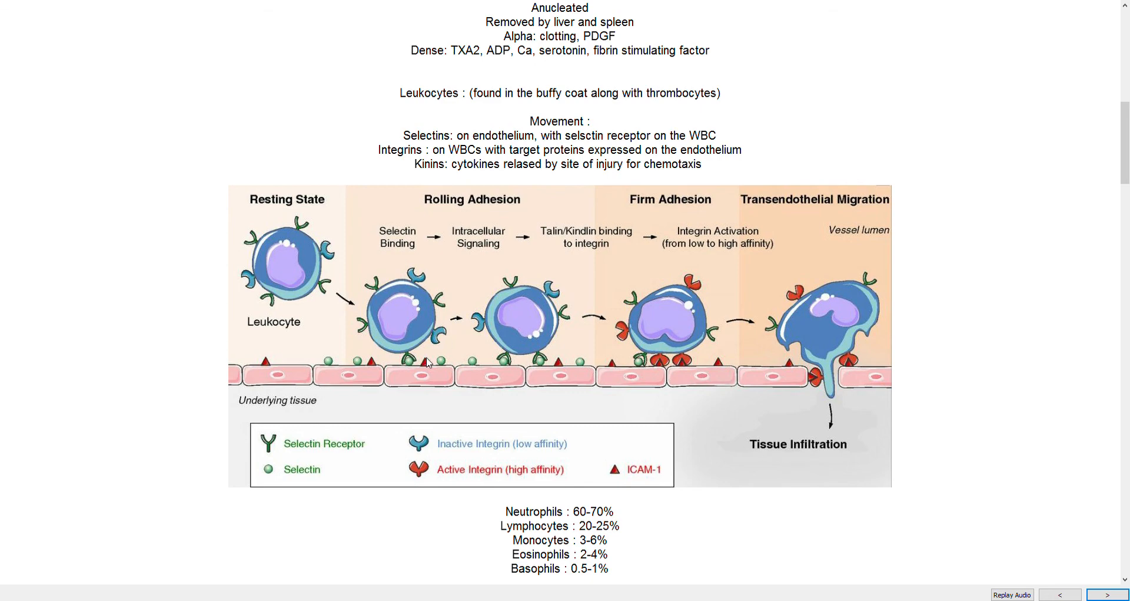
pyautogui.moveTo(907, 350)
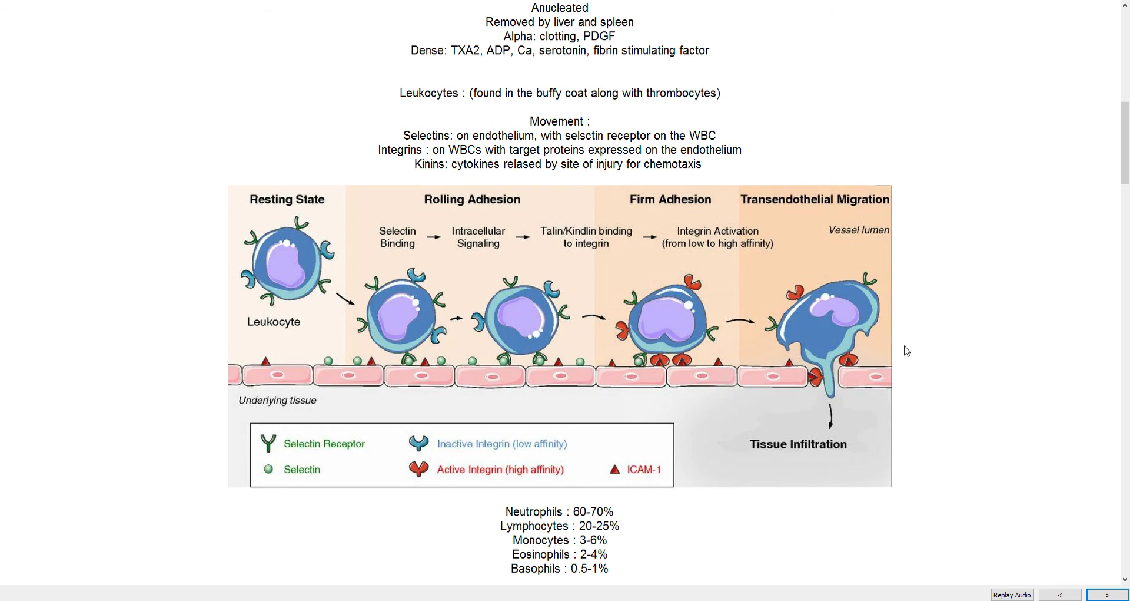
# Reveal the mnemonic, the granulocyte/agranulocyte leukocyte chart and the granule notes
pyautogui.scroll(-3)
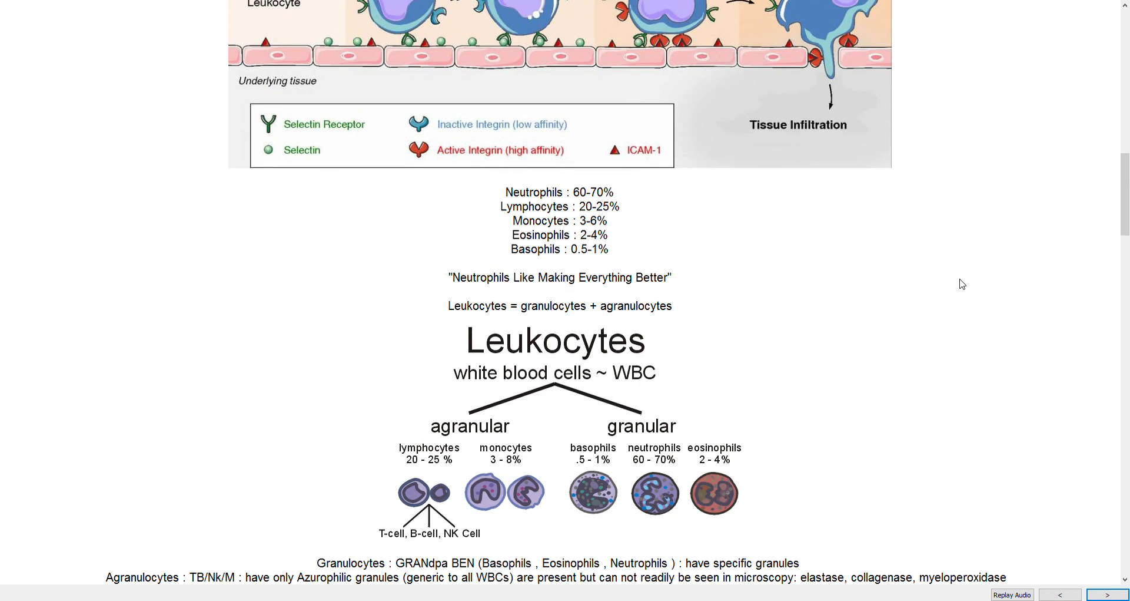
pyautogui.scroll(3)
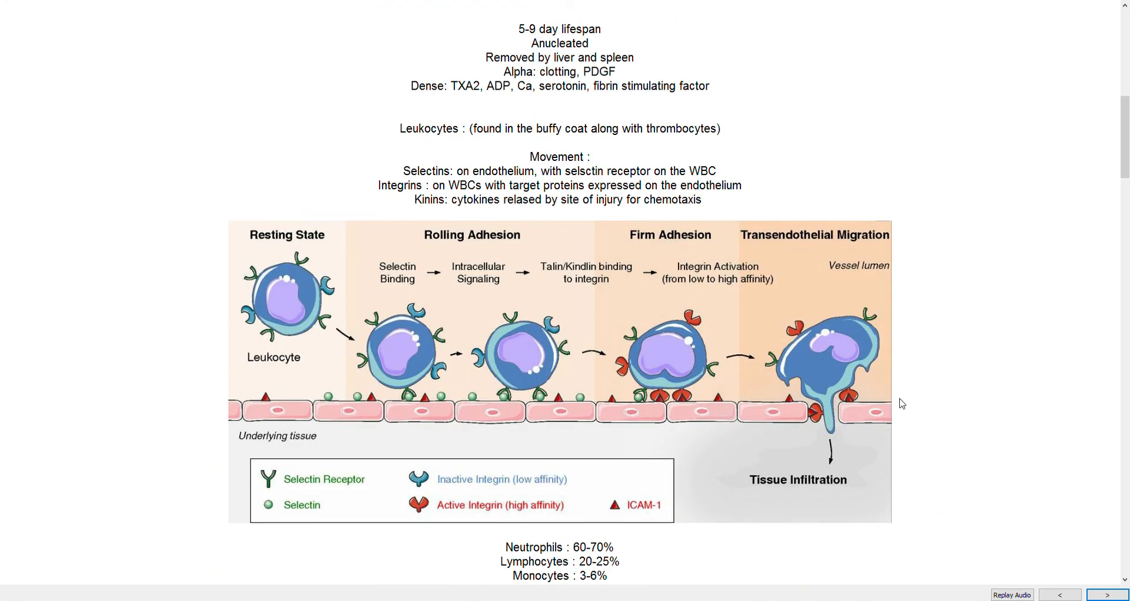
pyautogui.scroll(-3)
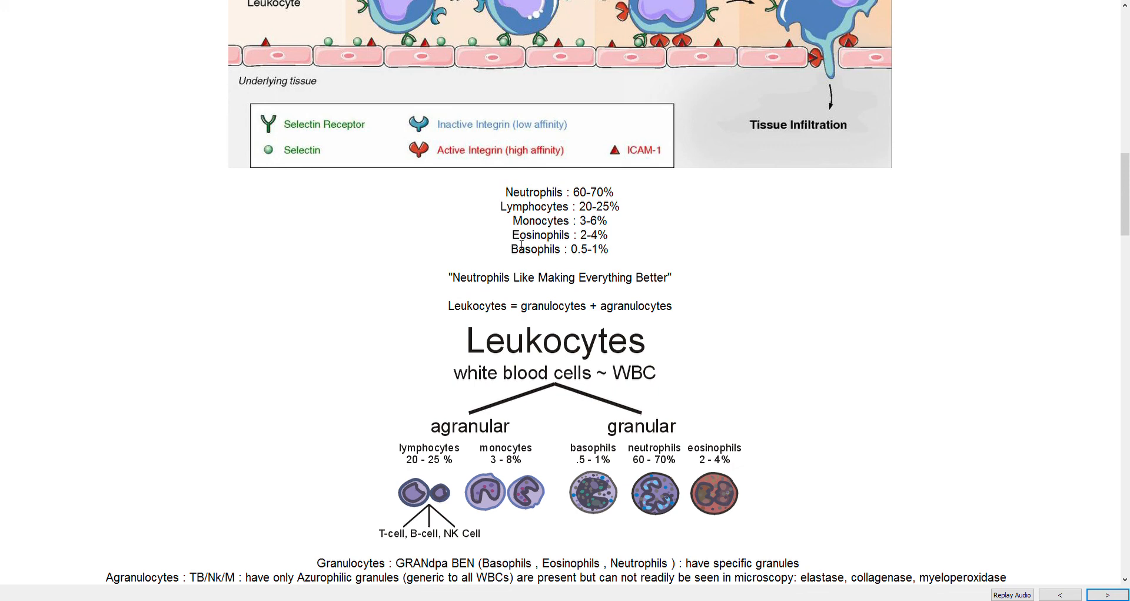
pyautogui.moveTo(556, 263)
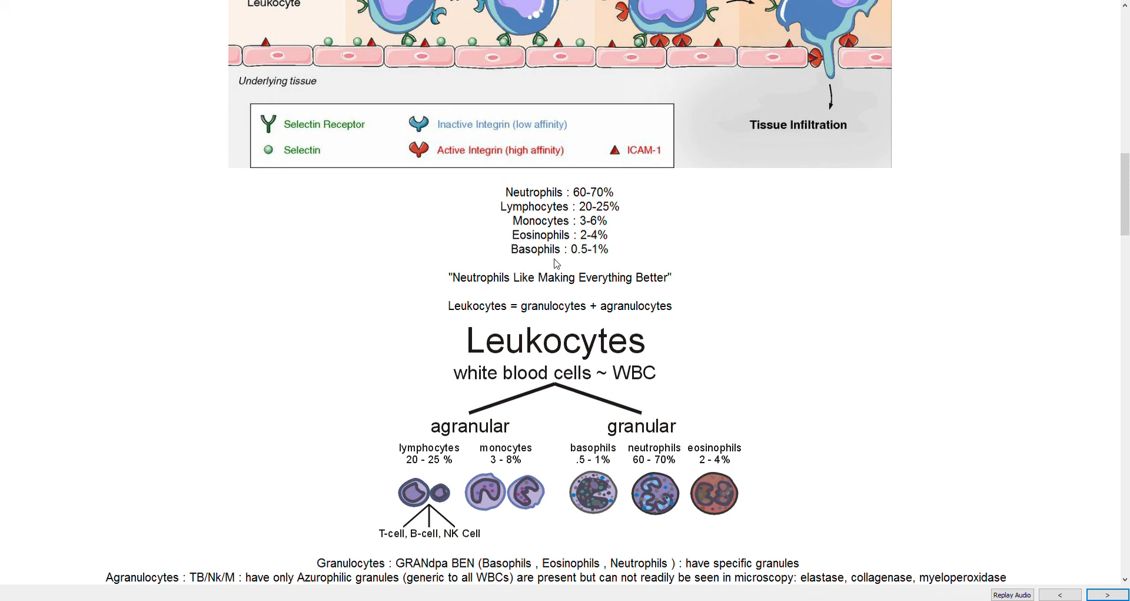
pyautogui.moveTo(696, 208)
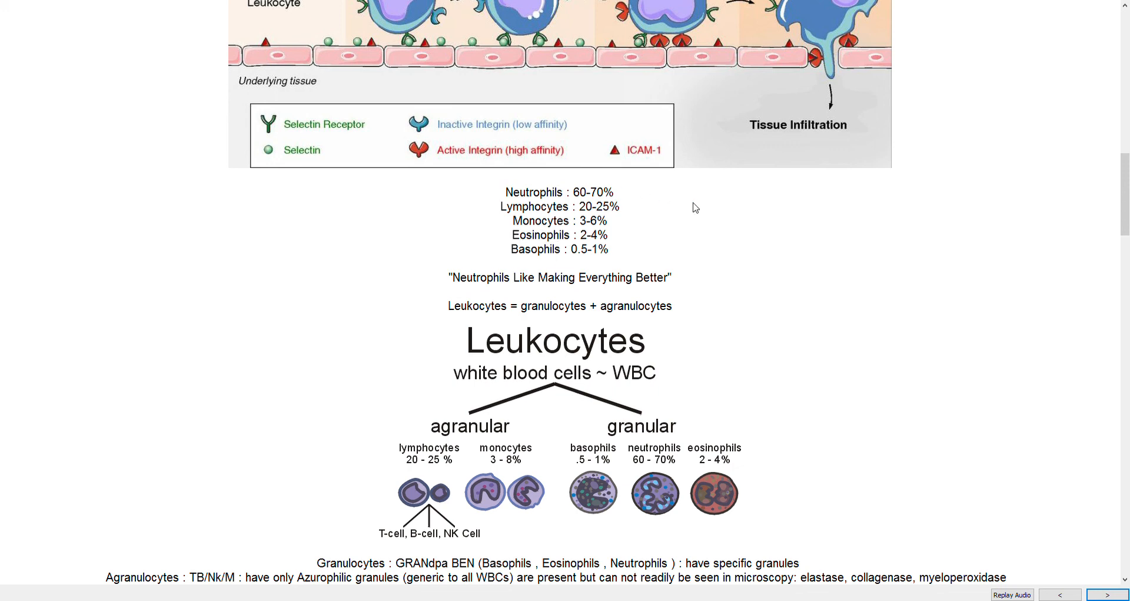
pyautogui.moveTo(697, 219)
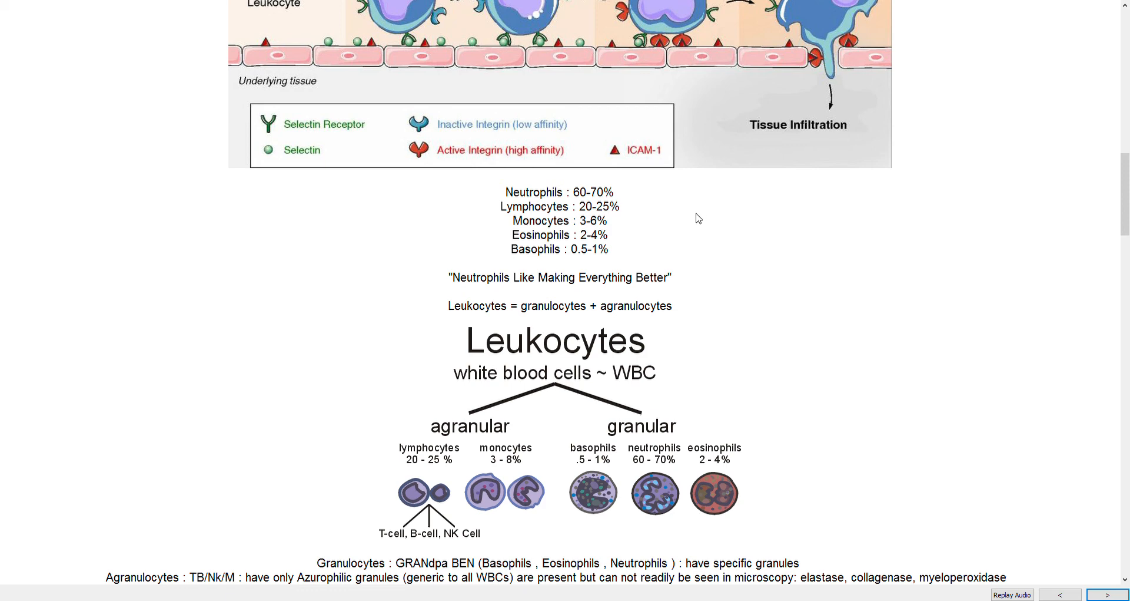
pyautogui.moveTo(796, 217)
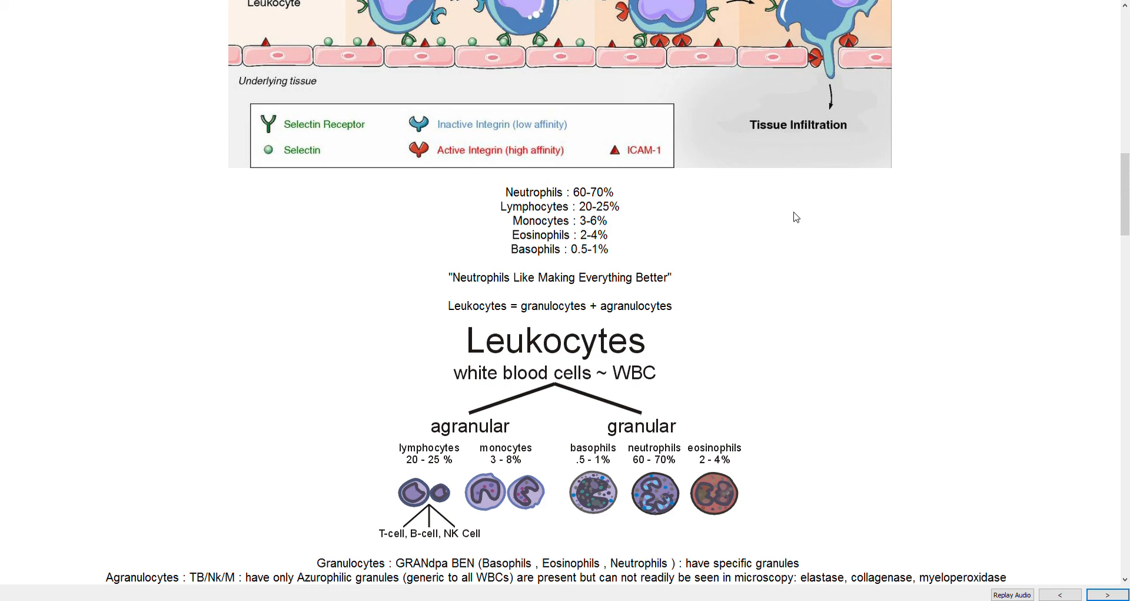
pyautogui.moveTo(715, 246)
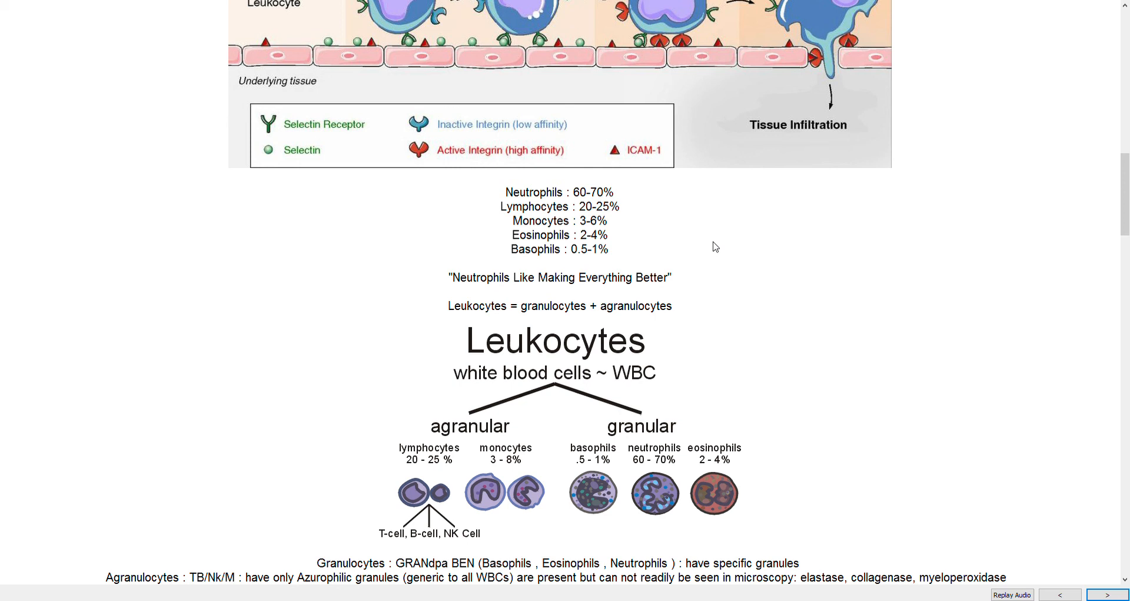
pyautogui.moveTo(462, 269)
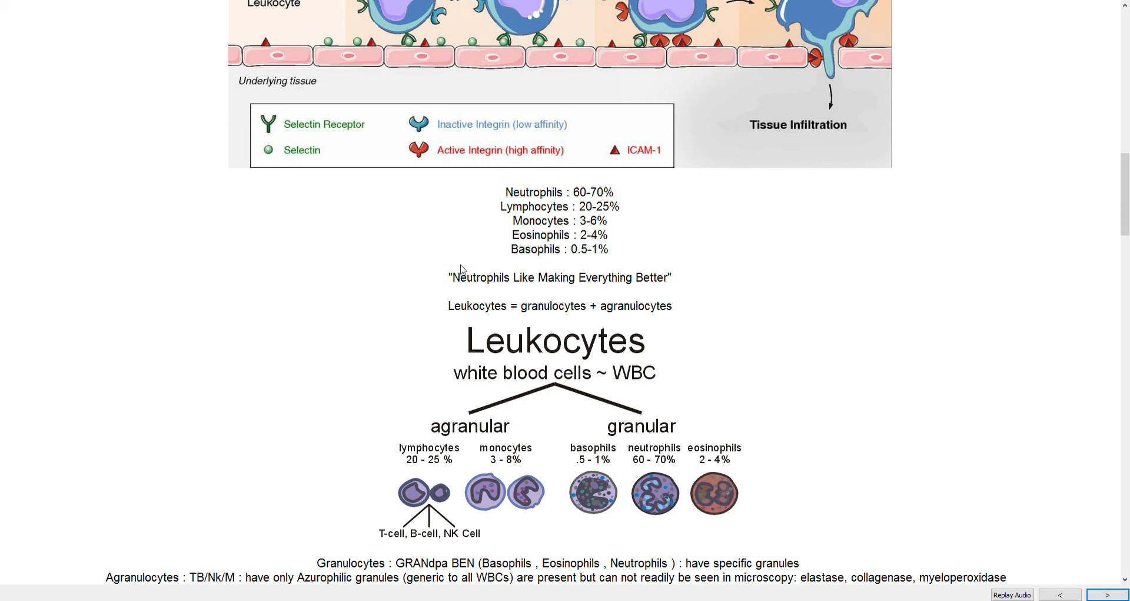
pyautogui.moveTo(624, 284)
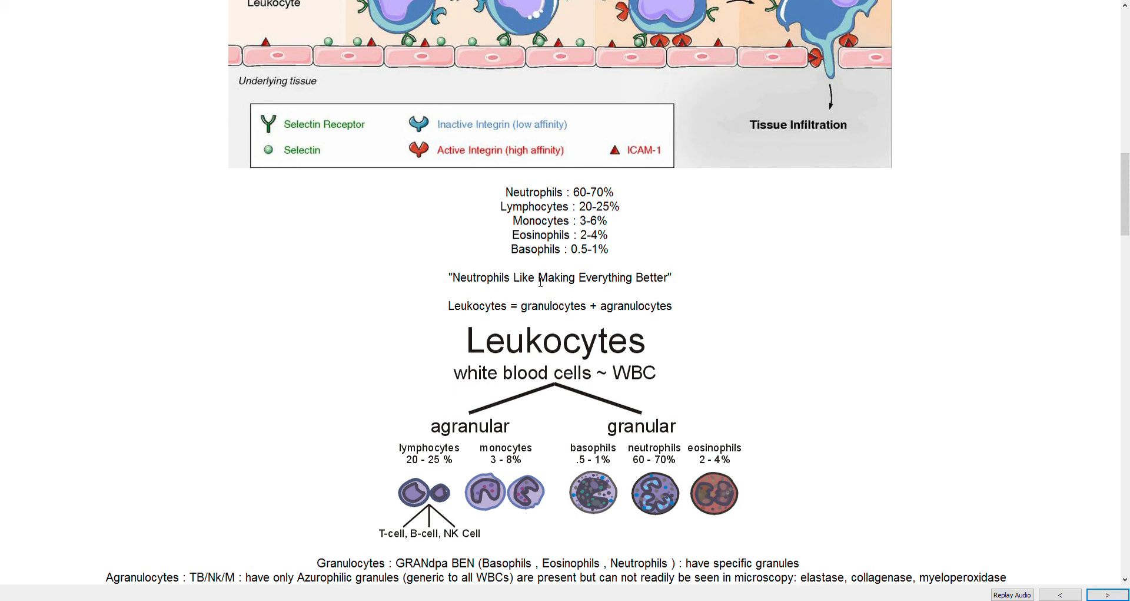
pyautogui.scroll(-3)
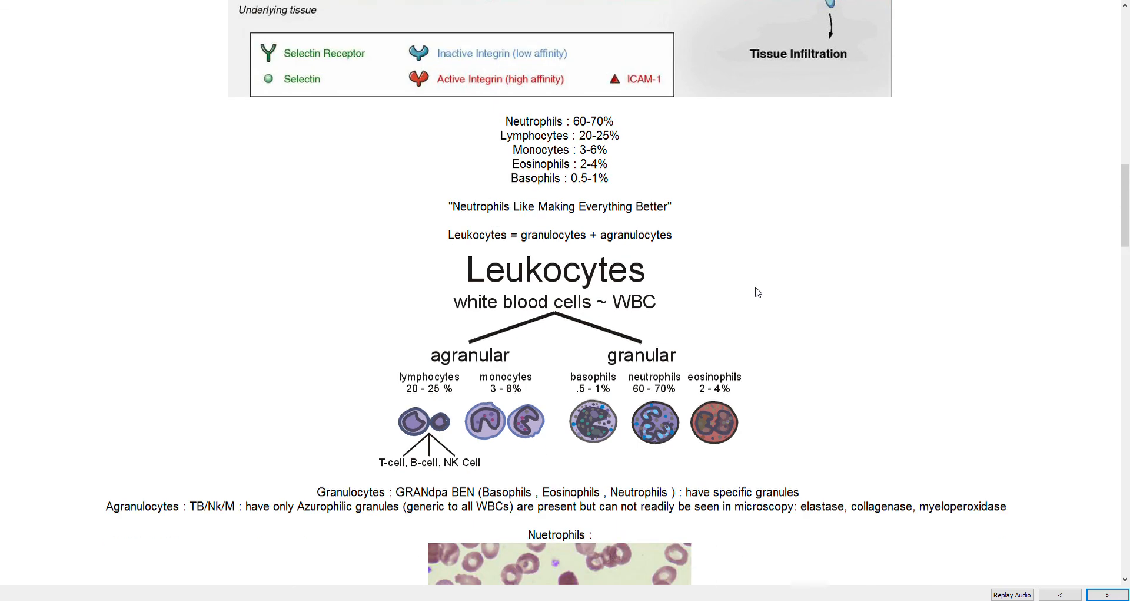
pyautogui.scroll(-3)
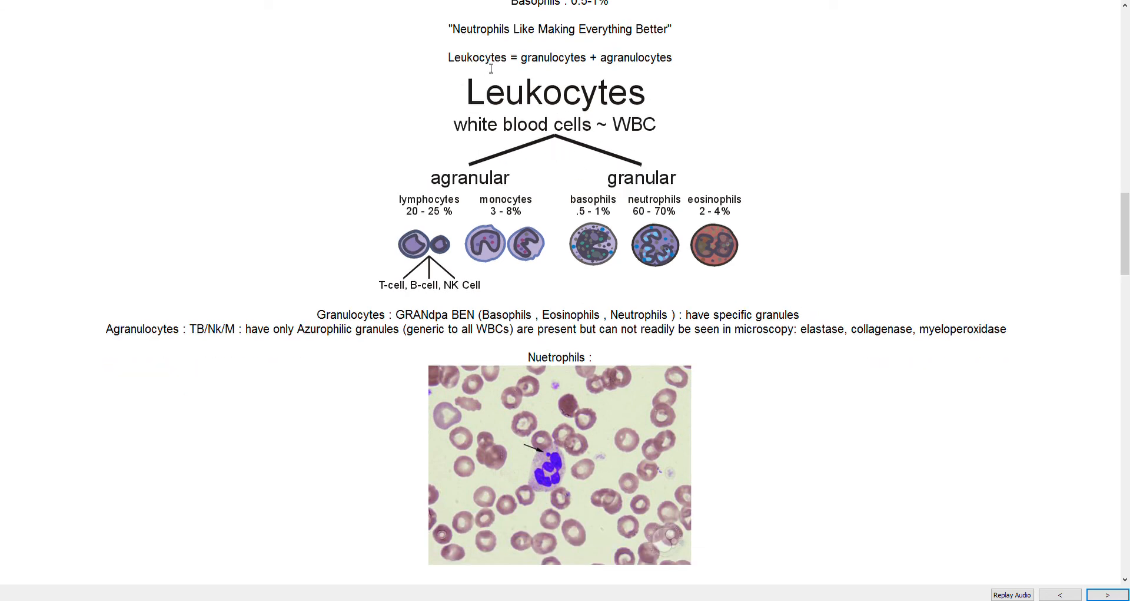
pyautogui.moveTo(518, 199)
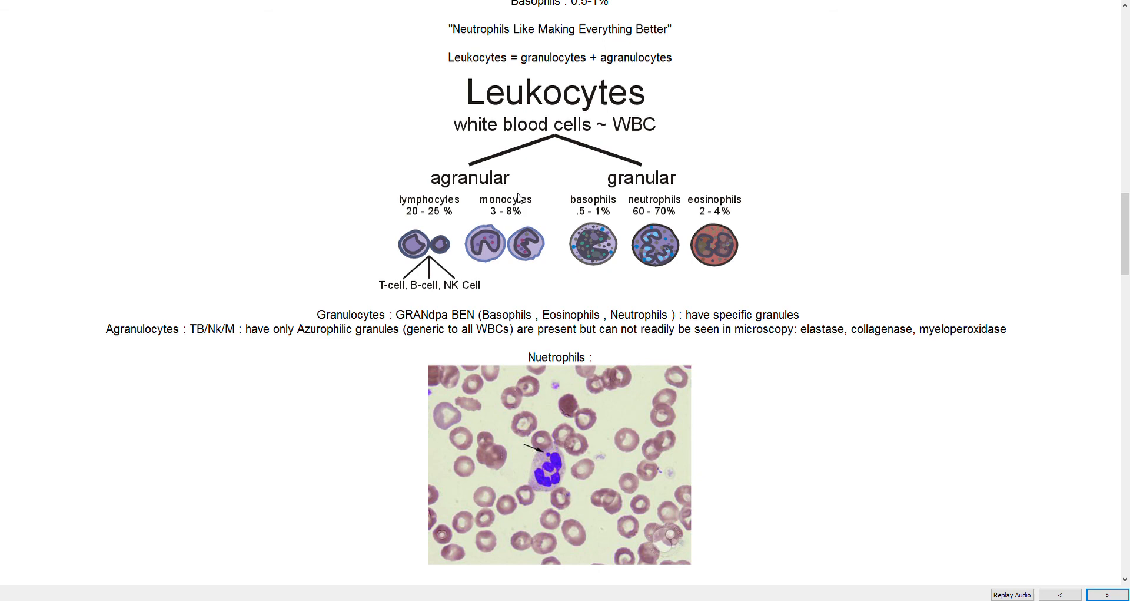
pyautogui.moveTo(475, 193)
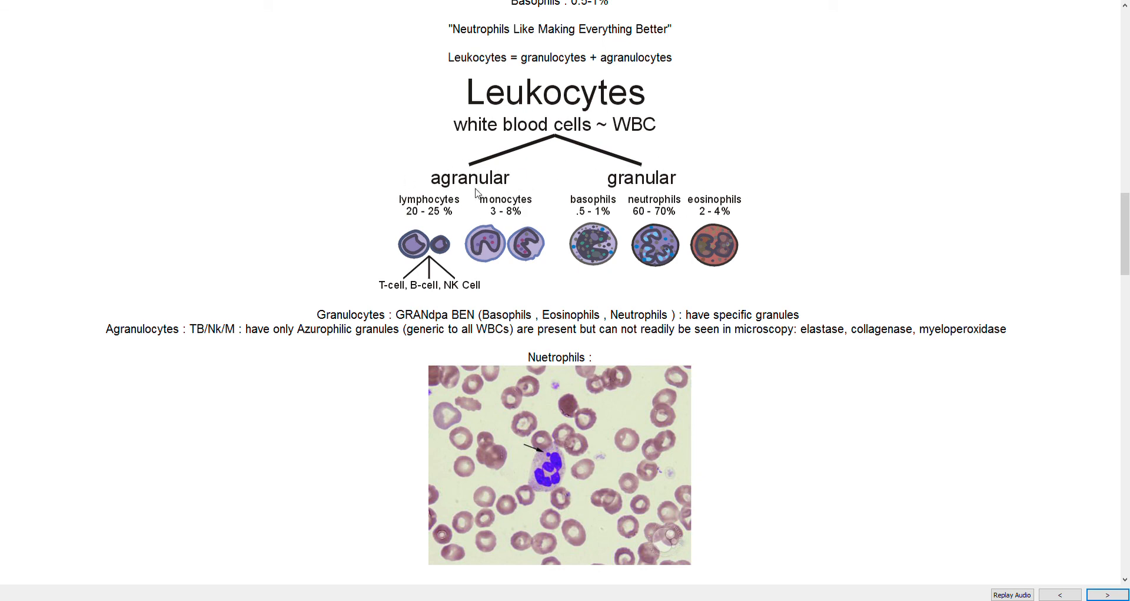
pyautogui.scroll(-3)
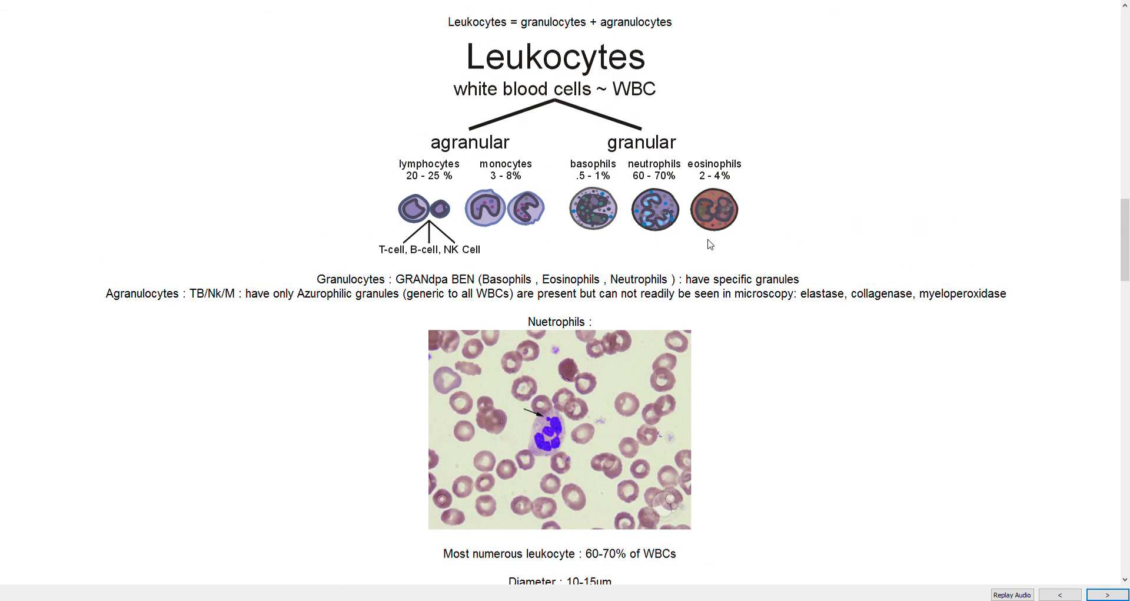
pyautogui.moveTo(643, 133)
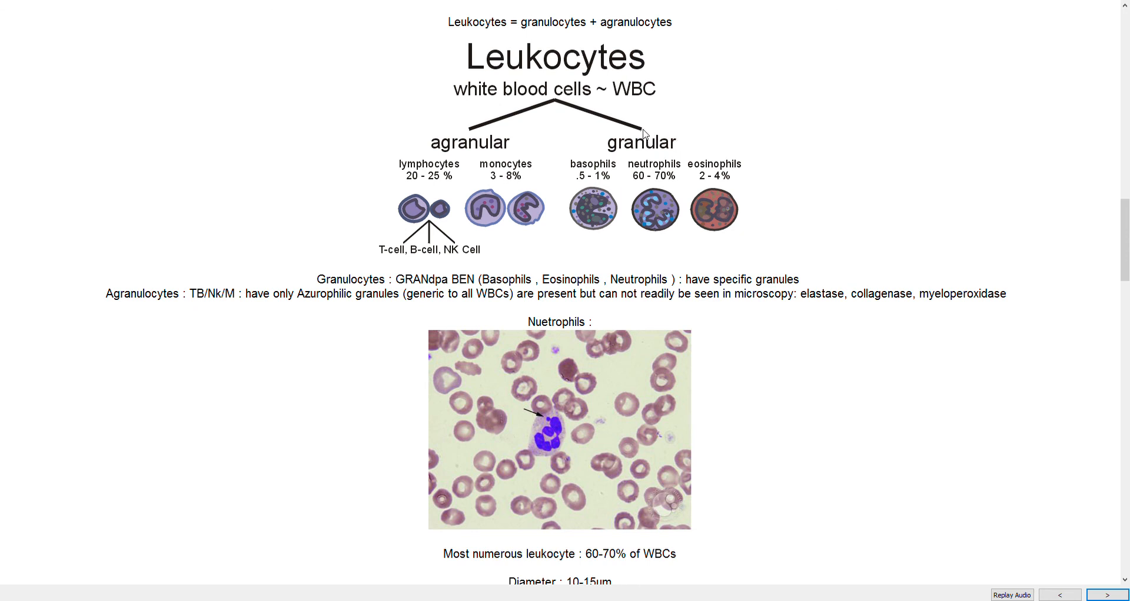
pyautogui.moveTo(690, 181)
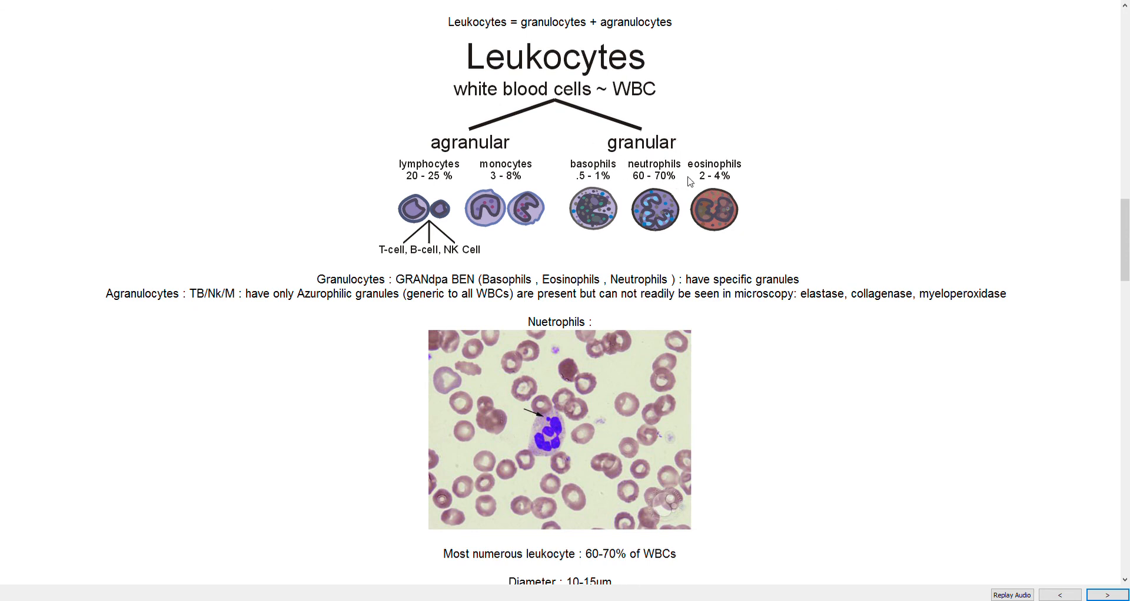
pyautogui.moveTo(712, 227)
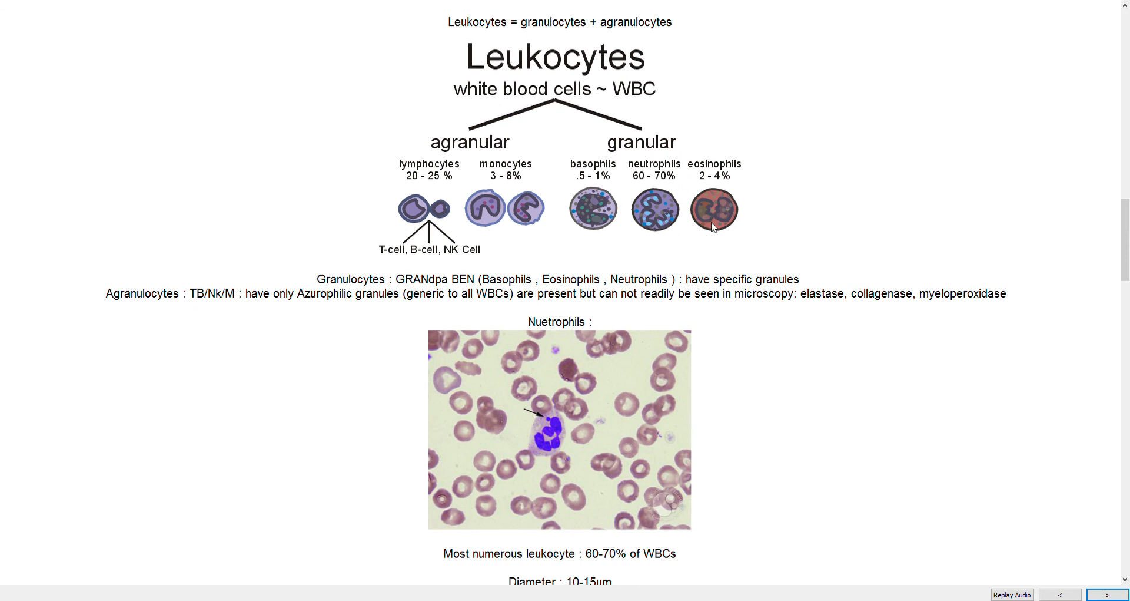
pyautogui.moveTo(837, 217)
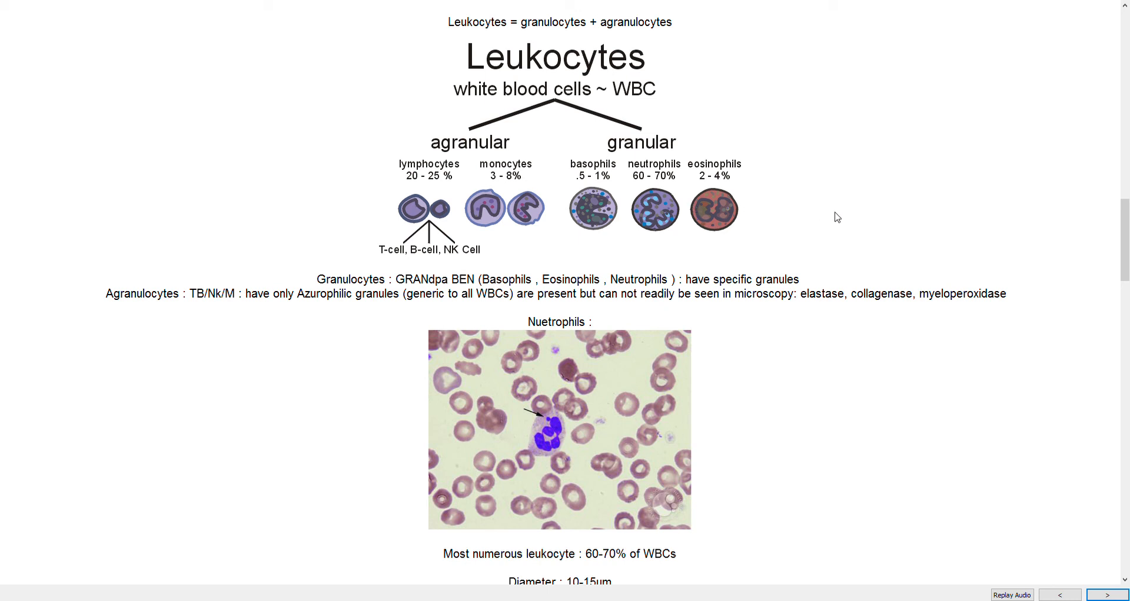
pyautogui.moveTo(712, 132)
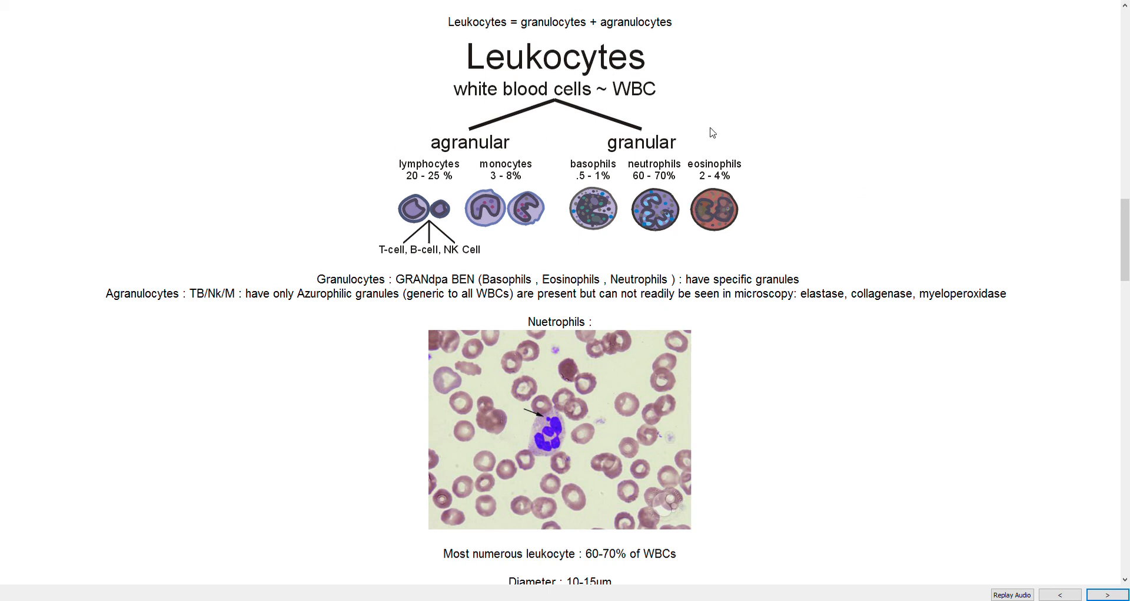
pyautogui.moveTo(941, 277)
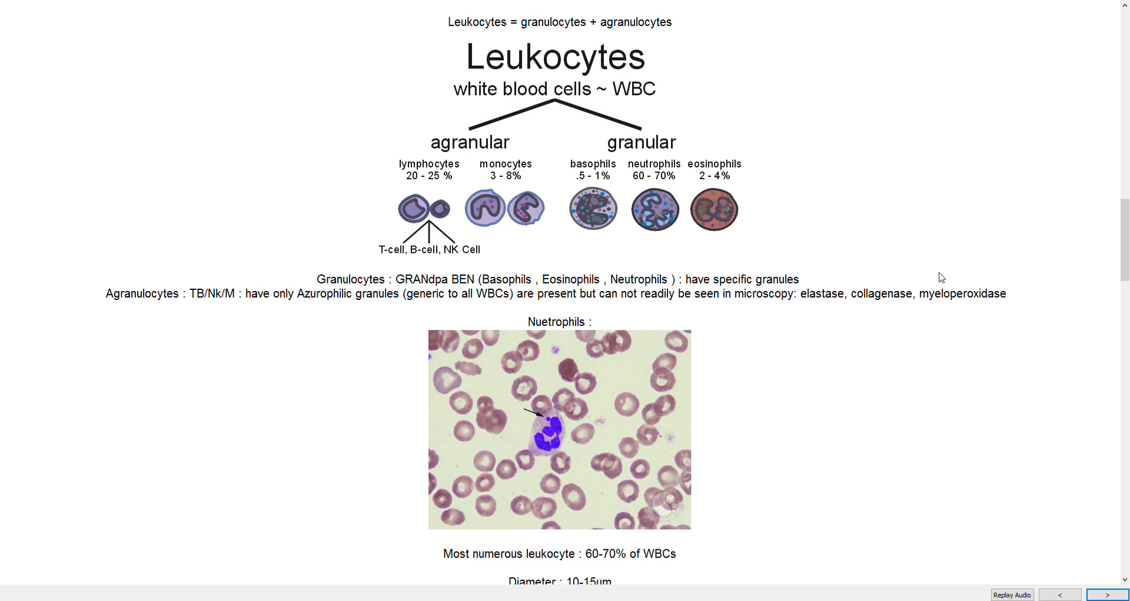
pyautogui.moveTo(881, 264)
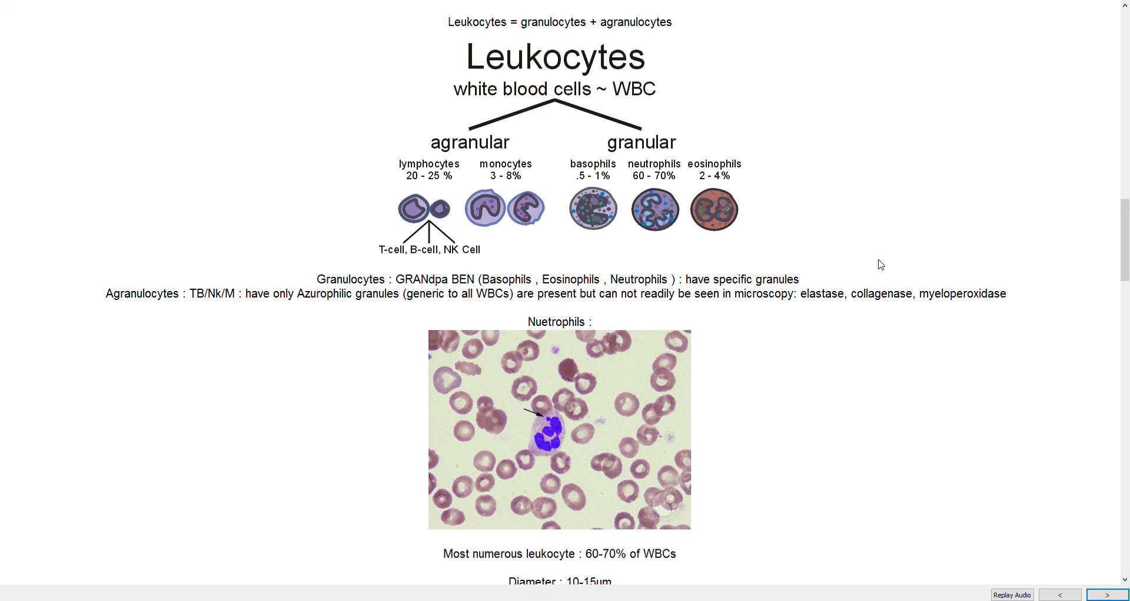
pyautogui.moveTo(800, 196)
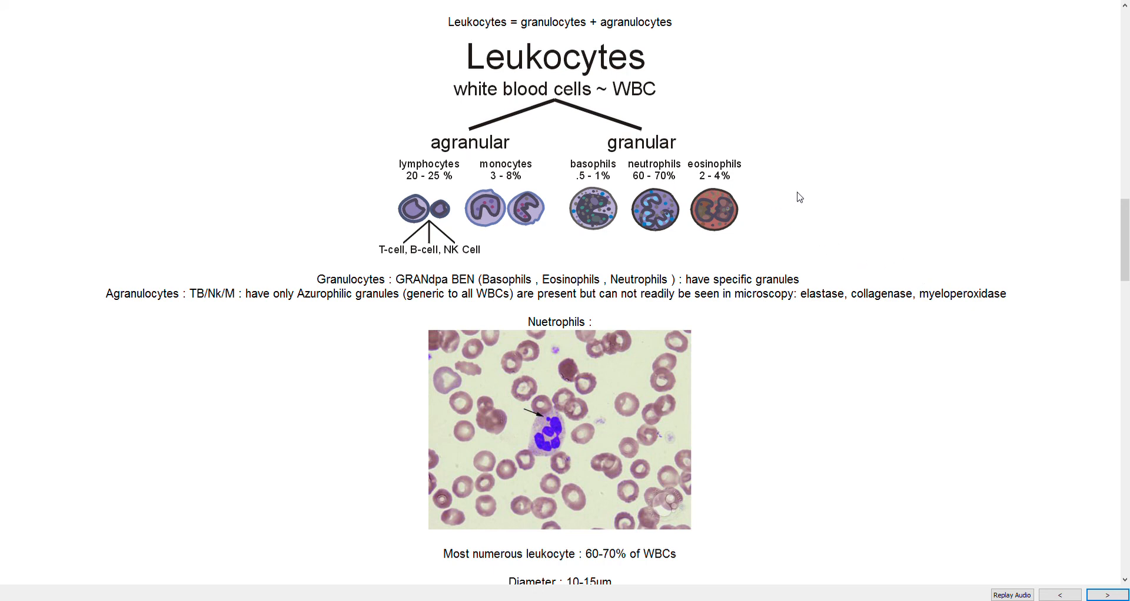
pyautogui.moveTo(713, 399)
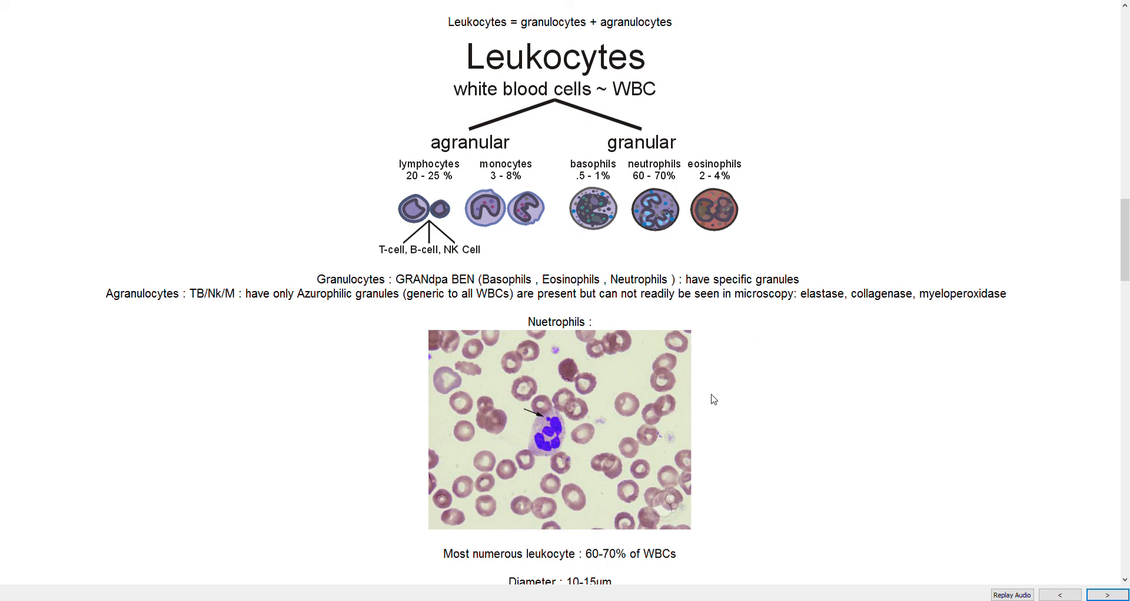
# Show the neutrophil nucleus notes: multilobed with 2–5 lobes, over 5 lobes pathologic
pyautogui.scroll(-3)
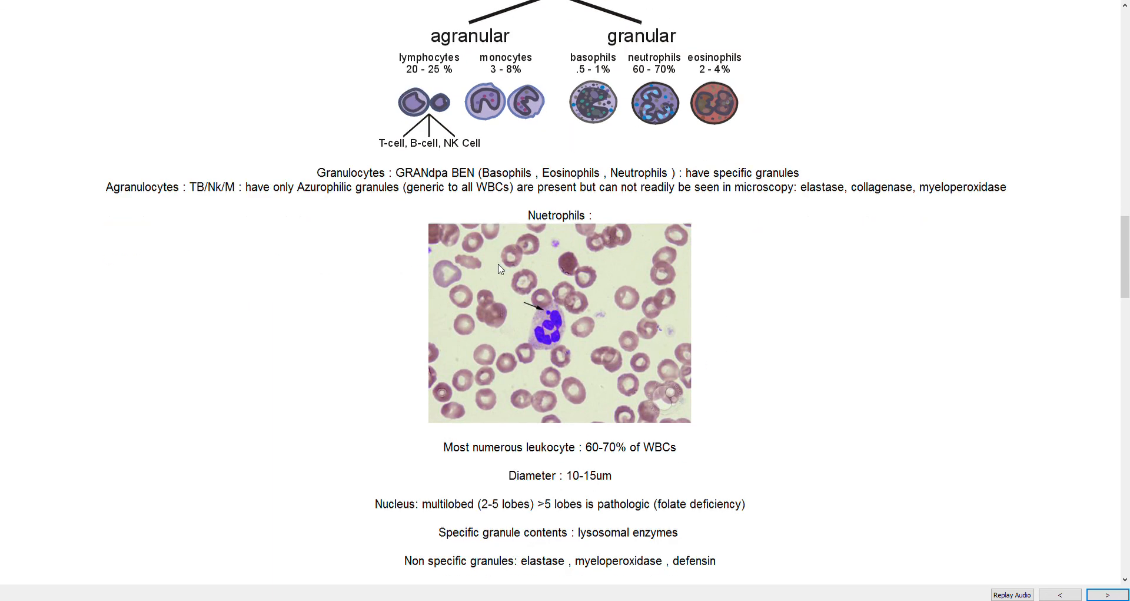
pyautogui.scroll(3)
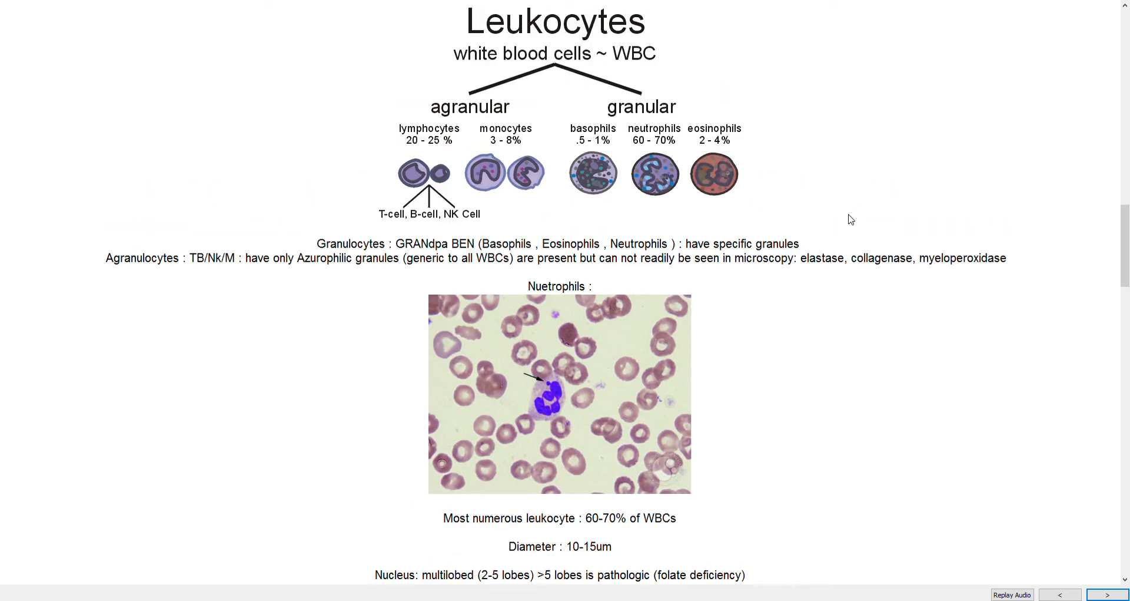
pyautogui.moveTo(763, 232)
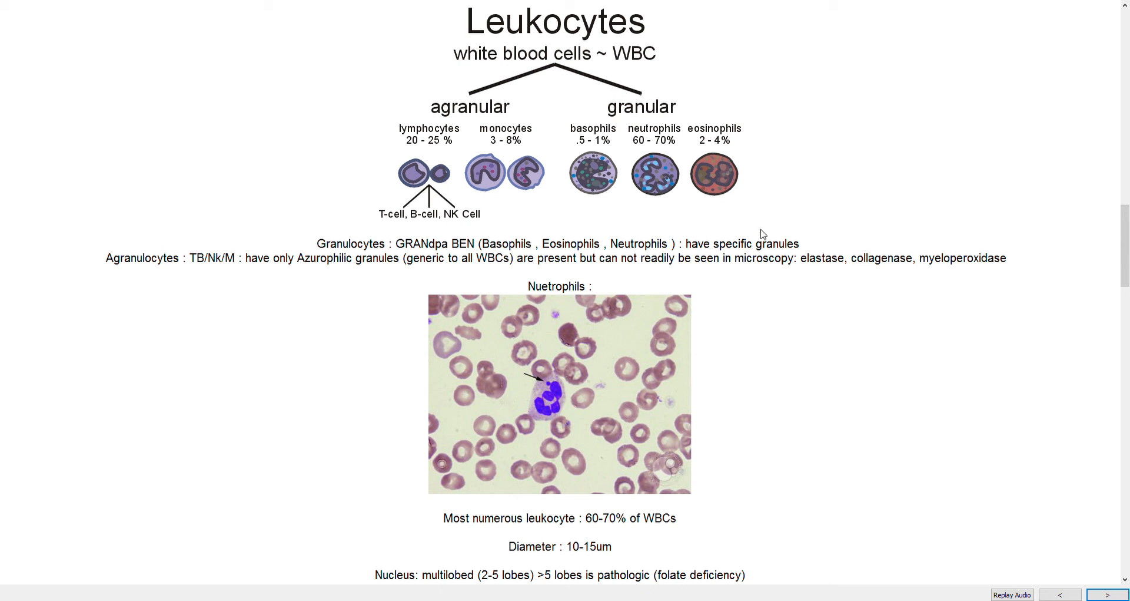
pyautogui.moveTo(642, 192)
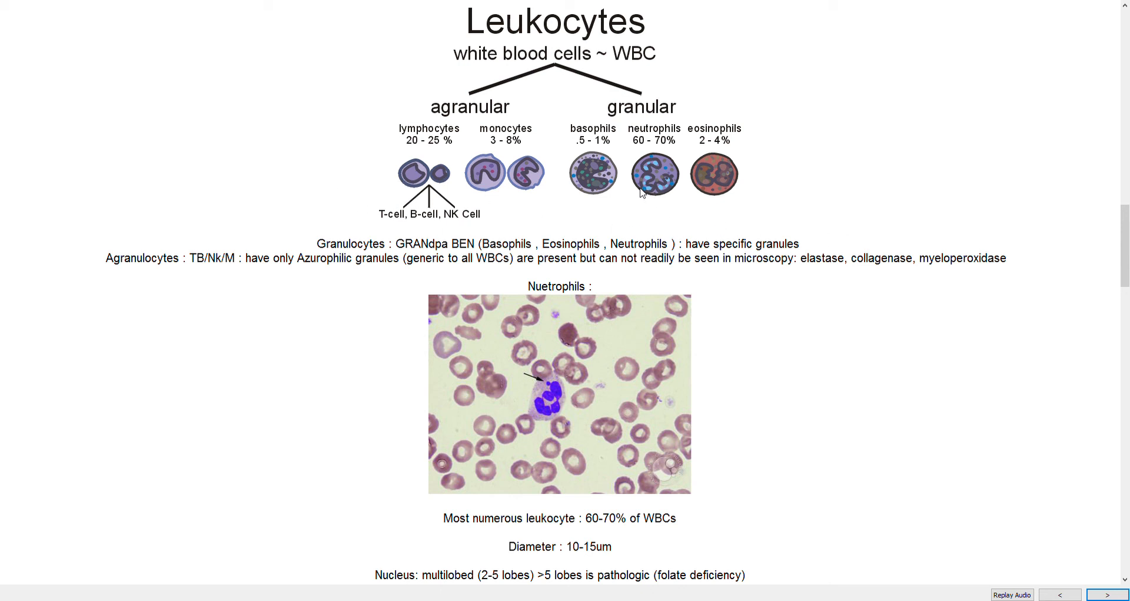
pyautogui.moveTo(402, 255)
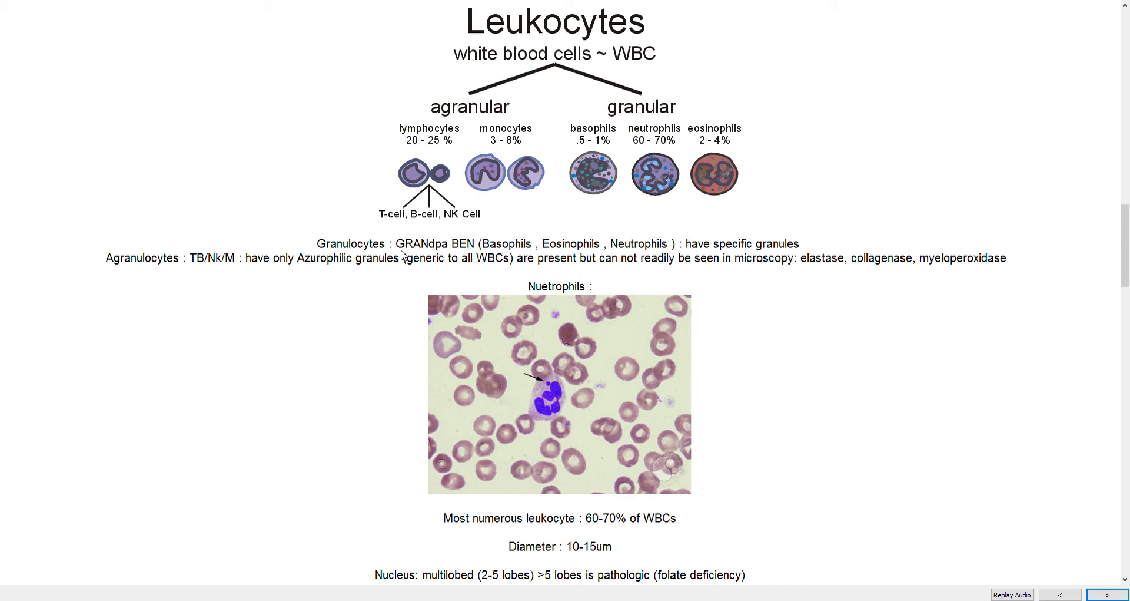
pyautogui.moveTo(400, 258)
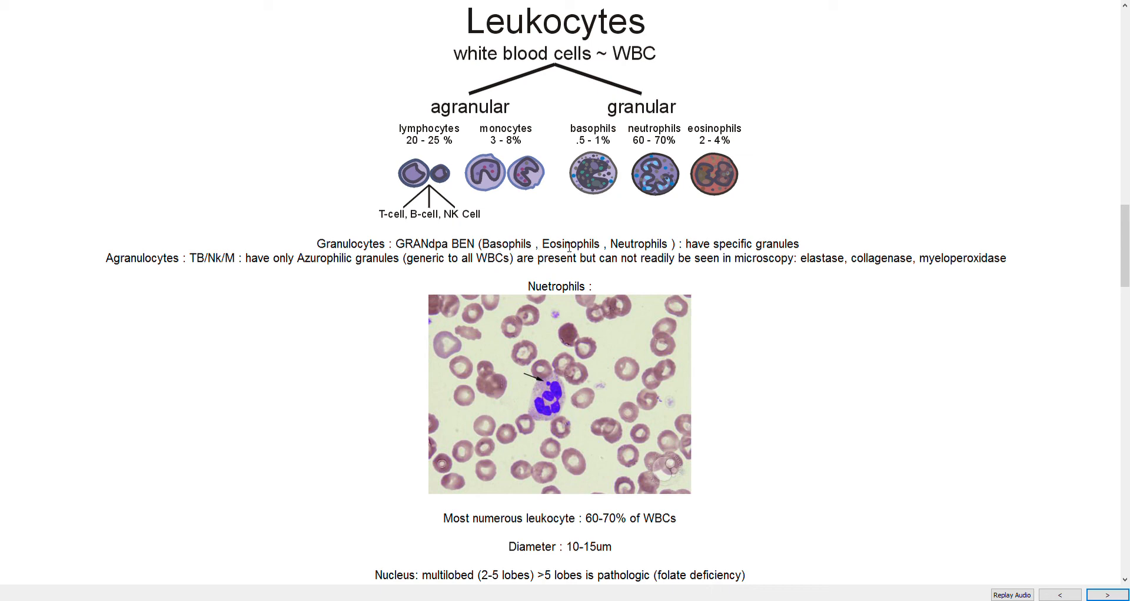
pyautogui.moveTo(678, 251)
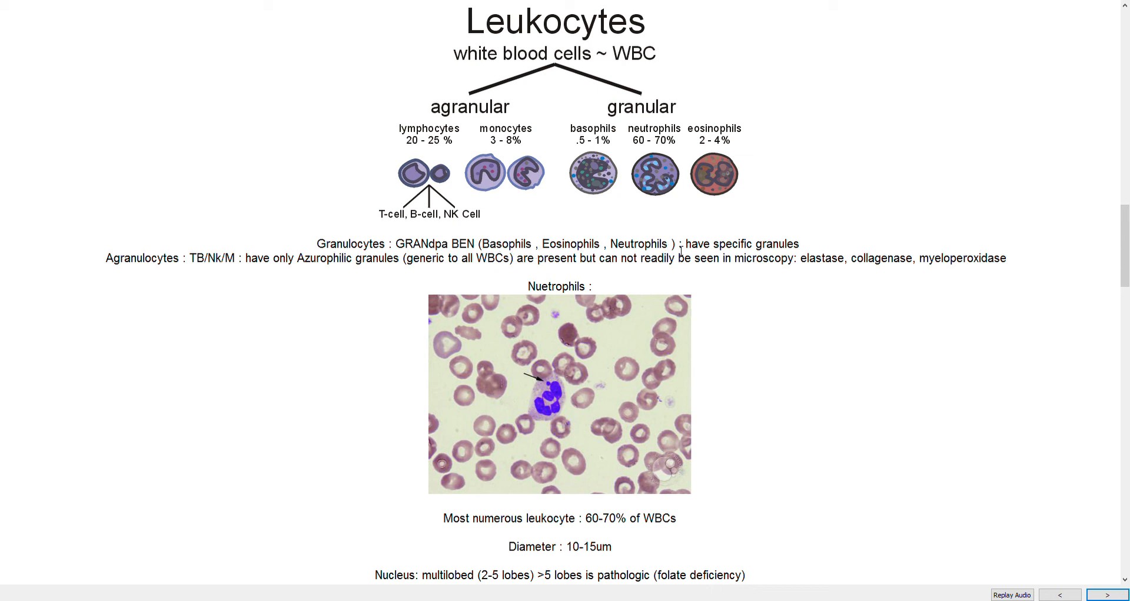
# Scroll past the band-cell note to the eosinophil image, bilobed nucleus and MBP, ECP, EPO granules
pyautogui.scroll(-3)
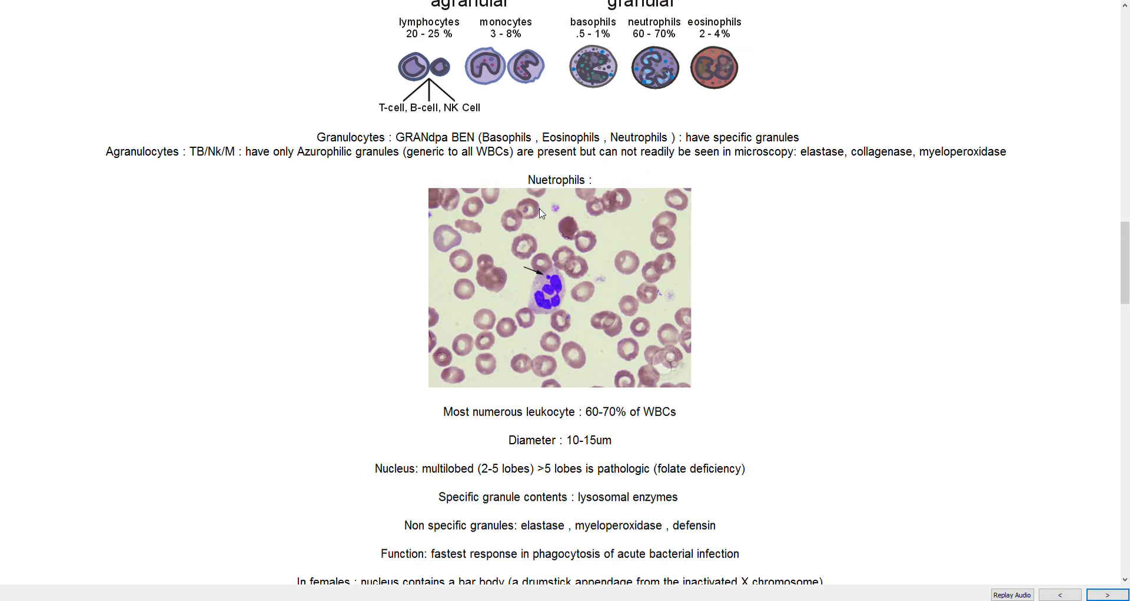
pyautogui.moveTo(628, 248)
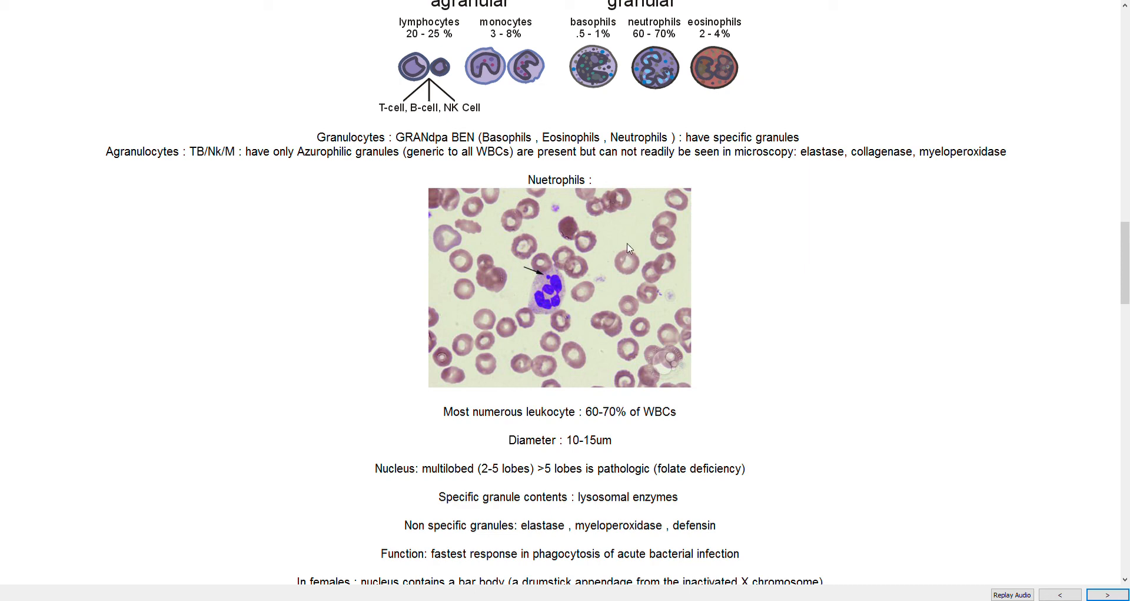
pyautogui.scroll(-3)
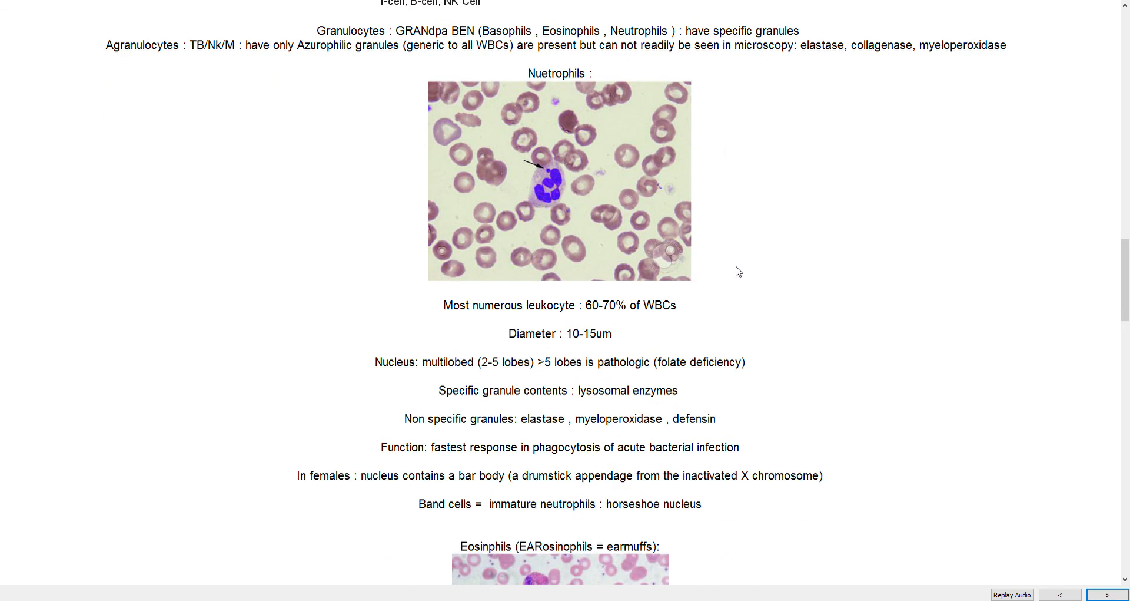
pyautogui.moveTo(611, 324)
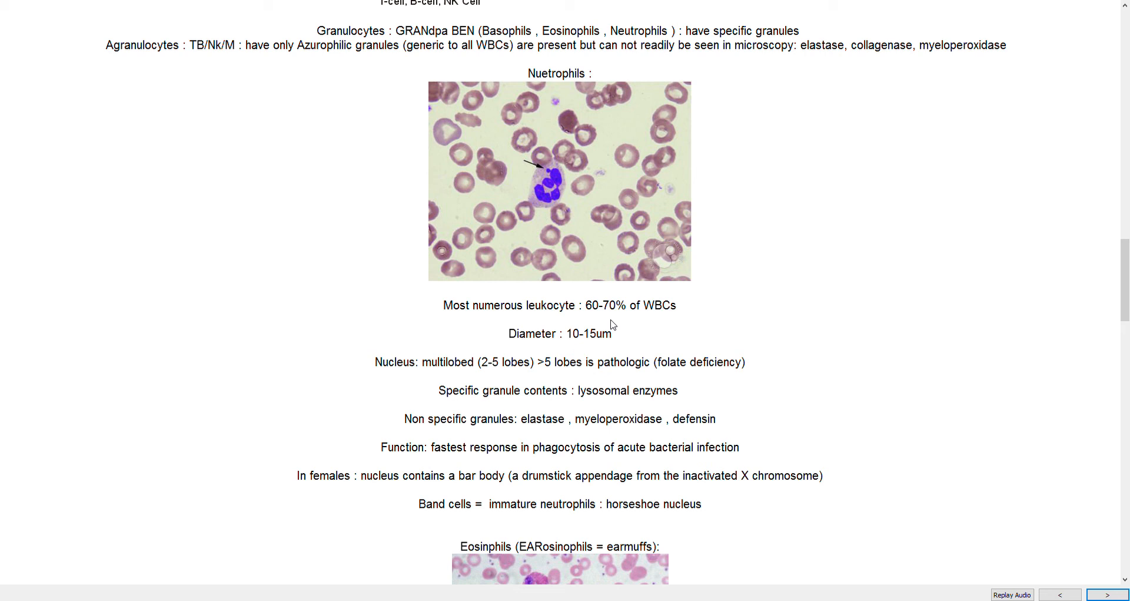
pyautogui.moveTo(542, 226)
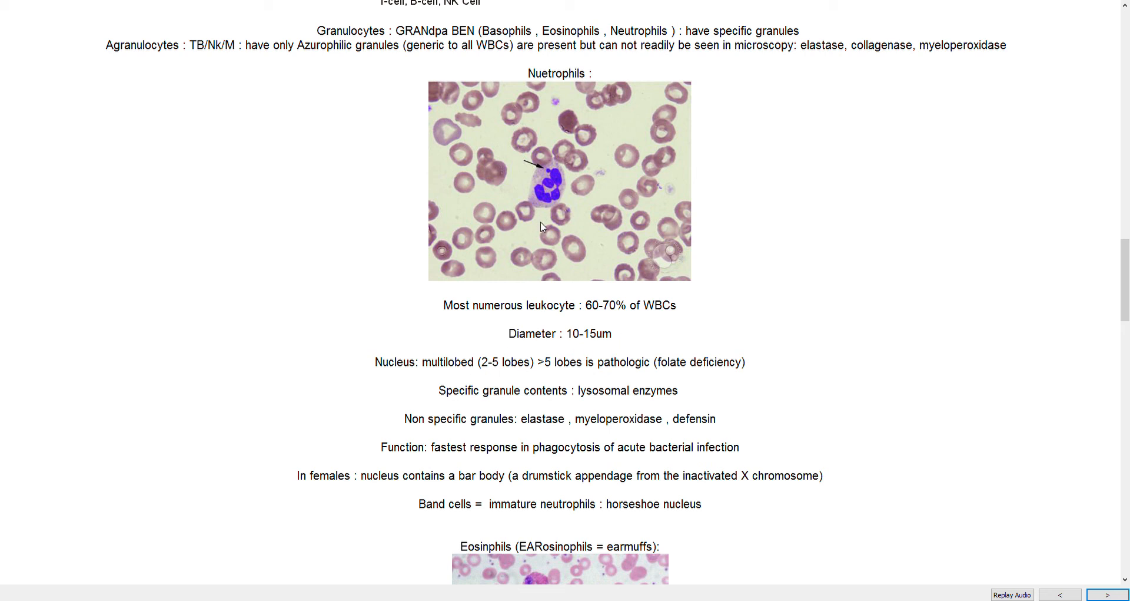
pyautogui.moveTo(611, 310)
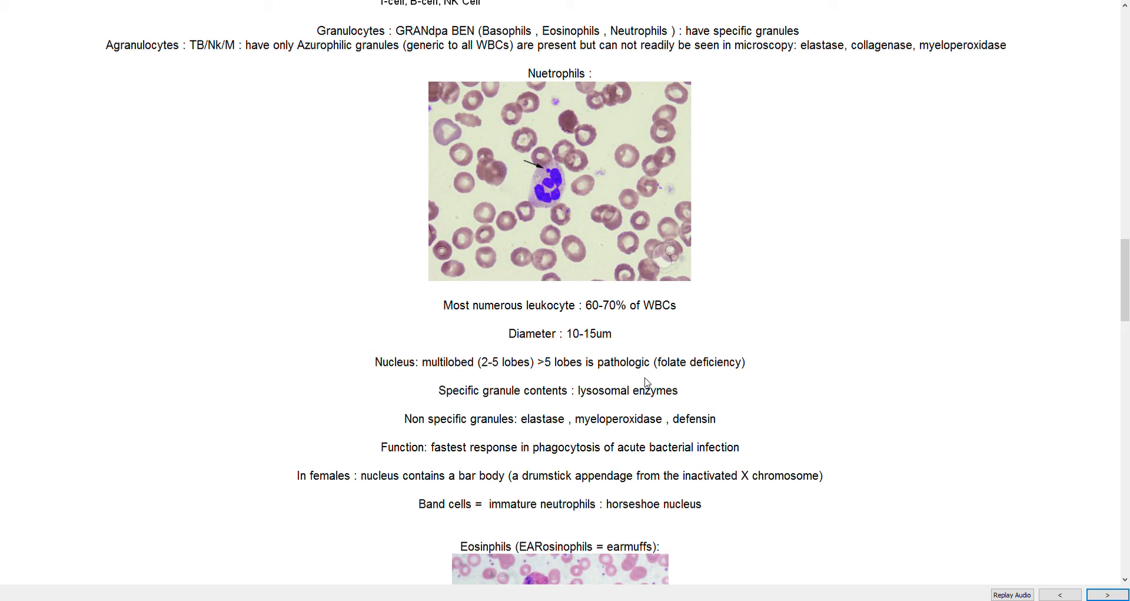
pyautogui.moveTo(665, 369)
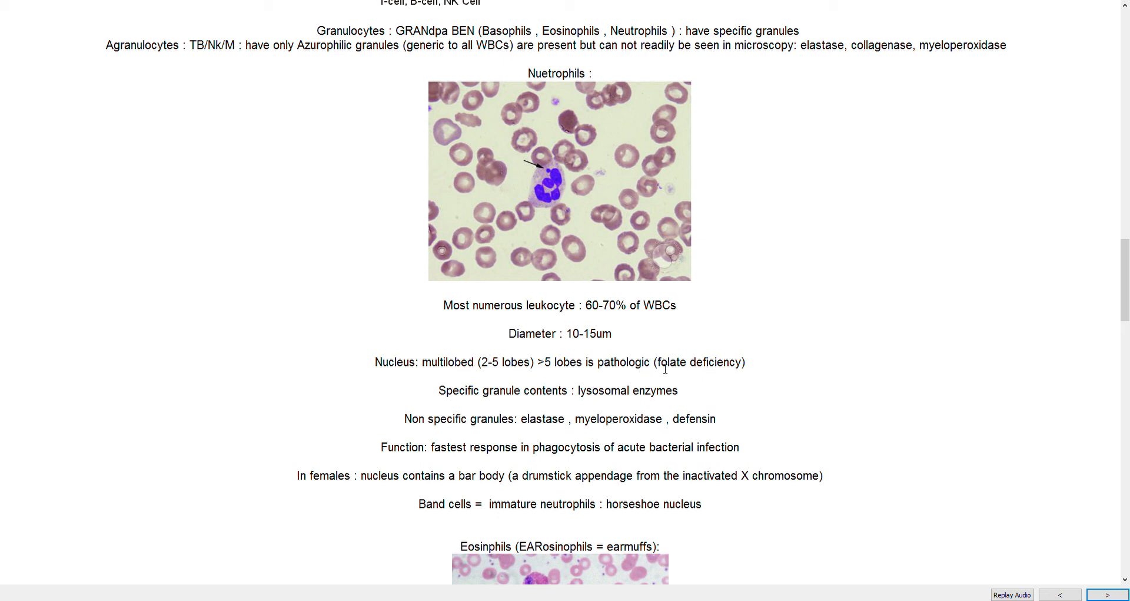
pyautogui.moveTo(662, 387)
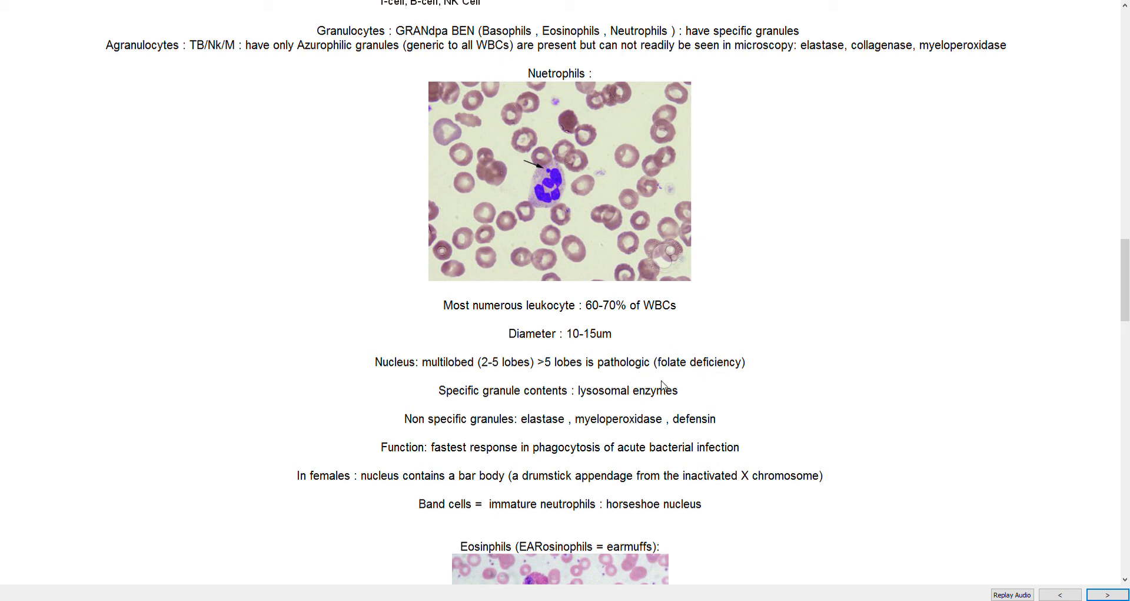
pyautogui.moveTo(484, 240)
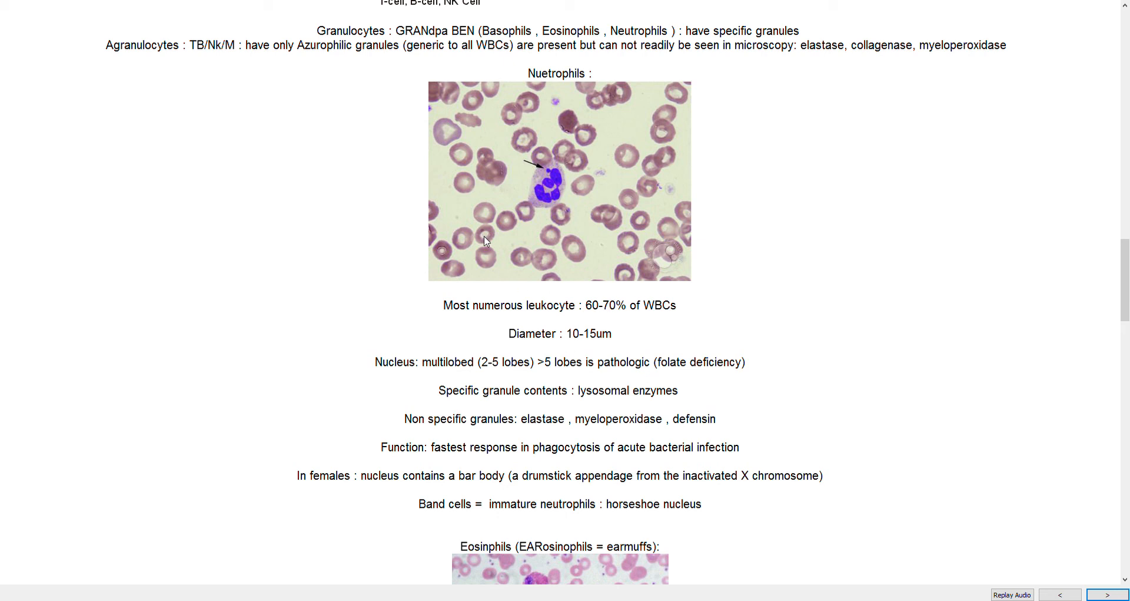
pyautogui.moveTo(566, 195)
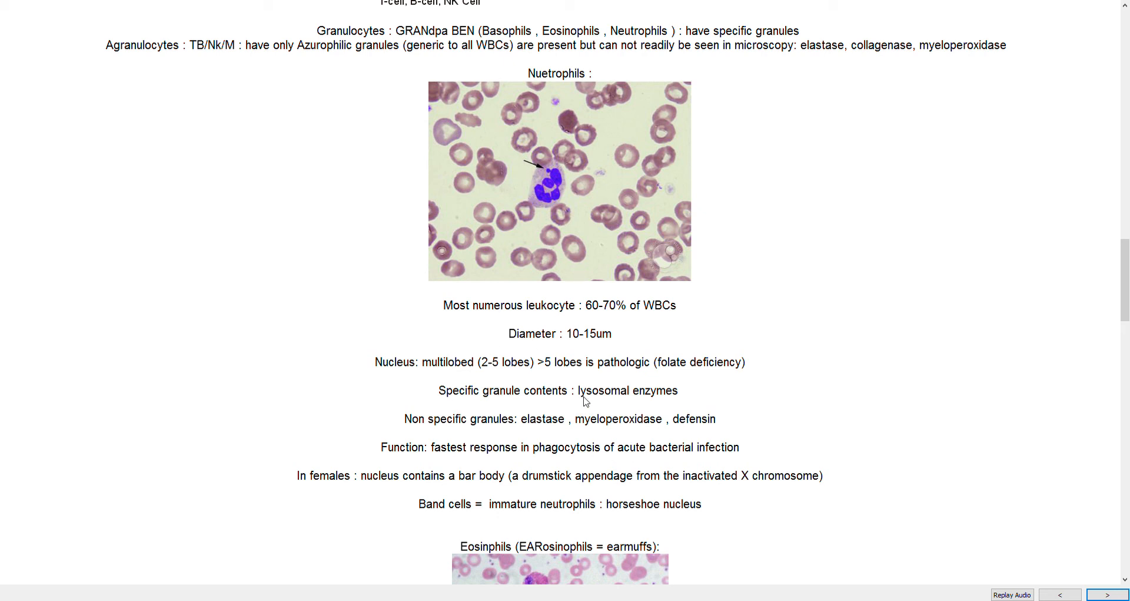
pyautogui.moveTo(587, 243)
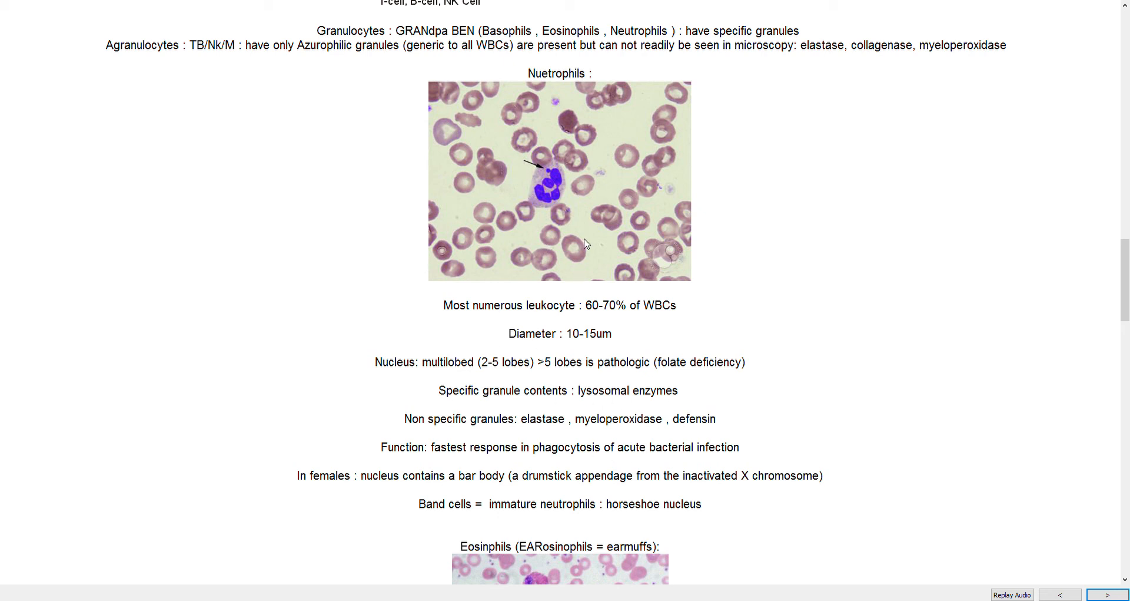
pyautogui.moveTo(641, 206)
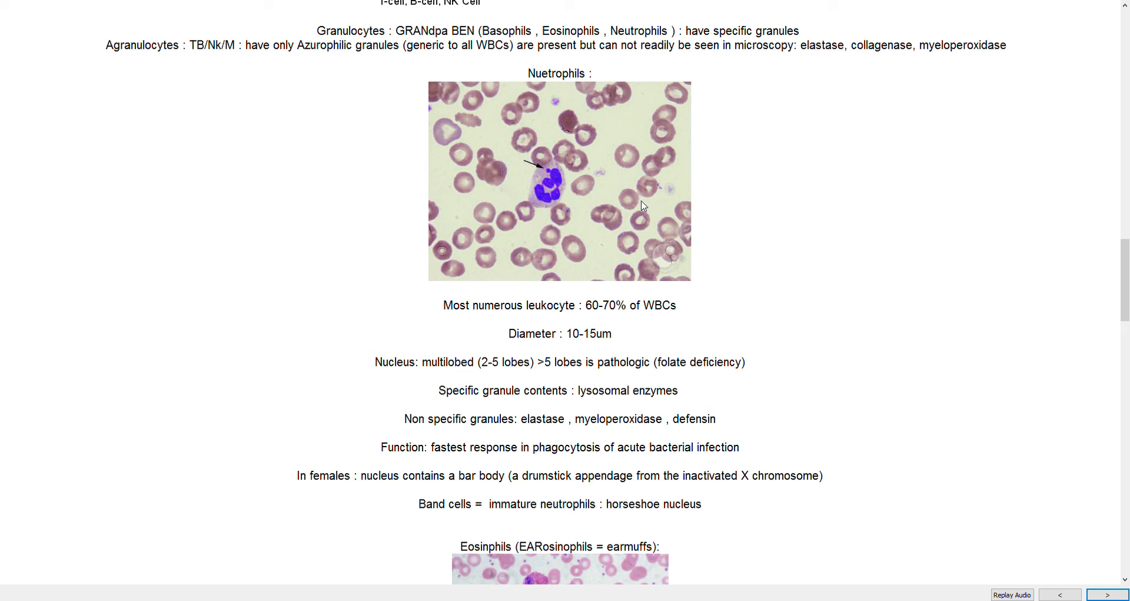
pyautogui.moveTo(447, 288)
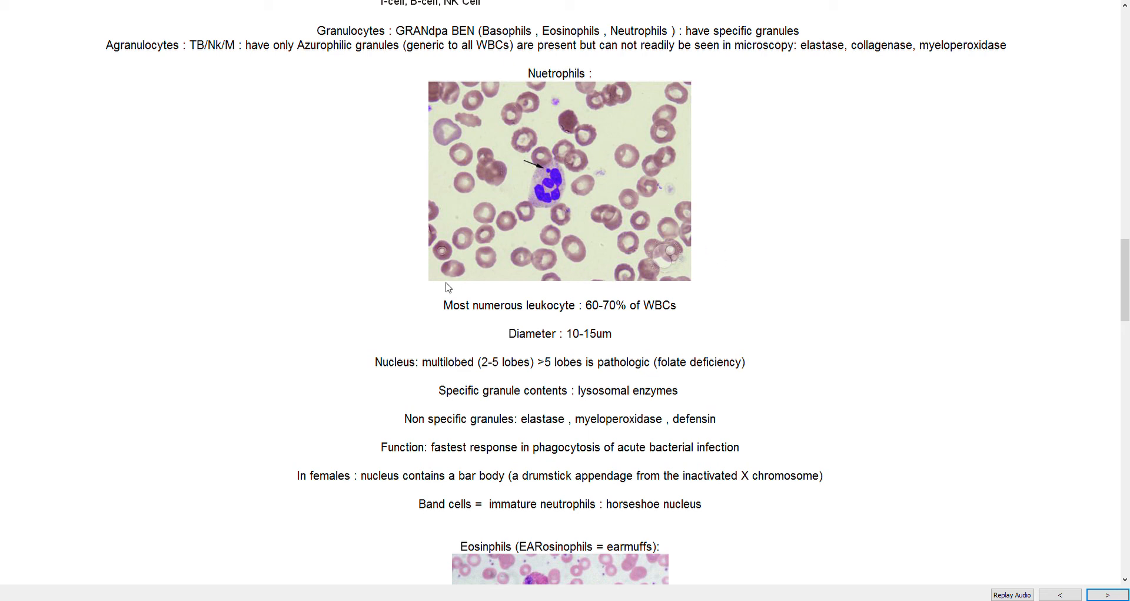
pyautogui.moveTo(632, 318)
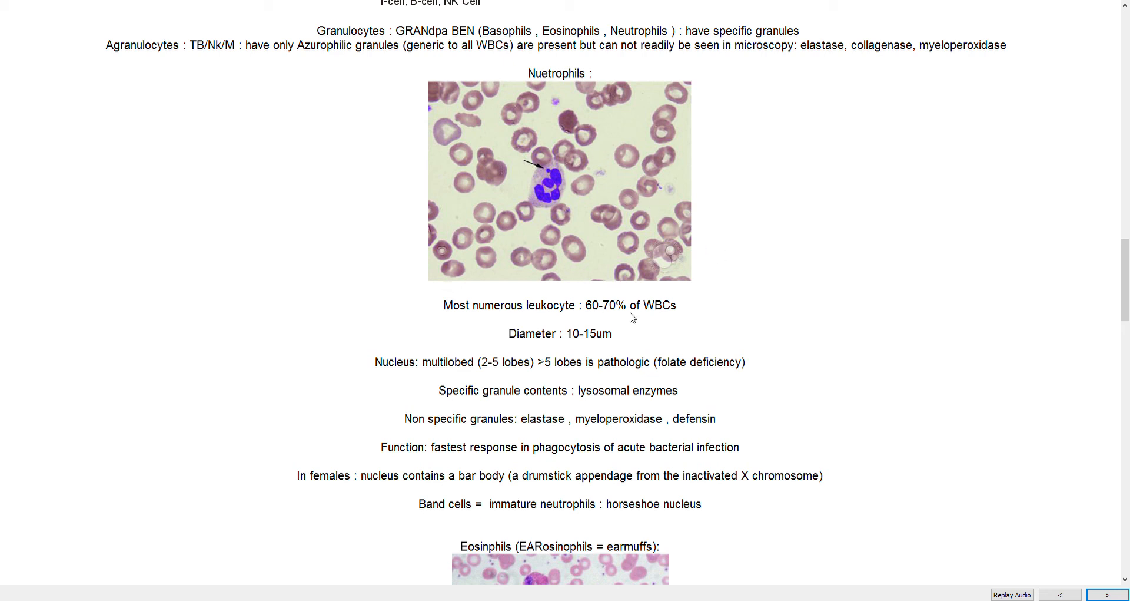
pyautogui.moveTo(613, 241)
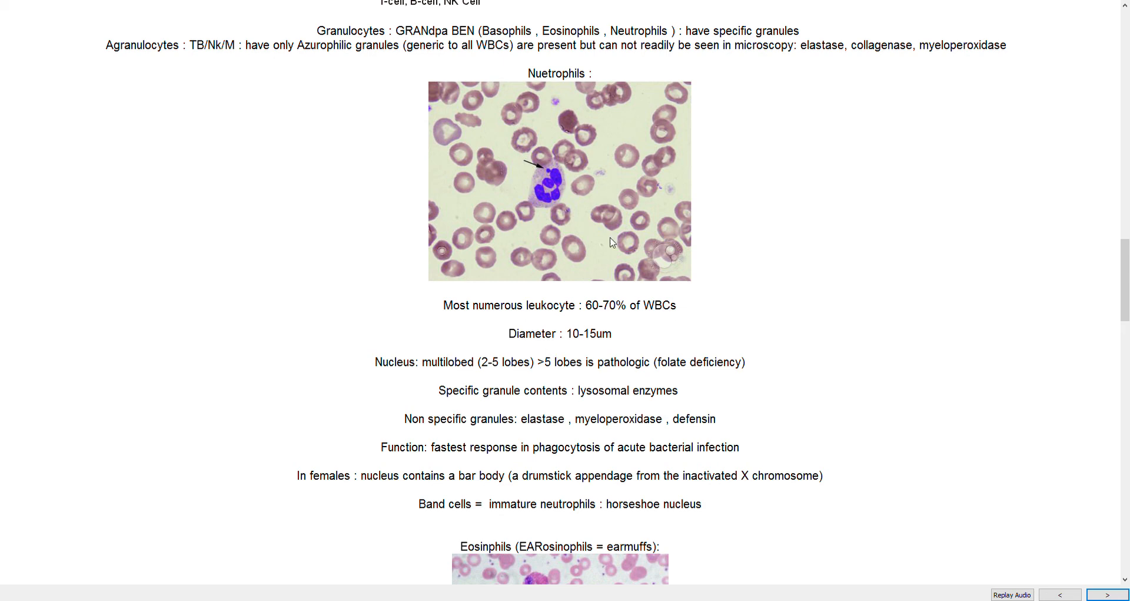
pyautogui.scroll(-3)
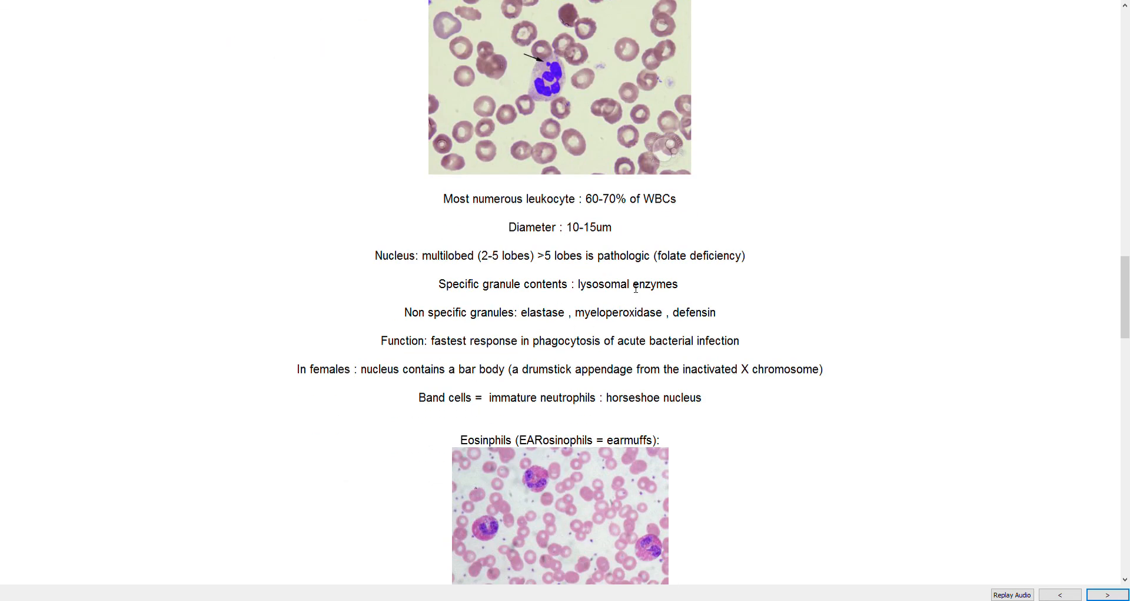
pyautogui.moveTo(652, 295)
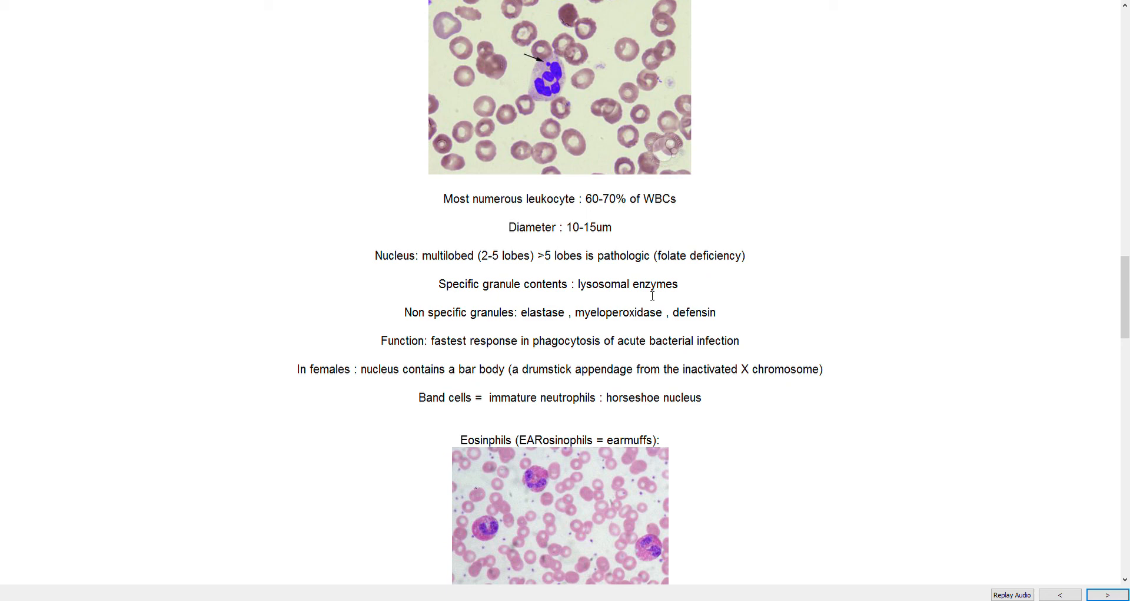
pyautogui.moveTo(253, 272)
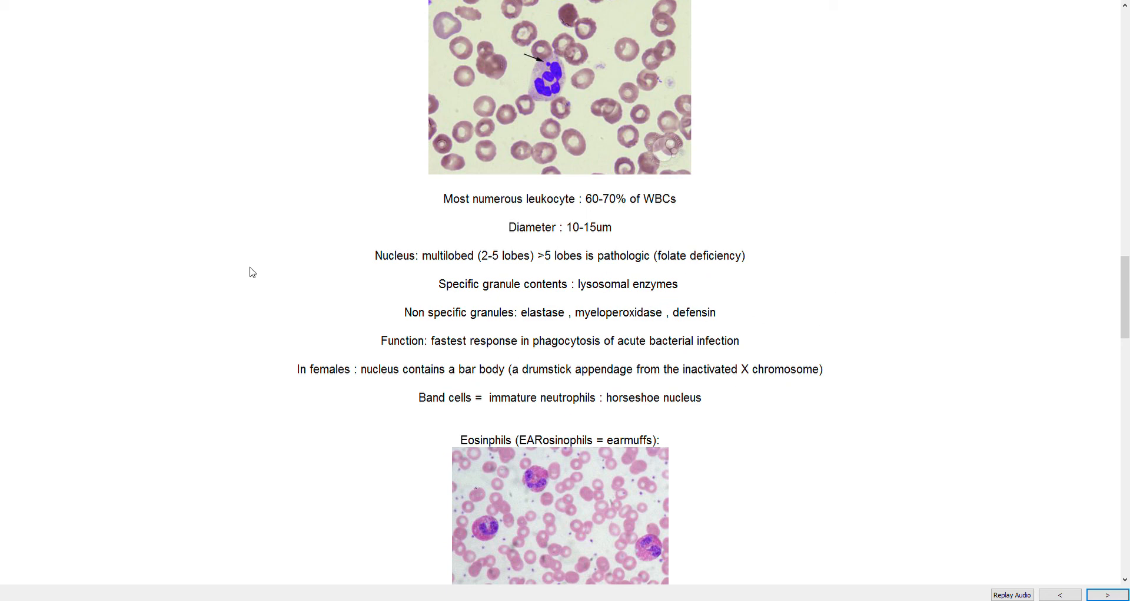
pyautogui.moveTo(378, 343)
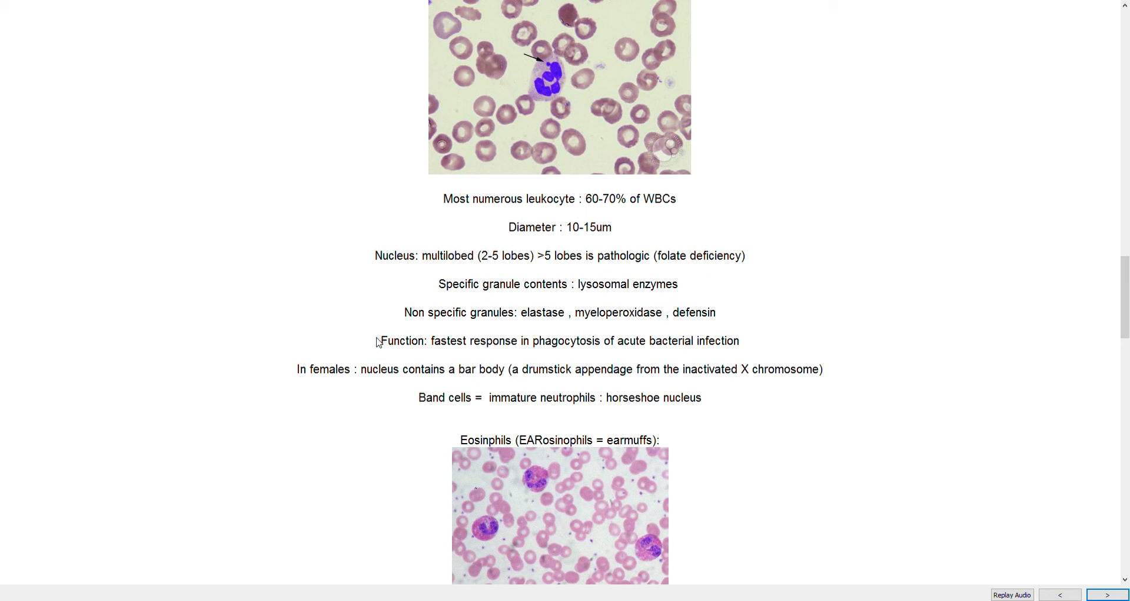
pyautogui.scroll(-3)
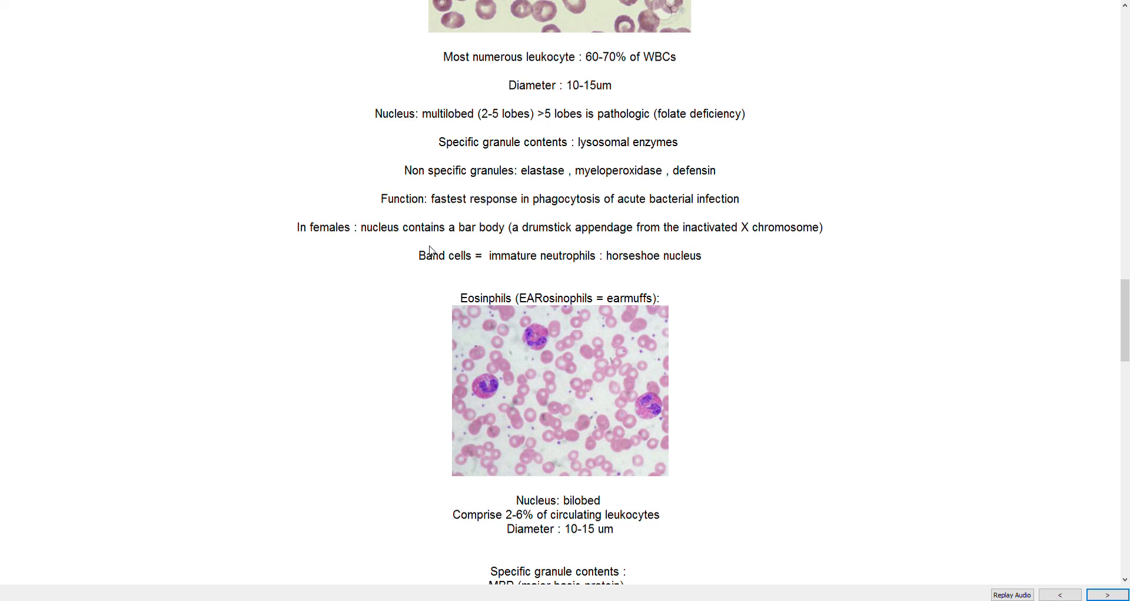
pyautogui.scroll(3)
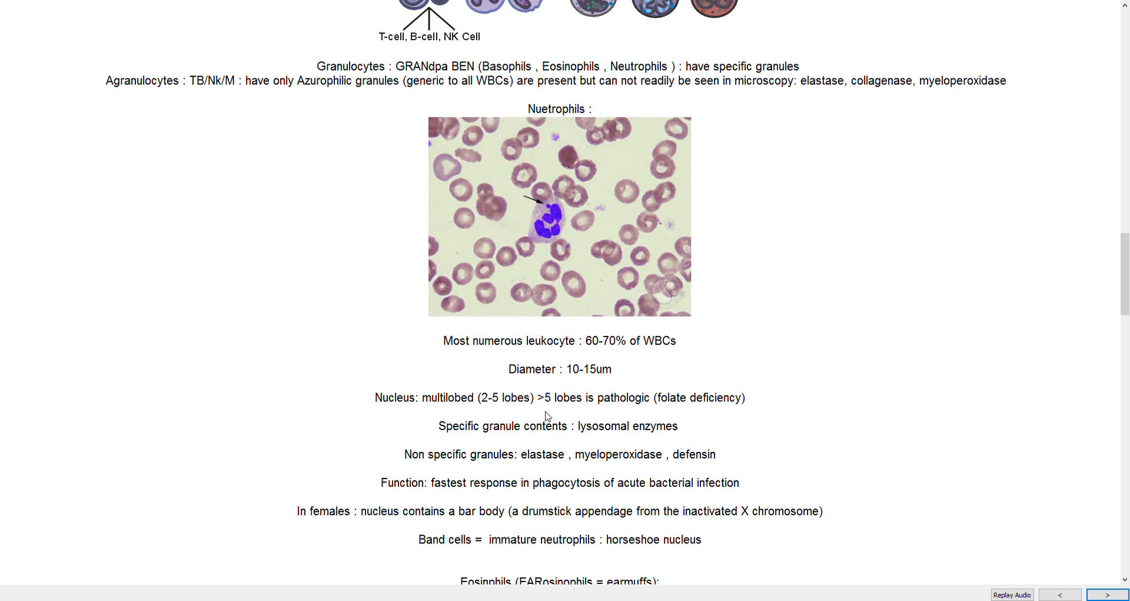
pyautogui.moveTo(664, 222)
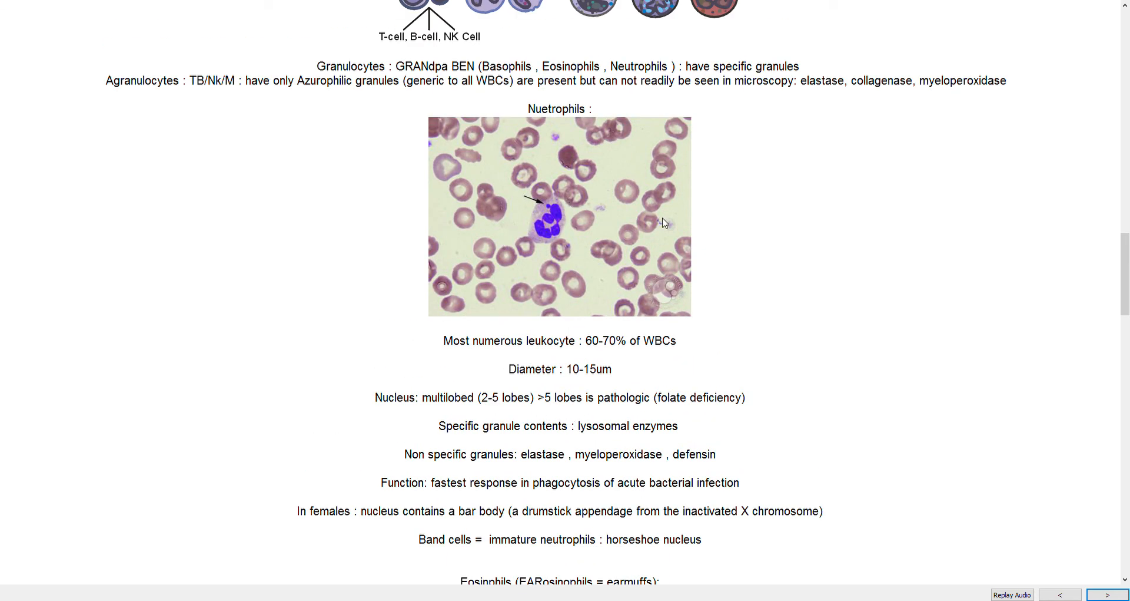
pyautogui.moveTo(603, 233)
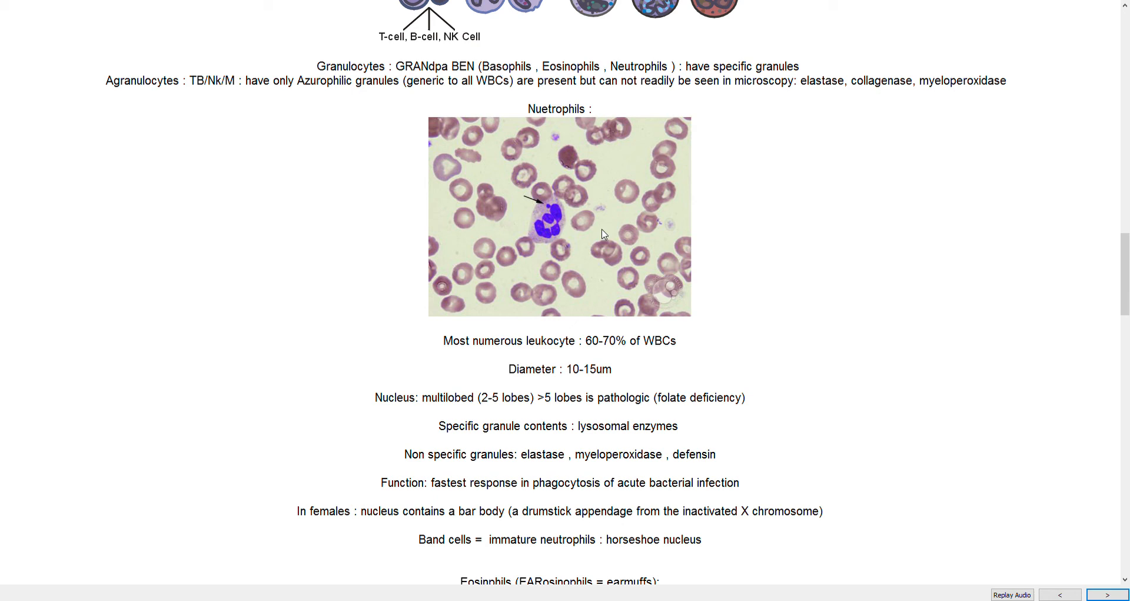
pyautogui.scroll(-3)
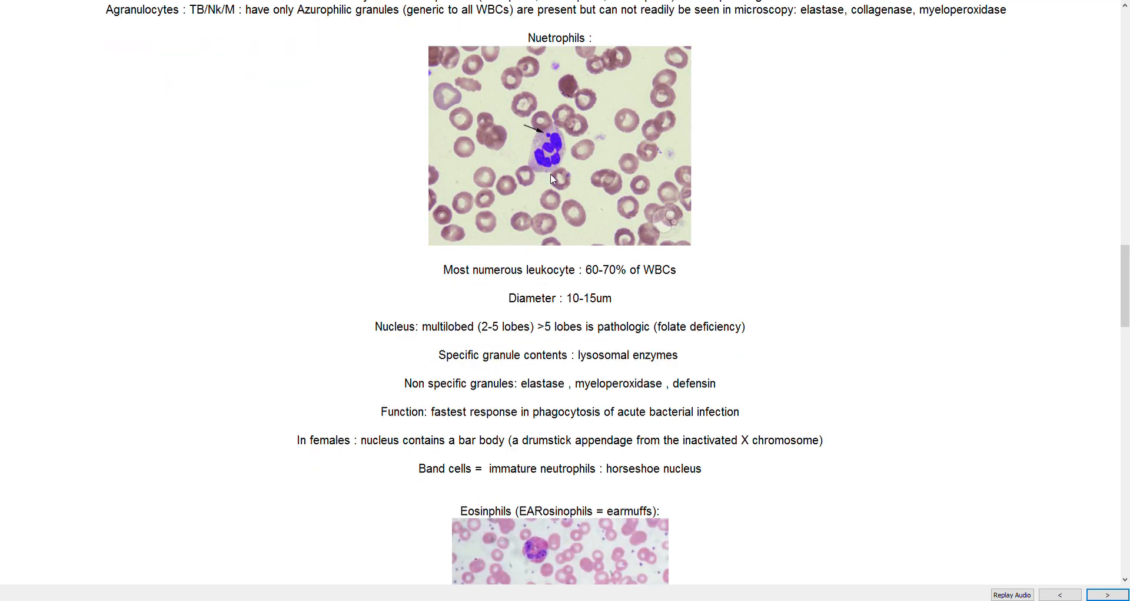
pyautogui.scroll(-3)
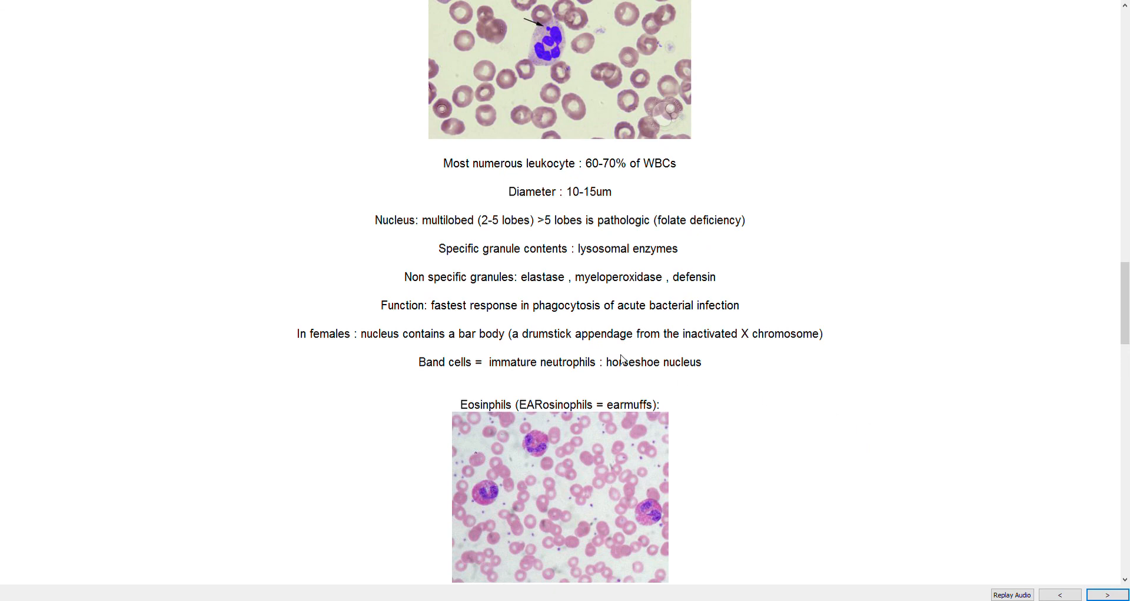
pyautogui.scroll(-3)
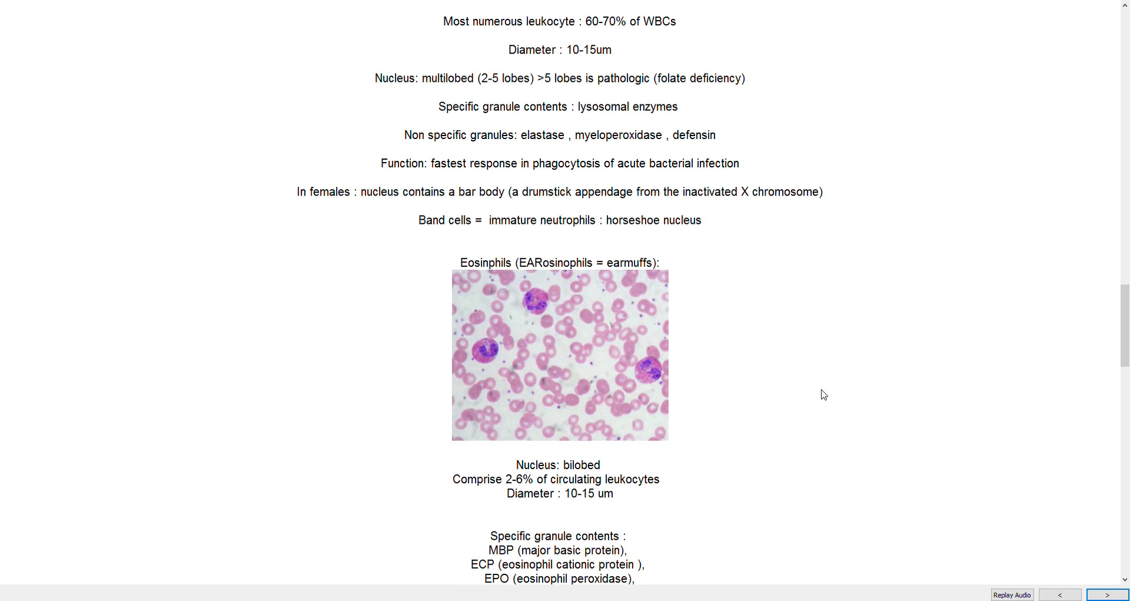
# Show the eosinophil functions list and the Basophils heading below it
pyautogui.scroll(-3)
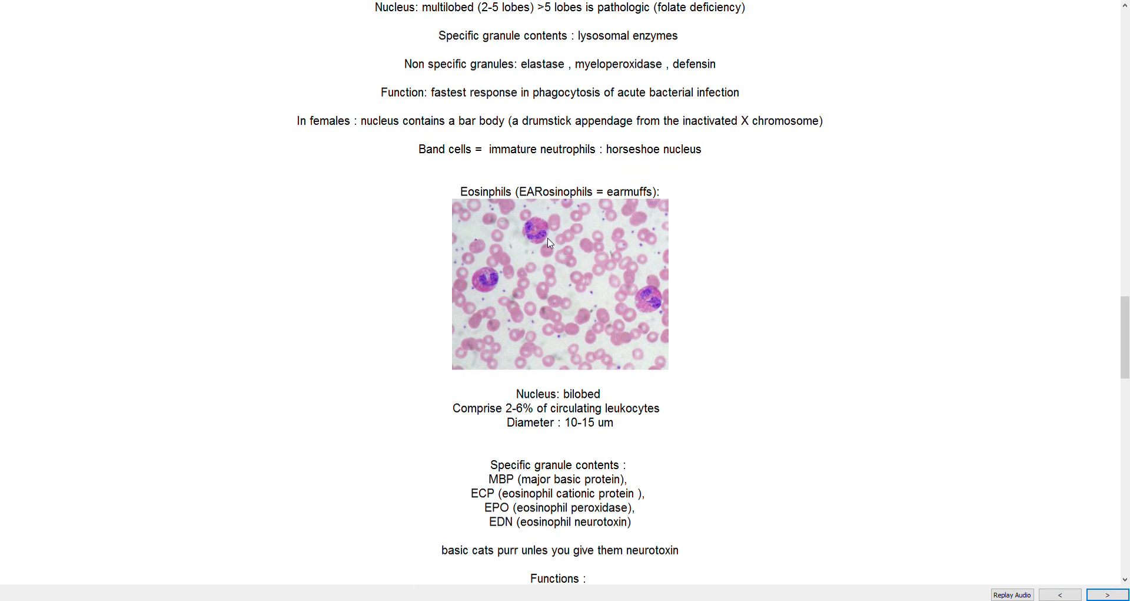
pyautogui.moveTo(488, 300)
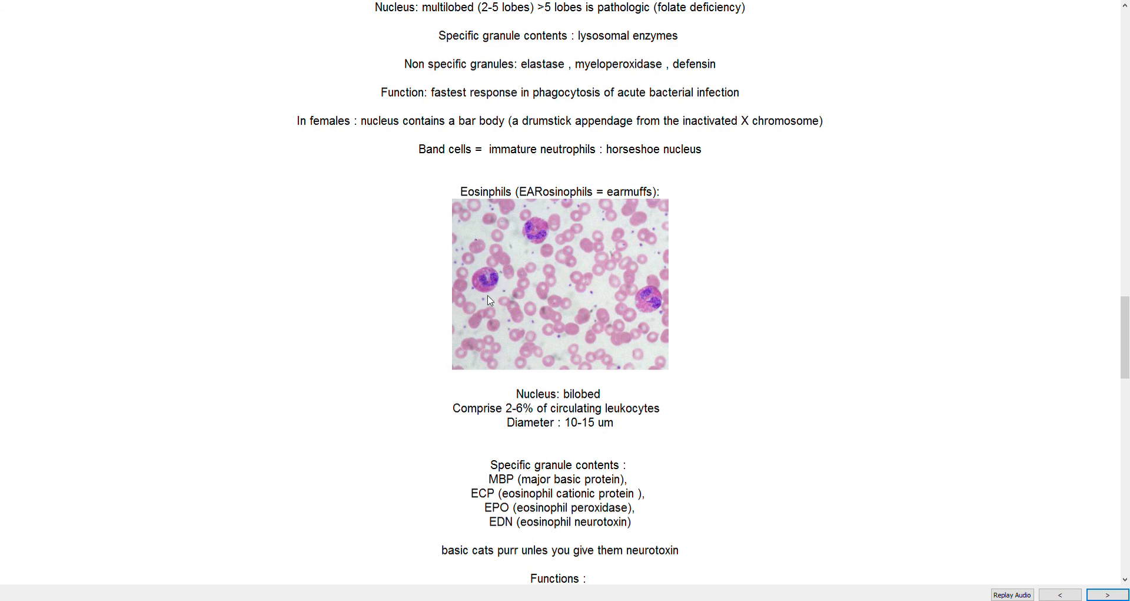
pyautogui.moveTo(493, 223)
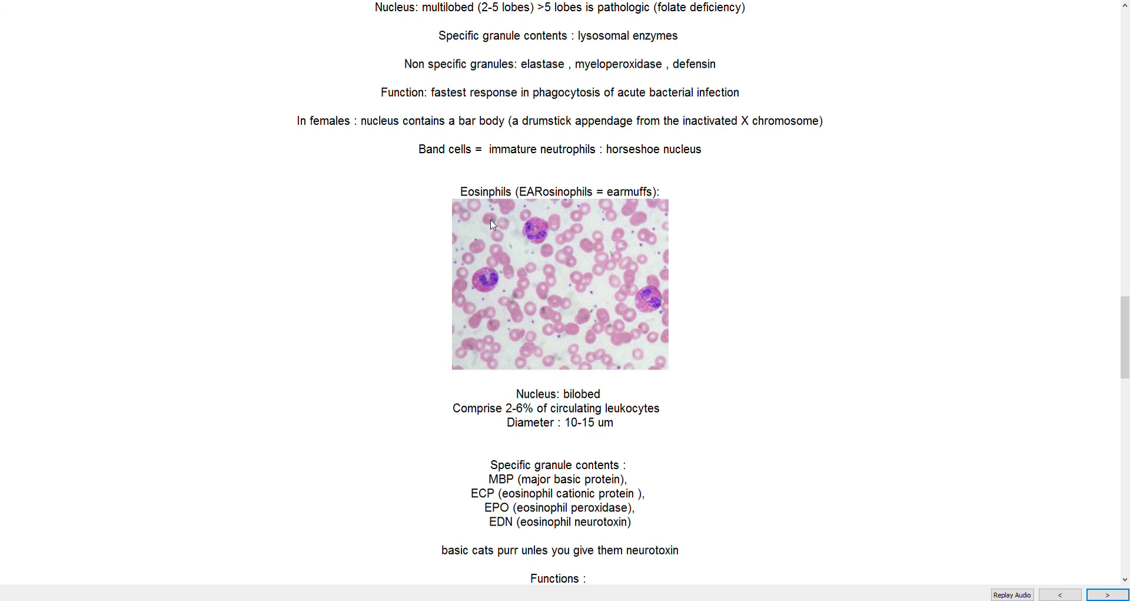
pyautogui.moveTo(555, 201)
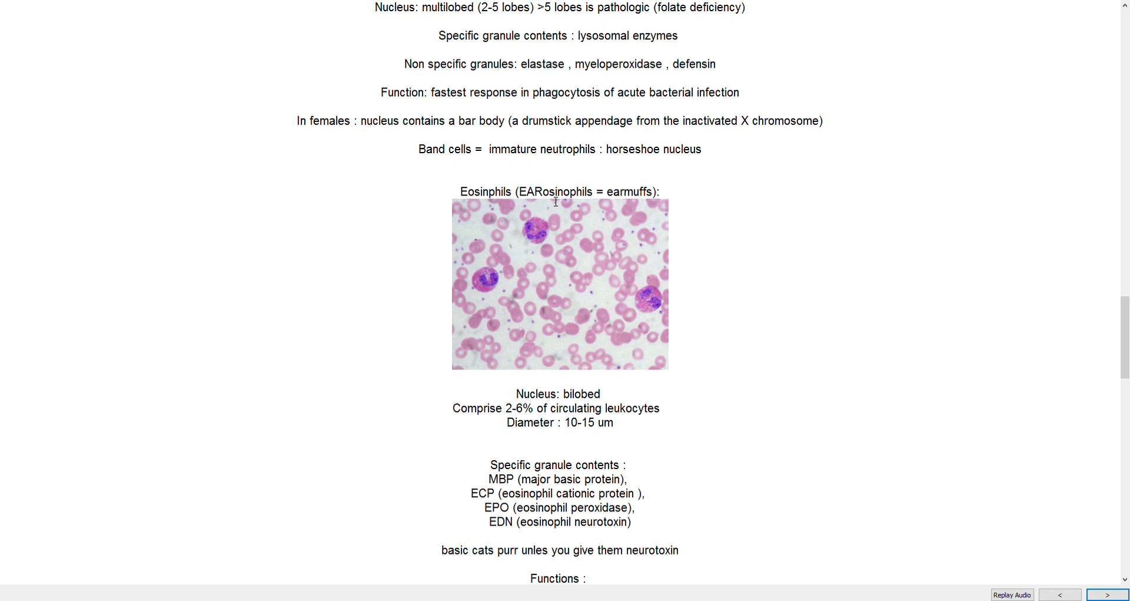
pyautogui.moveTo(484, 289)
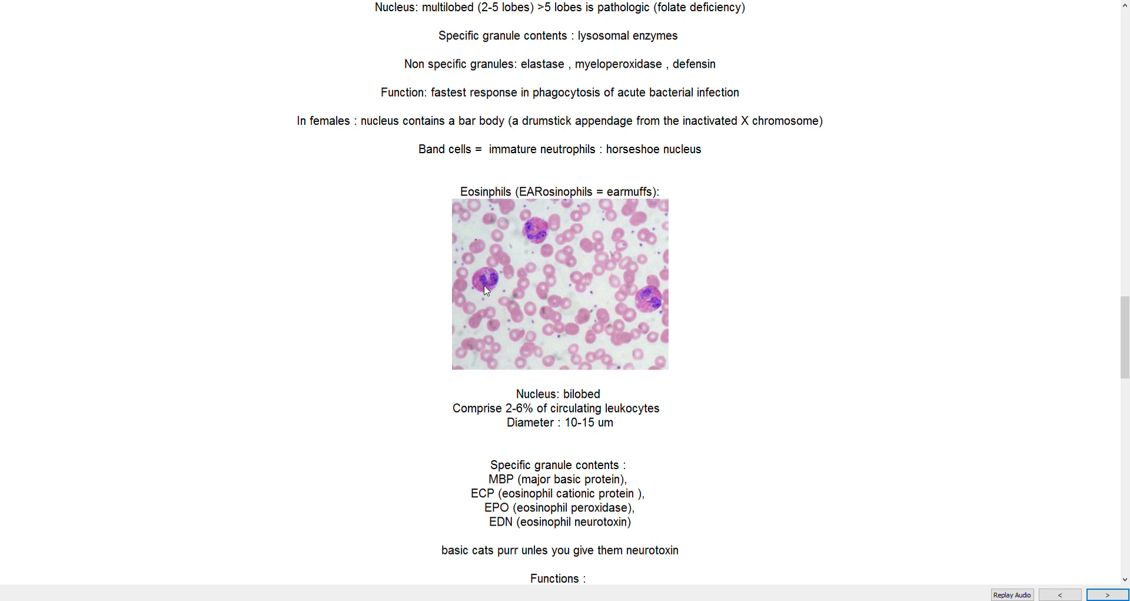
pyautogui.moveTo(554, 250)
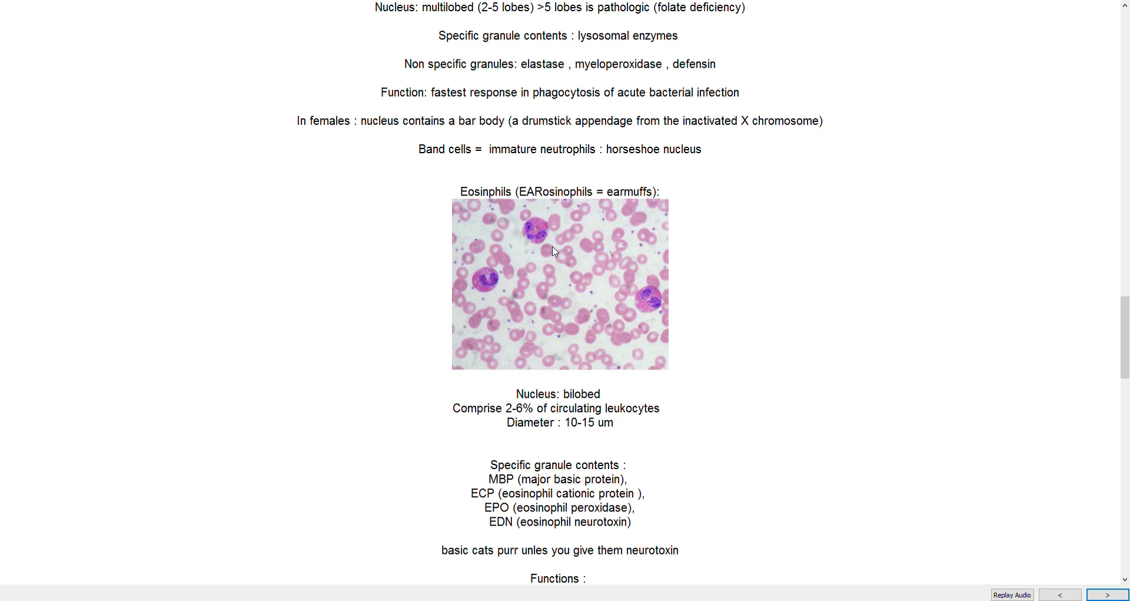
pyautogui.moveTo(482, 282)
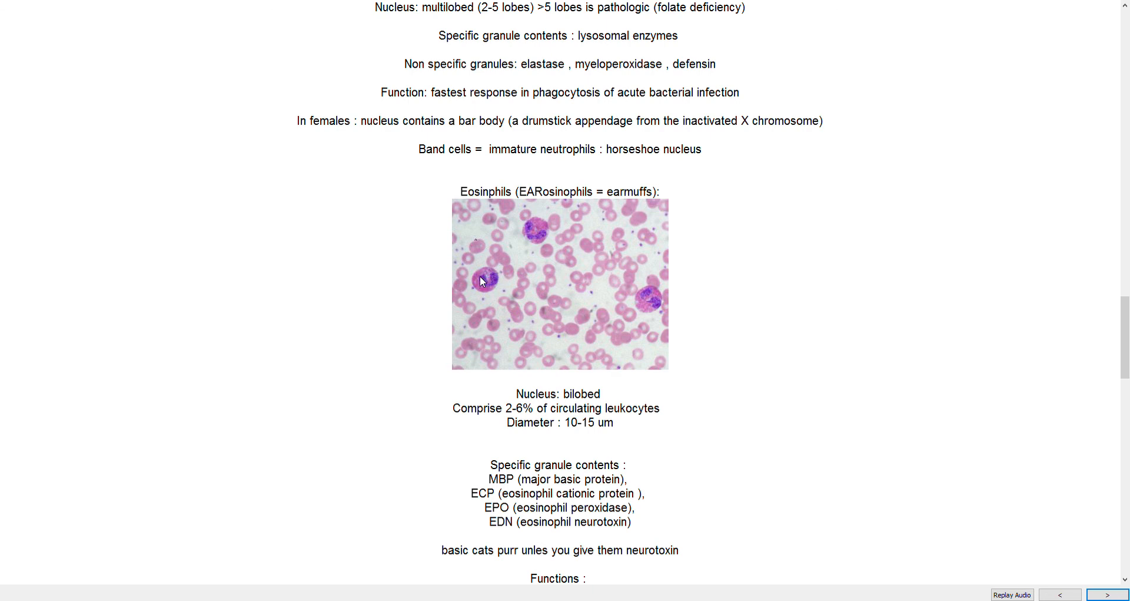
pyautogui.moveTo(548, 240)
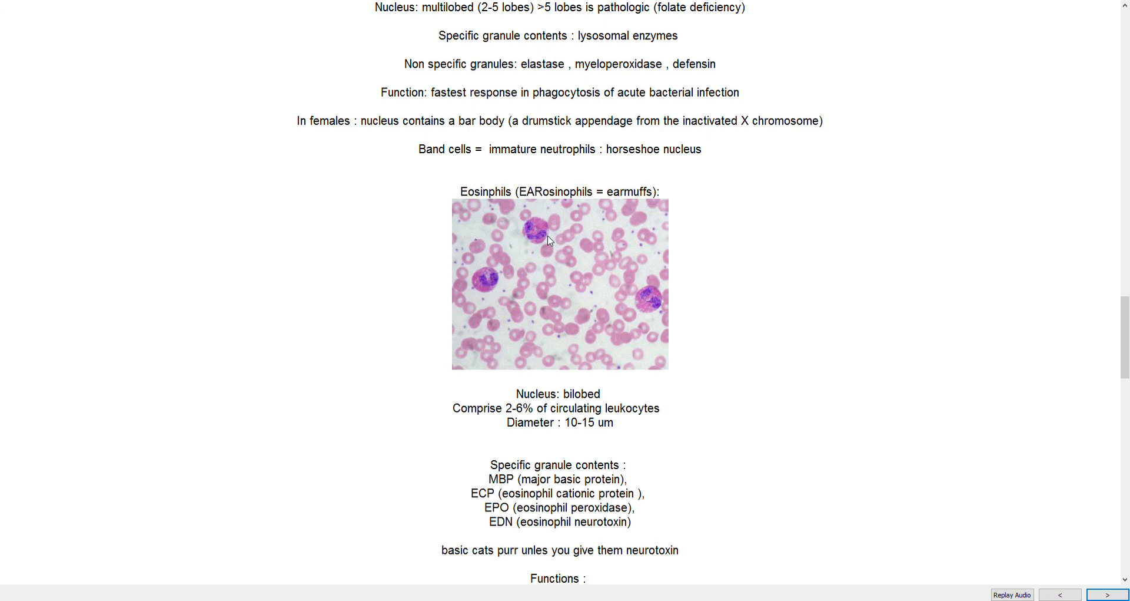
pyautogui.moveTo(467, 275)
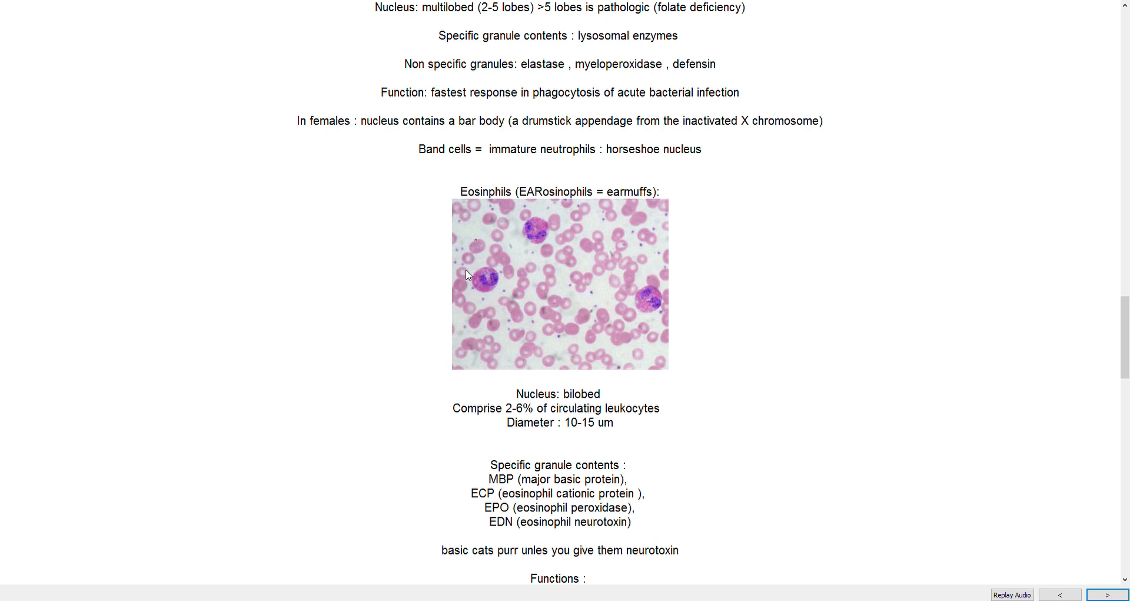
pyautogui.moveTo(492, 285)
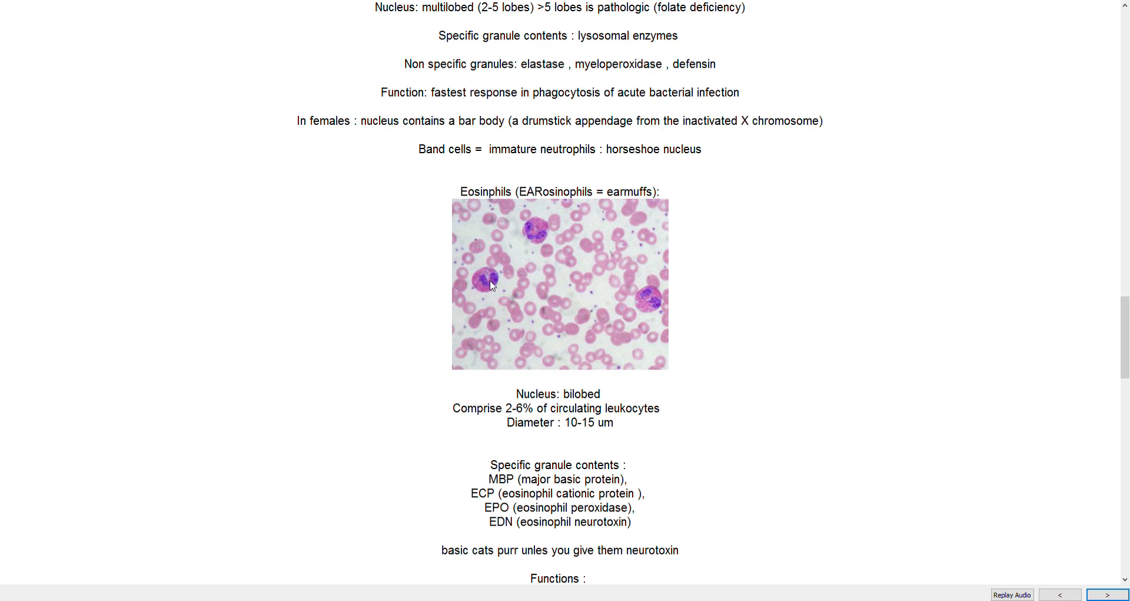
pyautogui.moveTo(569, 269)
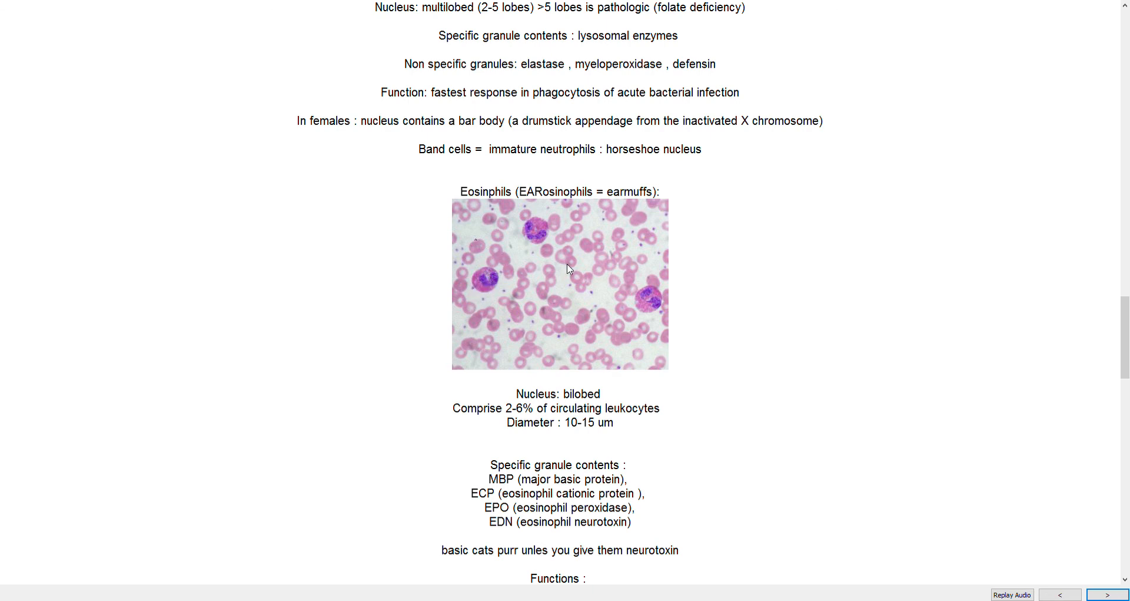
pyautogui.moveTo(483, 275)
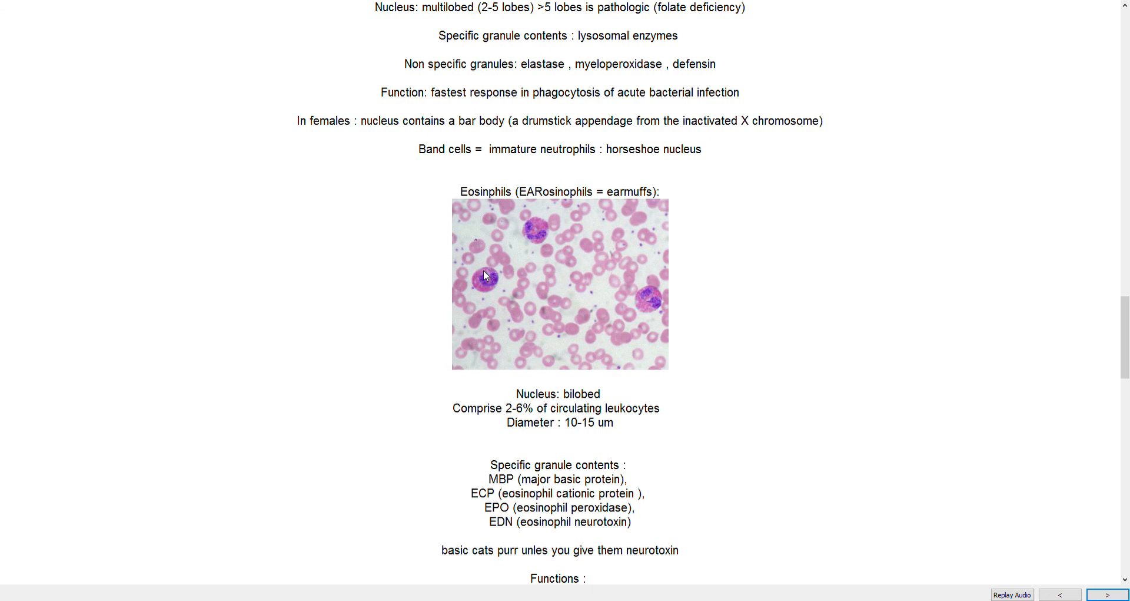
pyautogui.moveTo(548, 202)
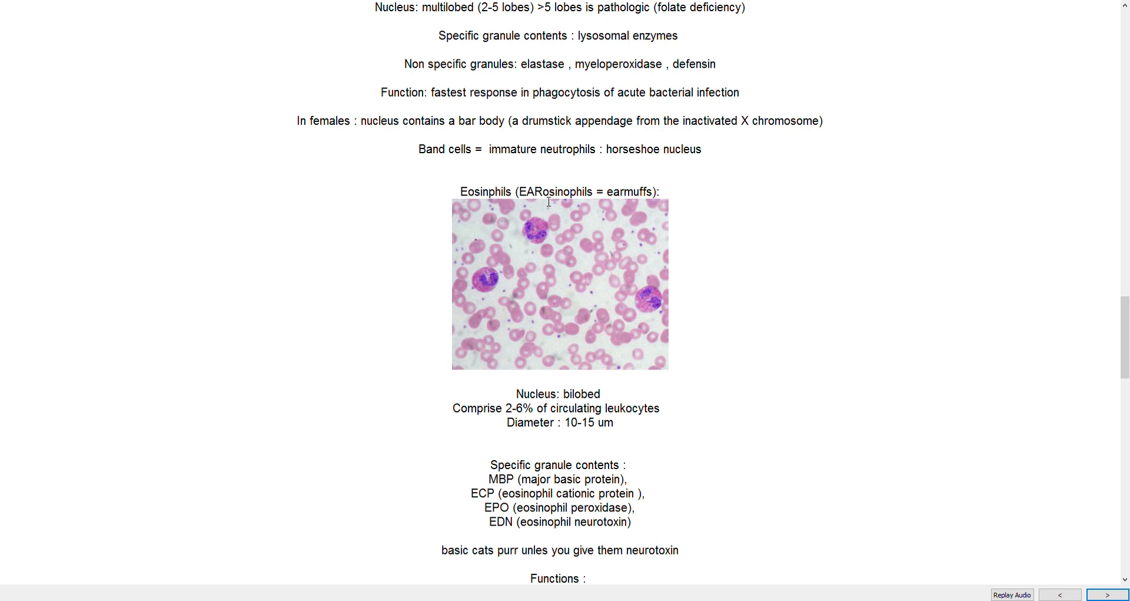
pyautogui.moveTo(483, 287)
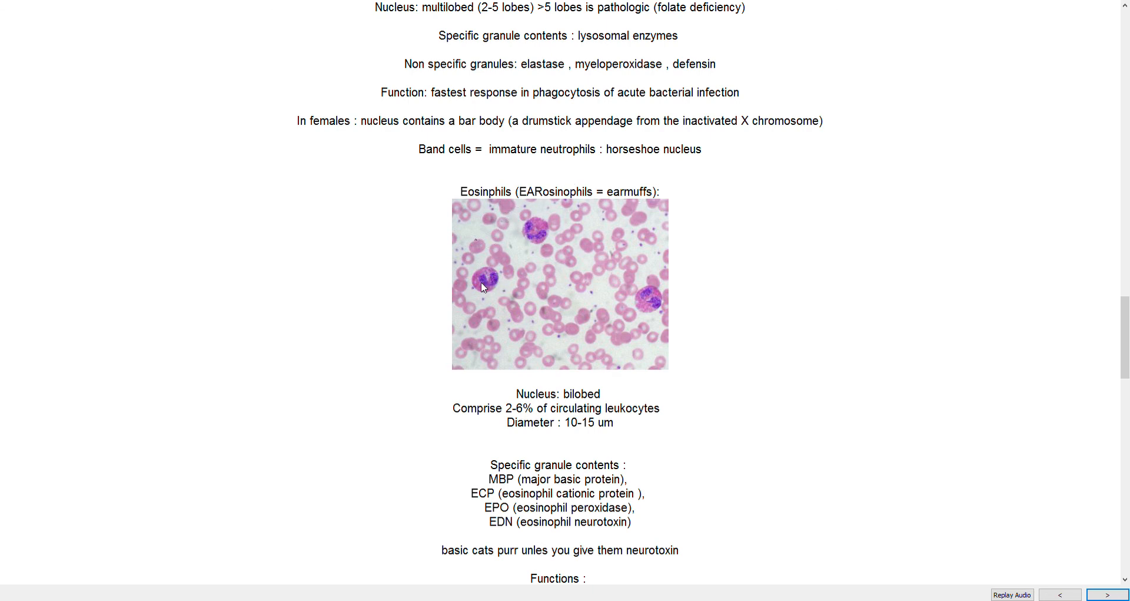
pyautogui.moveTo(532, 194)
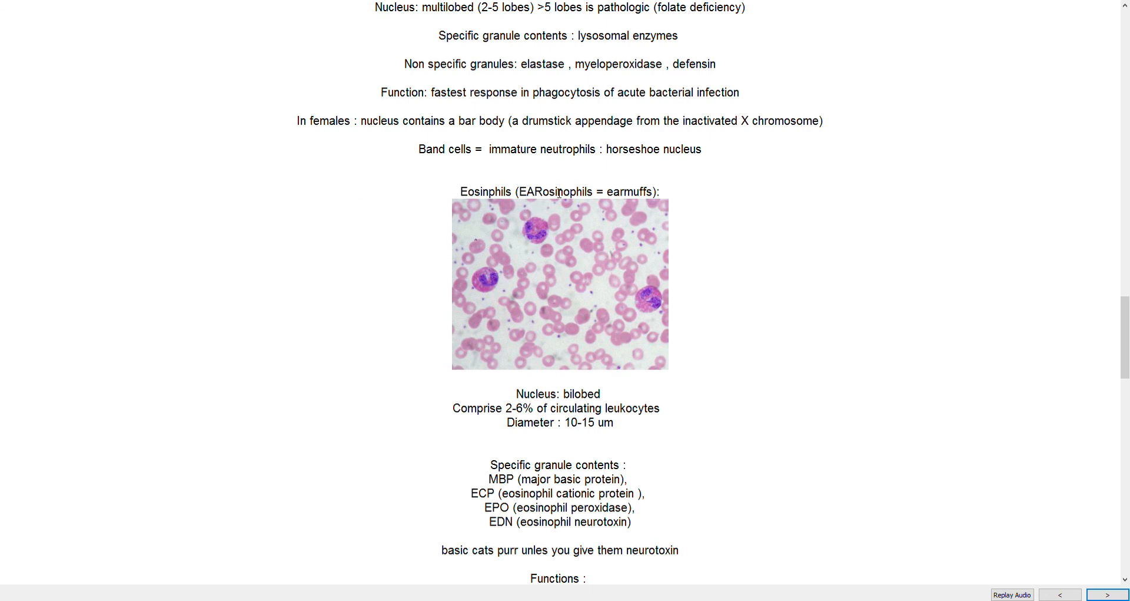
pyautogui.moveTo(482, 282)
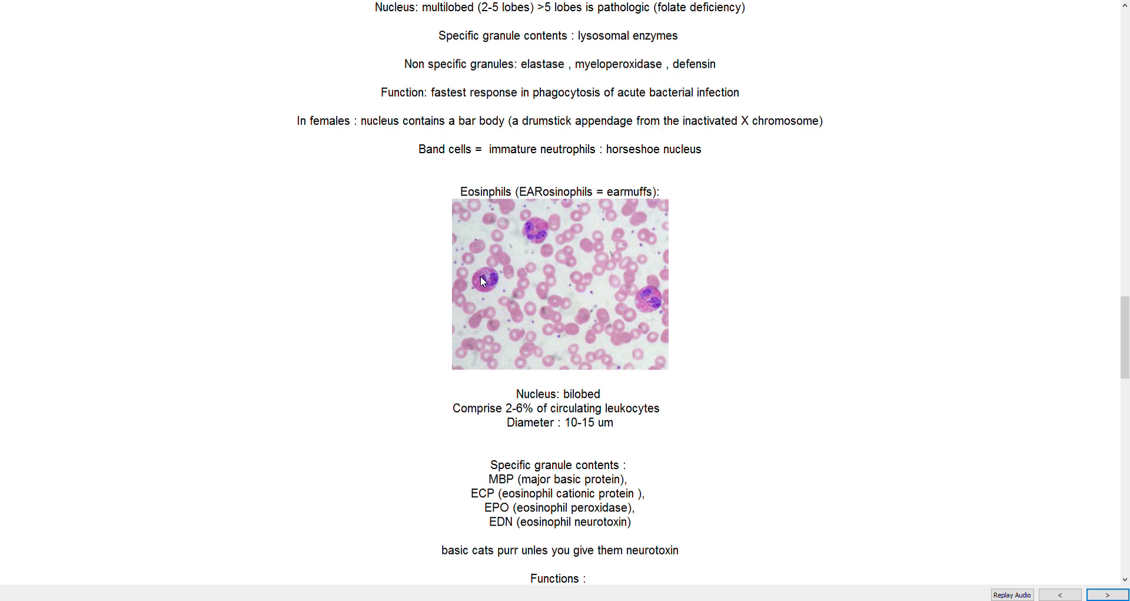
pyautogui.scroll(-3)
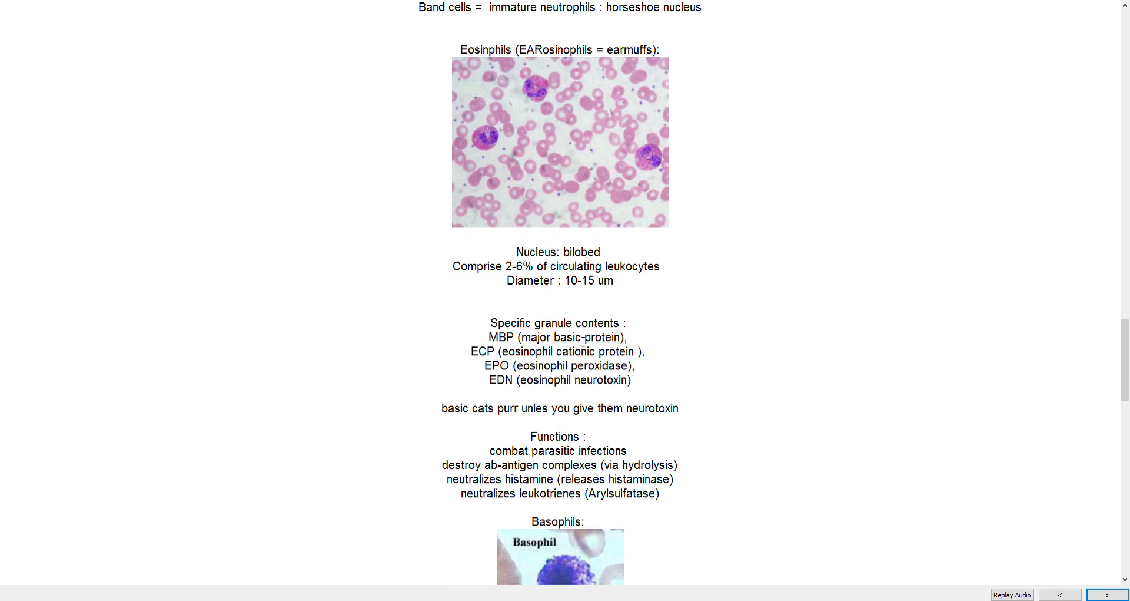
pyautogui.moveTo(566, 240)
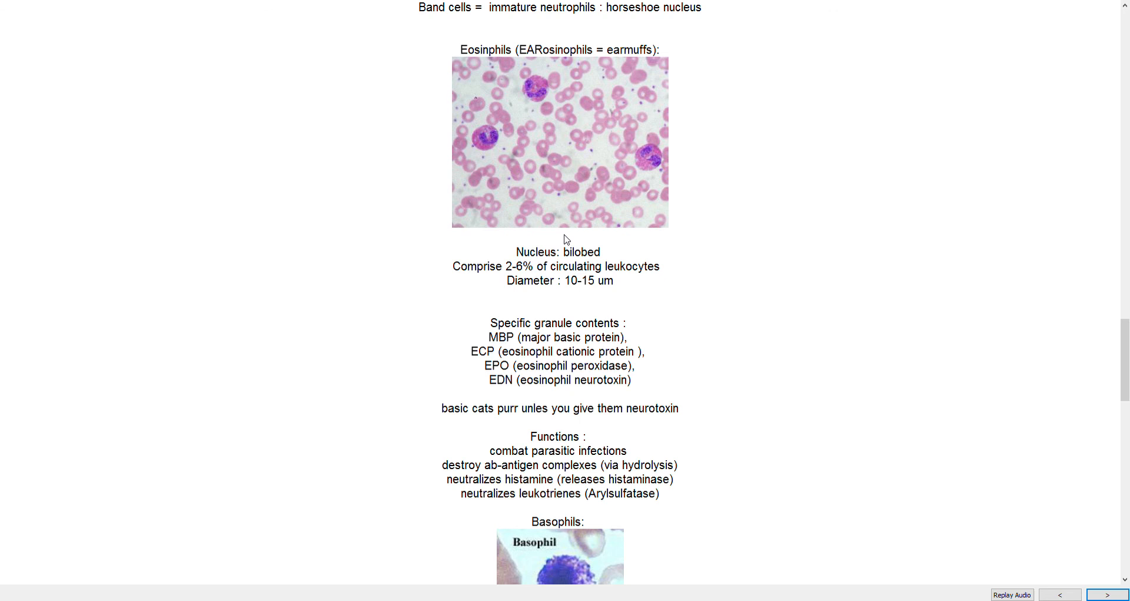
pyautogui.moveTo(541, 240)
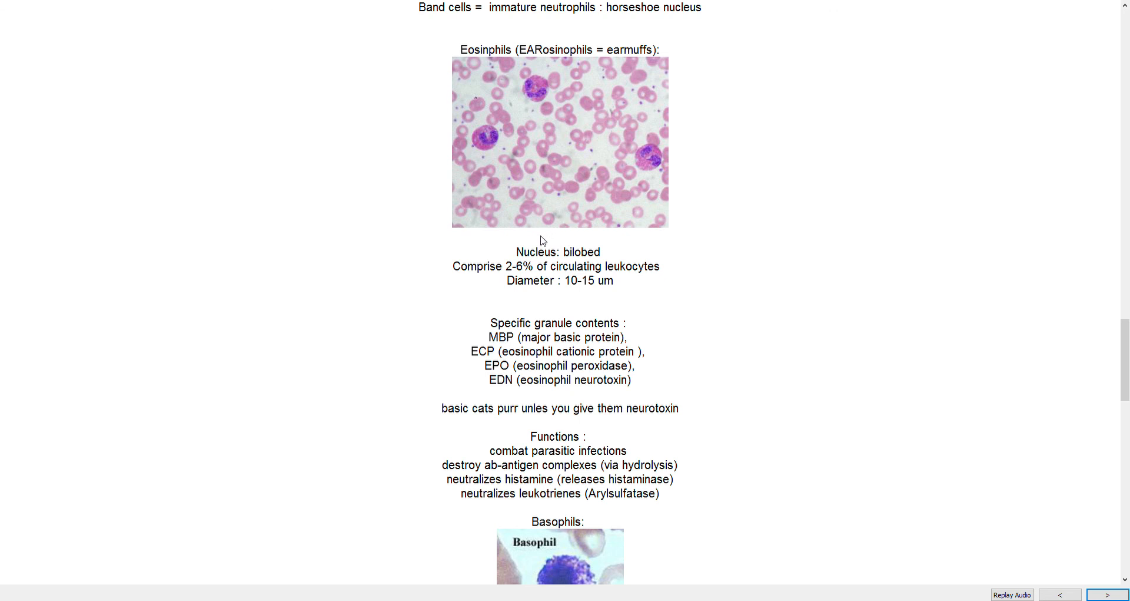
pyautogui.moveTo(603, 382)
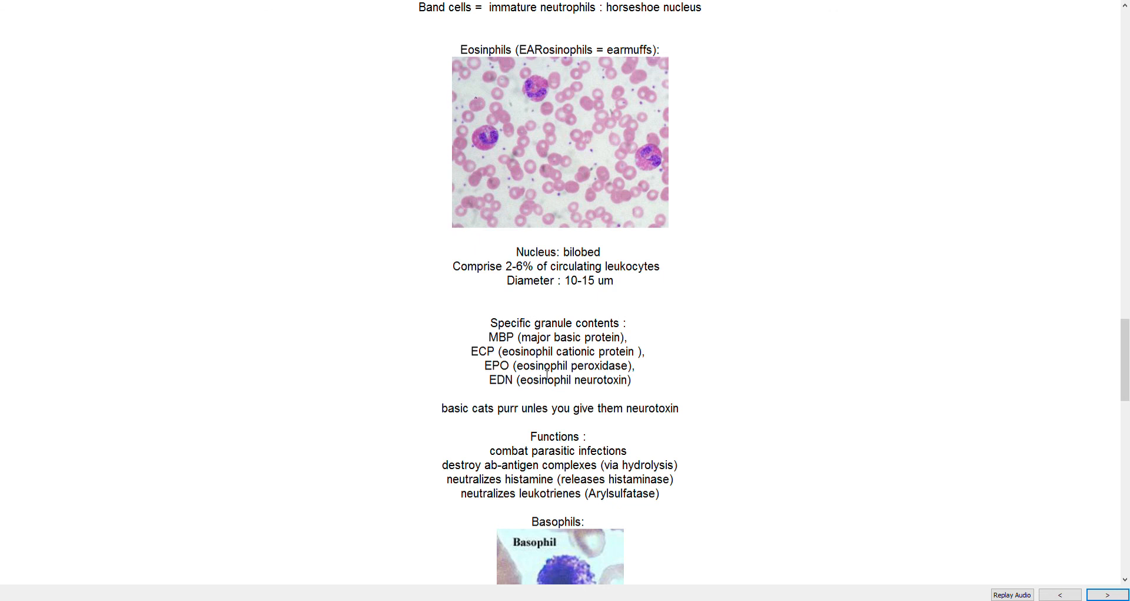
pyautogui.scroll(-3)
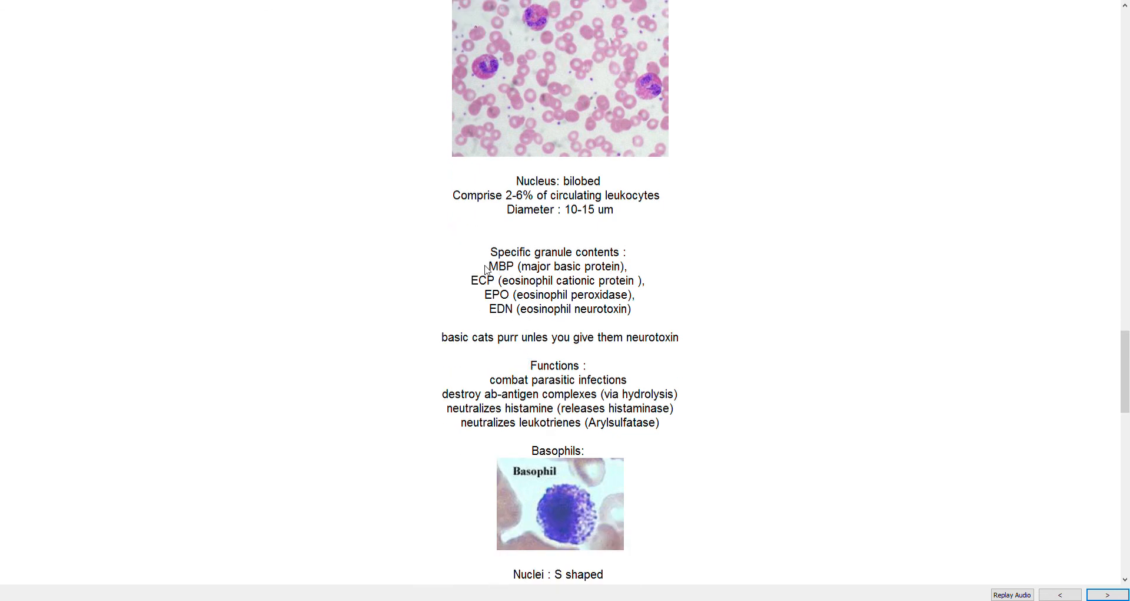
pyautogui.moveTo(482, 285)
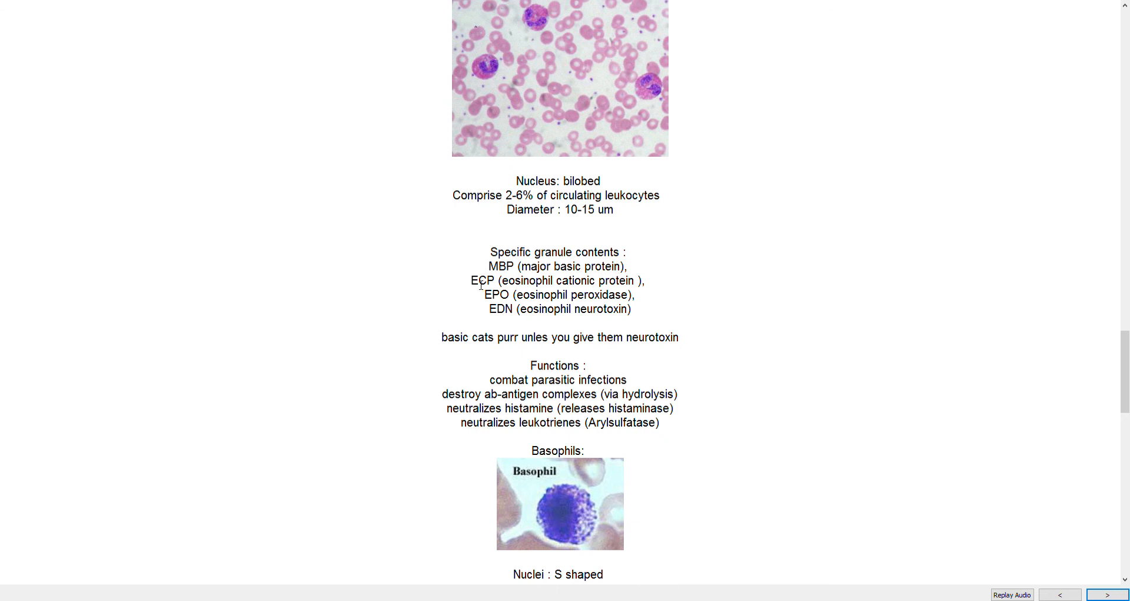
pyautogui.moveTo(483, 301)
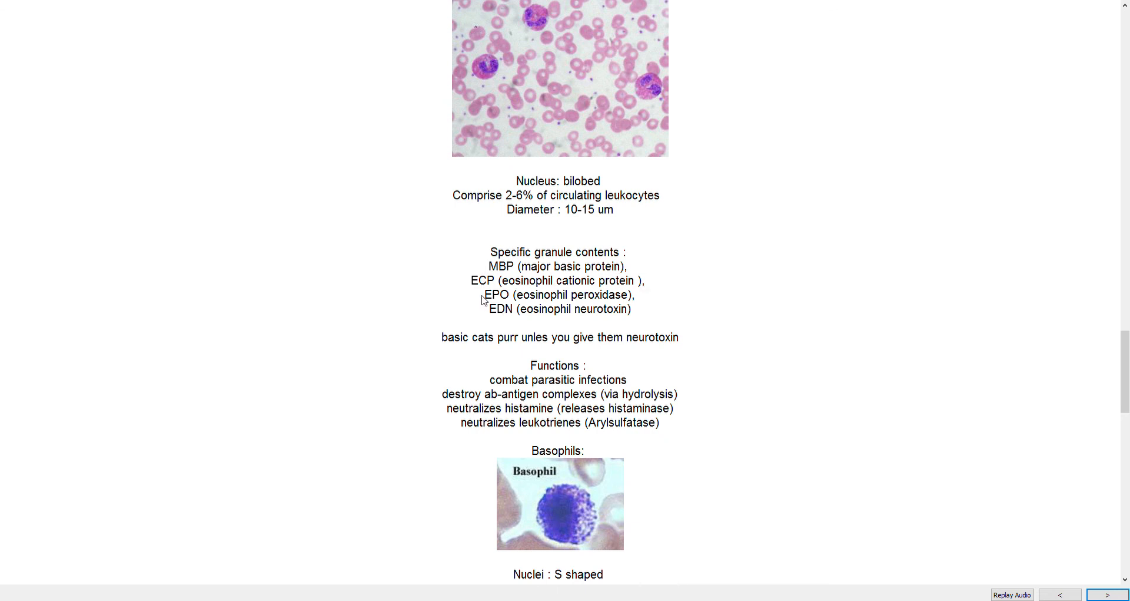
pyautogui.moveTo(488, 318)
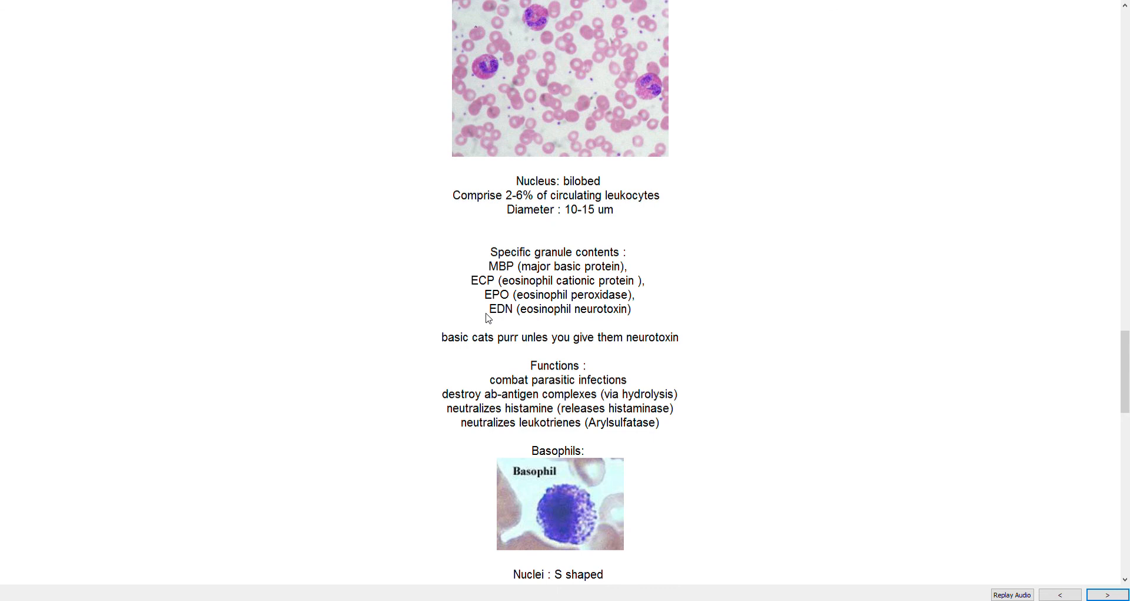
pyautogui.moveTo(664, 349)
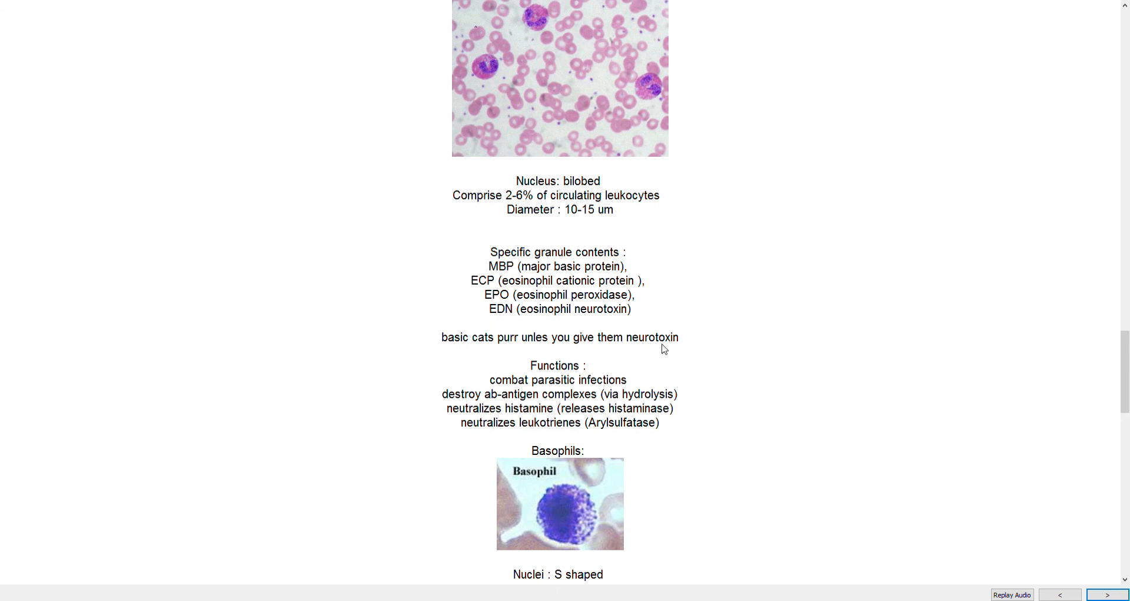
pyautogui.moveTo(532, 379)
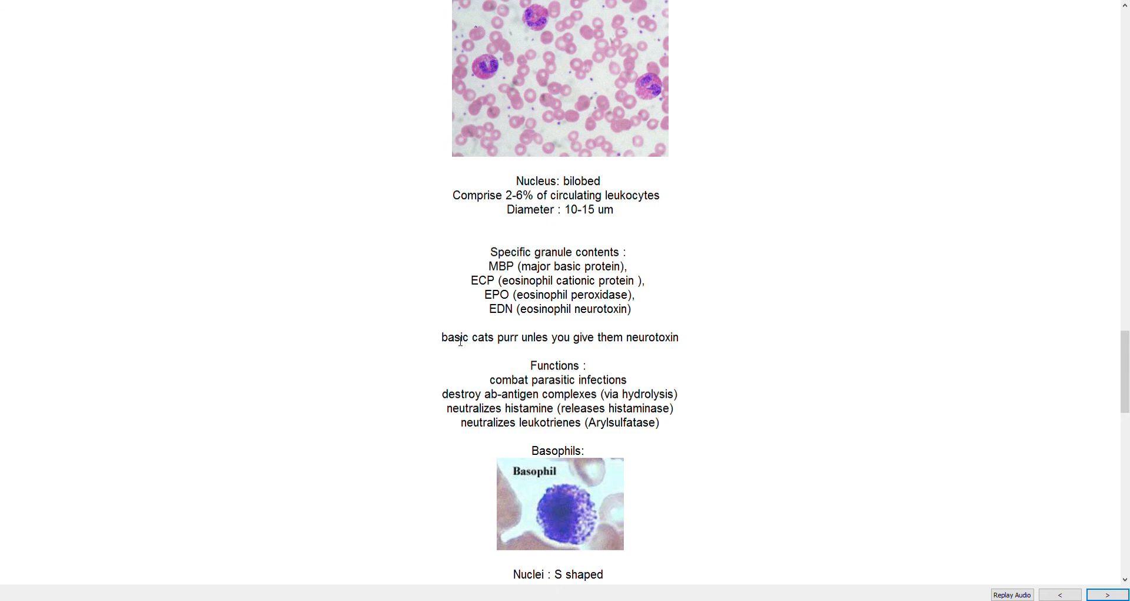
pyautogui.moveTo(550, 344)
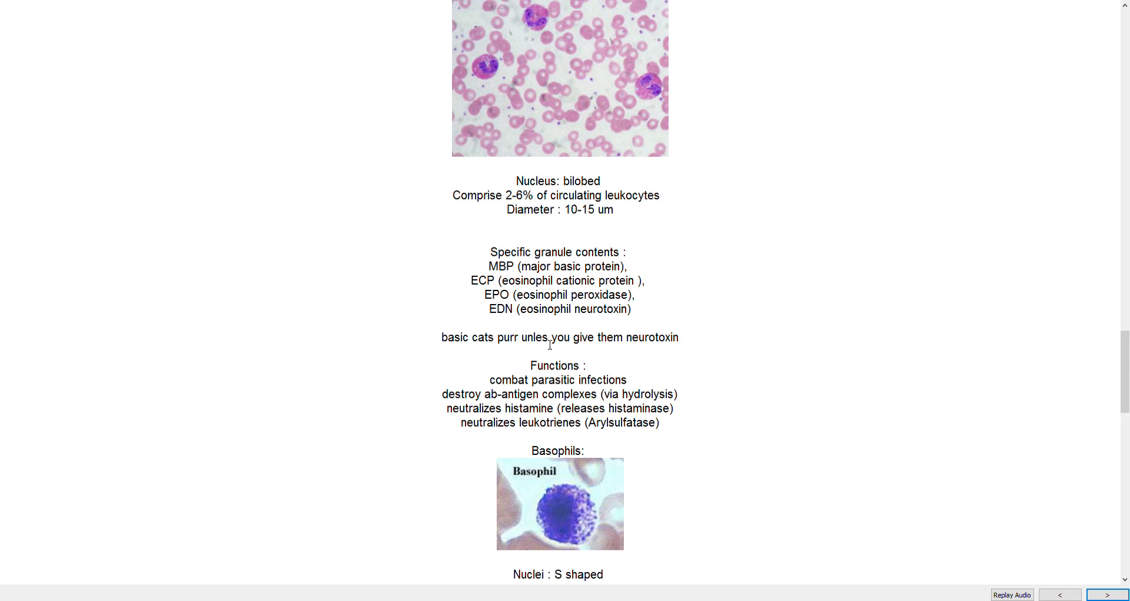
pyautogui.moveTo(635, 349)
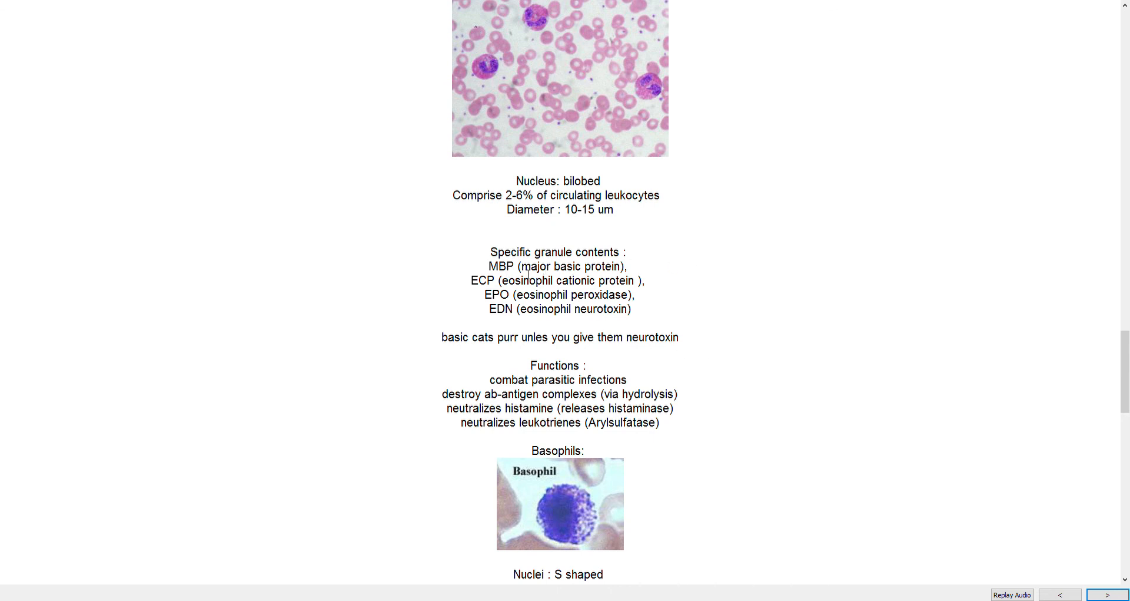
pyautogui.moveTo(543, 356)
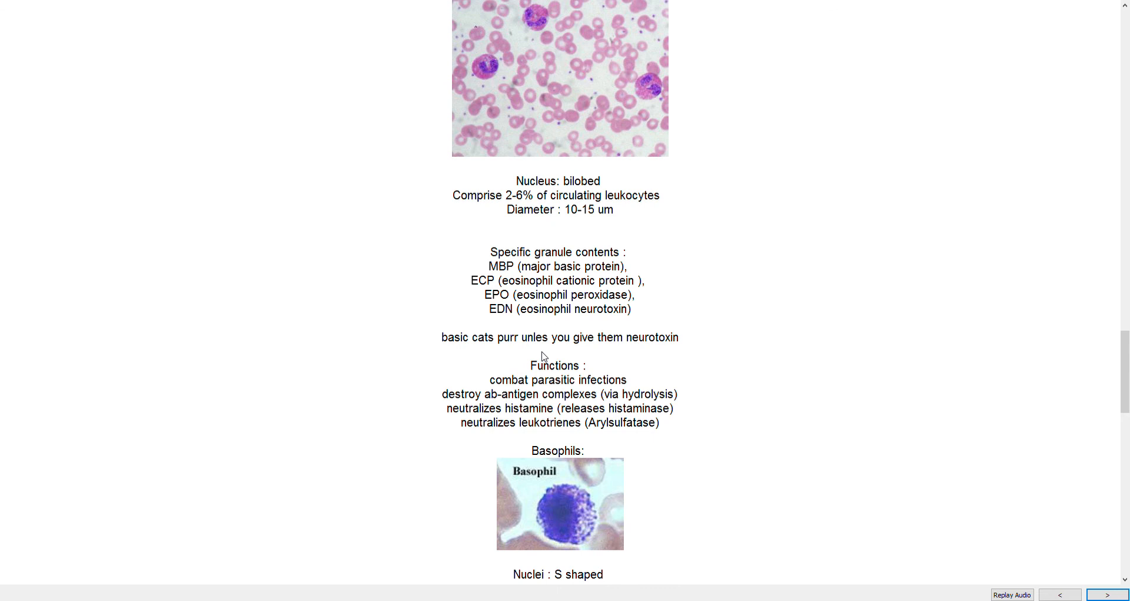
pyautogui.moveTo(612, 363)
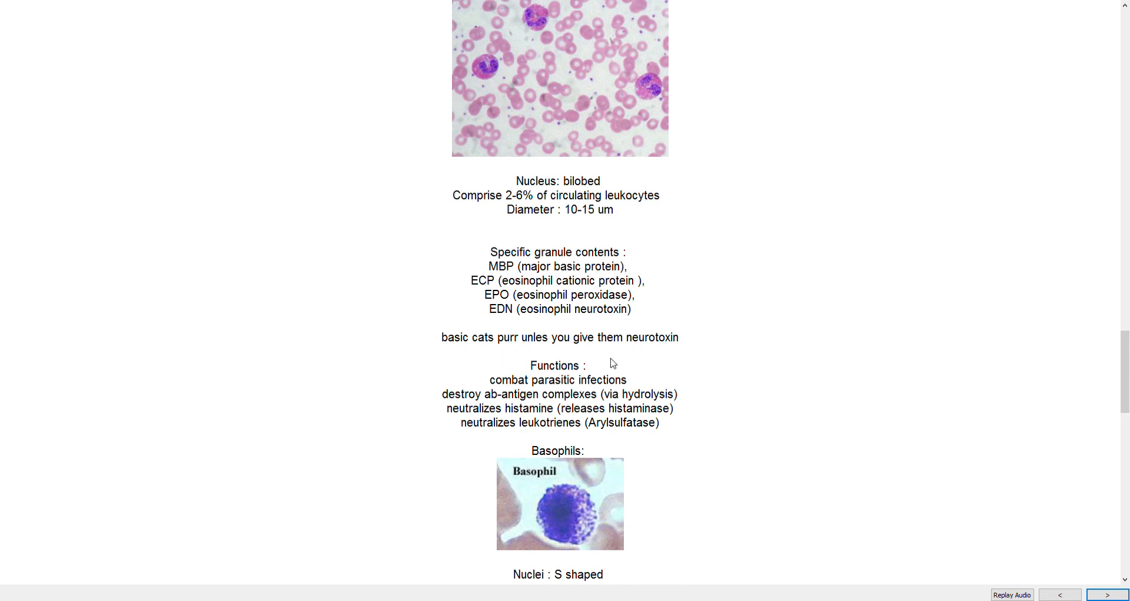
pyautogui.moveTo(596, 323)
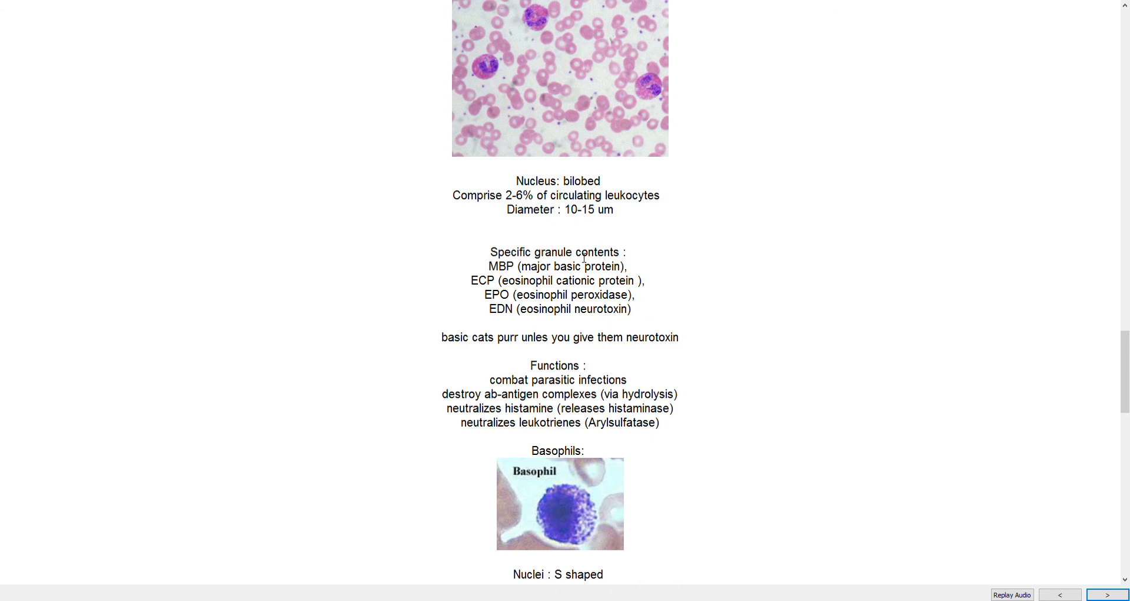
pyautogui.scroll(3)
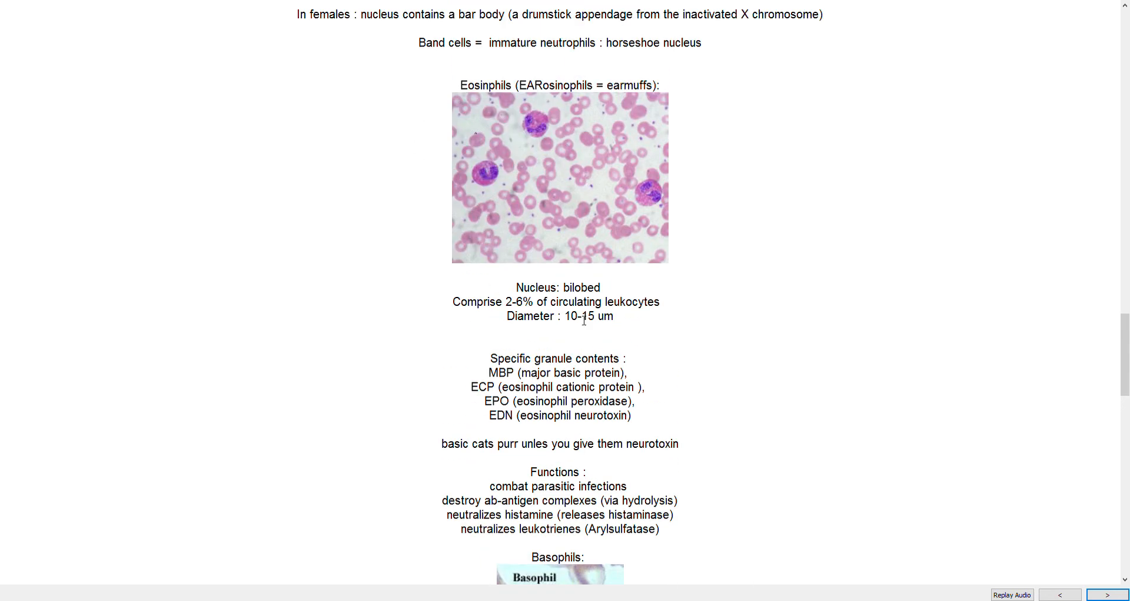
# Show the basophil notes: S-shaped nucleus, histamine and heparin granules, 8–12 µm, allergic functions
pyautogui.scroll(-3)
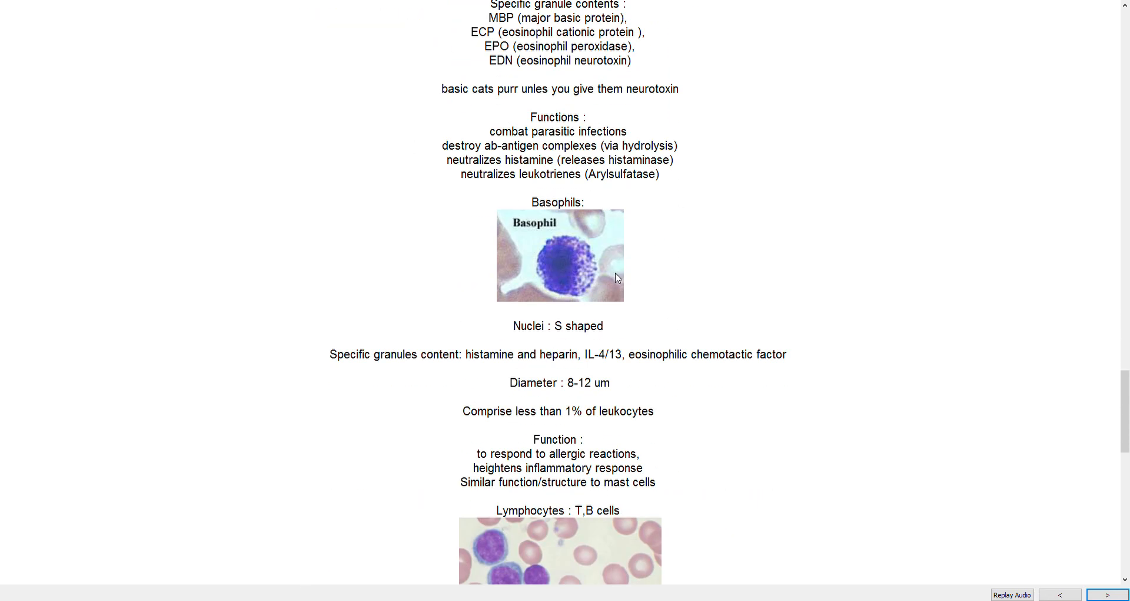
pyautogui.scroll(3)
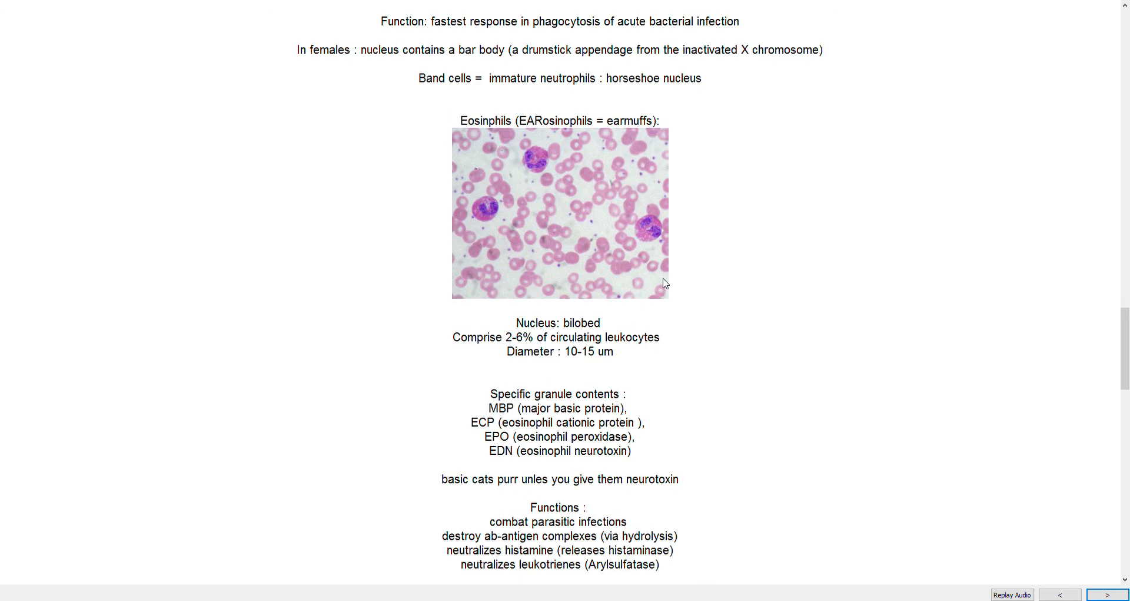
pyautogui.scroll(-3)
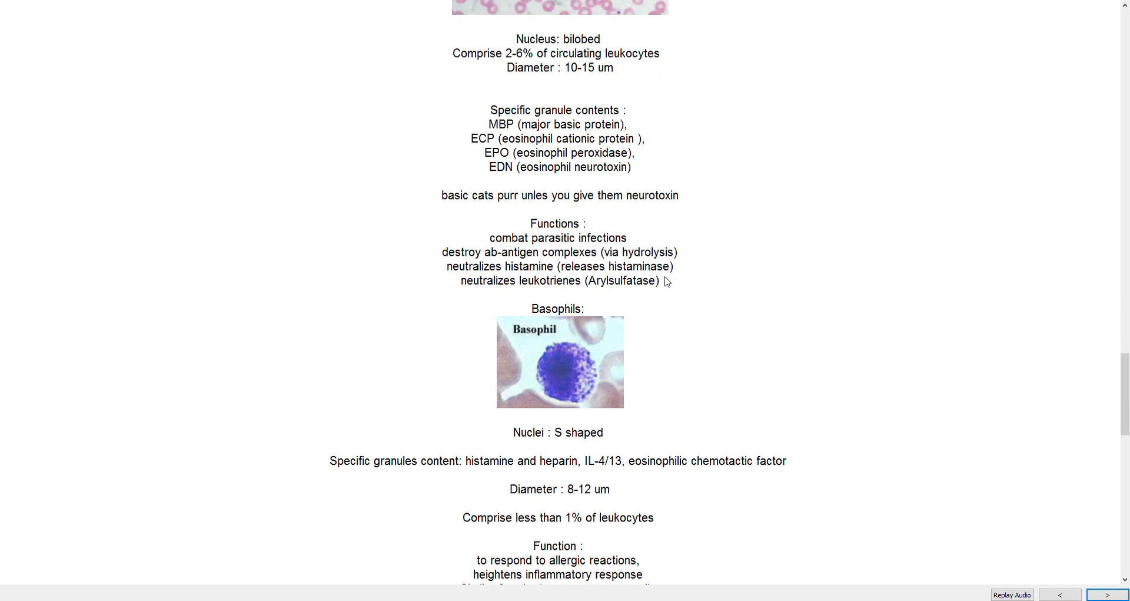
pyautogui.scroll(-3)
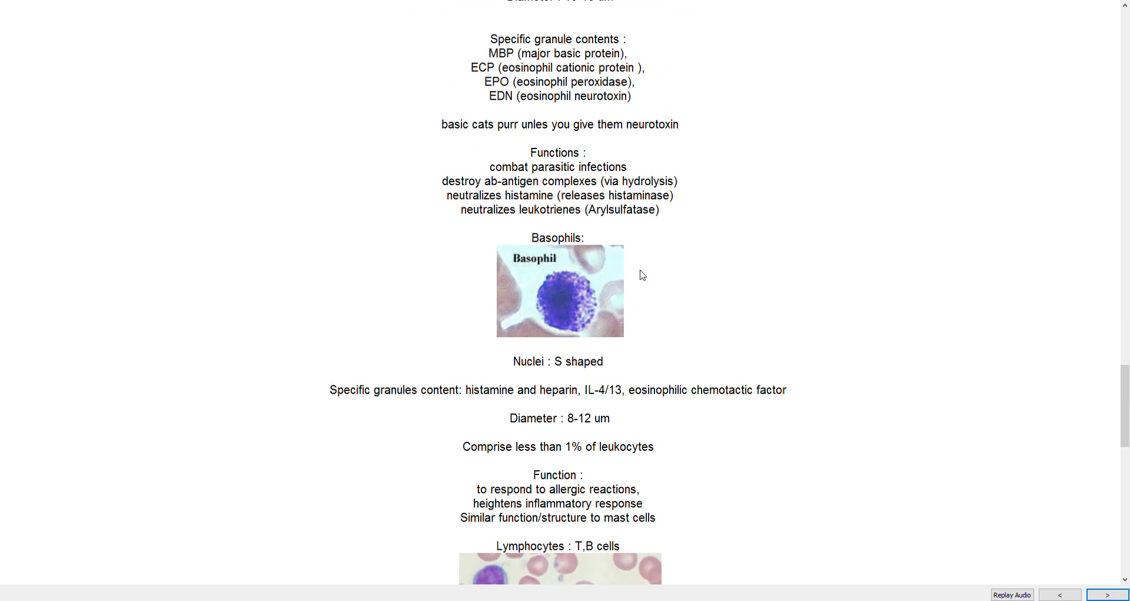
pyautogui.scroll(-3)
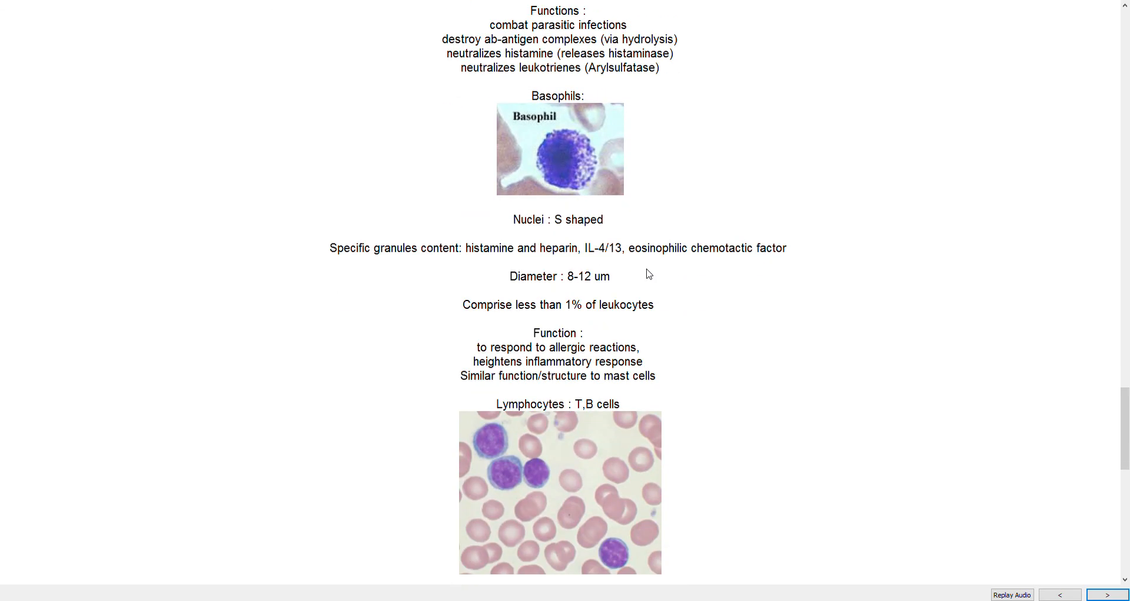
pyautogui.moveTo(588, 199)
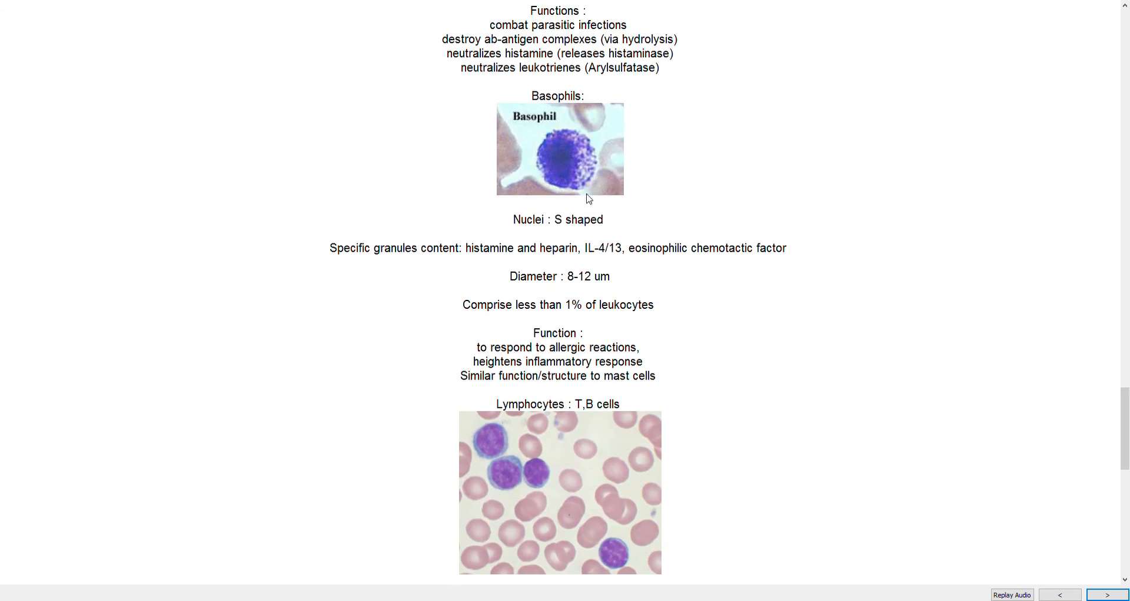
pyautogui.moveTo(766, 255)
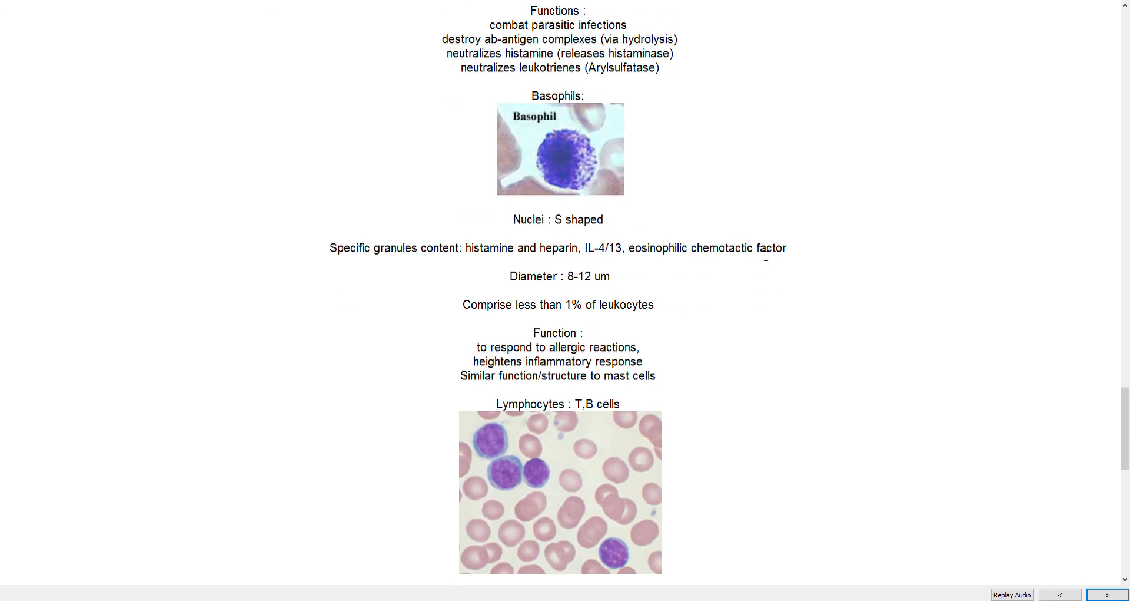
pyautogui.moveTo(757, 368)
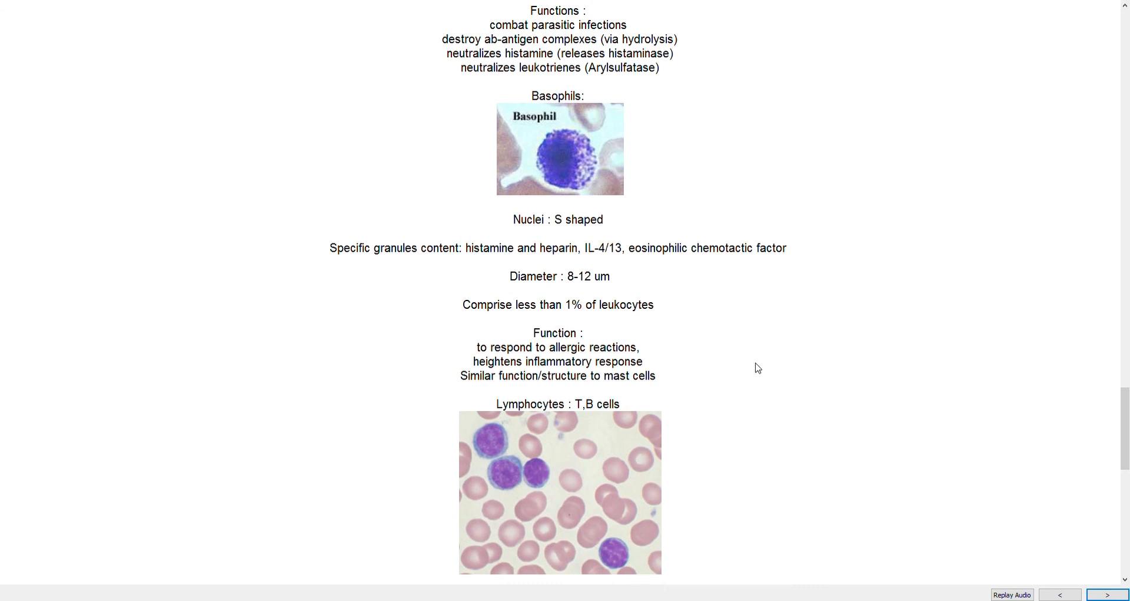
pyautogui.moveTo(628, 288)
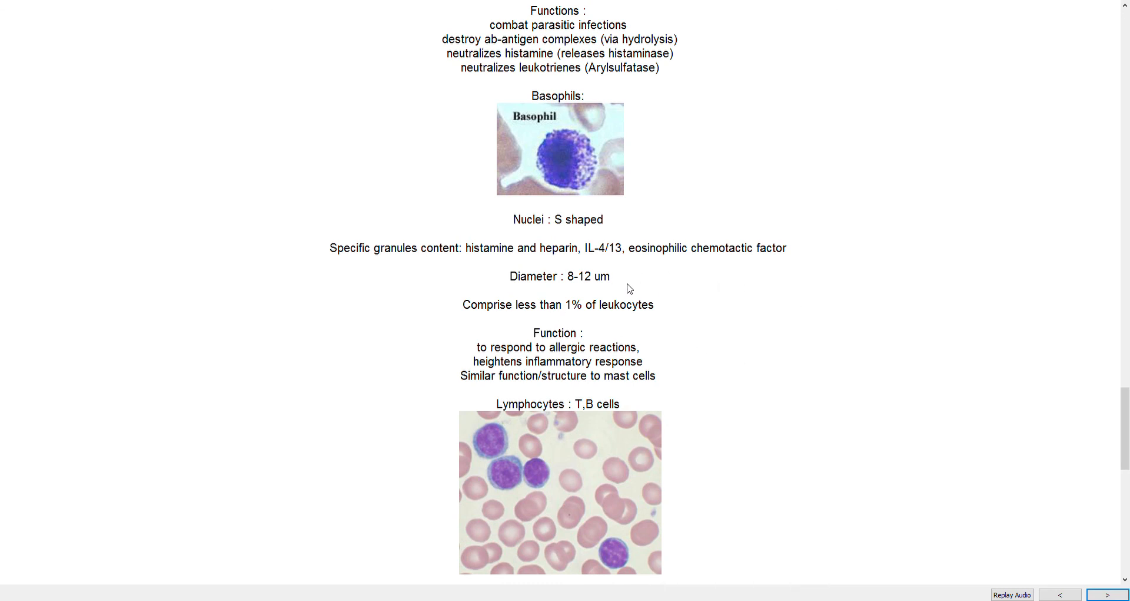
pyautogui.moveTo(447, 251)
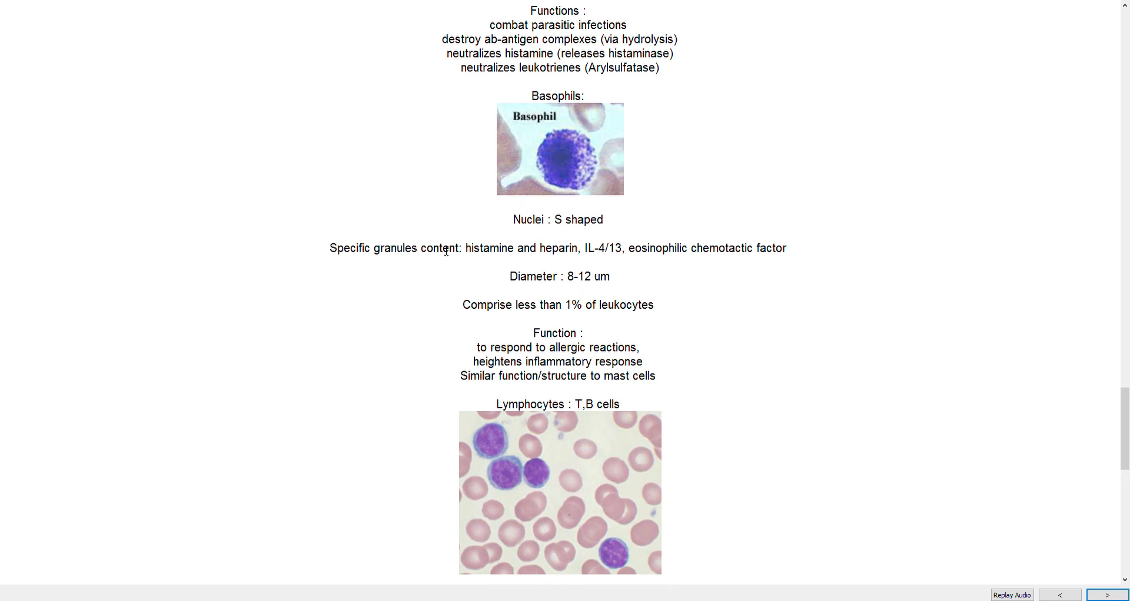
pyautogui.moveTo(732, 305)
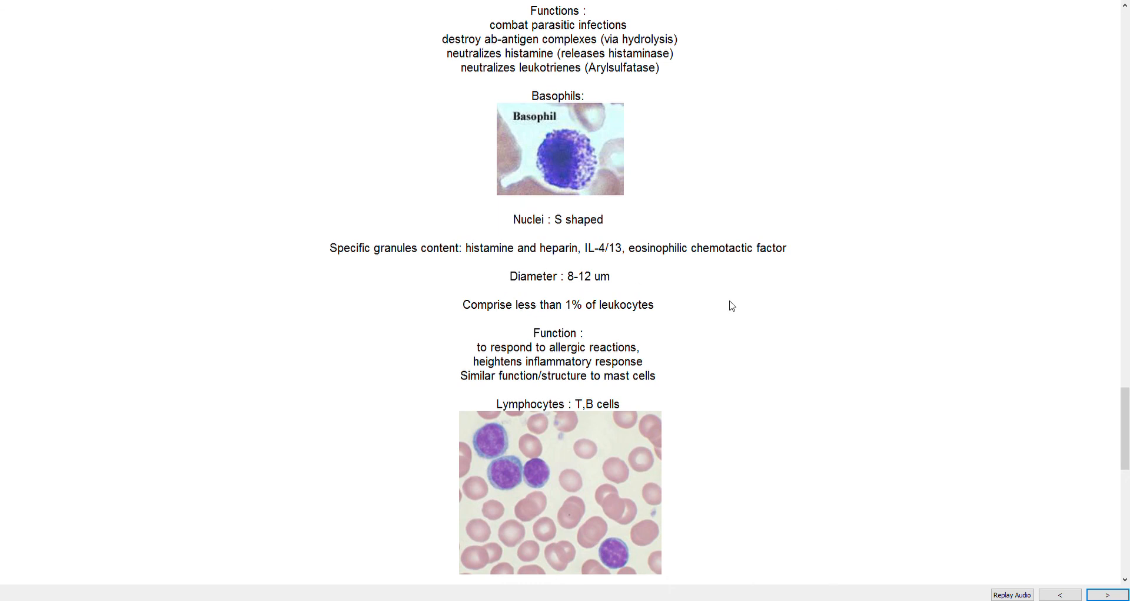
pyautogui.moveTo(736, 318)
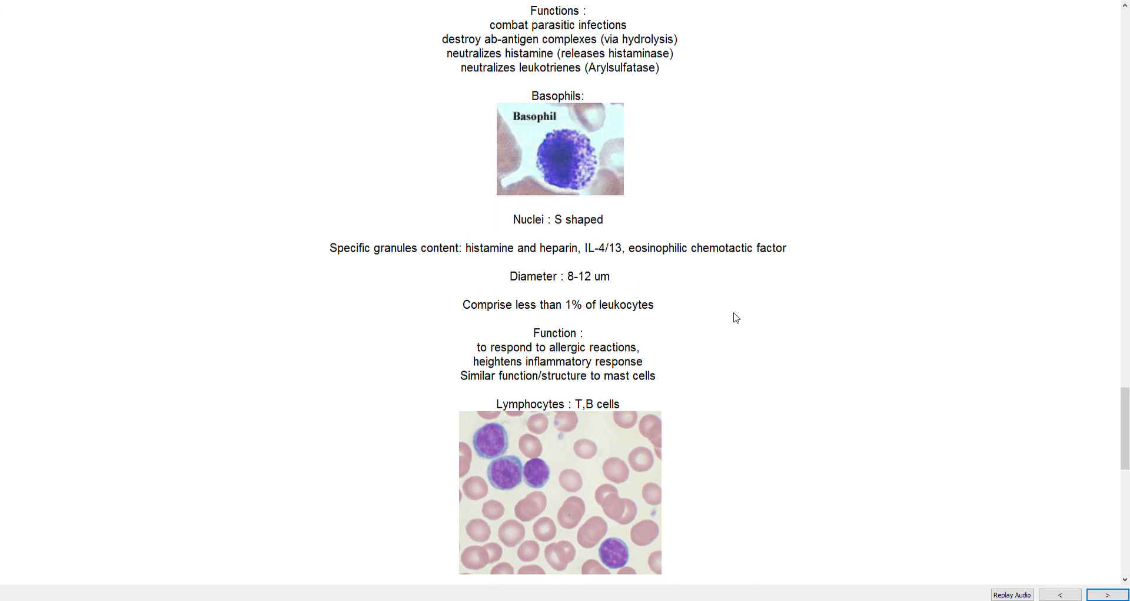
pyautogui.moveTo(621, 166)
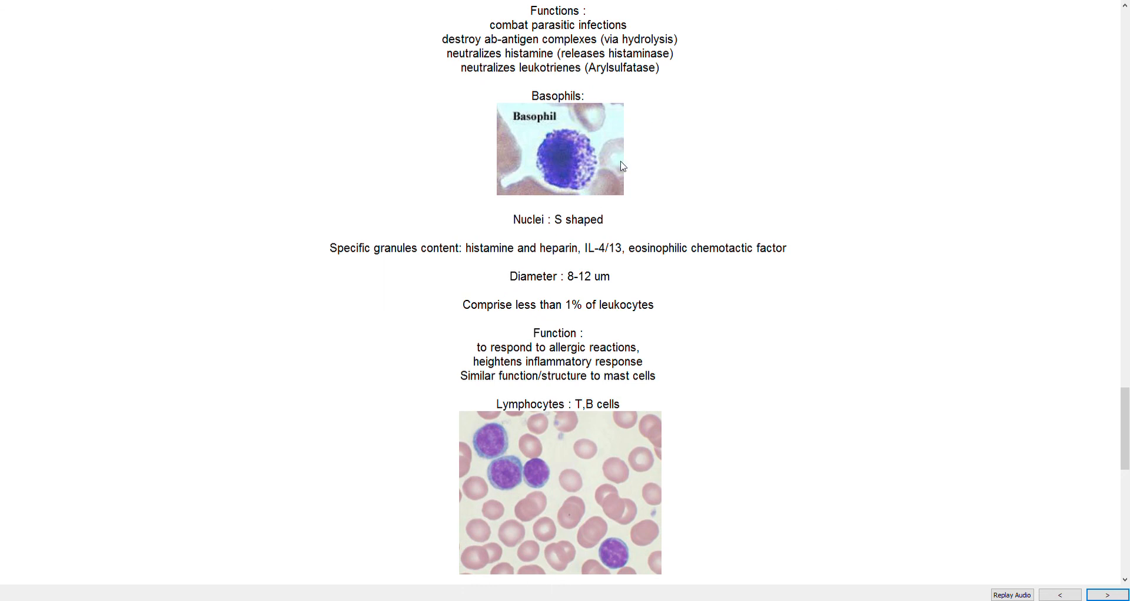
pyautogui.moveTo(565, 190)
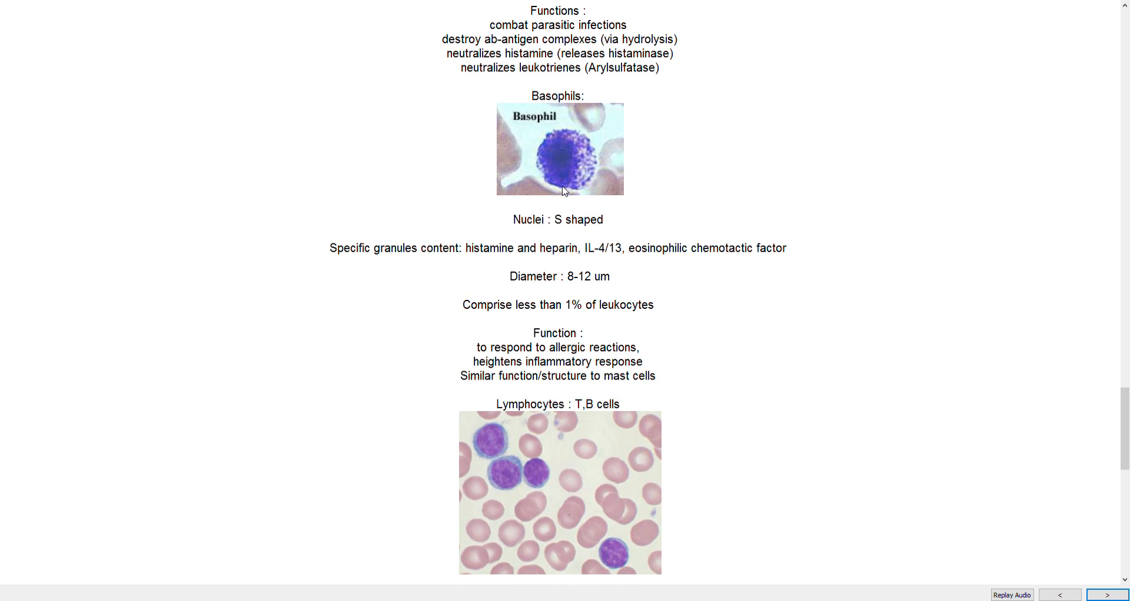
pyautogui.moveTo(541, 192)
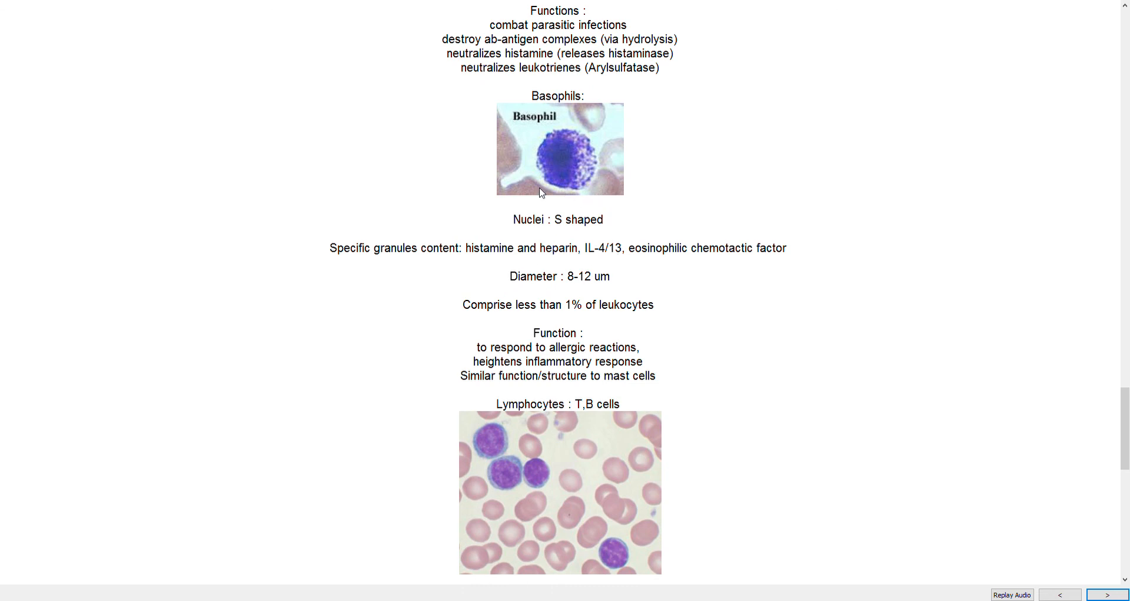
pyautogui.moveTo(571, 168)
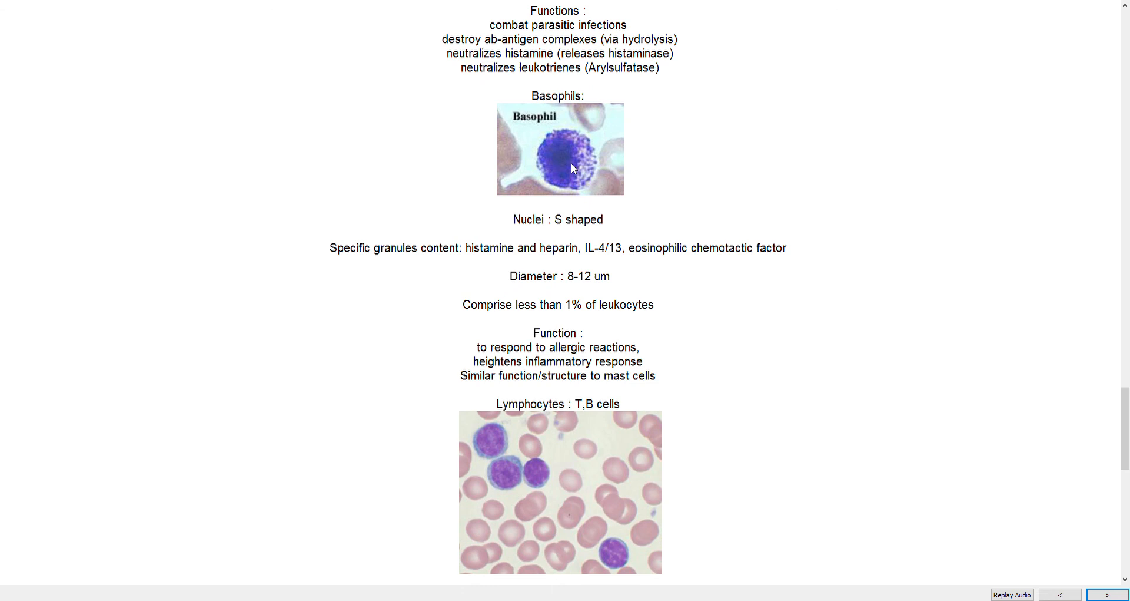
pyautogui.moveTo(556, 171)
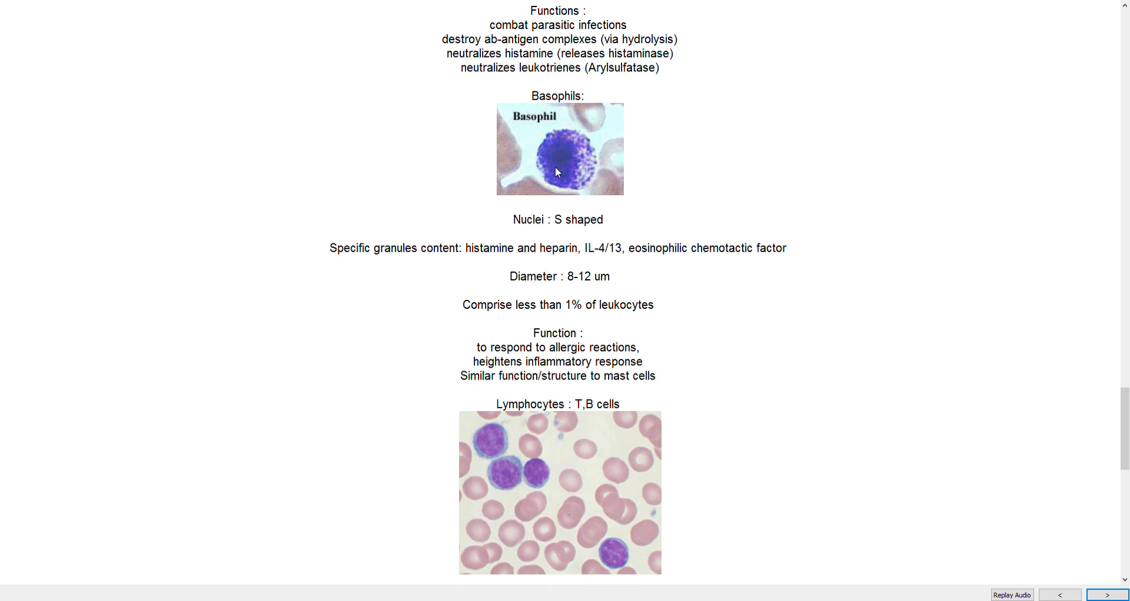
pyautogui.moveTo(568, 137)
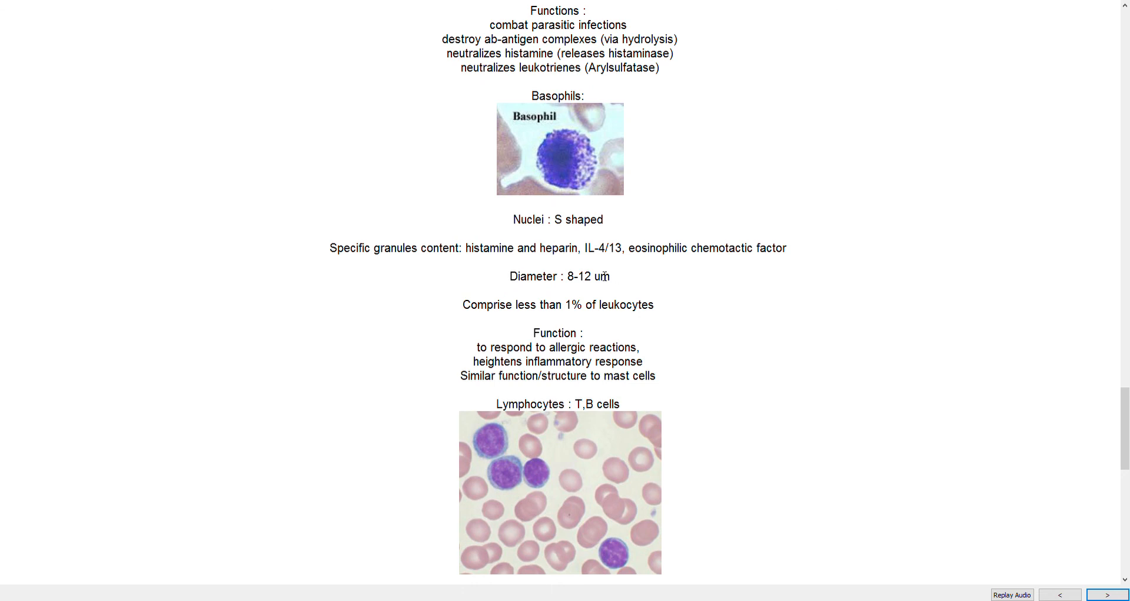
pyautogui.moveTo(610, 229)
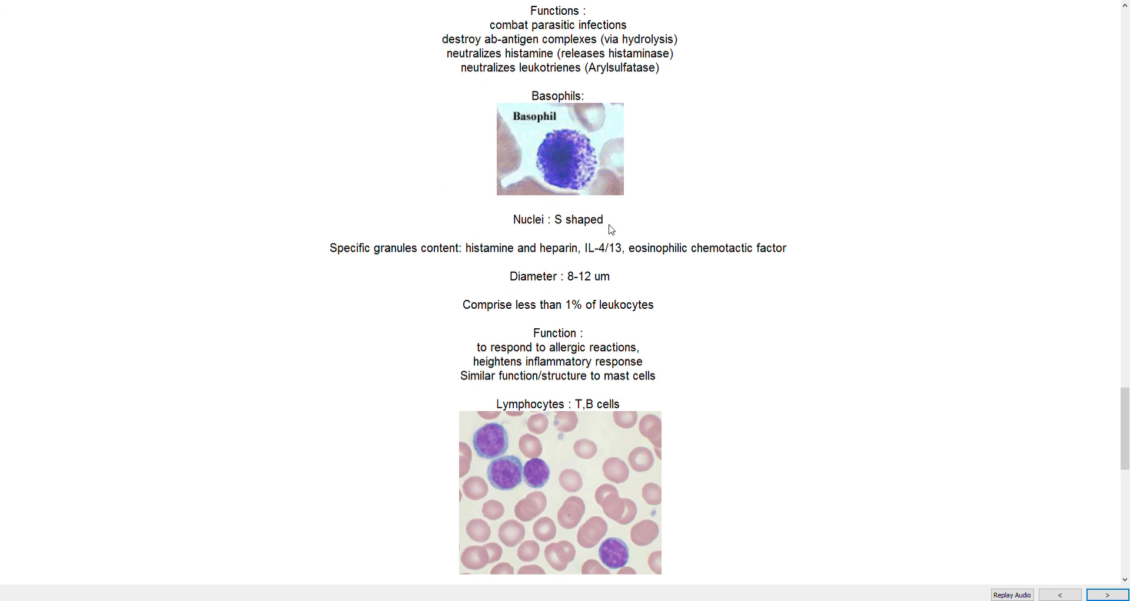
pyautogui.scroll(-3)
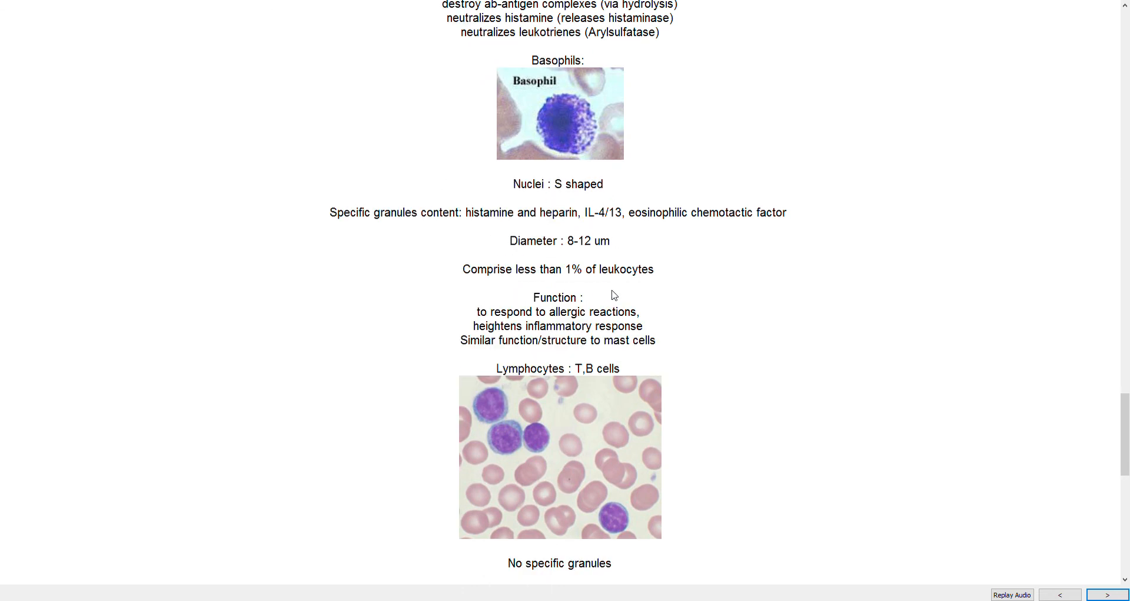
pyautogui.moveTo(834, 280)
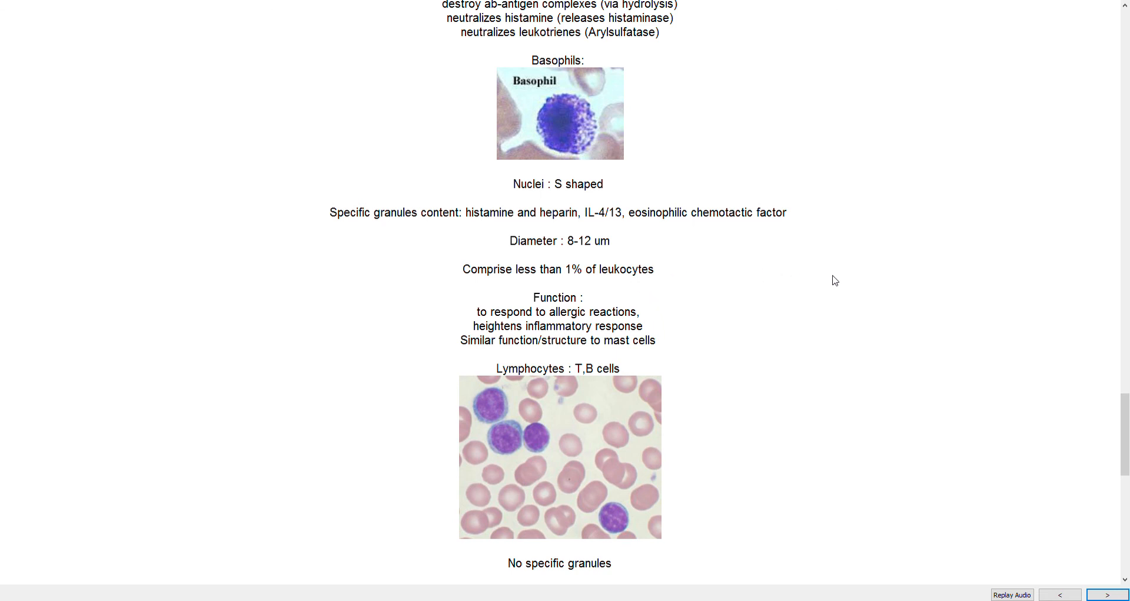
pyautogui.moveTo(642, 169)
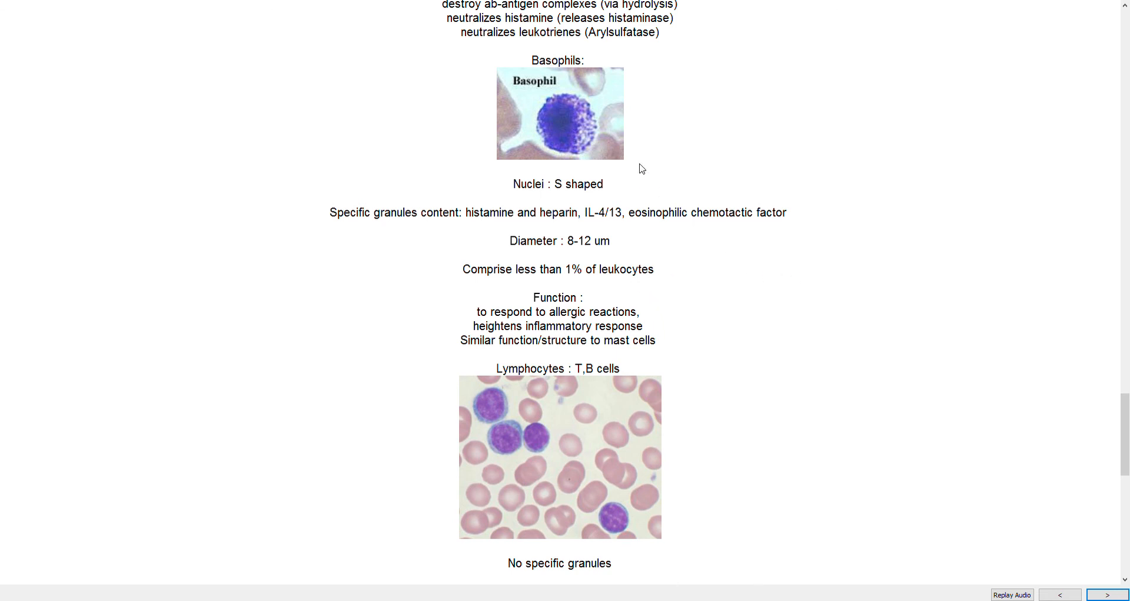
pyautogui.scroll(3)
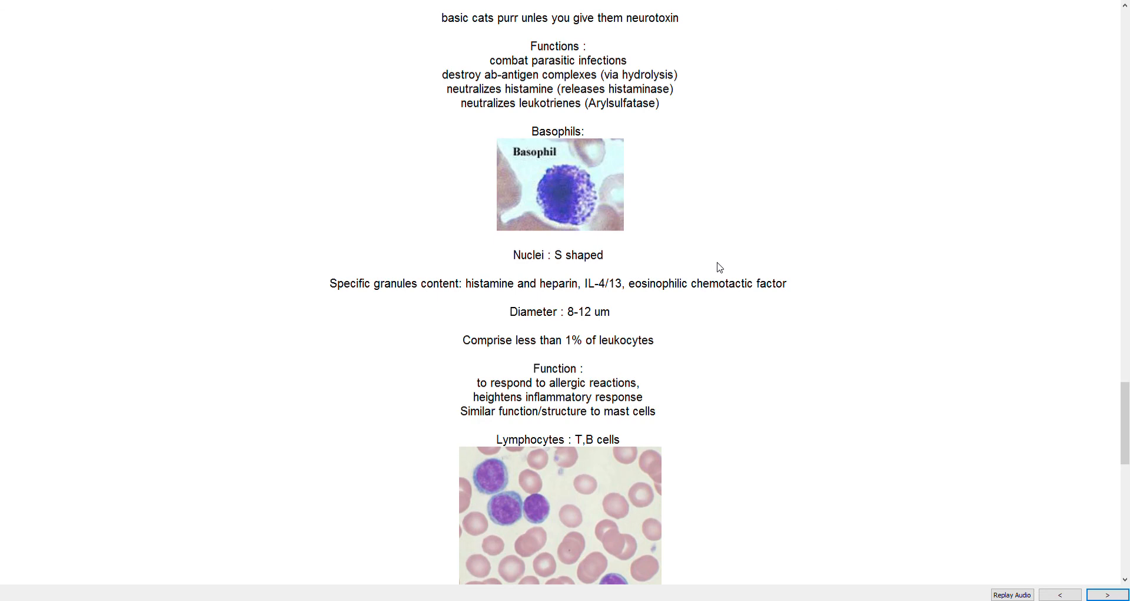
# Review the eosinophil notes, then reveal the lymphocyte section: T and B cells, 20–25%, 6–18 µm
pyautogui.scroll(3)
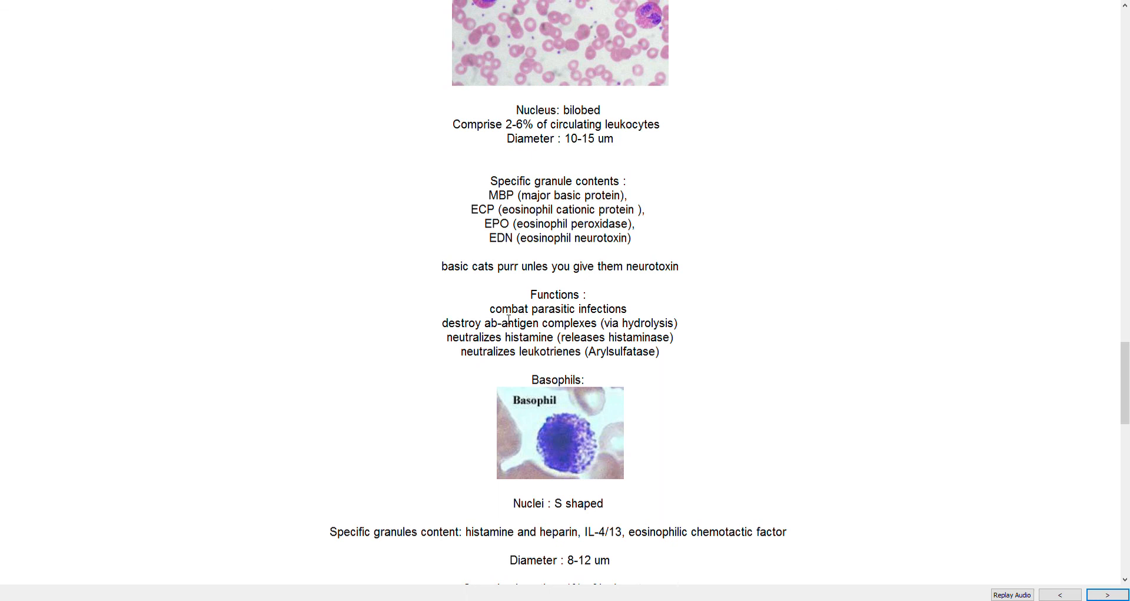
pyautogui.moveTo(677, 348)
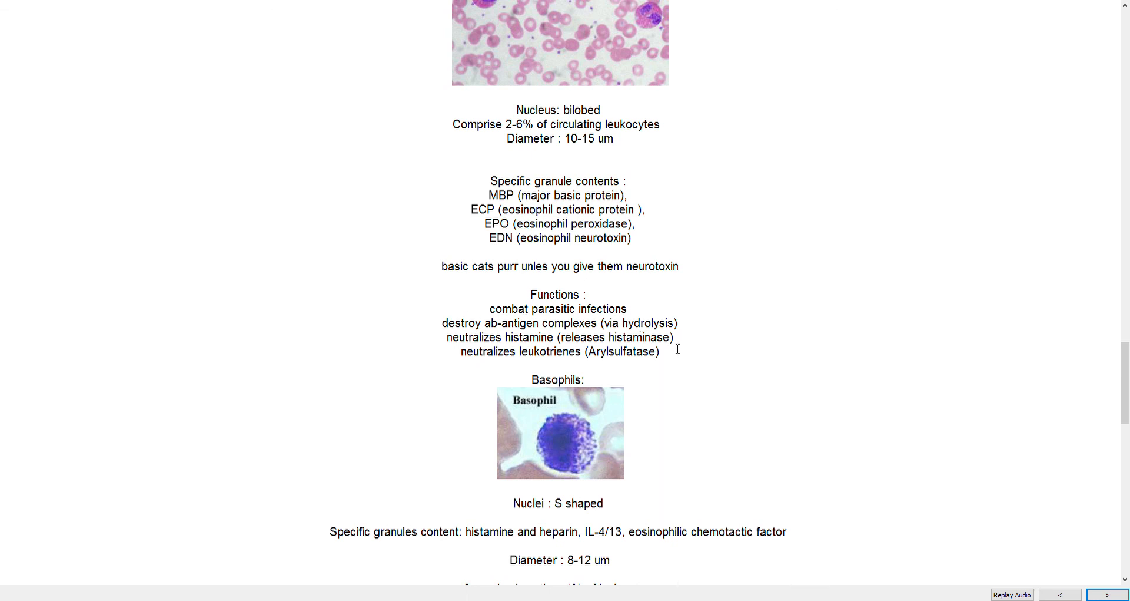
pyautogui.moveTo(645, 351)
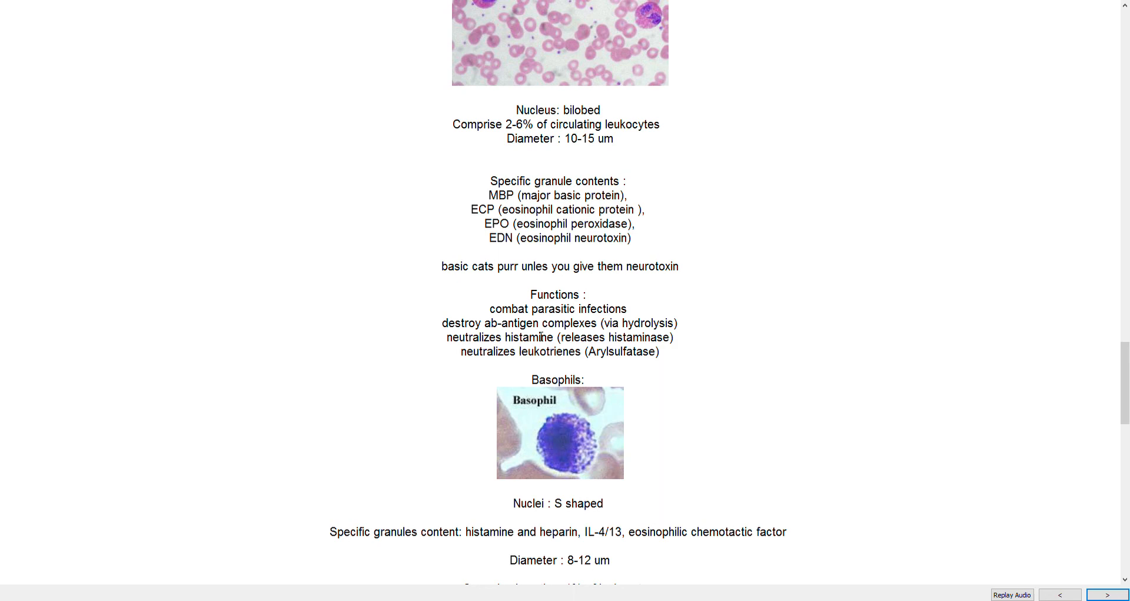
pyautogui.moveTo(609, 366)
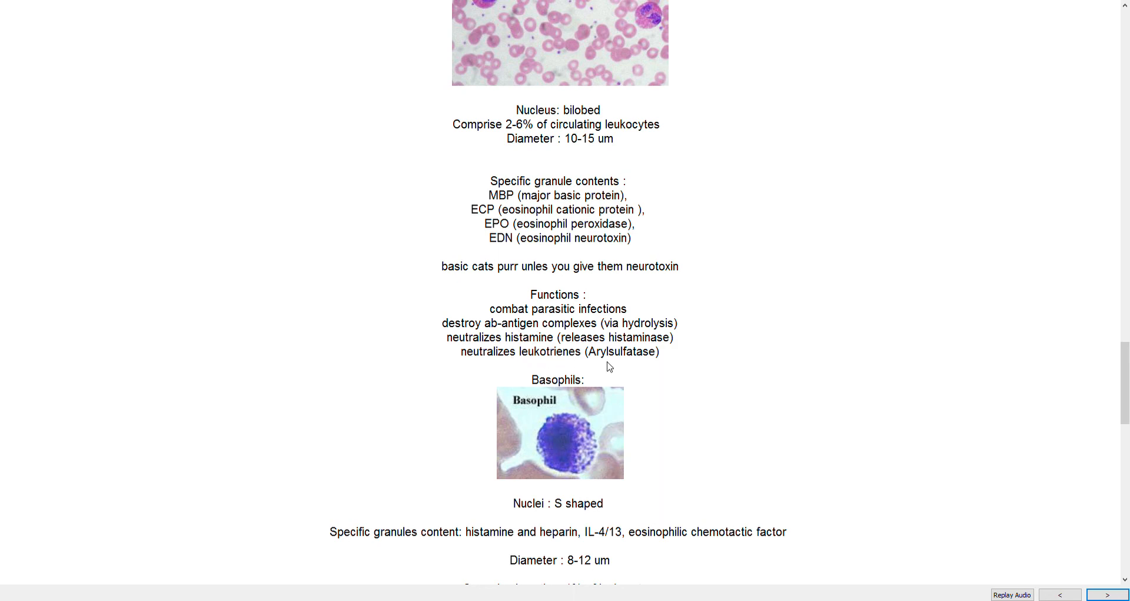
pyautogui.moveTo(593, 365)
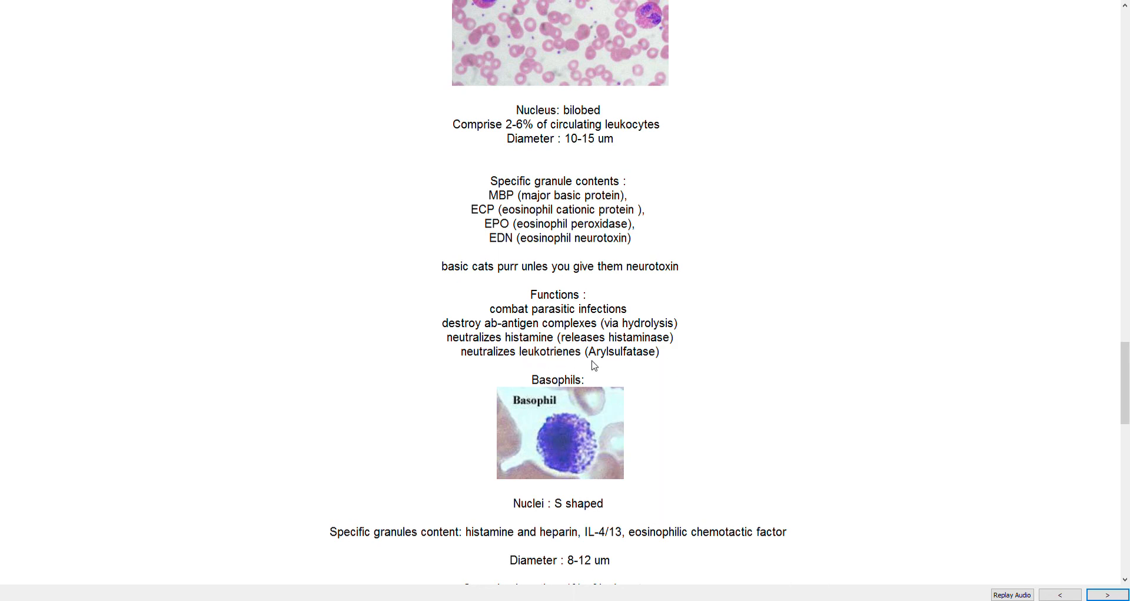
pyautogui.scroll(-3)
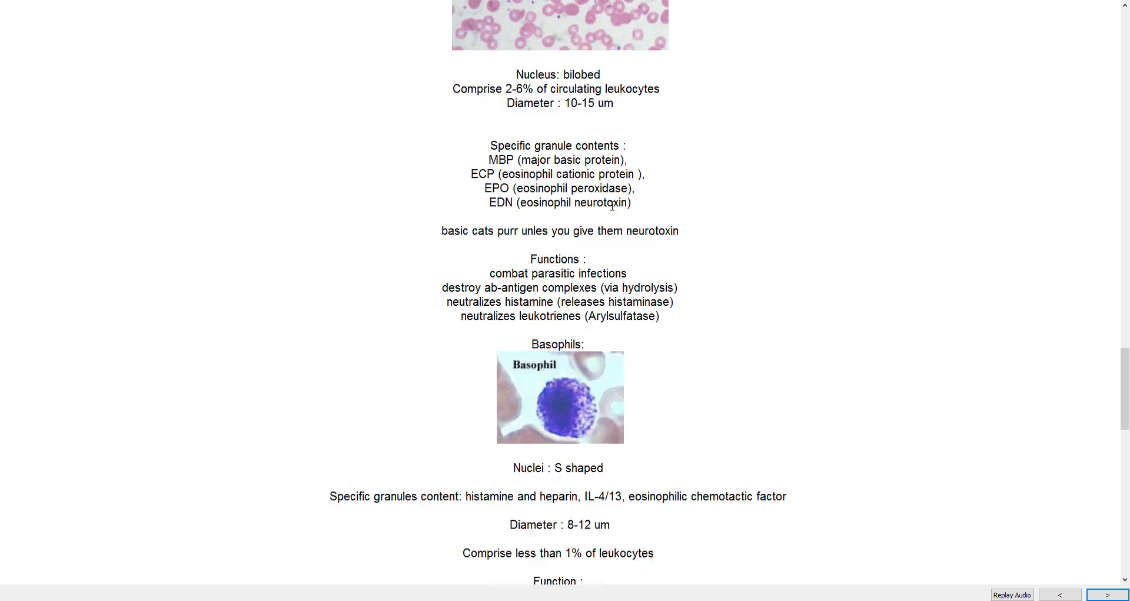
pyautogui.scroll(-3)
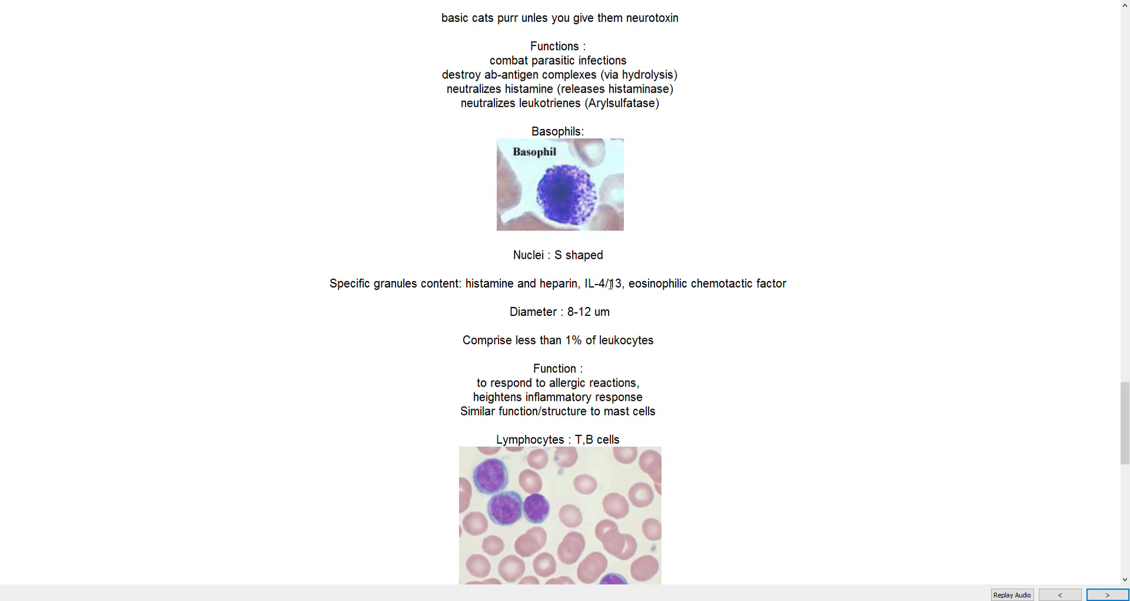
pyautogui.moveTo(611, 251)
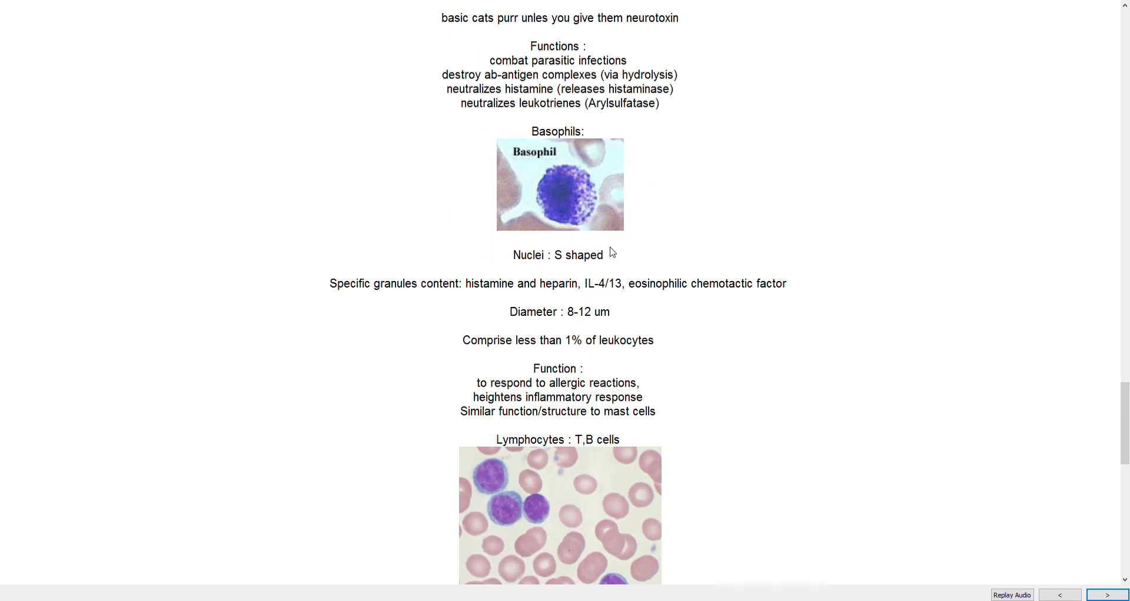
pyautogui.scroll(3)
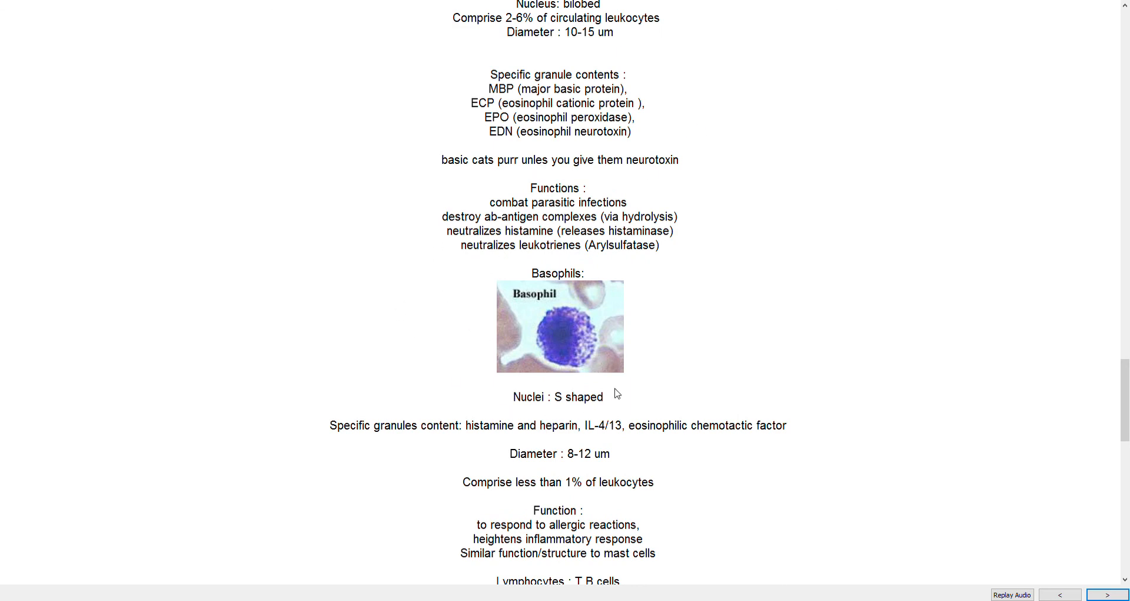
pyautogui.scroll(-3)
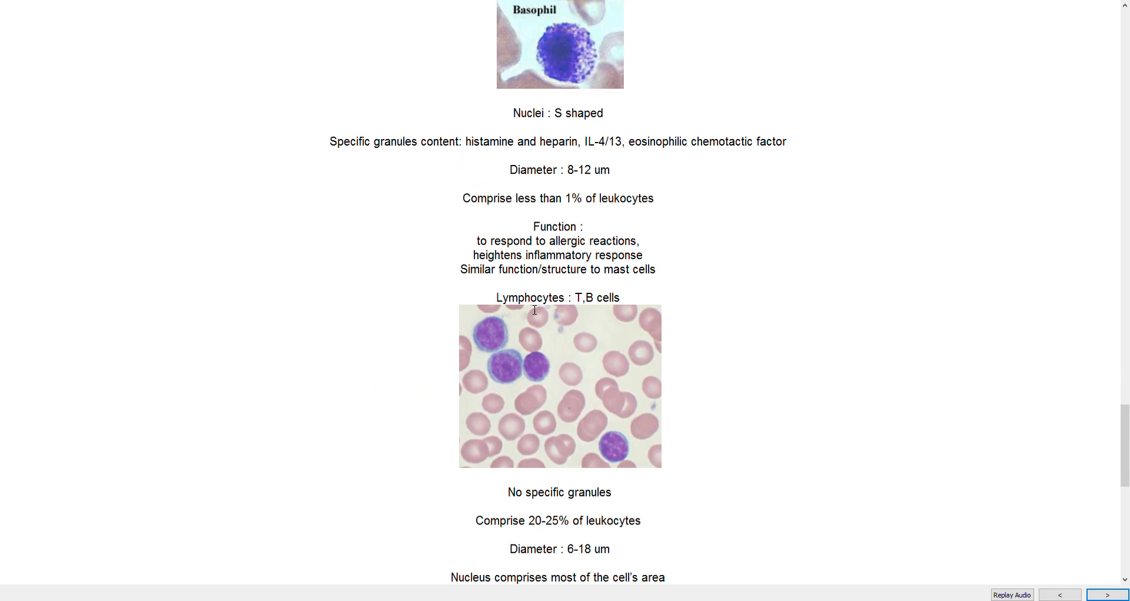
# Scroll through the lymphocyte T/B origins, infections and TB notes to the monocyte image
pyautogui.scroll(-3)
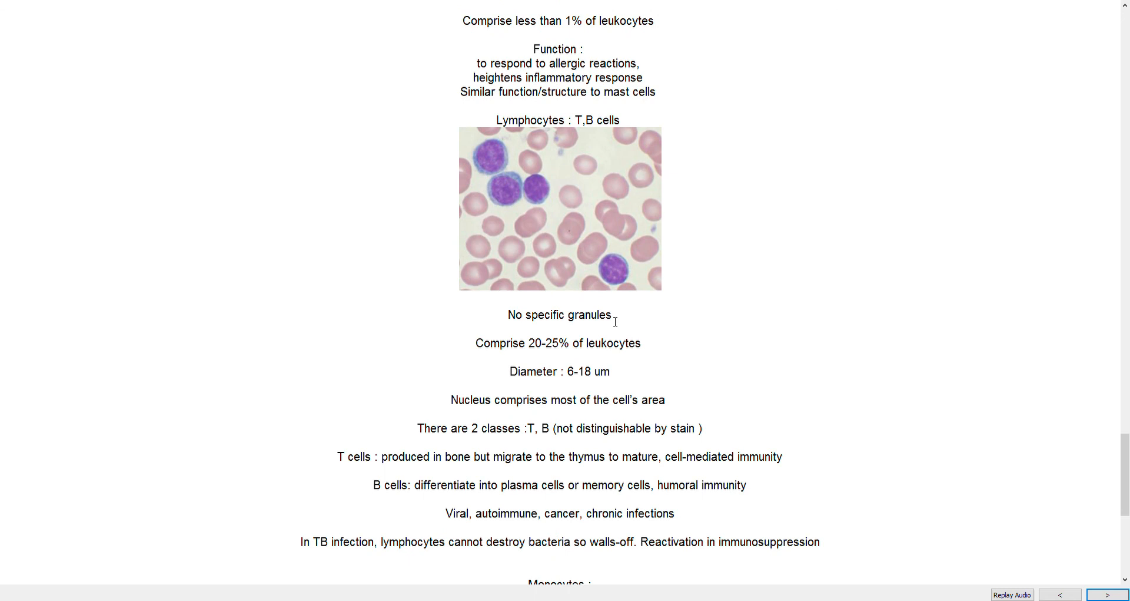
pyautogui.moveTo(637, 148)
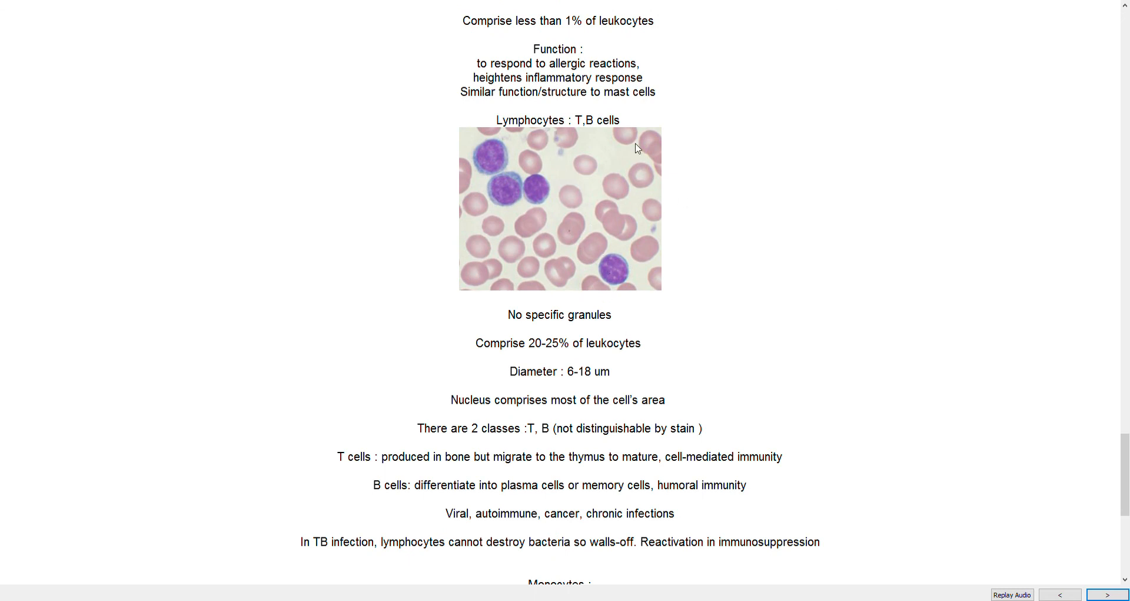
pyautogui.moveTo(505, 233)
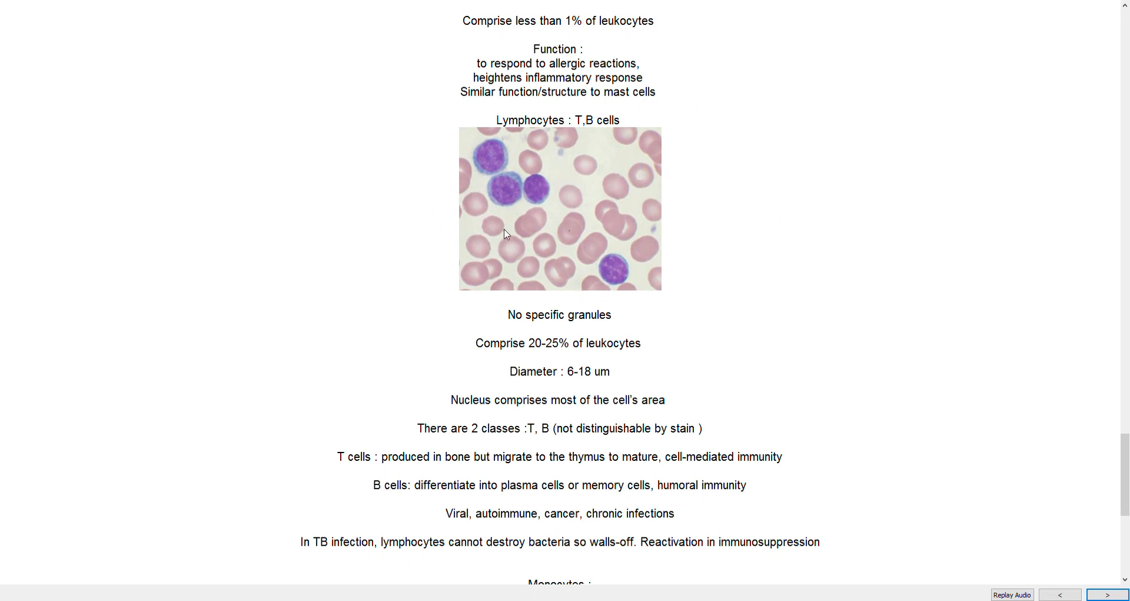
pyautogui.moveTo(521, 188)
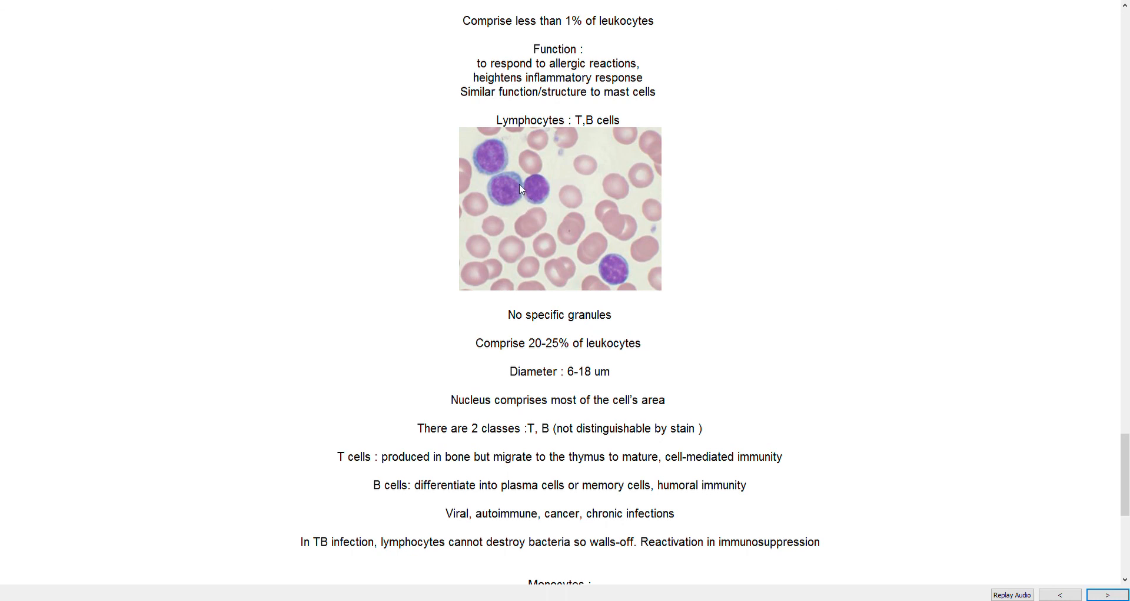
pyautogui.moveTo(514, 202)
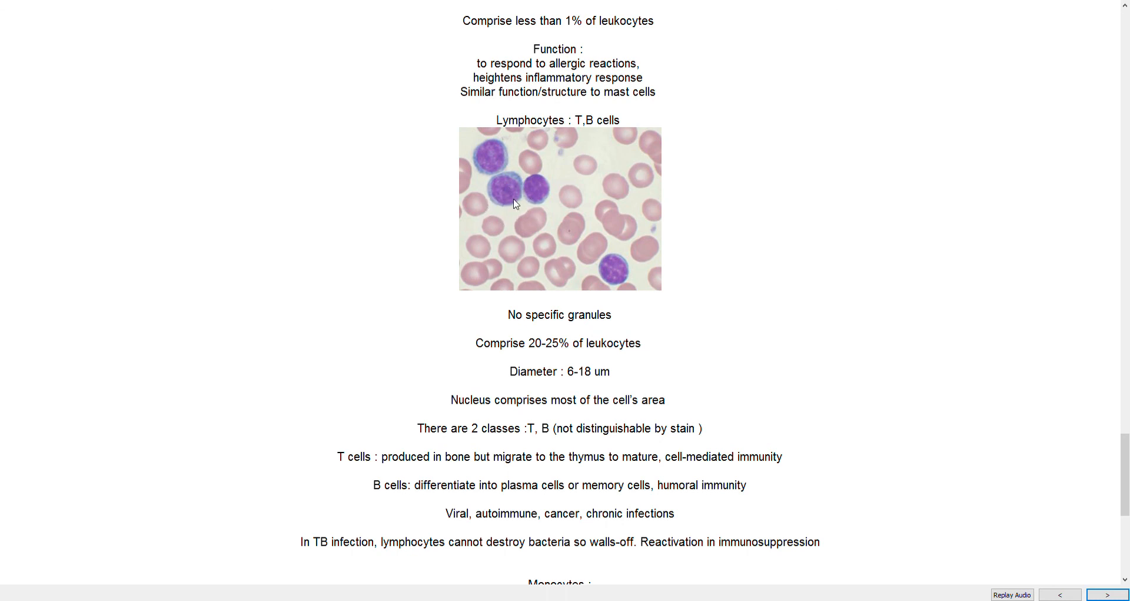
pyautogui.moveTo(546, 195)
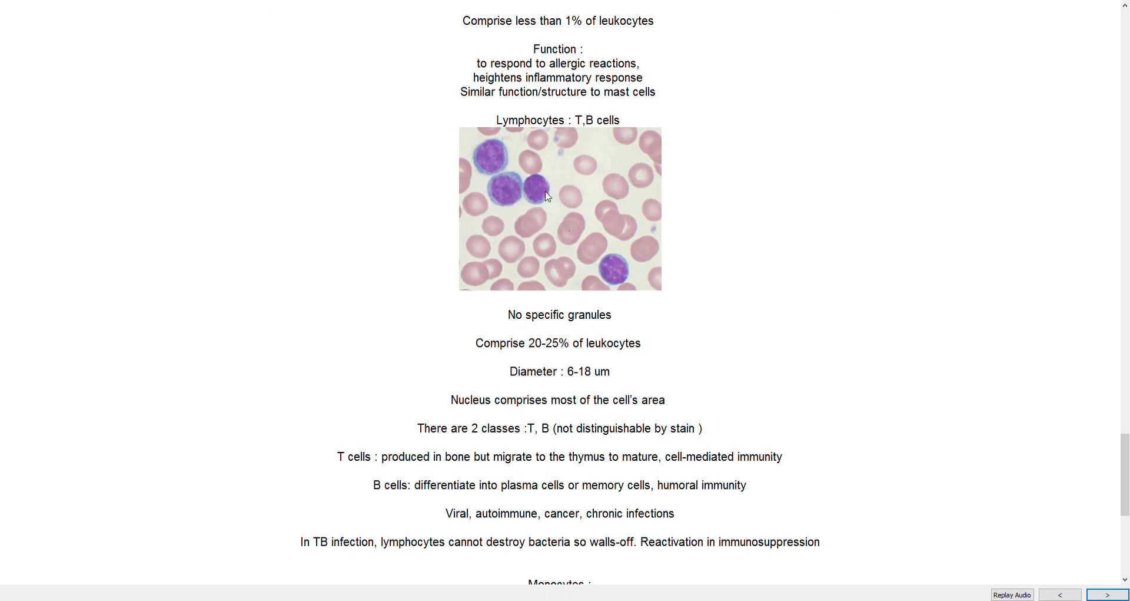
pyautogui.moveTo(565, 350)
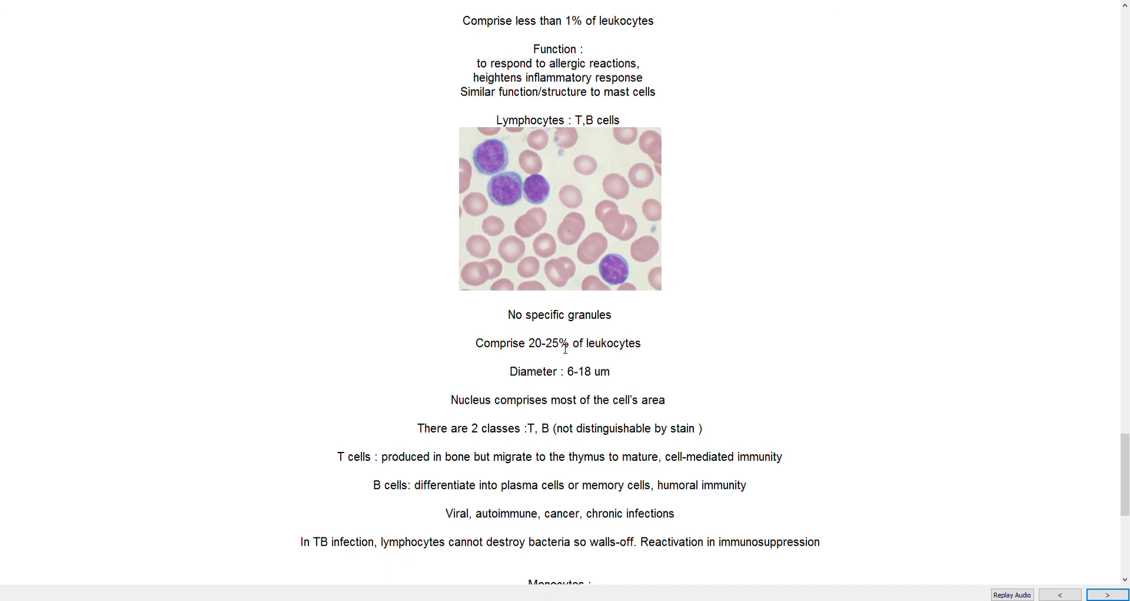
pyautogui.moveTo(520, 222)
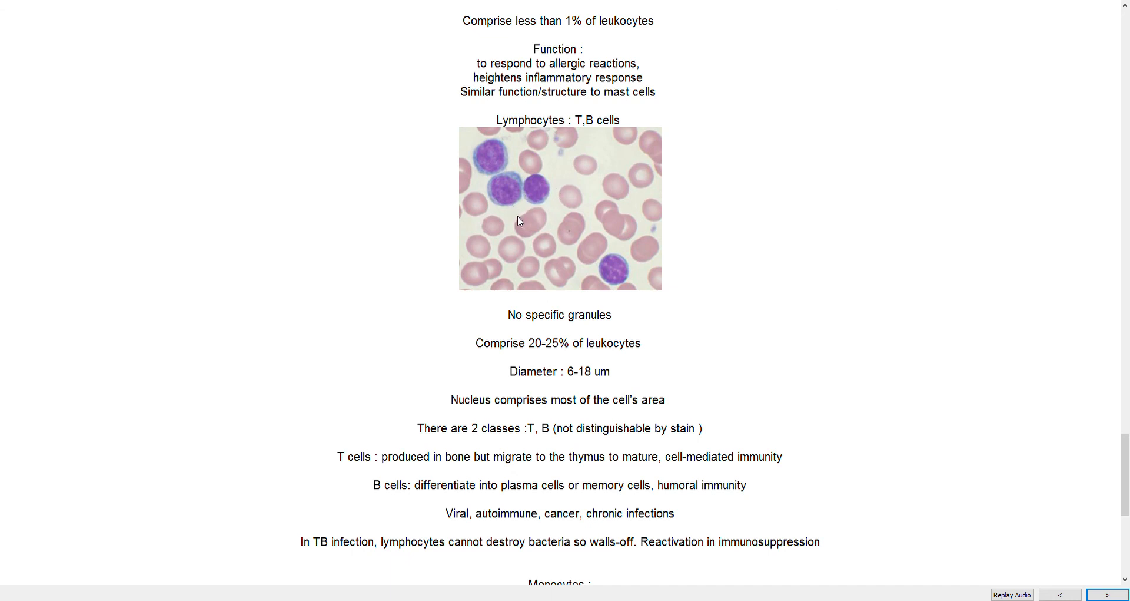
pyautogui.moveTo(507, 185)
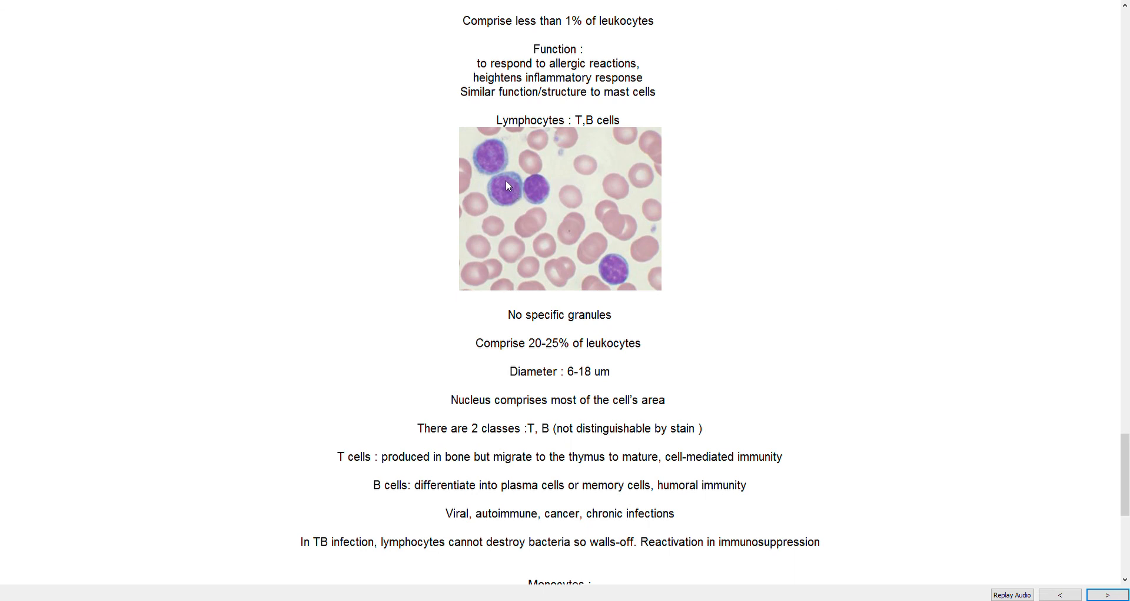
pyautogui.moveTo(625, 158)
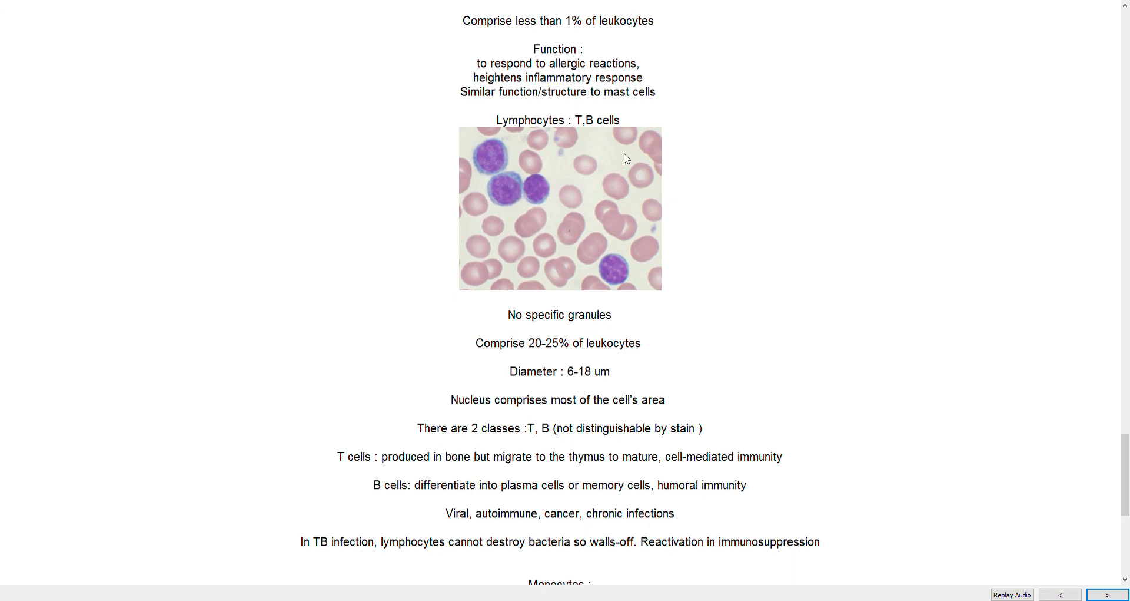
pyautogui.moveTo(691, 166)
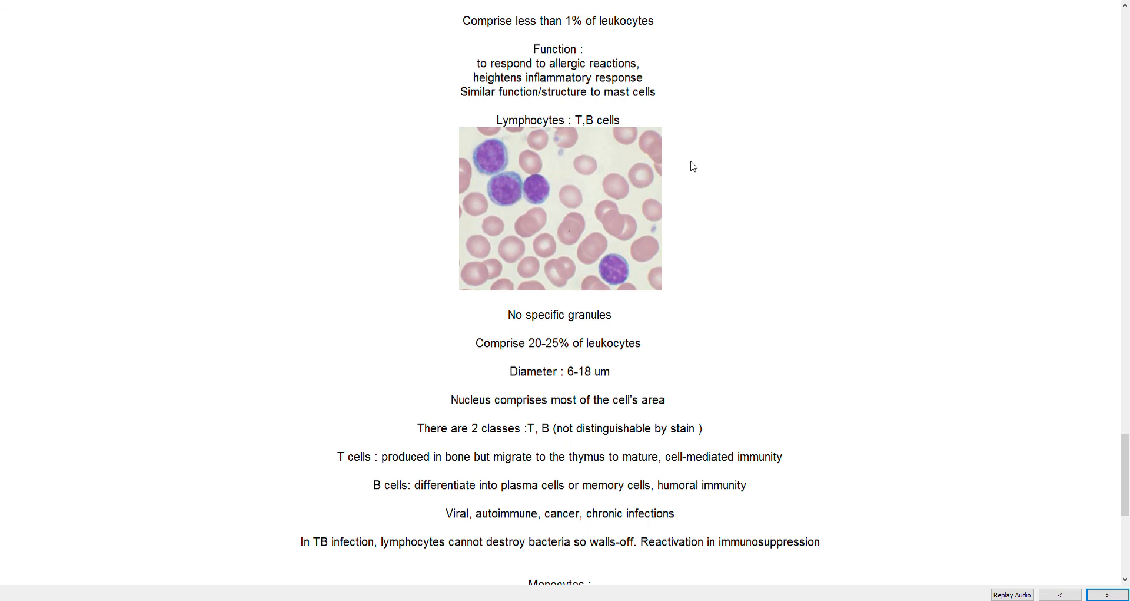
pyautogui.moveTo(546, 219)
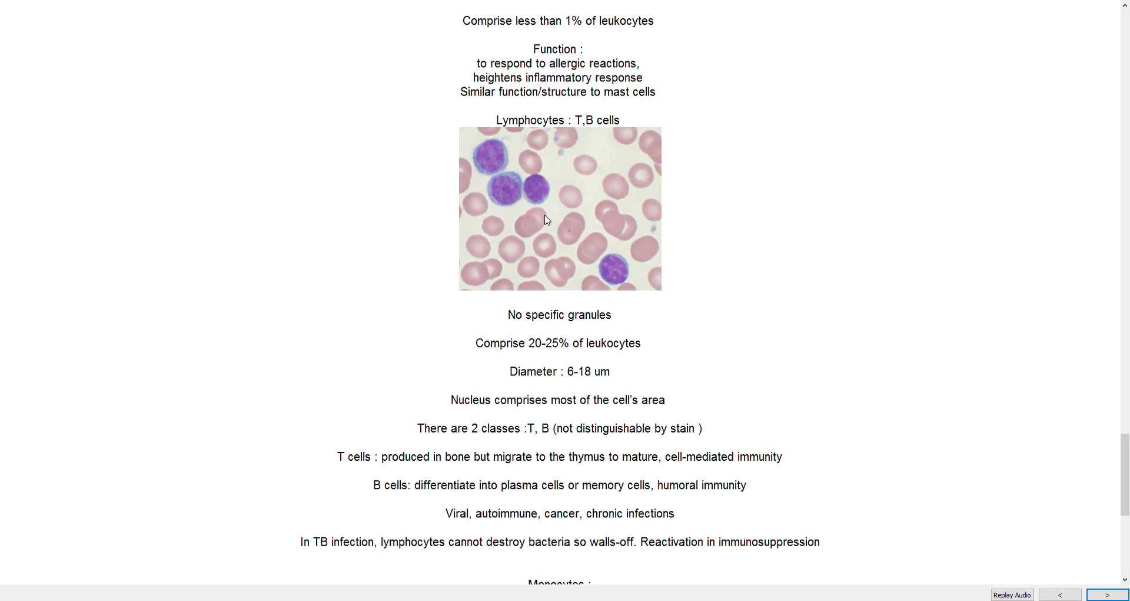
pyautogui.scroll(-3)
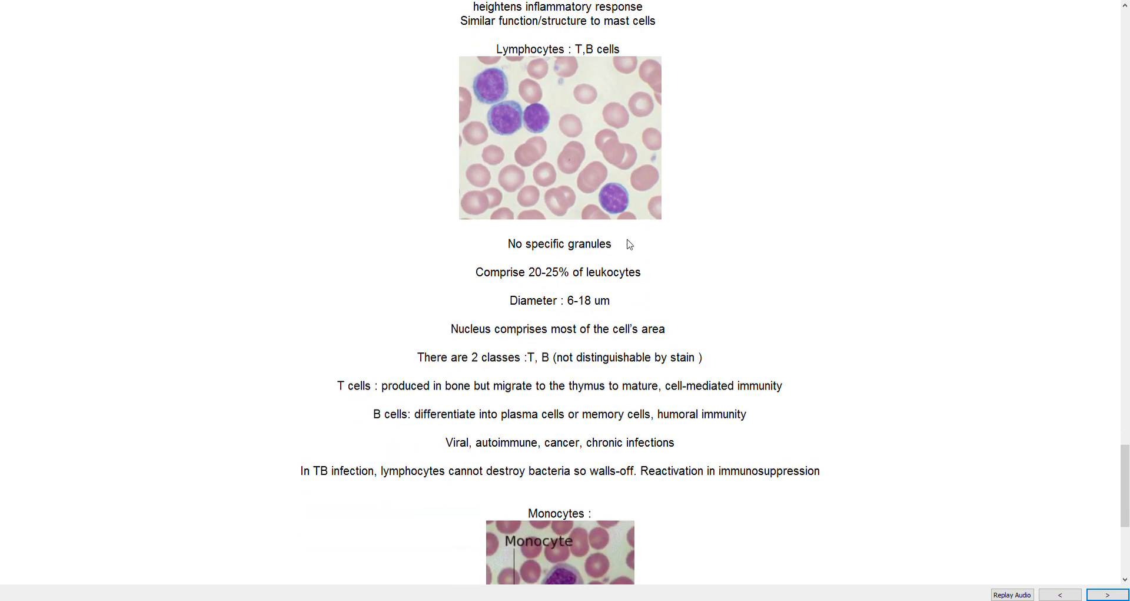
pyautogui.scroll(-3)
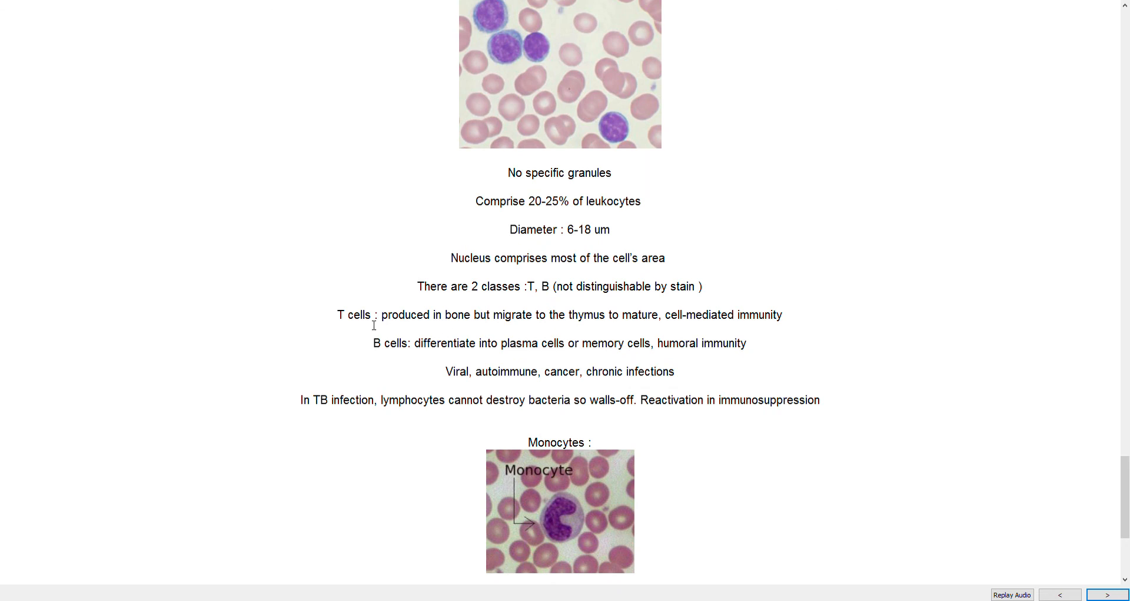
pyautogui.moveTo(778, 354)
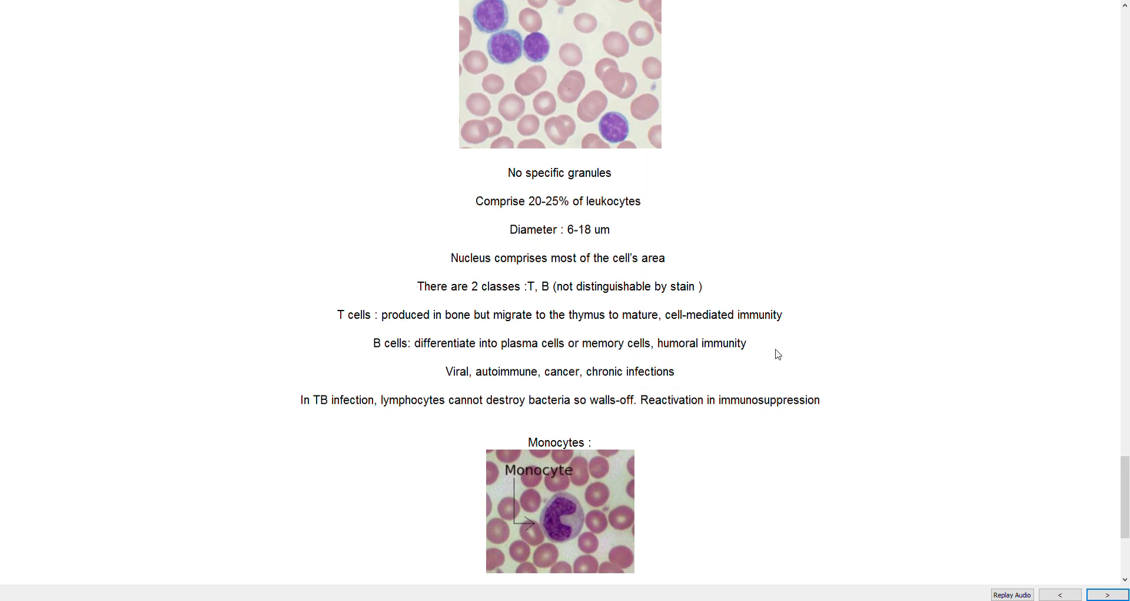
pyautogui.moveTo(567, 363)
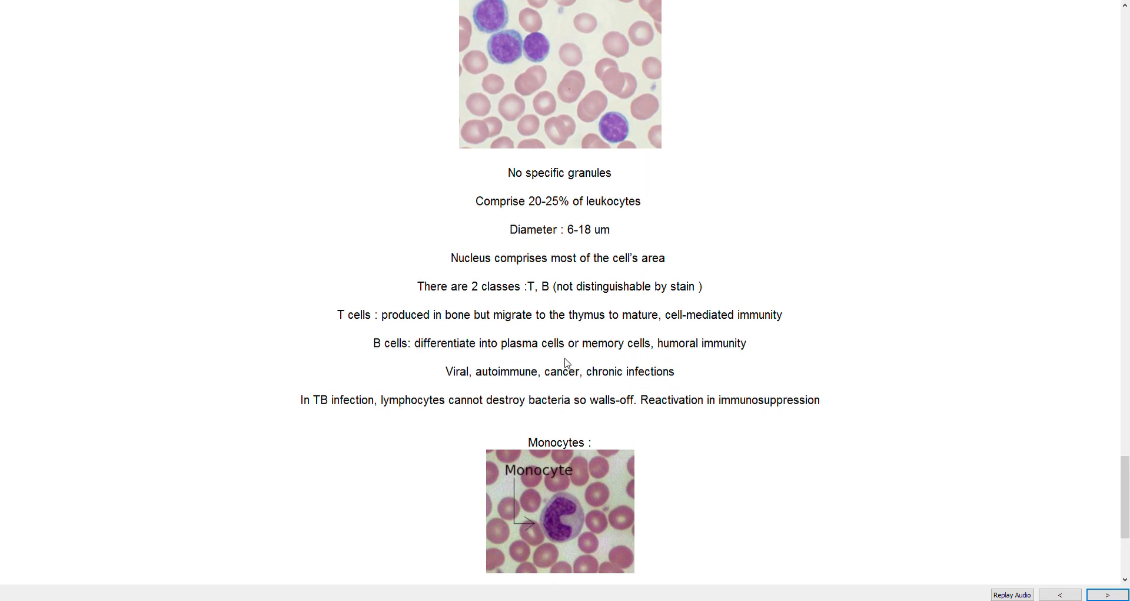
pyautogui.moveTo(470, 337)
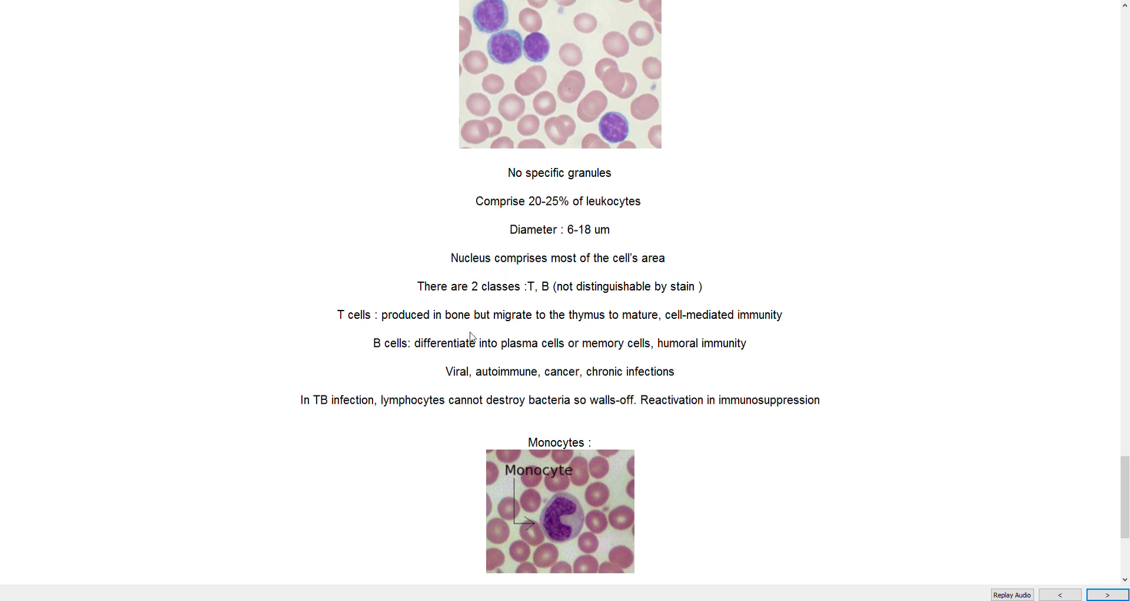
pyautogui.moveTo(784, 389)
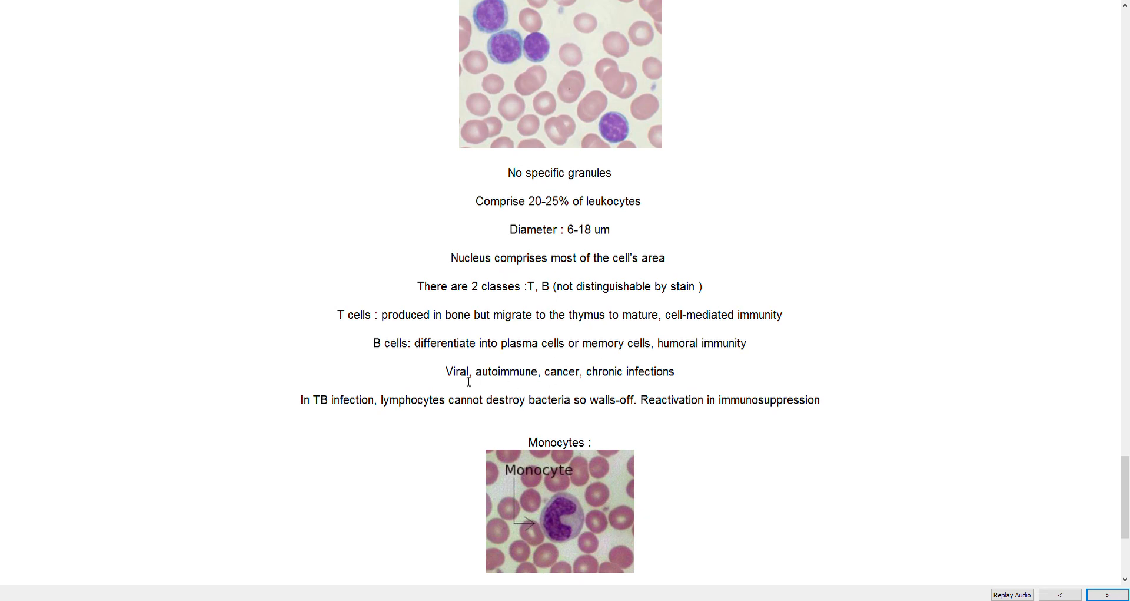
pyautogui.moveTo(407, 346)
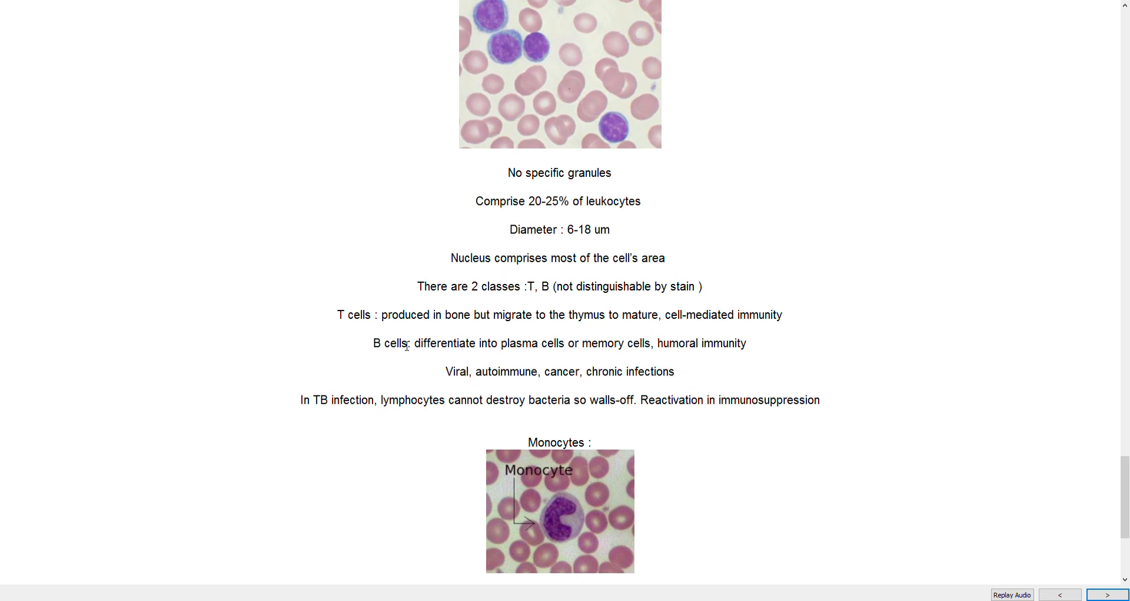
# Scroll to the card's end showing monocytes: 12–25 µm, horseshoe nucleus, 2–8%, macrophage conversion
pyautogui.scroll(-3)
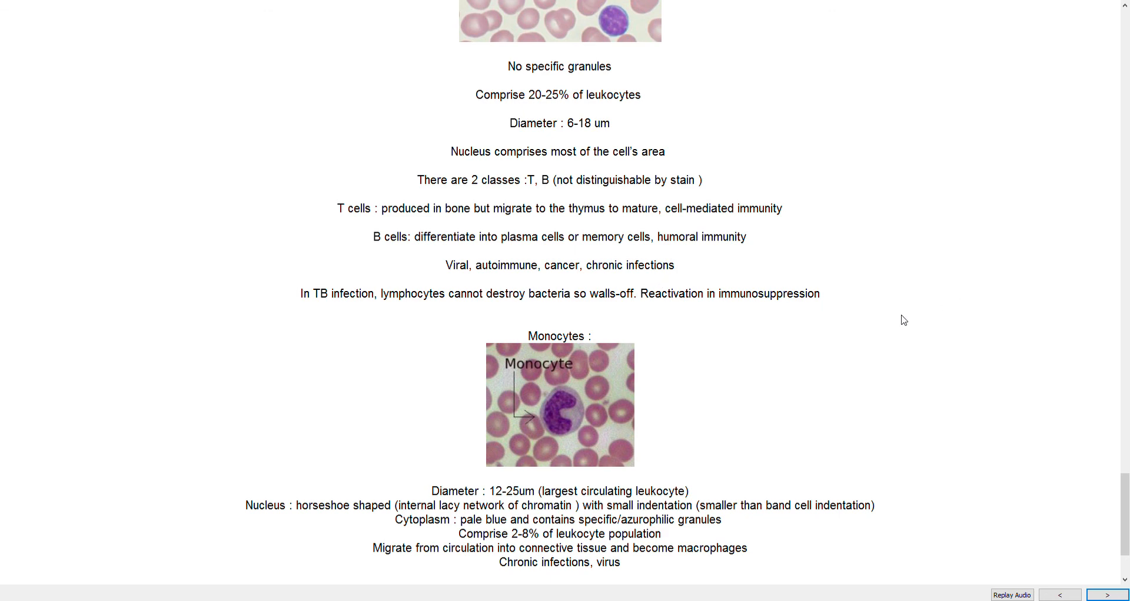
pyautogui.moveTo(799, 334)
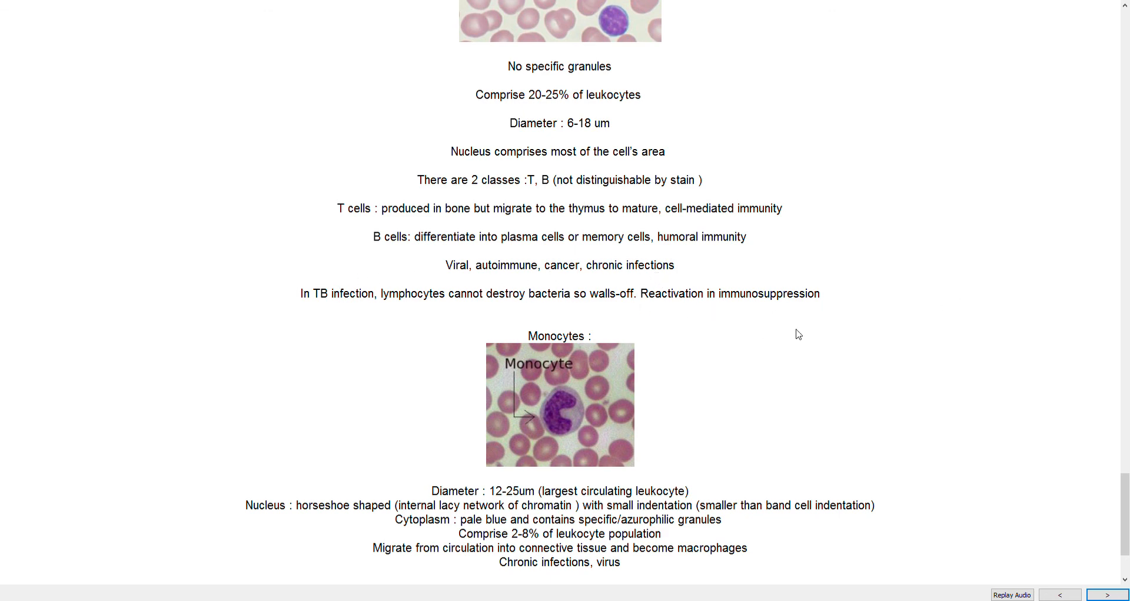
pyautogui.moveTo(710, 359)
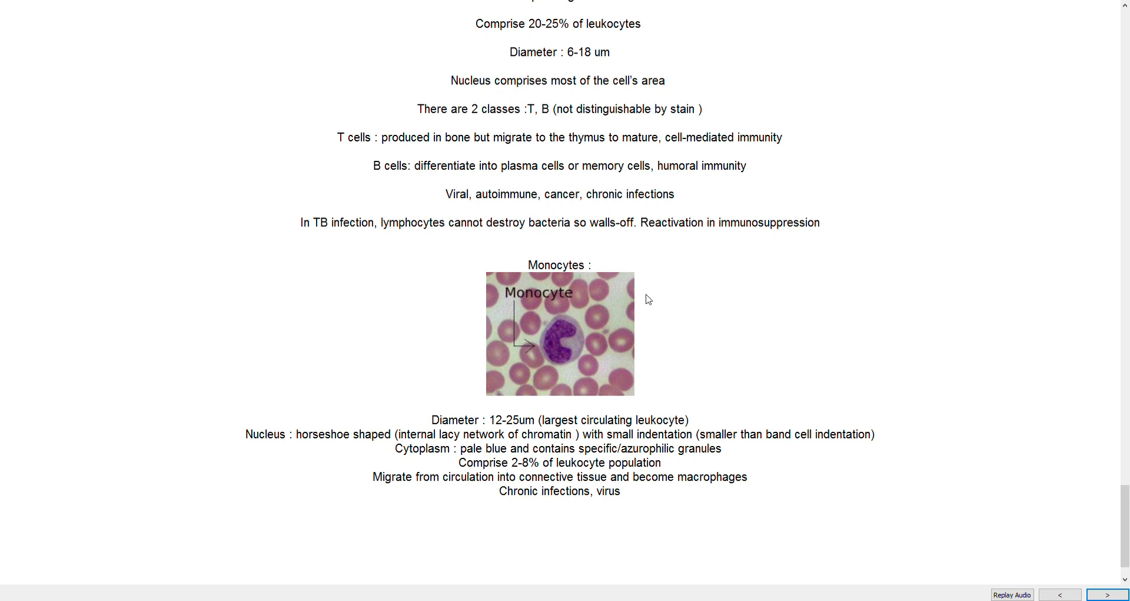
pyautogui.moveTo(582, 227)
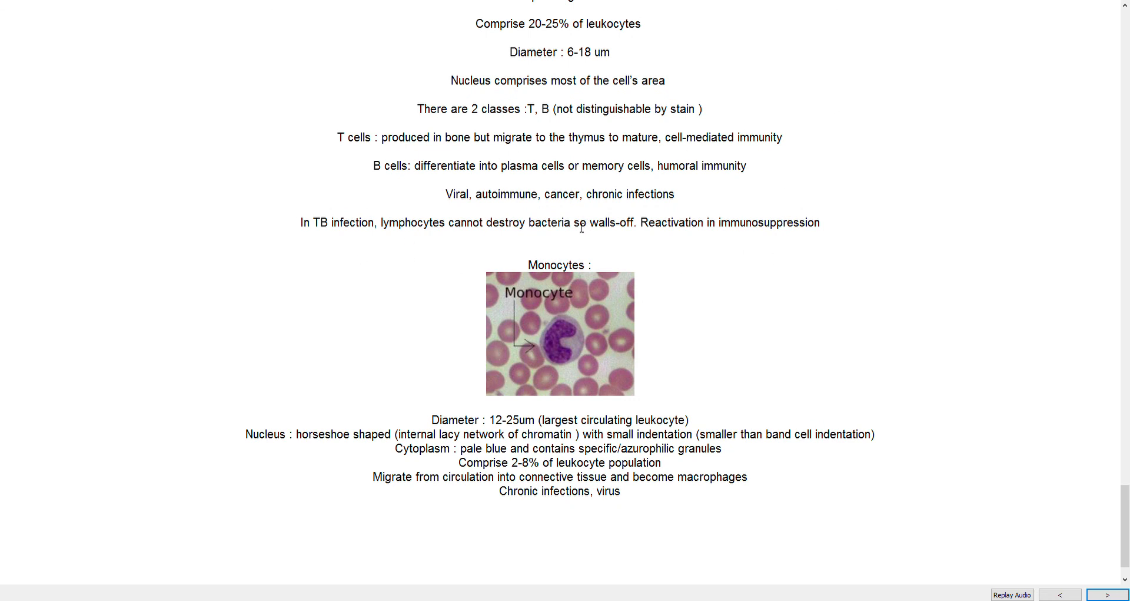
pyautogui.moveTo(591, 216)
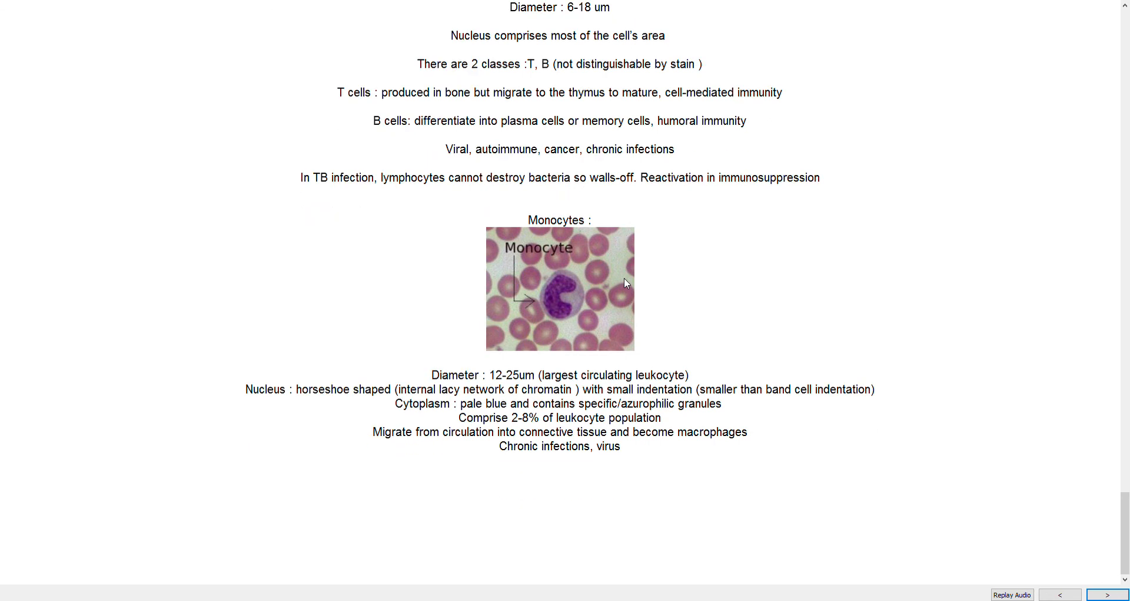
pyautogui.moveTo(694, 321)
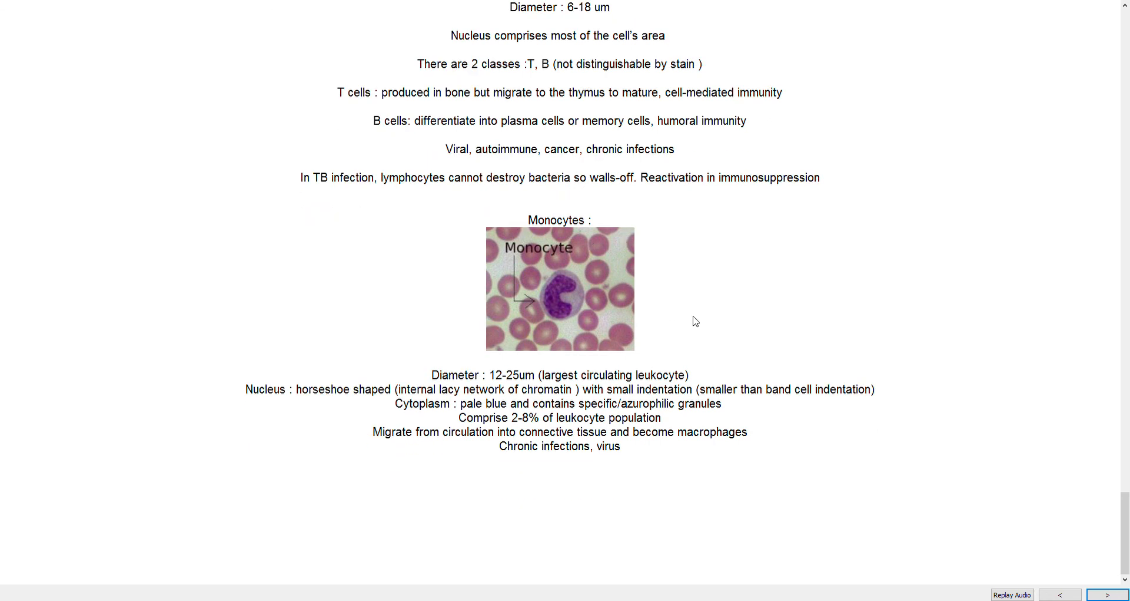
pyautogui.moveTo(524, 311)
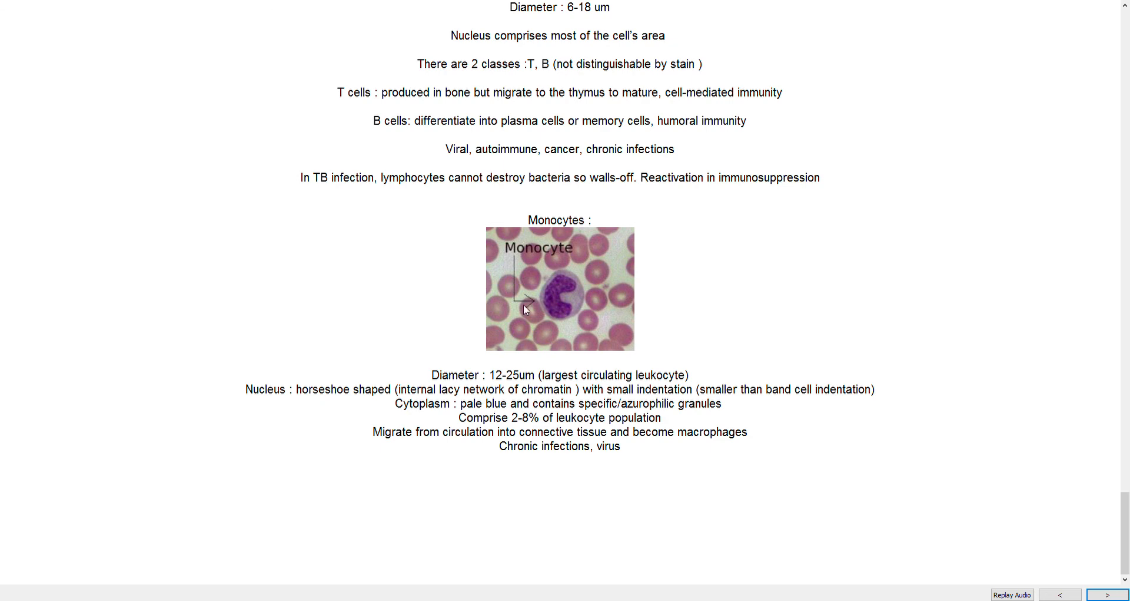
pyautogui.moveTo(570, 277)
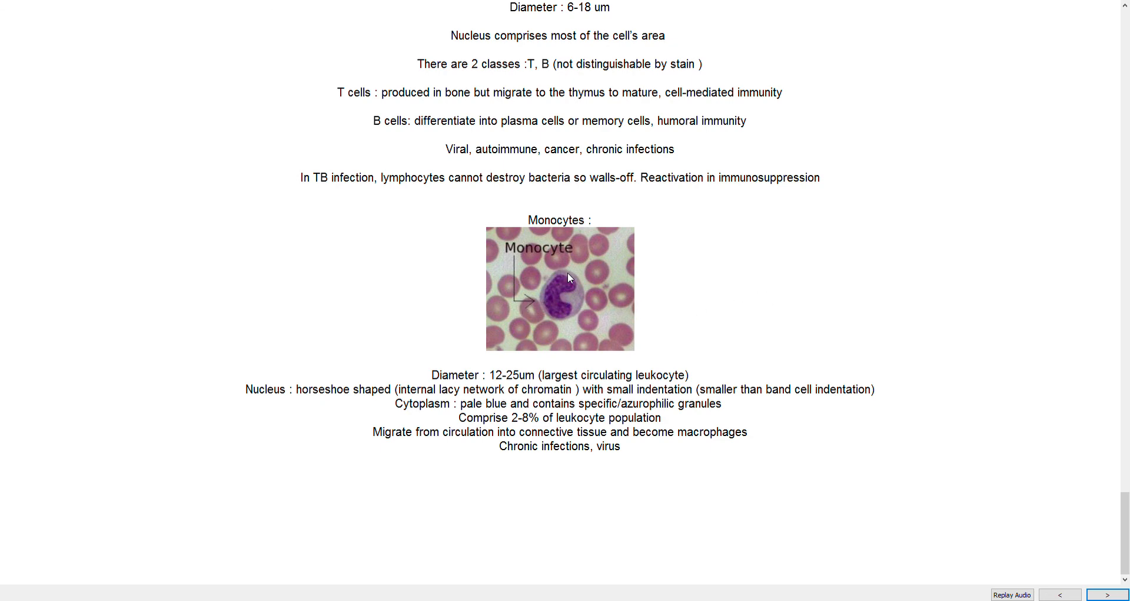
pyautogui.moveTo(552, 314)
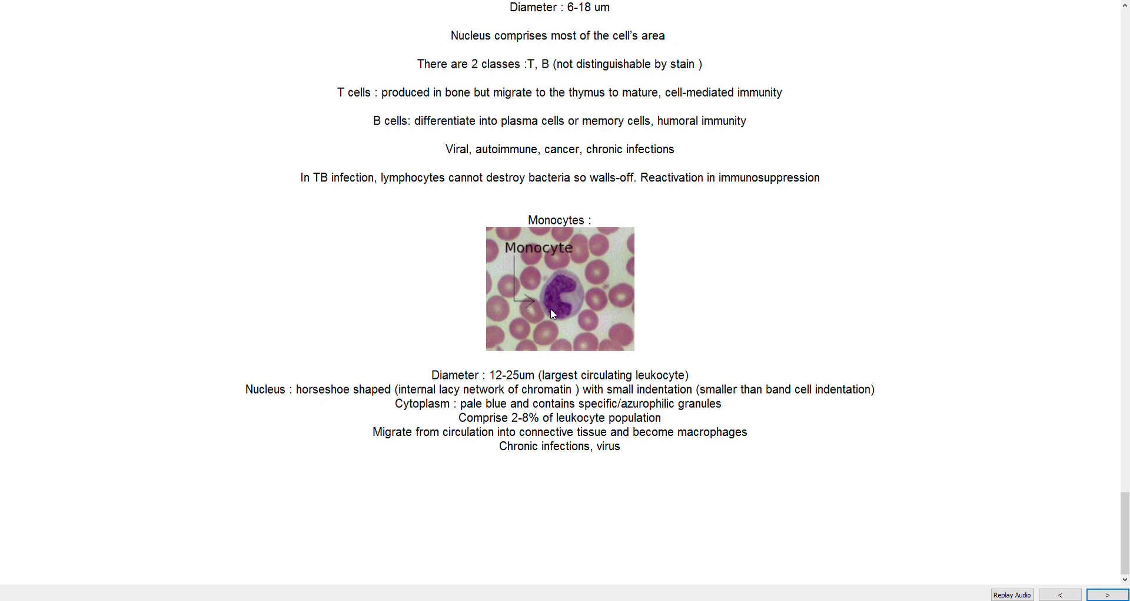
pyautogui.moveTo(576, 320)
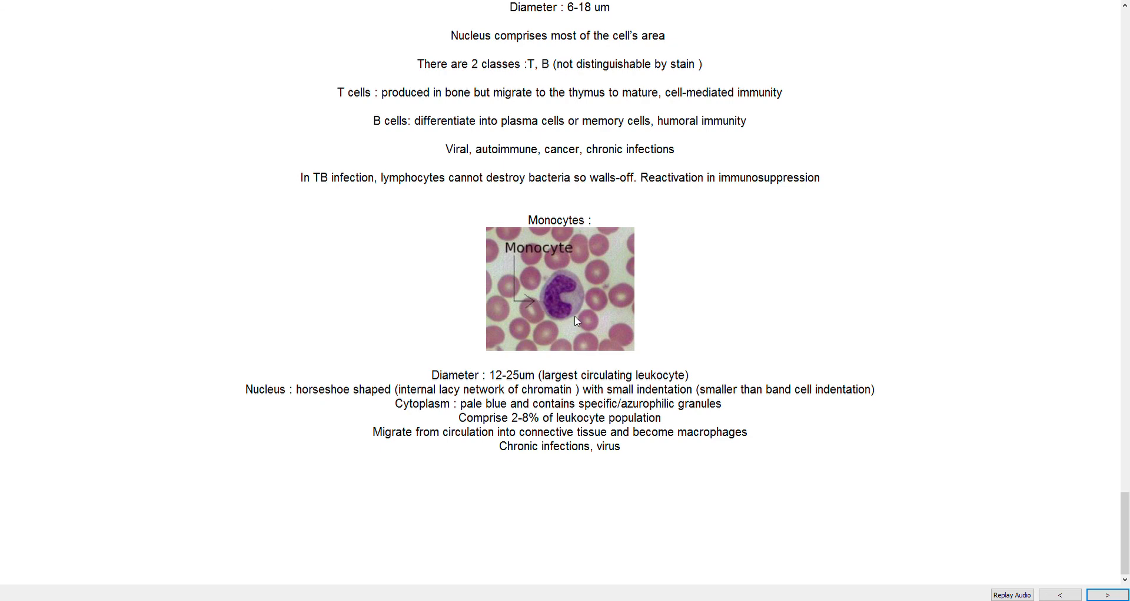
pyautogui.moveTo(442, 295)
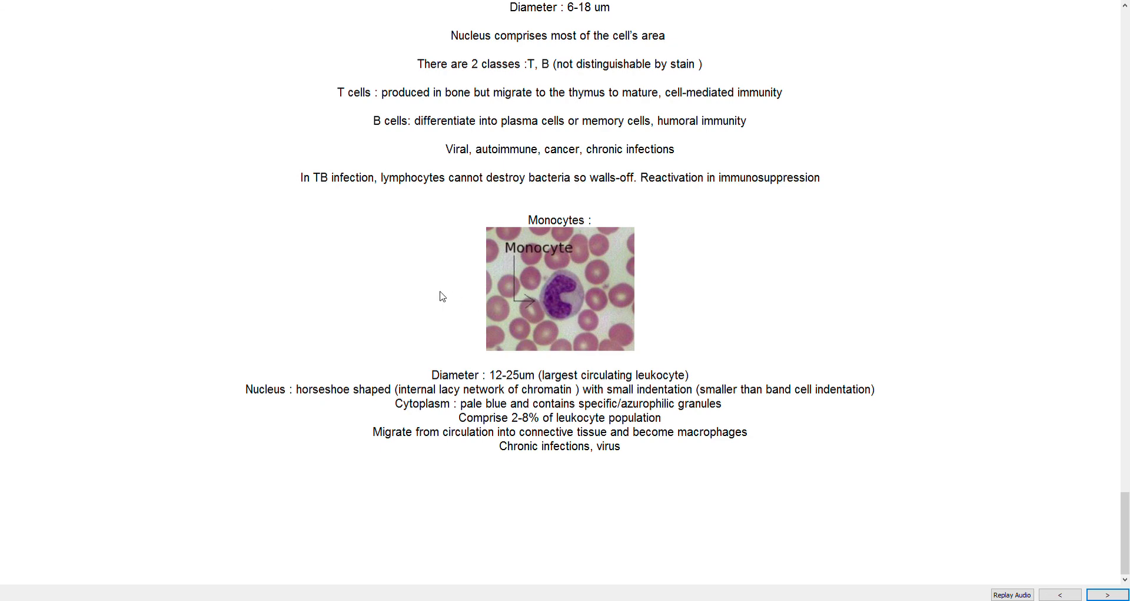
pyautogui.moveTo(621, 305)
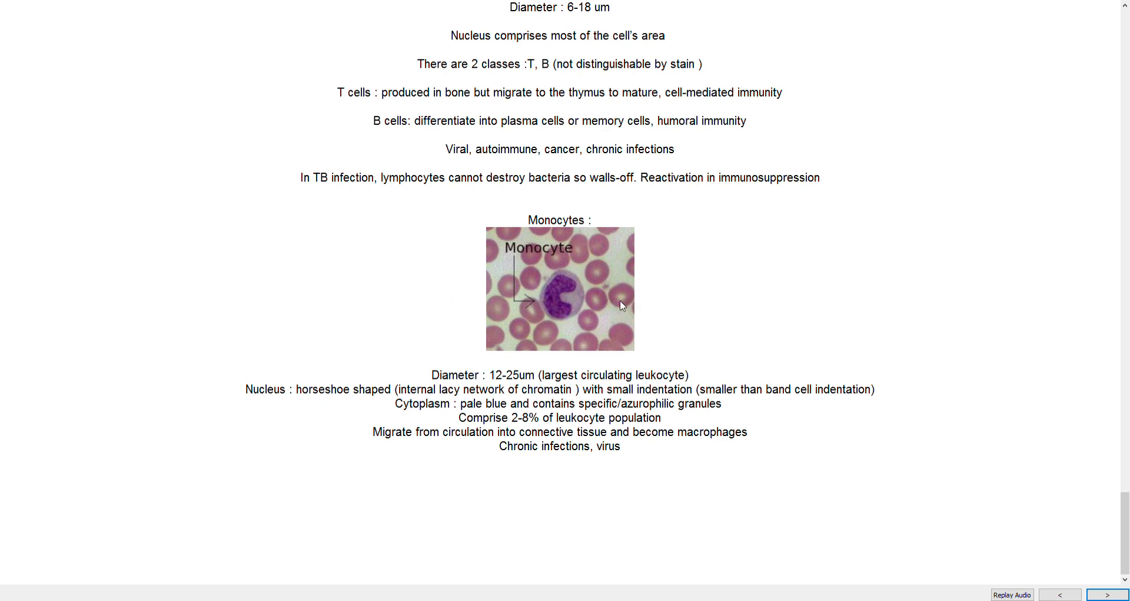
pyautogui.moveTo(779, 238)
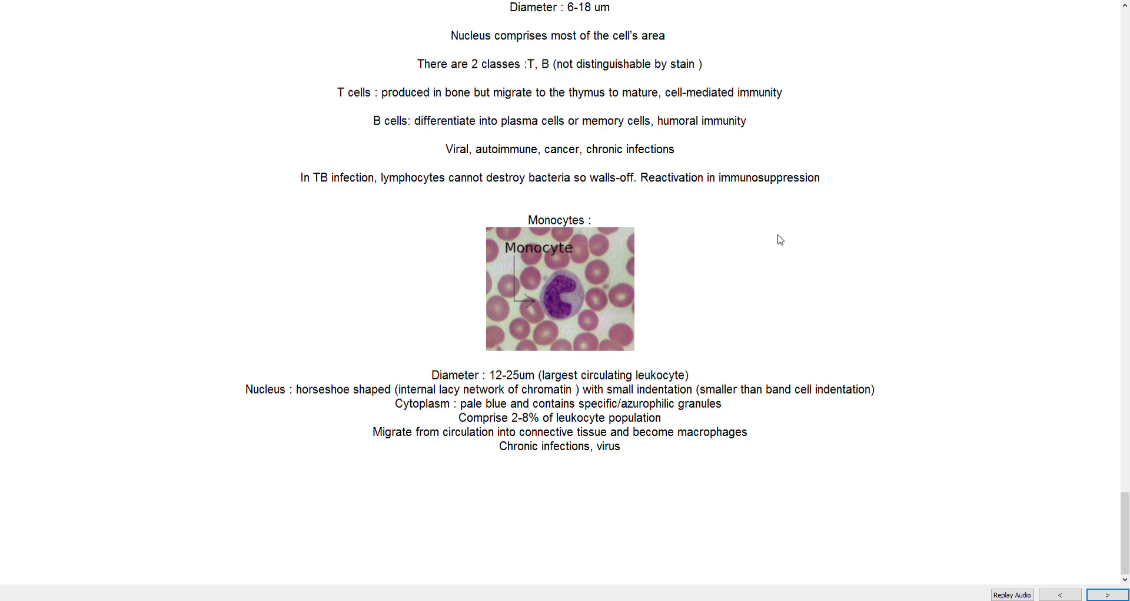
pyautogui.moveTo(719, 287)
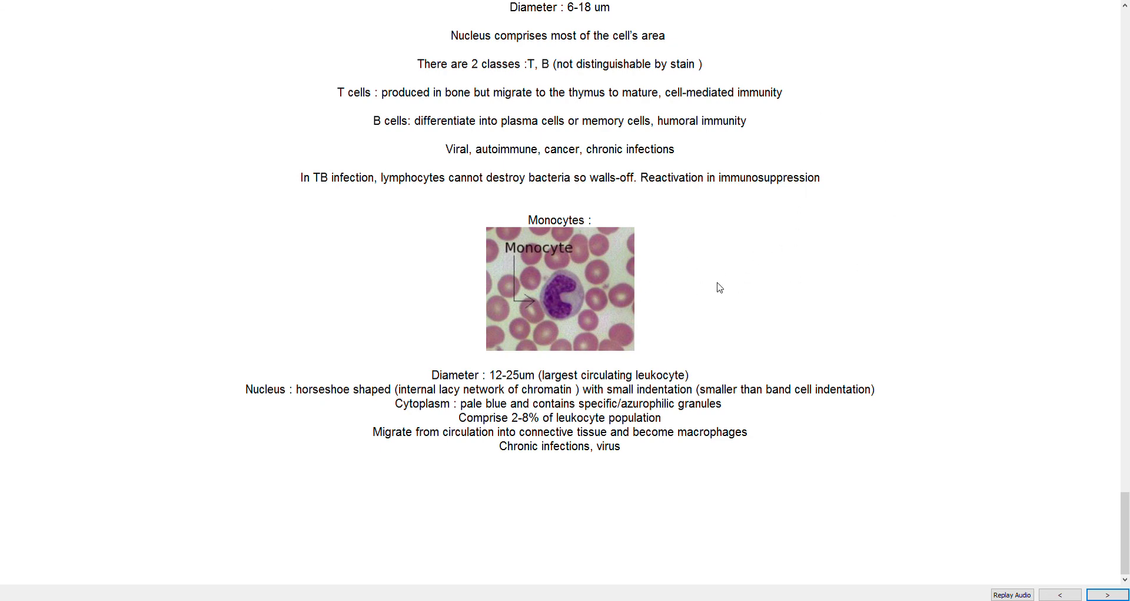
pyautogui.moveTo(428, 343)
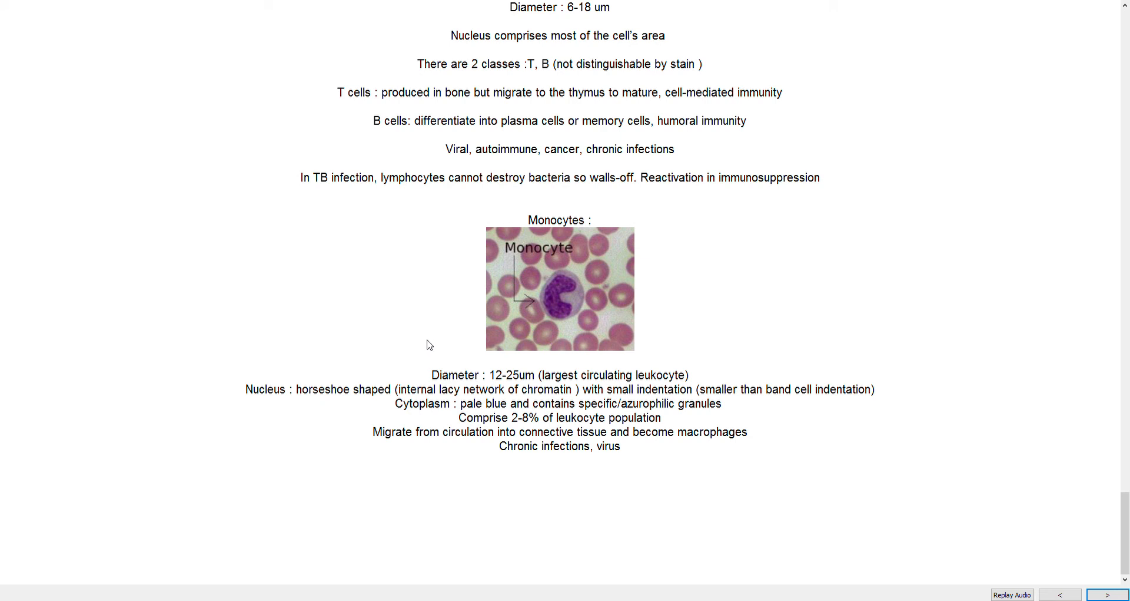
pyautogui.moveTo(684, 282)
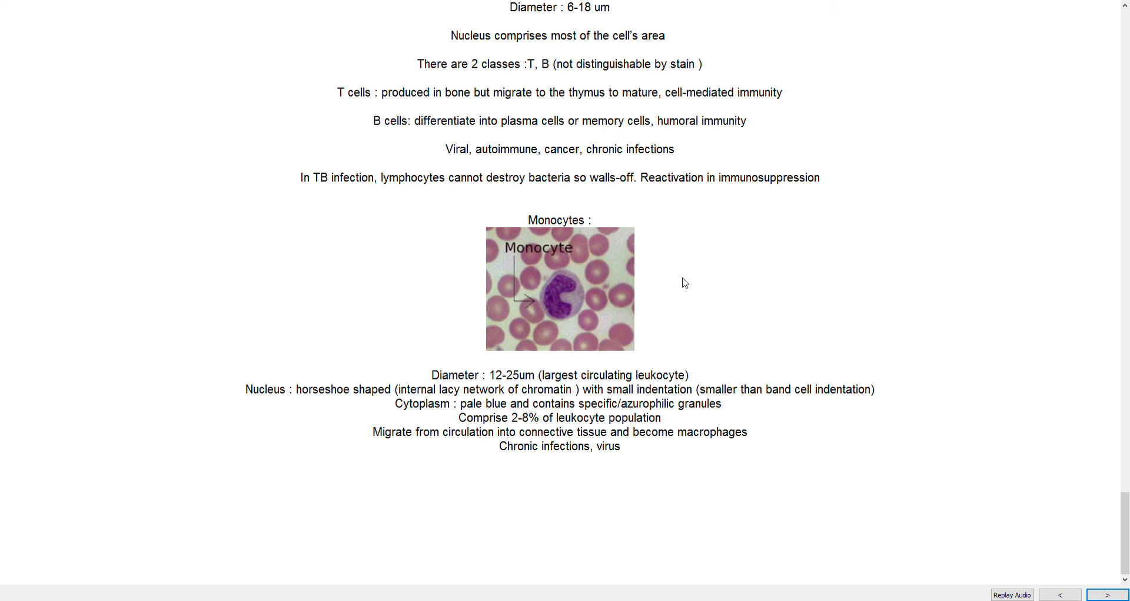
pyautogui.moveTo(631, 298)
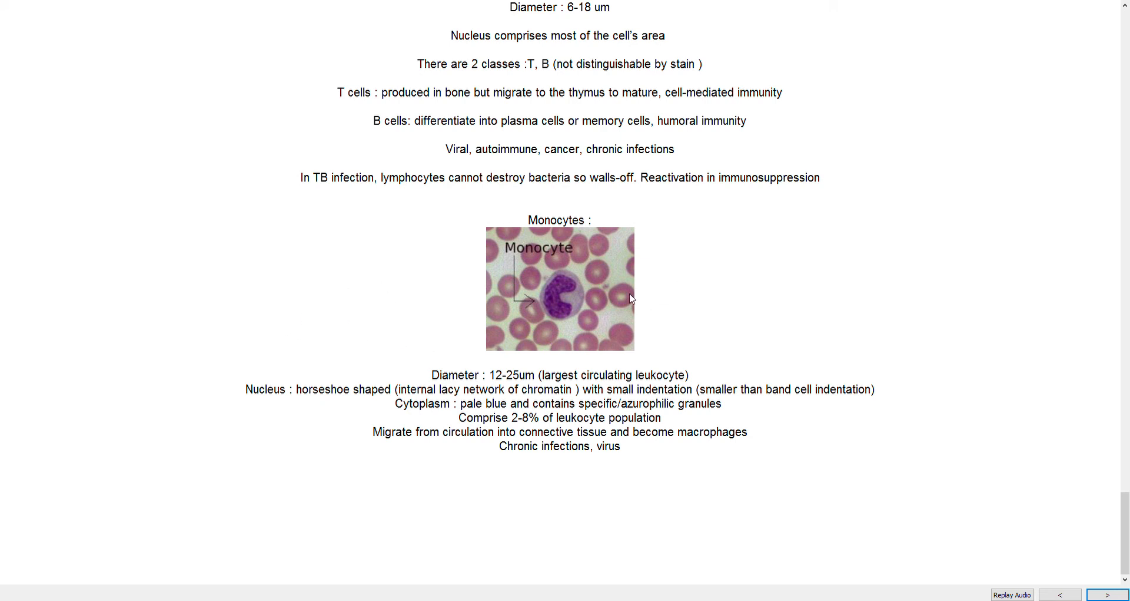
pyautogui.moveTo(801, 330)
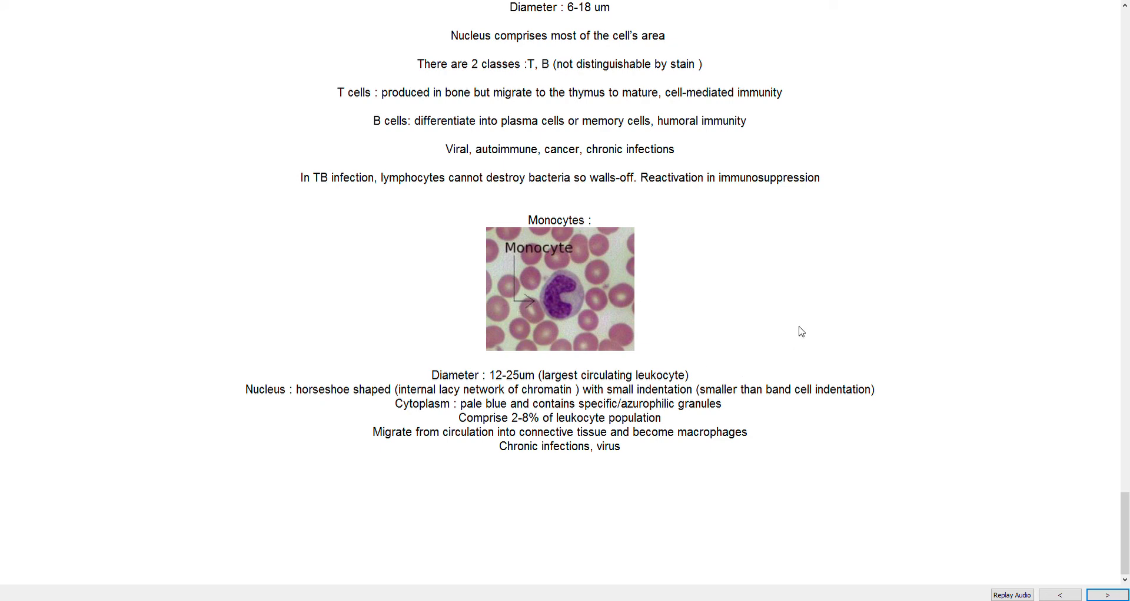
pyautogui.moveTo(614, 301)
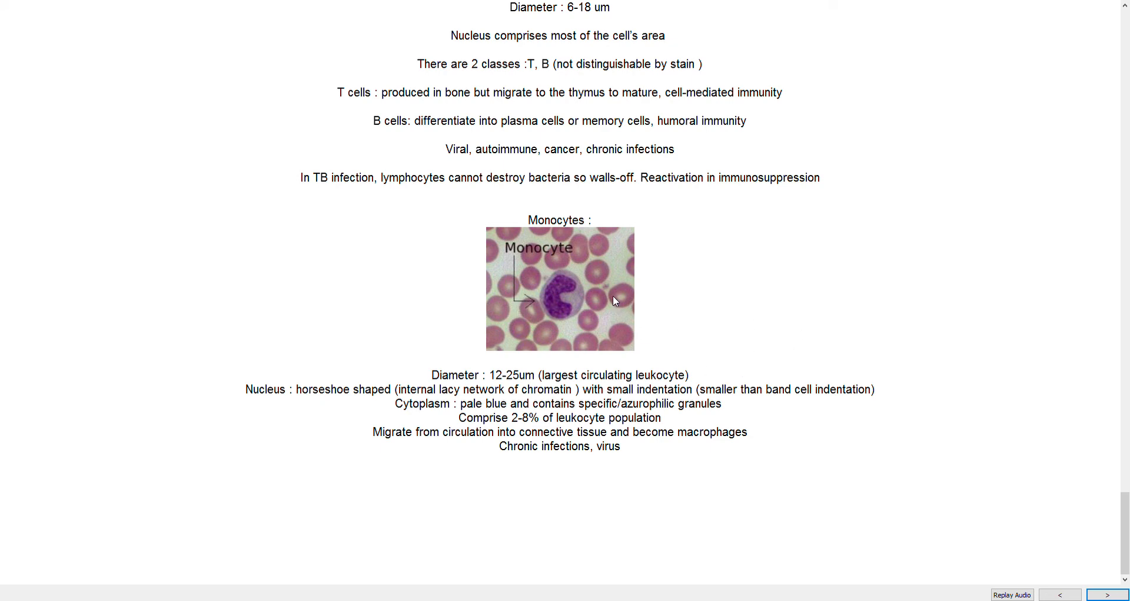
pyautogui.moveTo(669, 307)
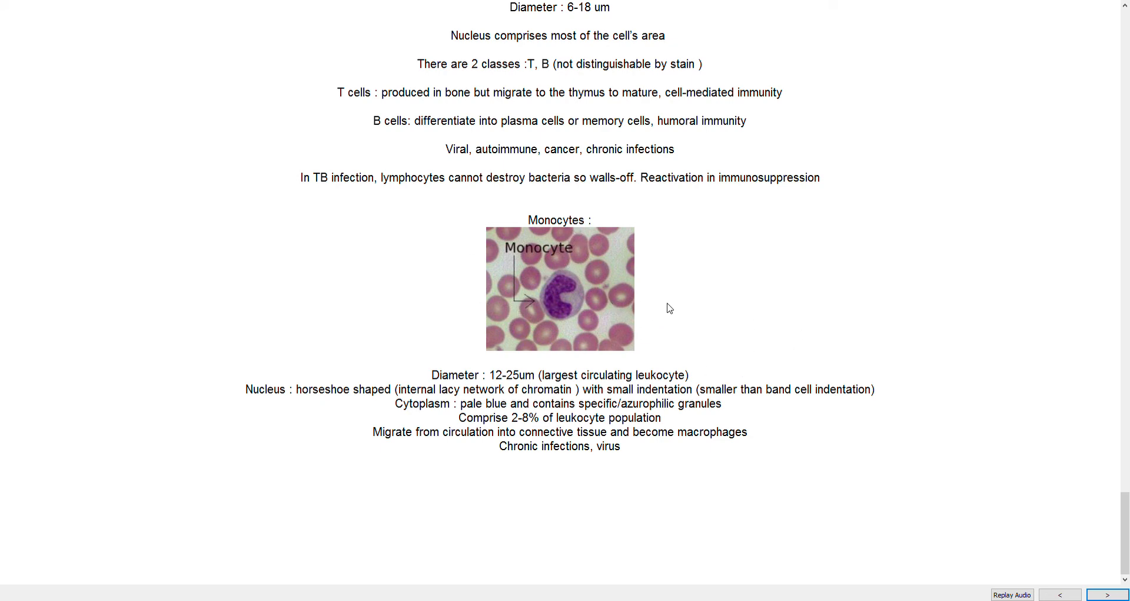
pyautogui.moveTo(832, 181)
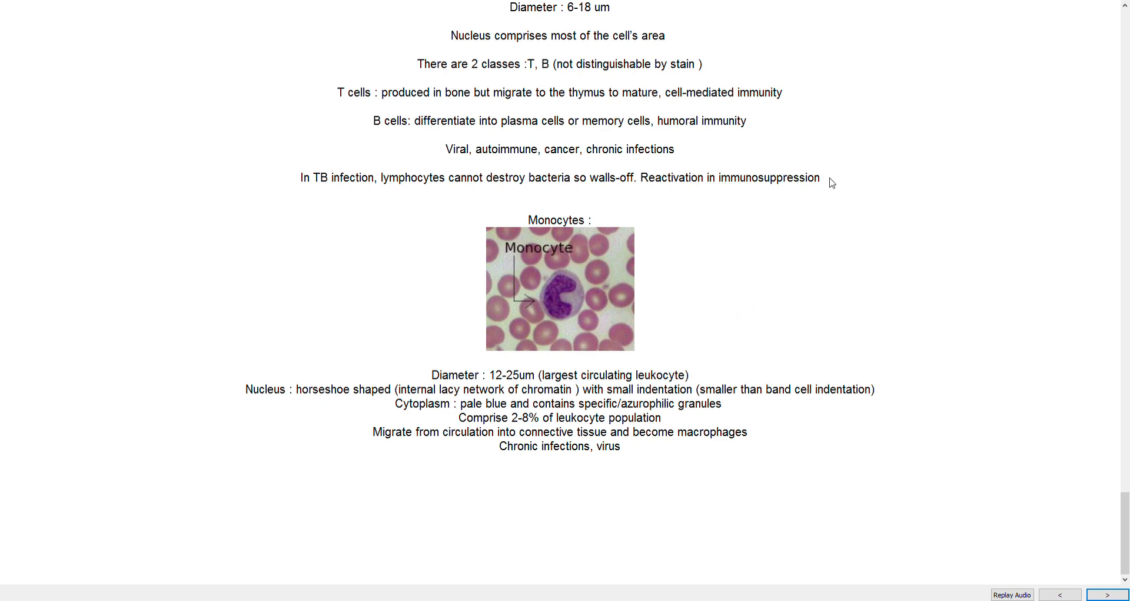
pyautogui.moveTo(677, 364)
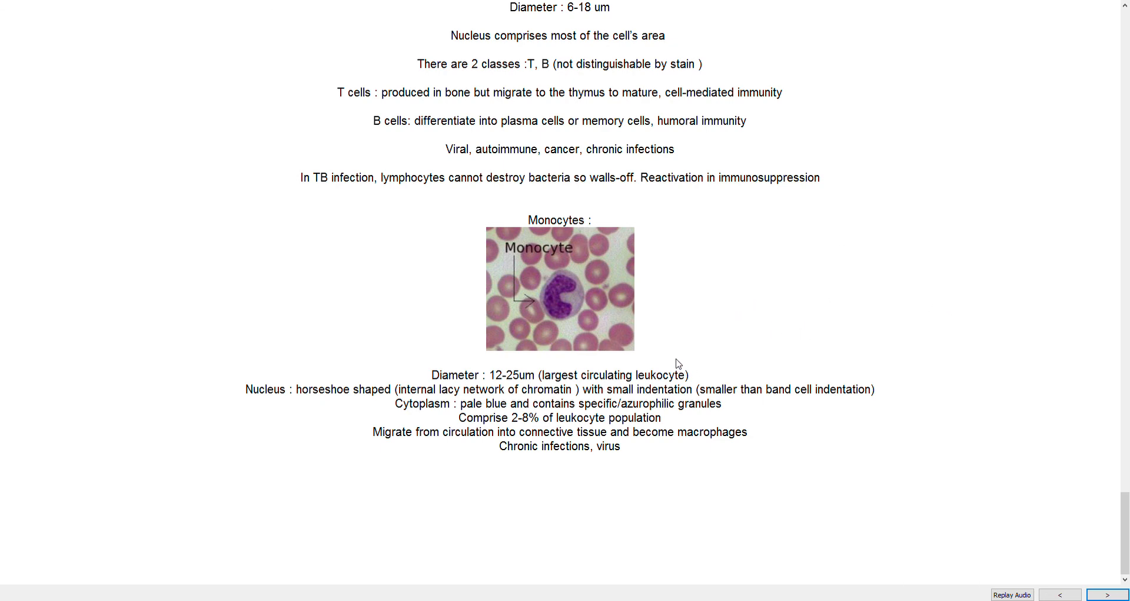
pyautogui.moveTo(855, 270)
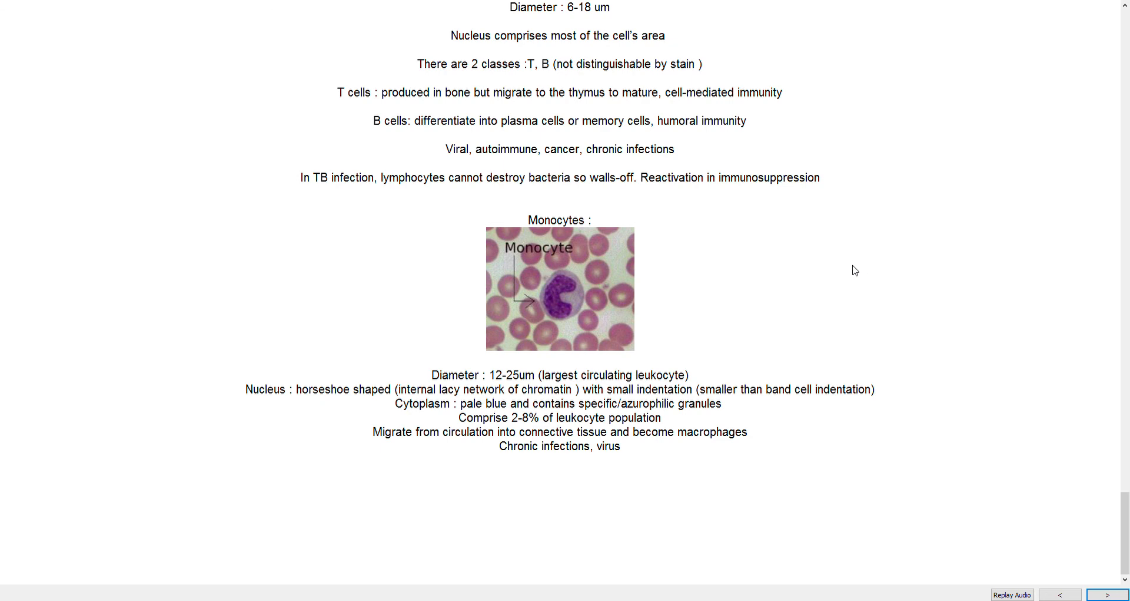
pyautogui.moveTo(969, 255)
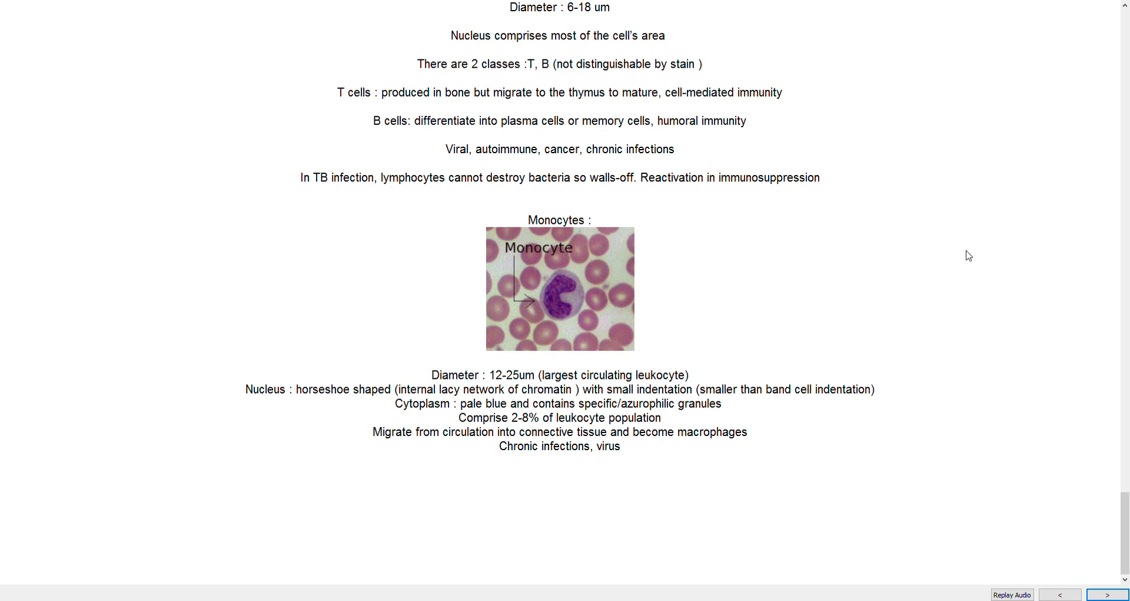
pyautogui.moveTo(556, 357)
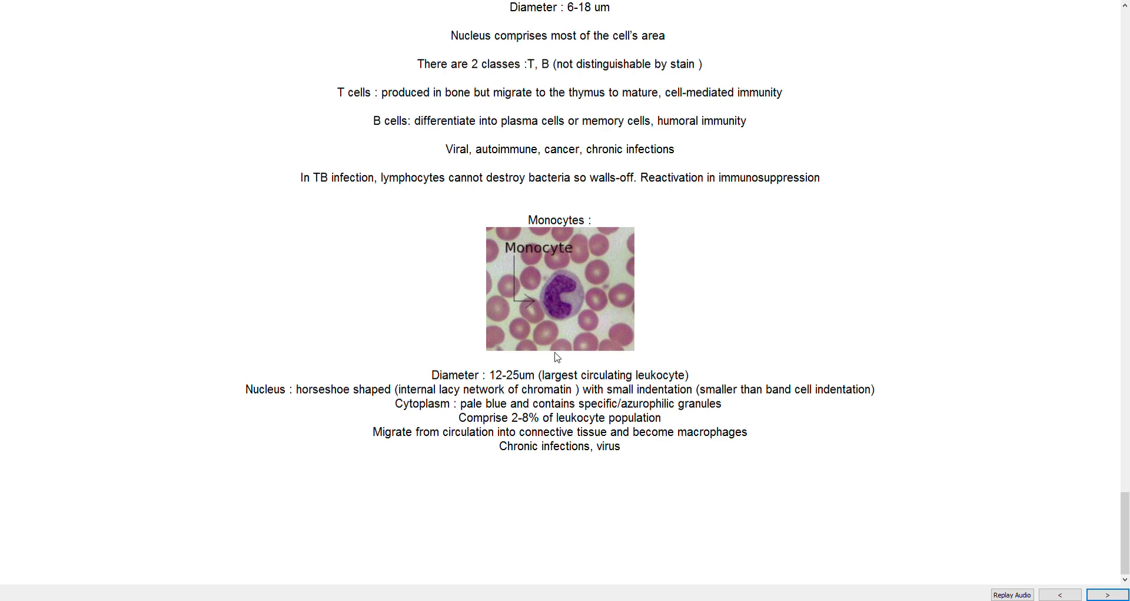
pyautogui.moveTo(591, 318)
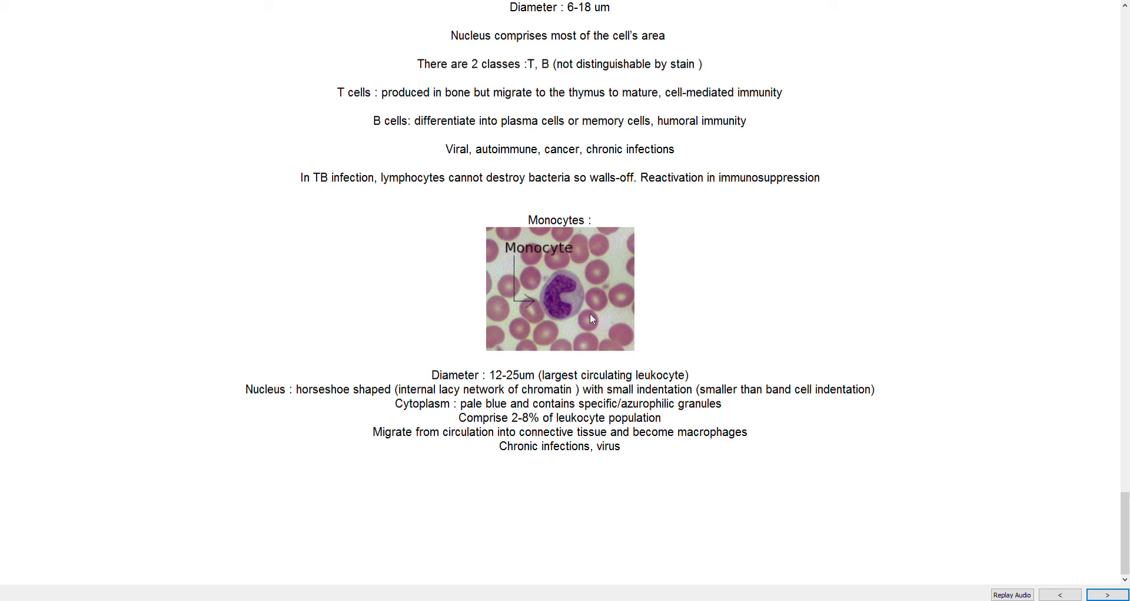
pyautogui.moveTo(661, 311)
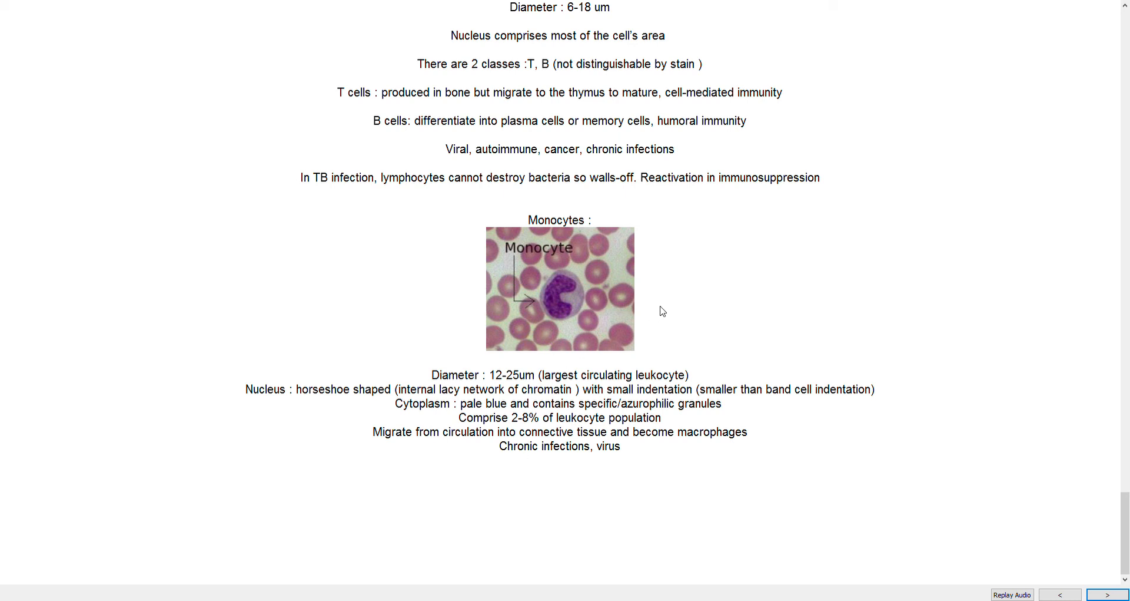
pyautogui.moveTo(661, 322)
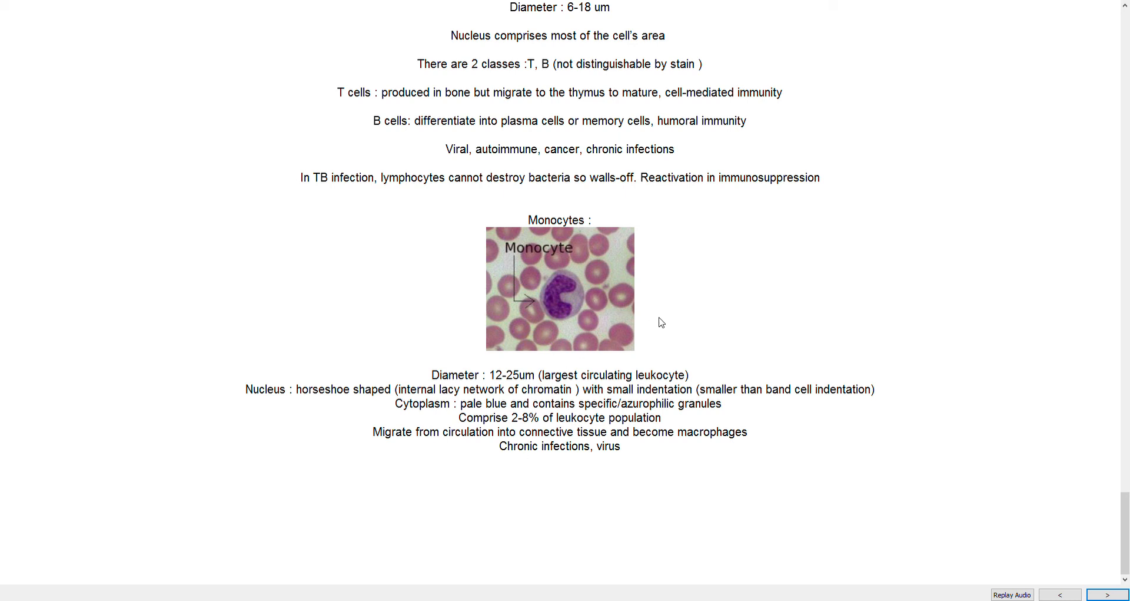
pyautogui.moveTo(773, 312)
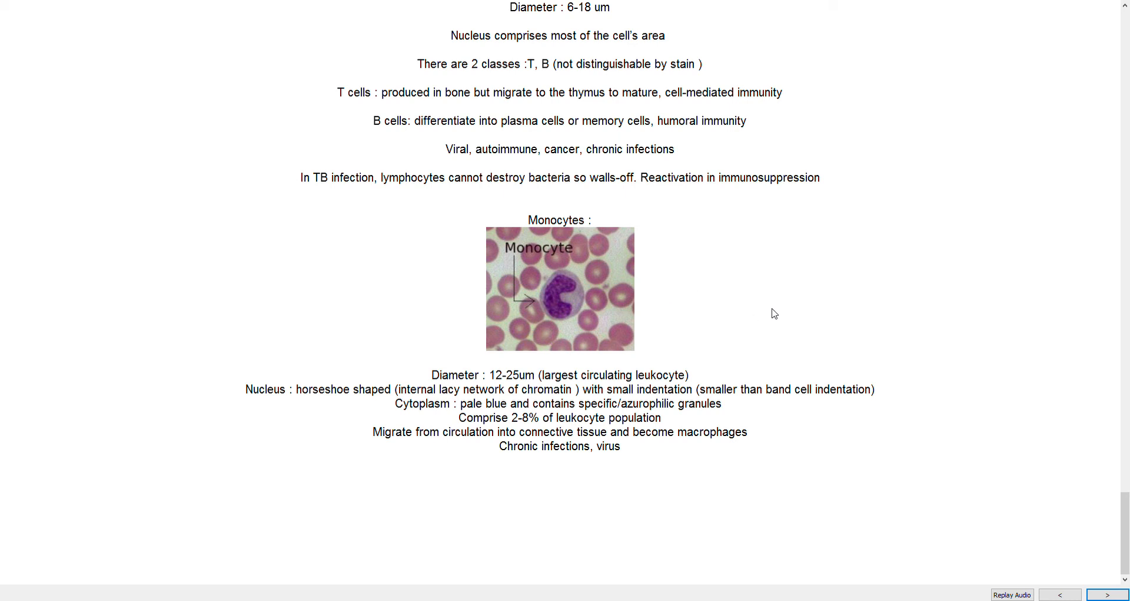
pyautogui.moveTo(743, 281)
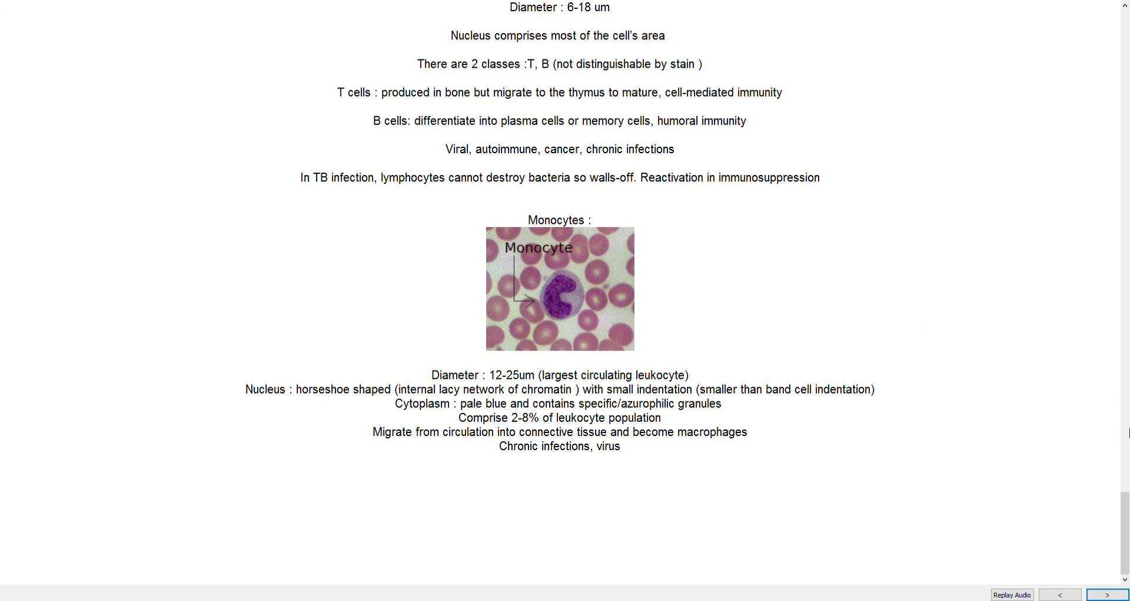
pyautogui.moveTo(1054, 141)
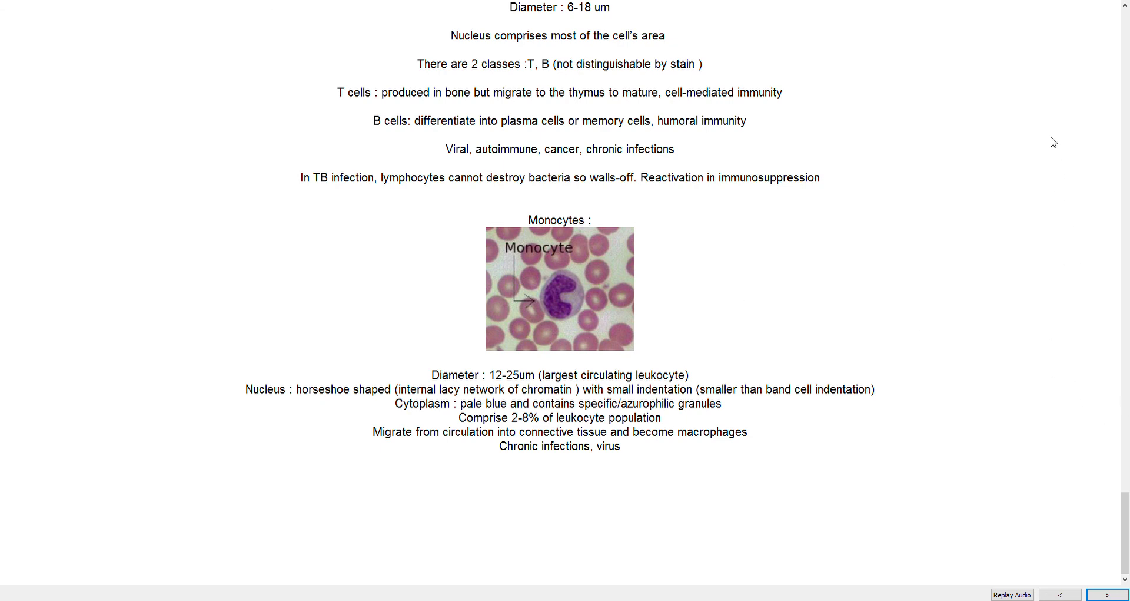
pyautogui.moveTo(1065, 32)
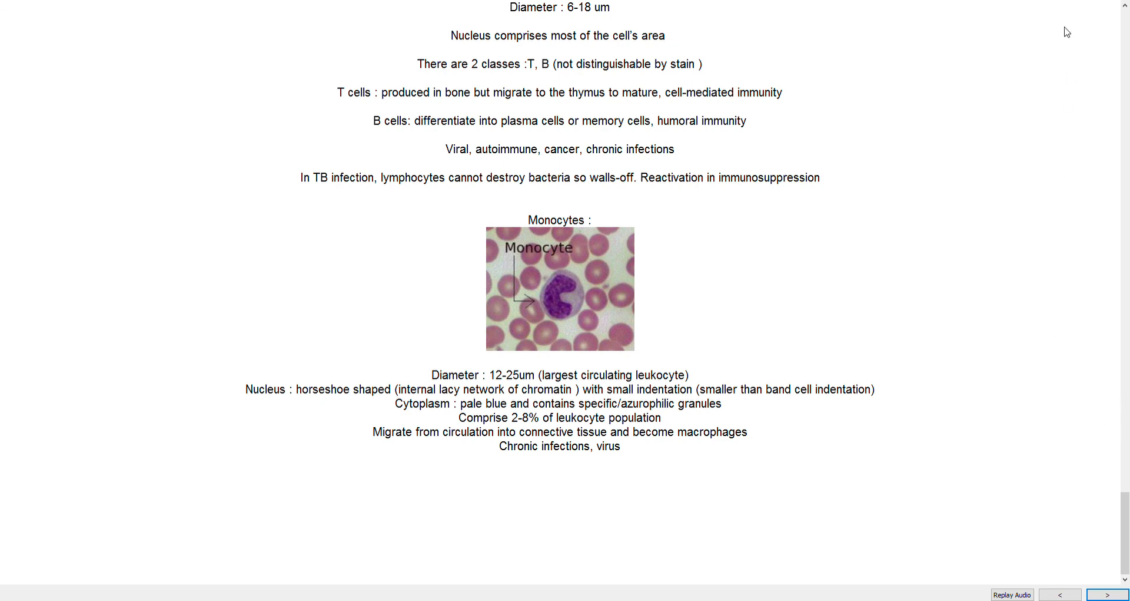